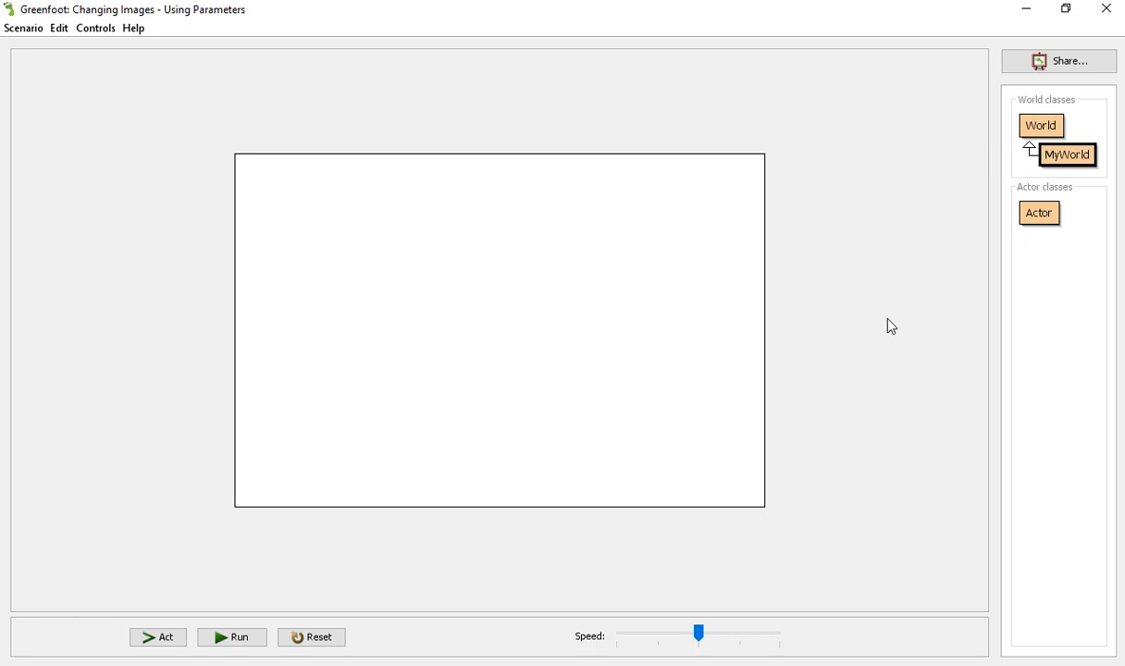
pyautogui.moveTo(816, 319)
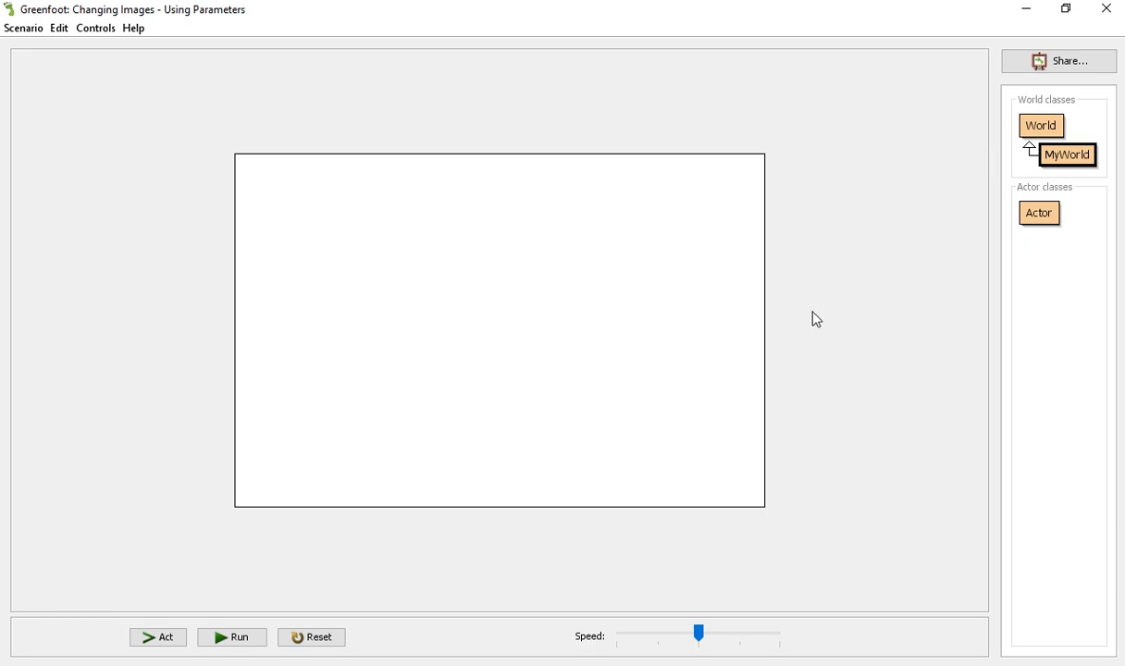
pyautogui.moveTo(810, 231)
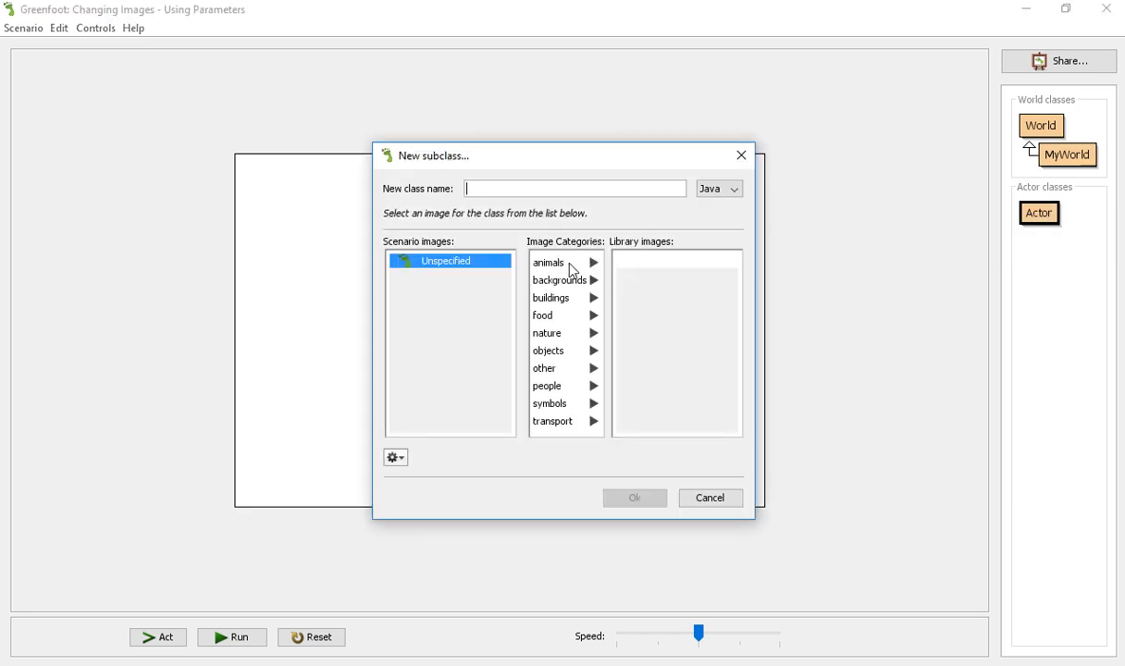
pyautogui.moveTo(812, 209)
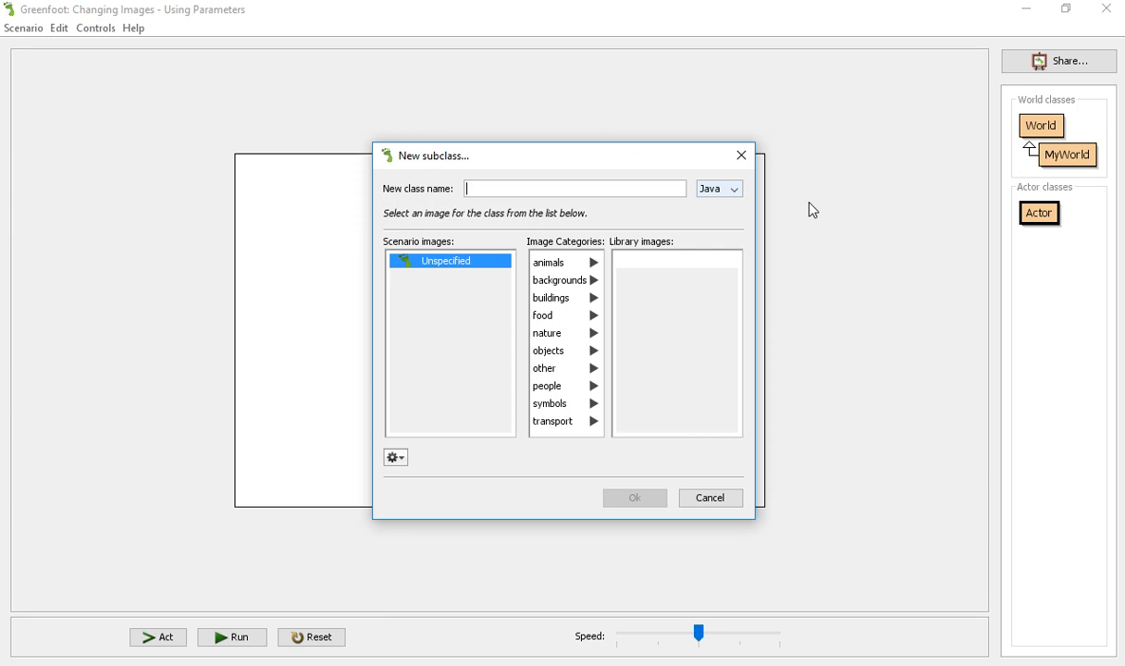
# Name the new Actor subclass 'Animal' and pick the animals > alligator.png image.
pyautogui.write('Animal')
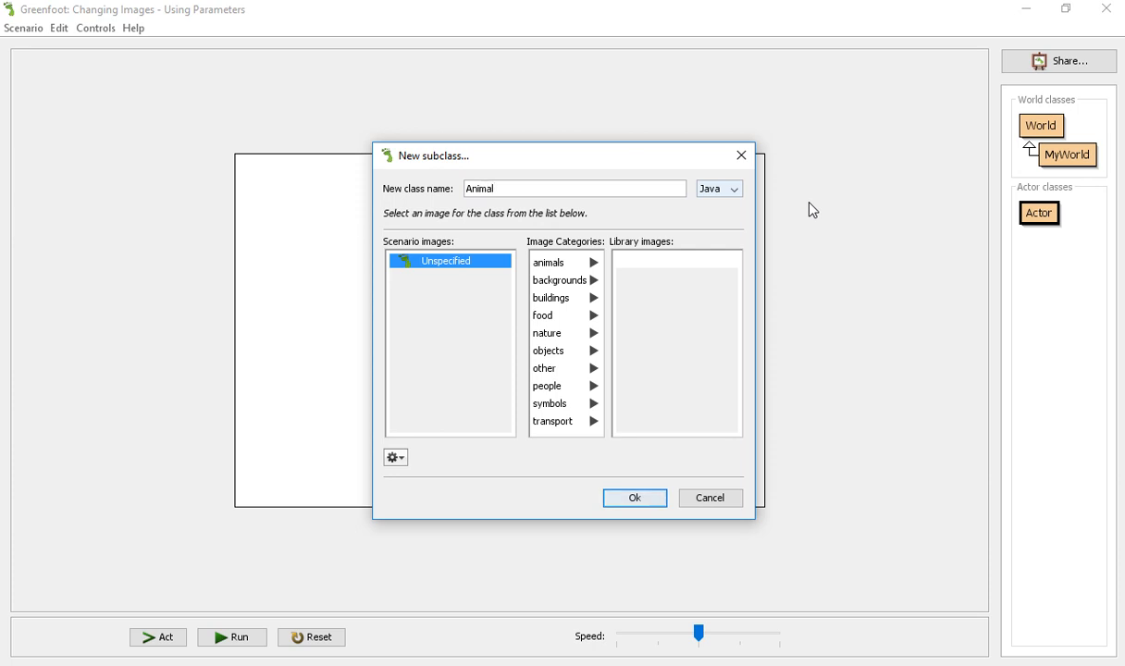
pyautogui.click(549, 262)
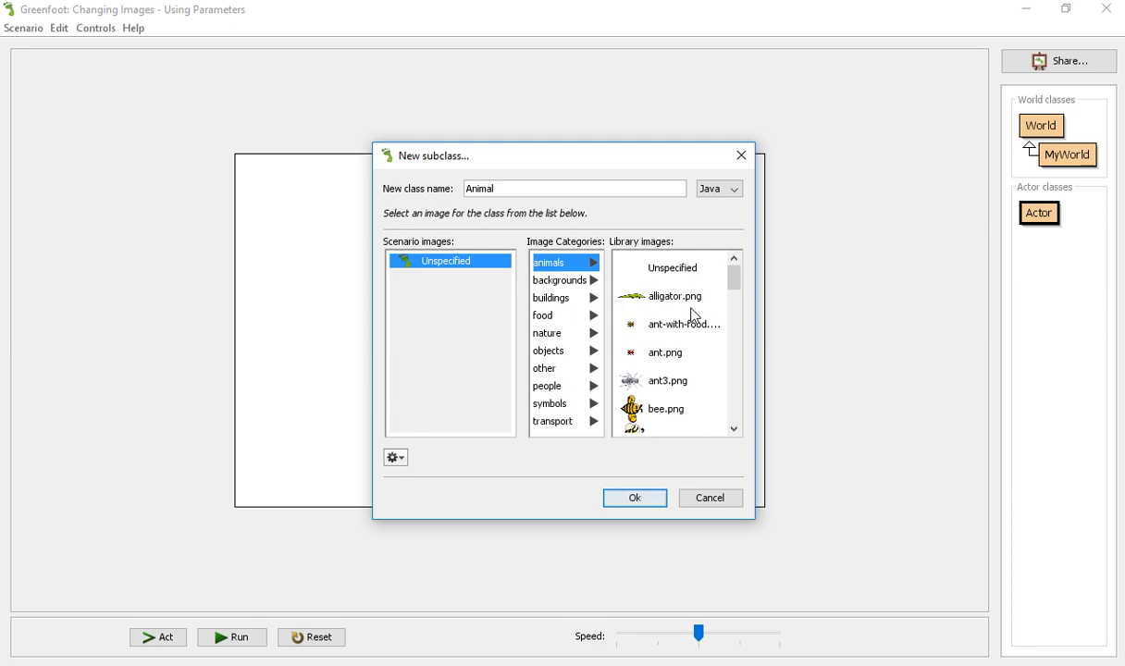
pyautogui.click(633, 498)
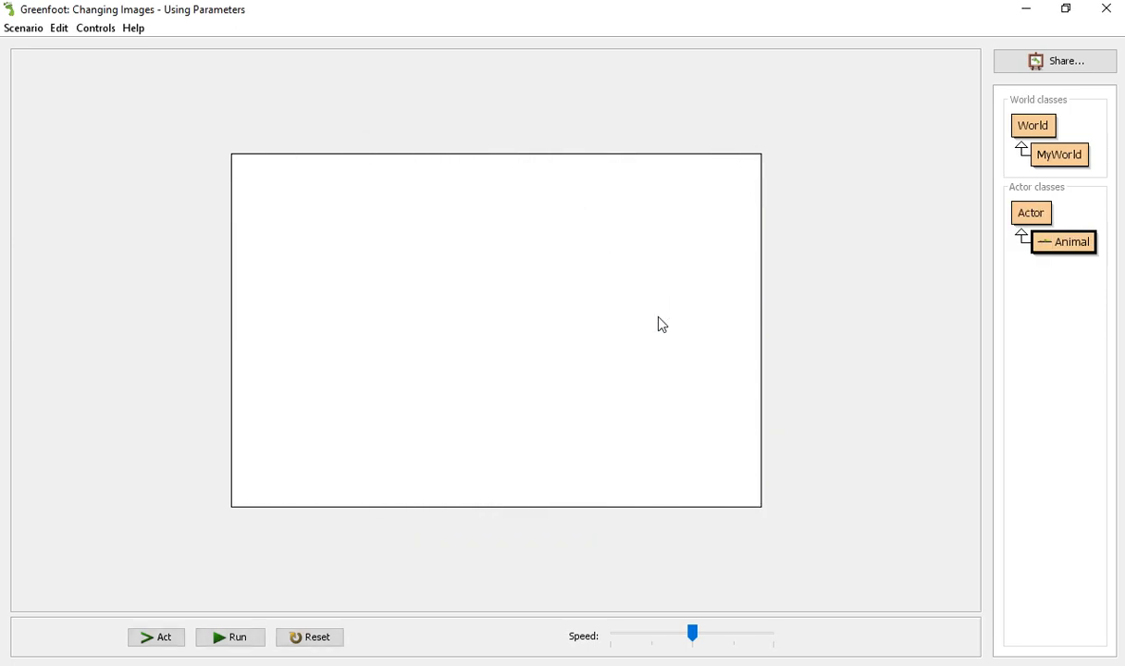
pyautogui.moveTo(904, 232)
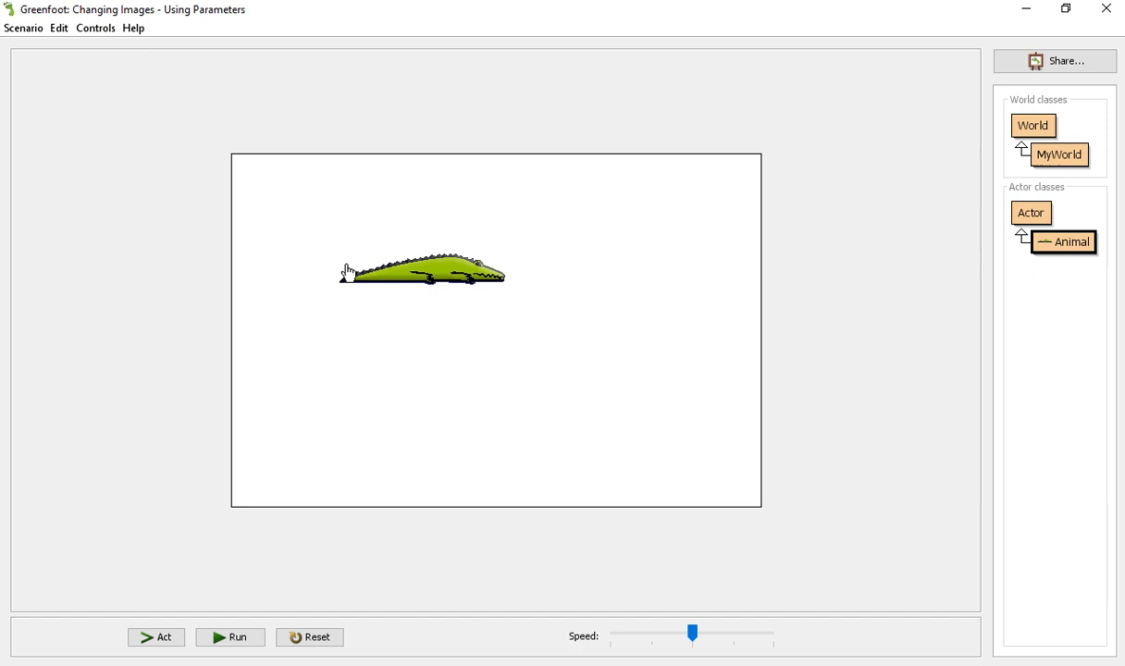
pyautogui.moveTo(1072, 265)
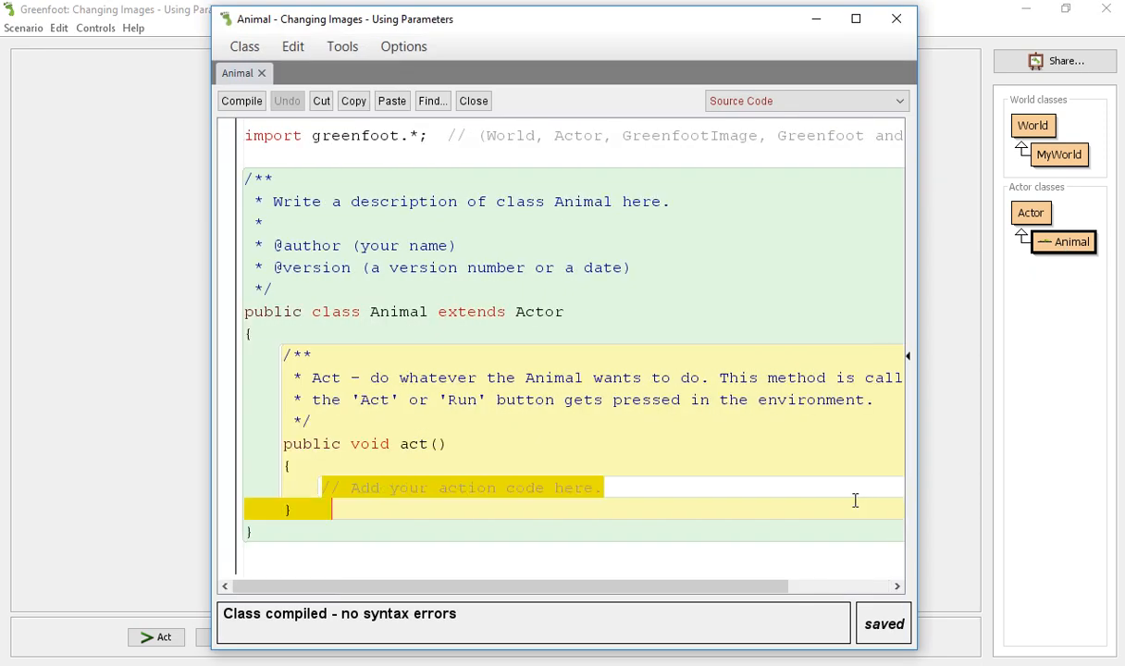
# In Animal's act method, write move(4); and begin the condition if (getX()>.
pyautogui.write('move')
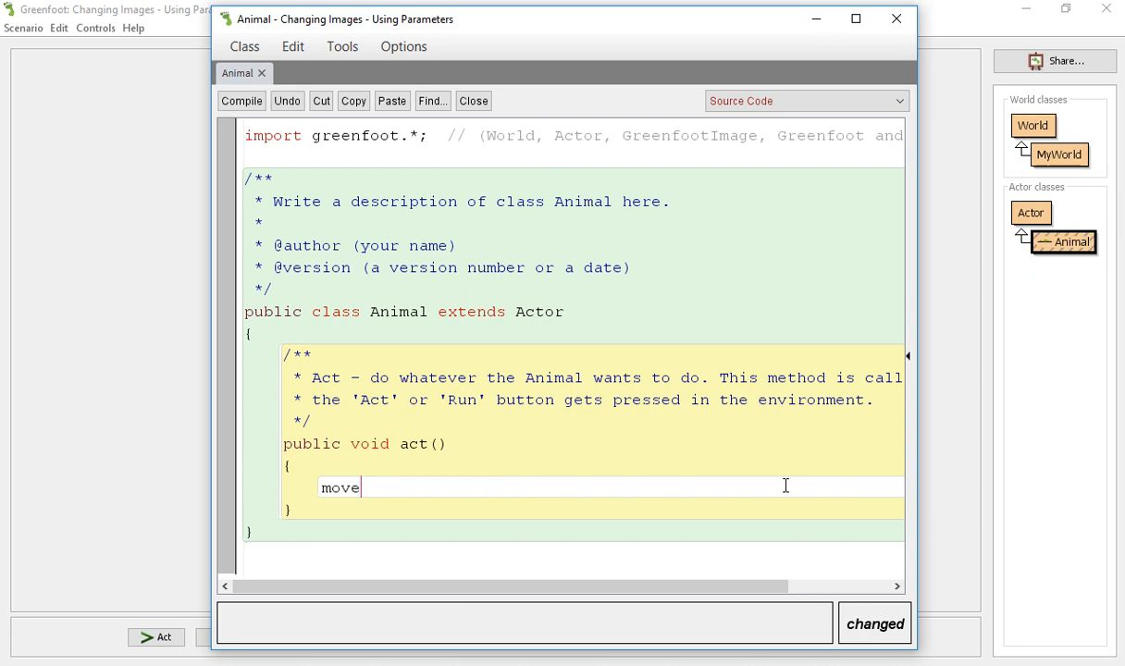
pyautogui.write('(4)')
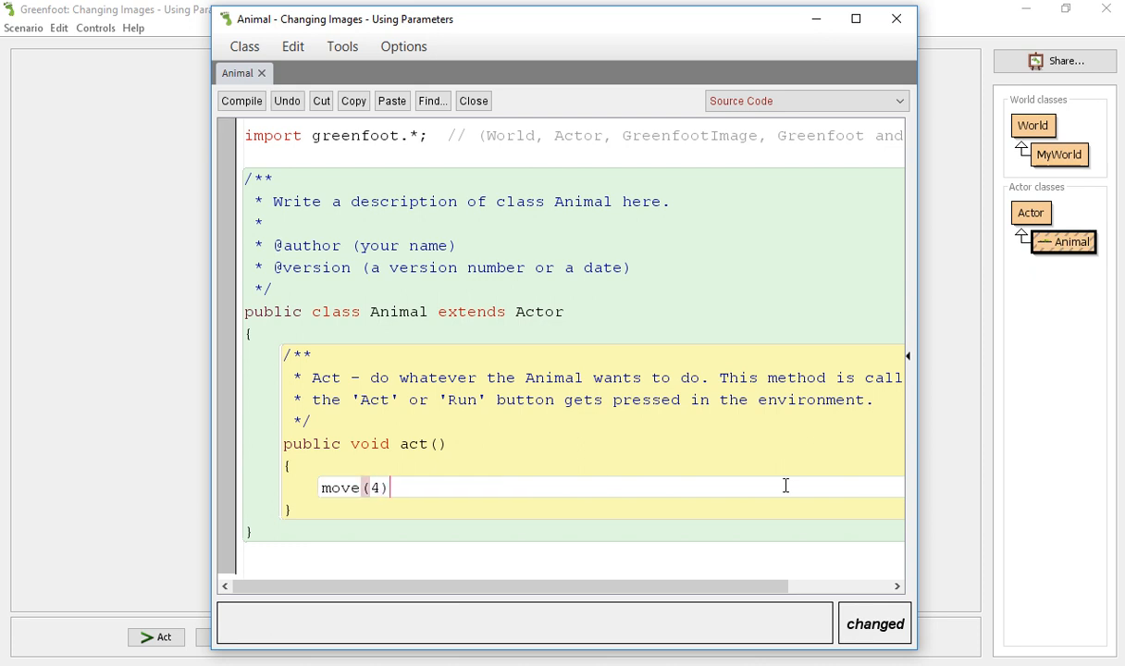
pyautogui.write(';')
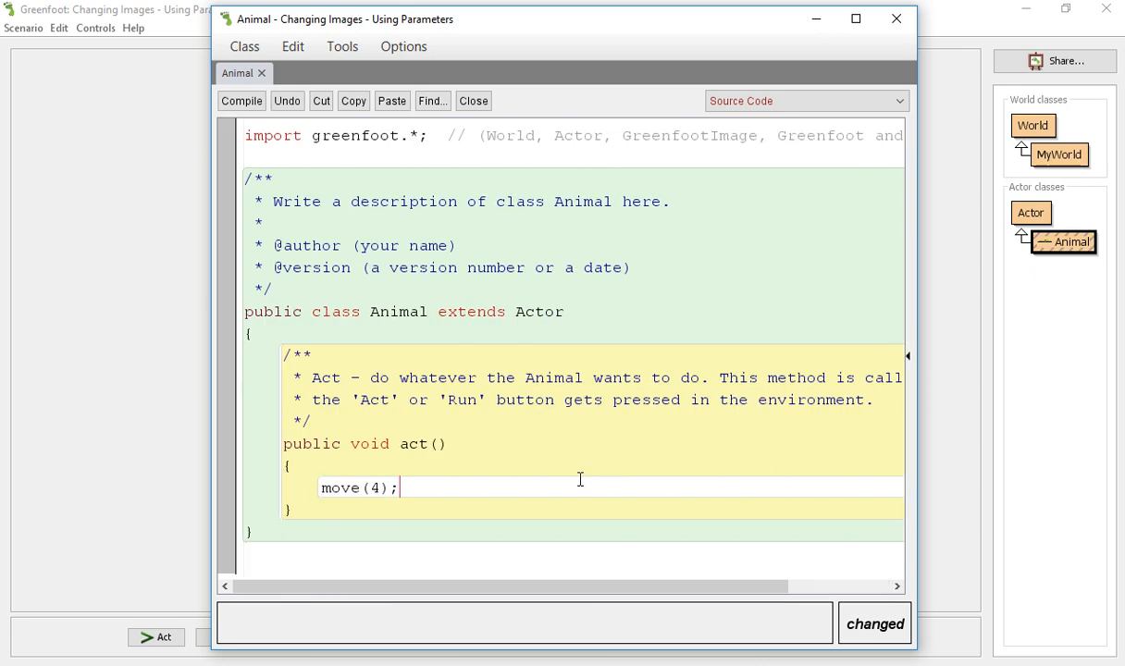
pyautogui.write('if (')
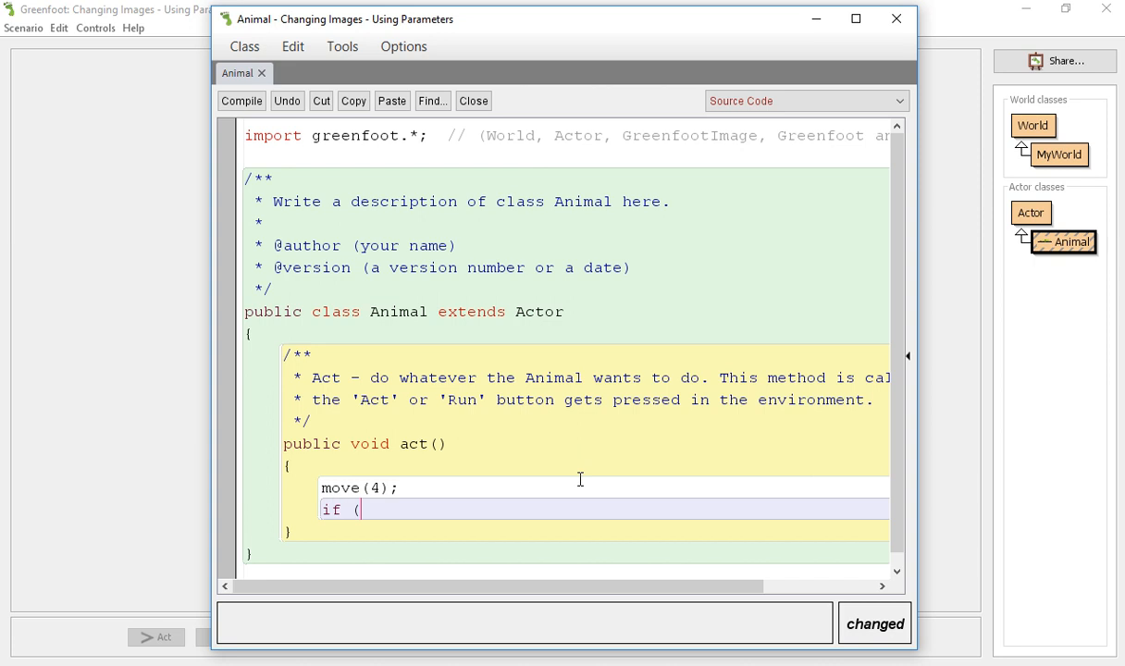
pyautogui.write('getX()')
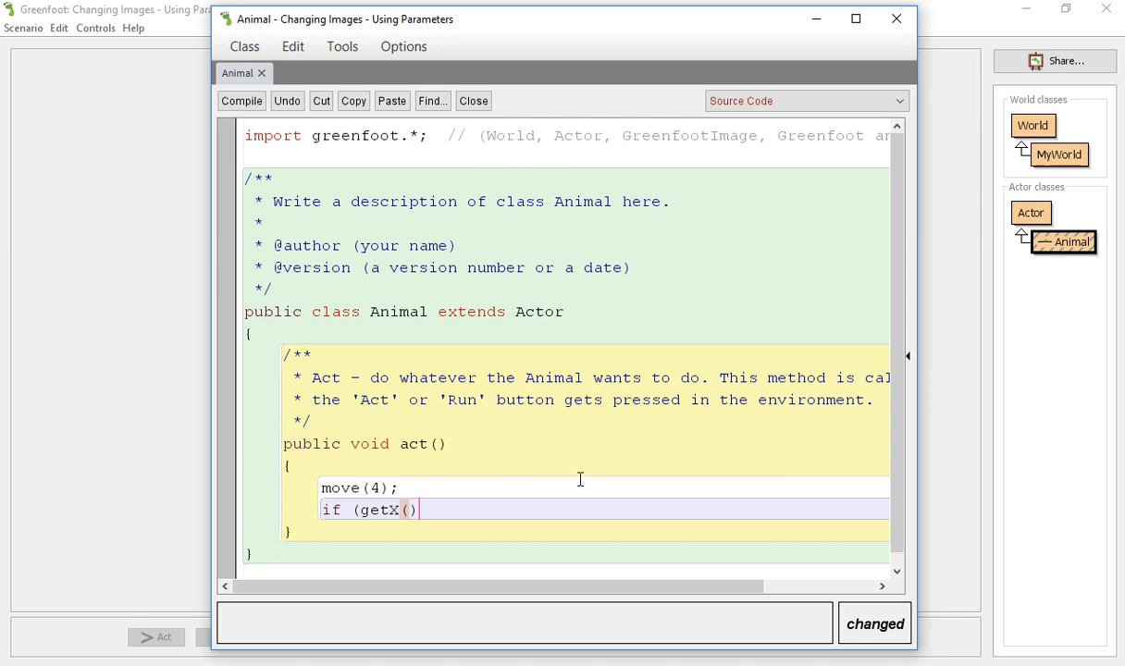
pyautogui.write('>')
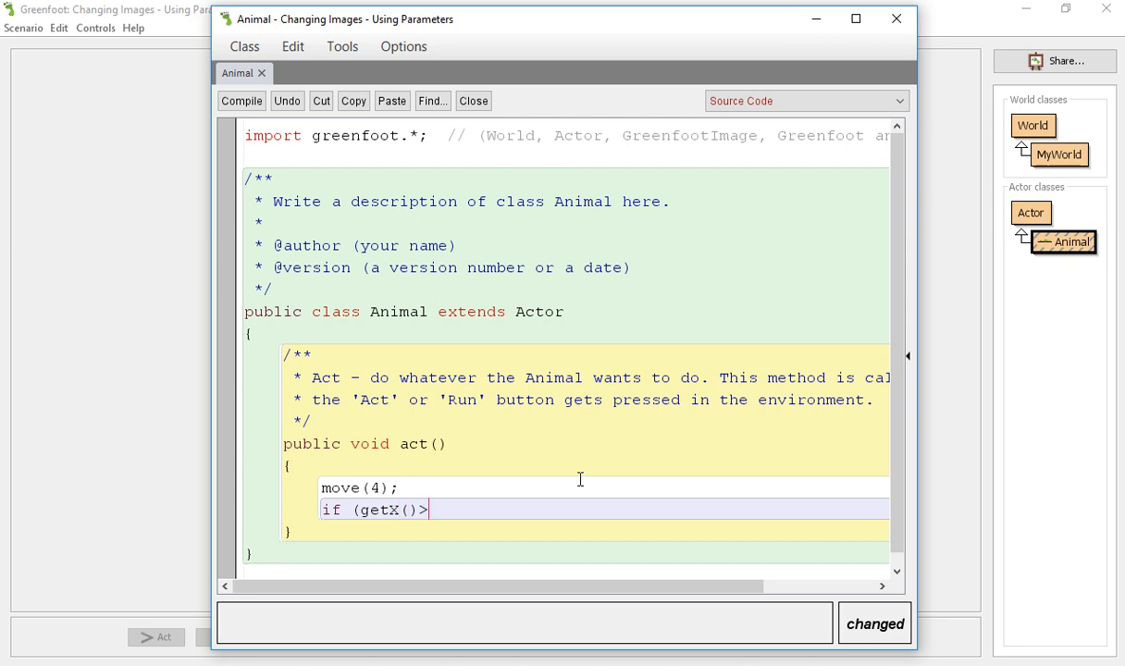
pyautogui.click(473, 100)
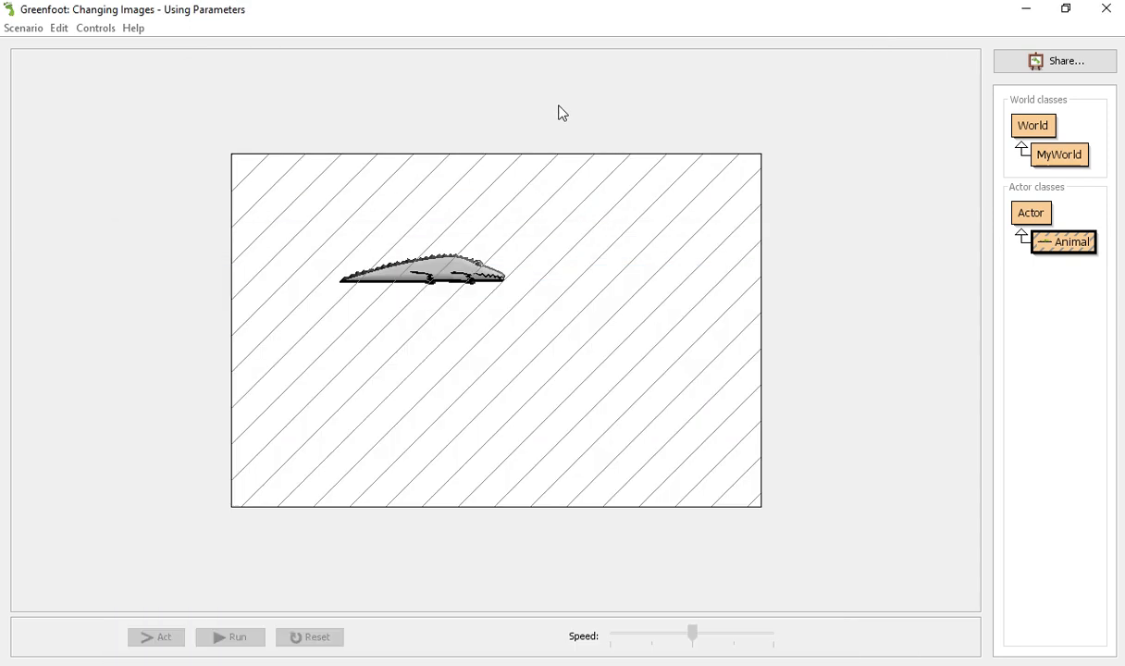
# Open the MyWorld source code, then return to the Animal class code.
pyautogui.click(1058, 154)
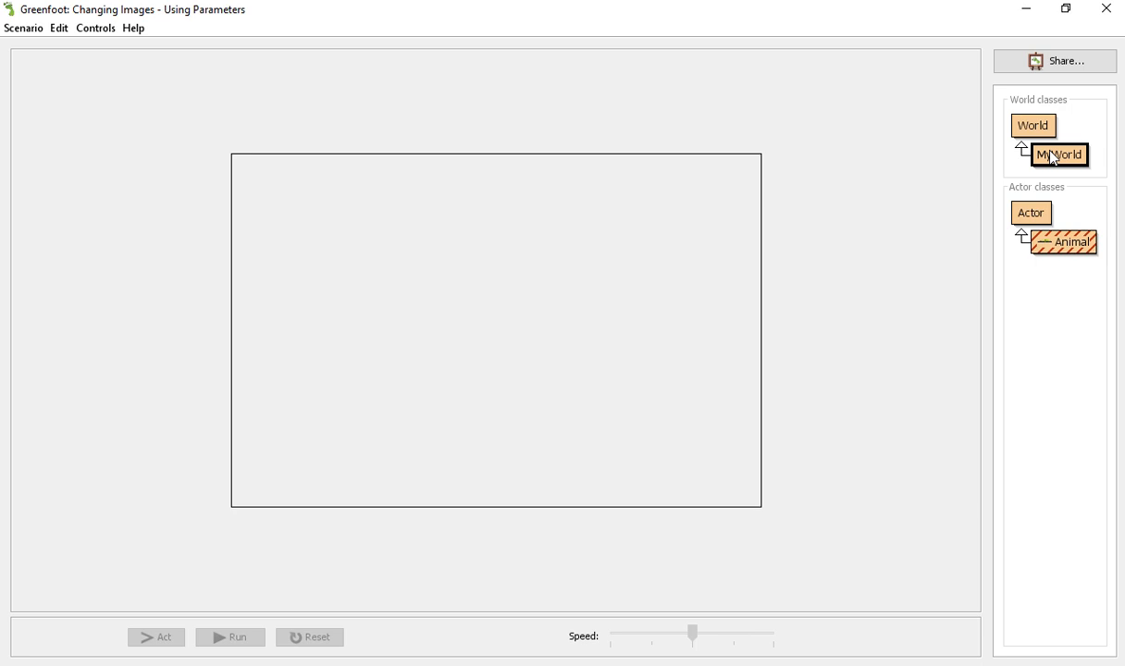
pyautogui.doubleClick(1058, 154)
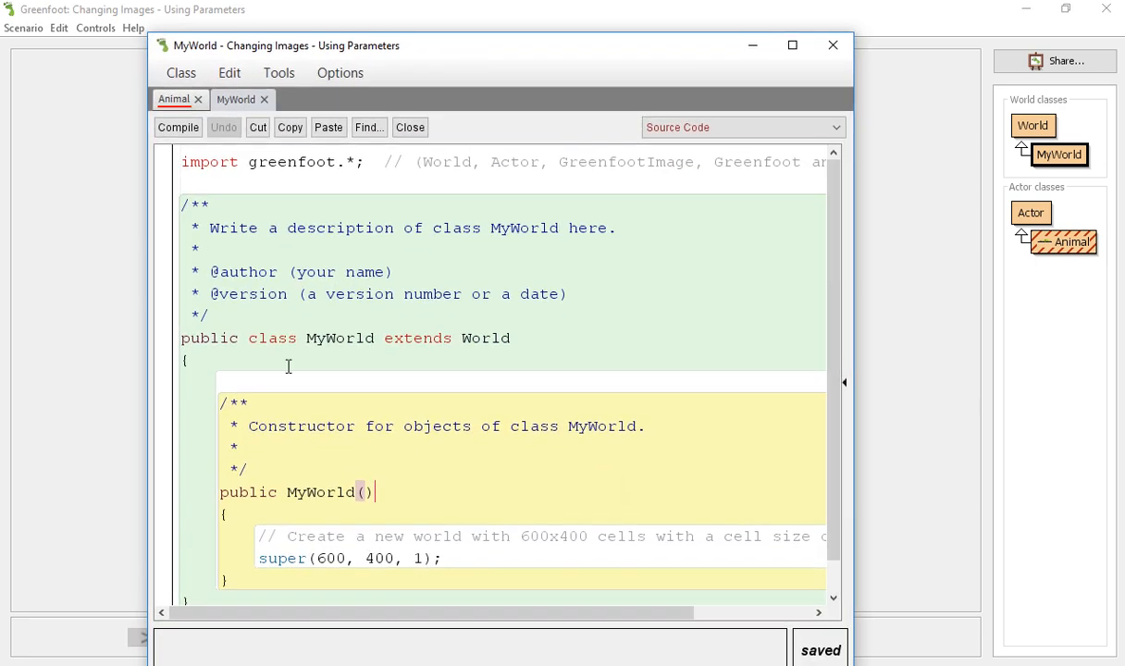
pyautogui.click(173, 99)
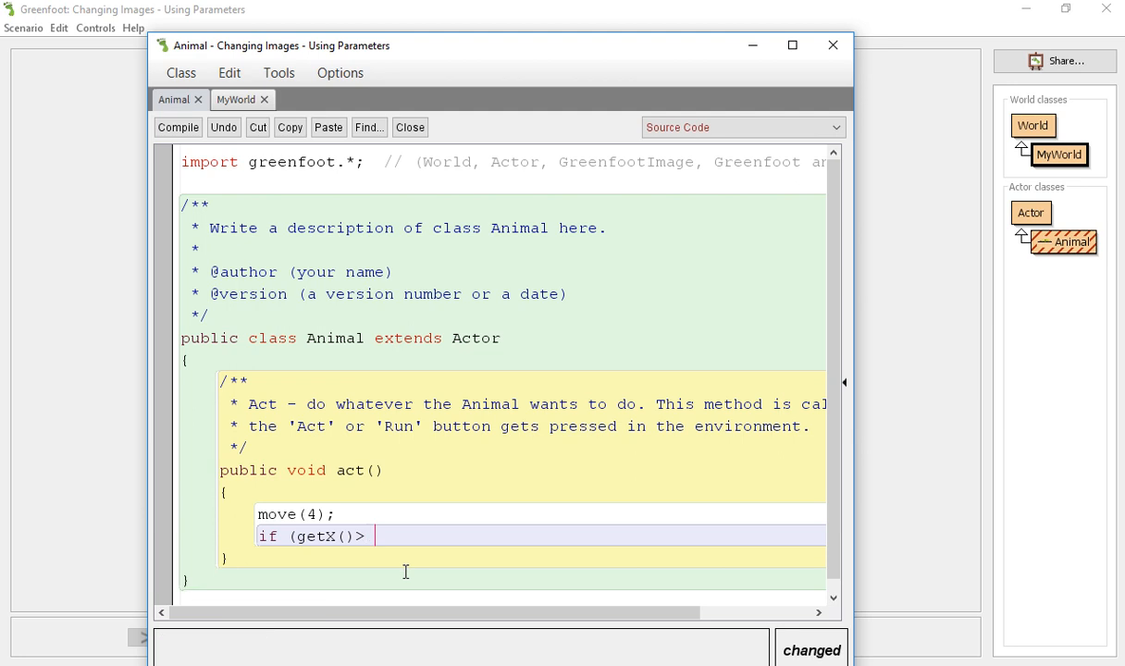
# Complete the first edge check: if getX() > 598, turn(150).
pyautogui.write('598)')
pyautogui.write('{')
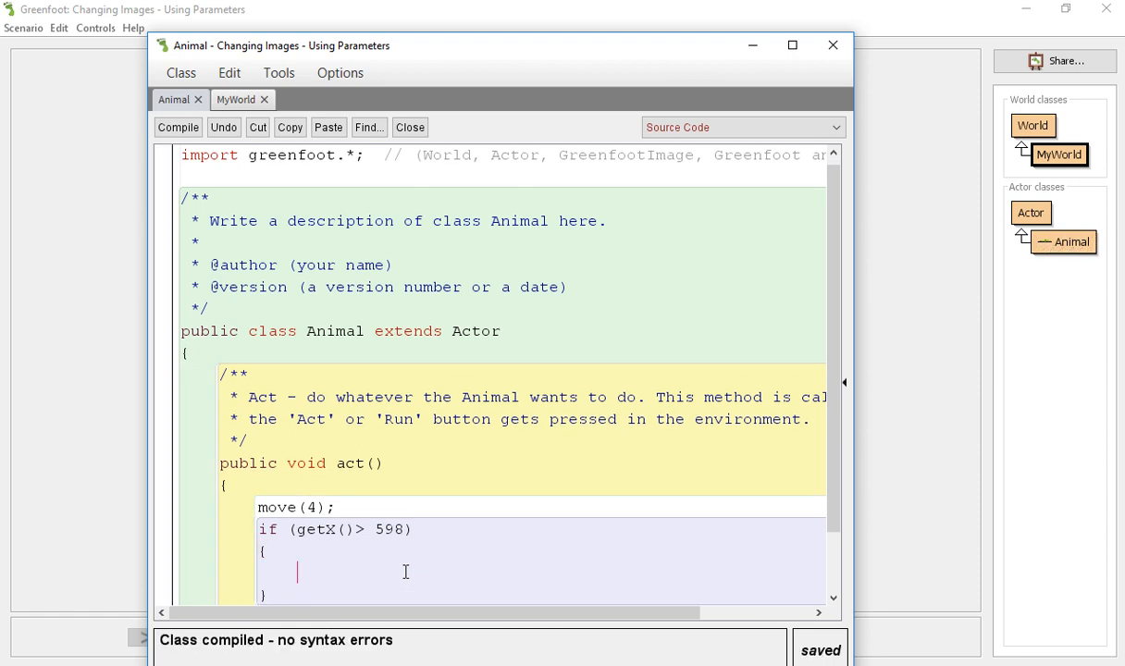
pyautogui.write('turn(')
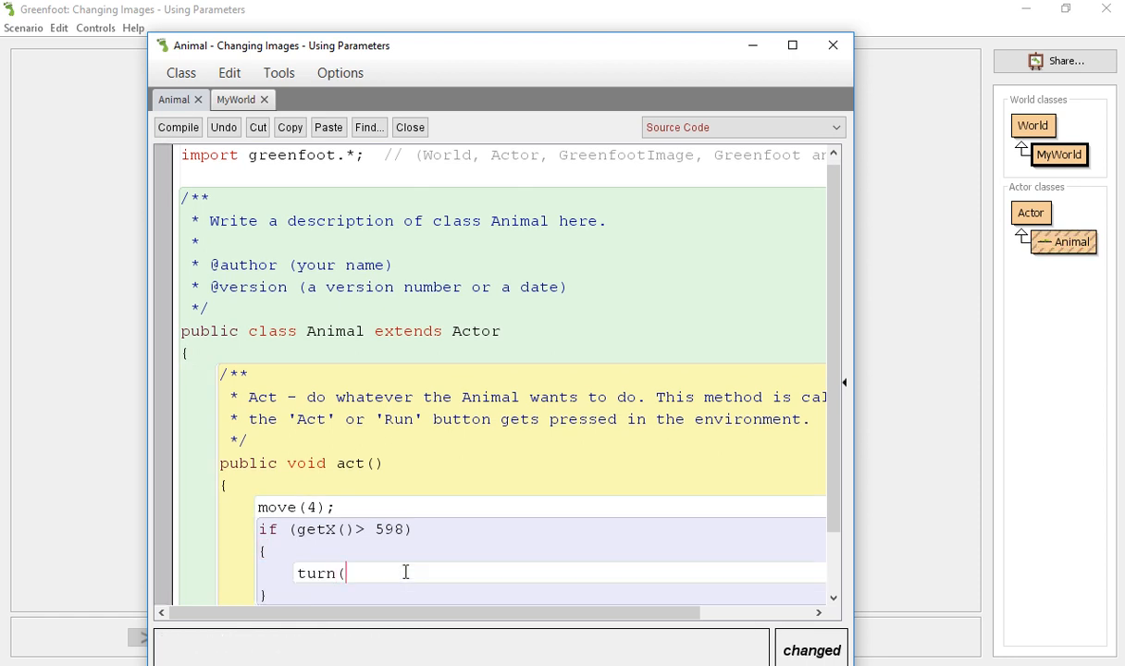
pyautogui.write('1')
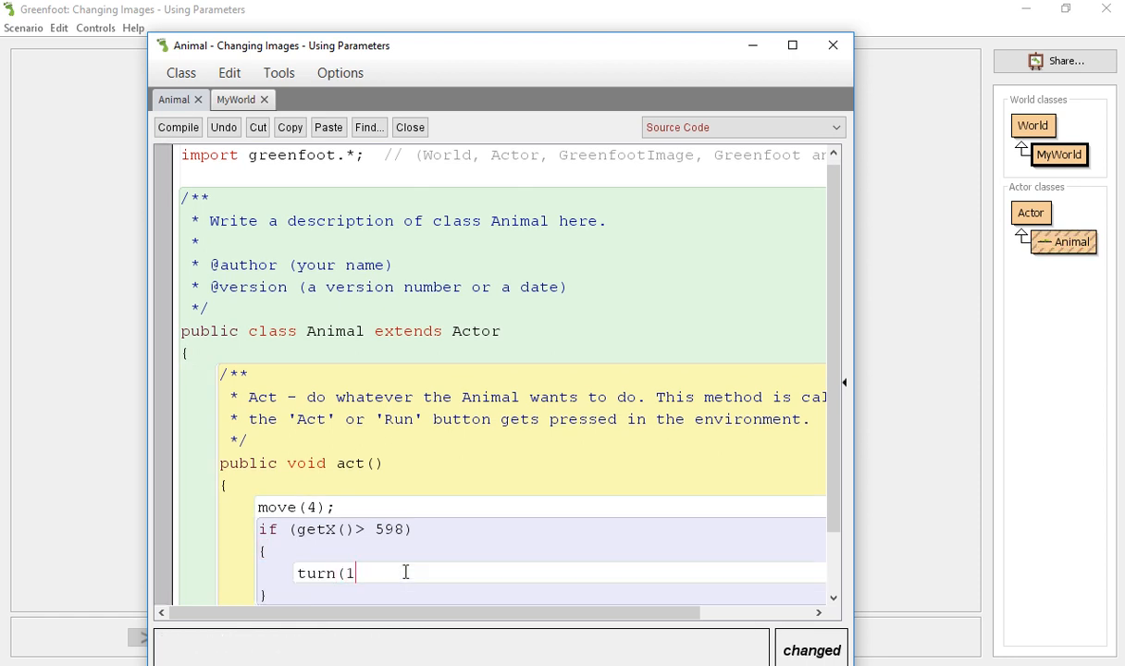
pyautogui.write('50);')
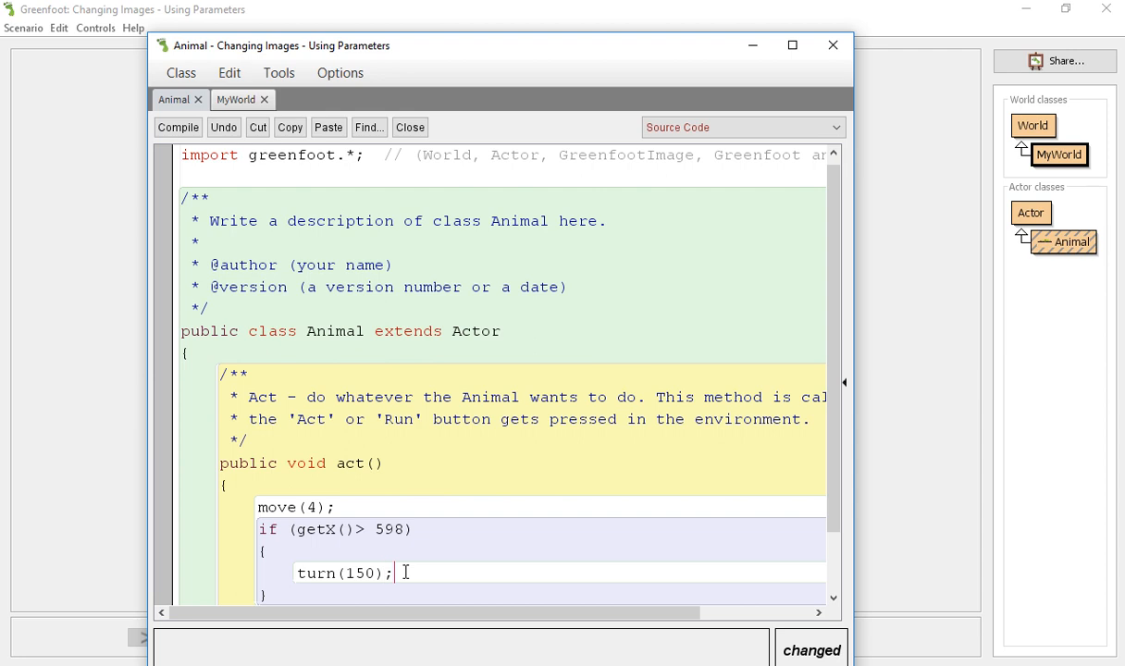
pyautogui.scroll(-3)
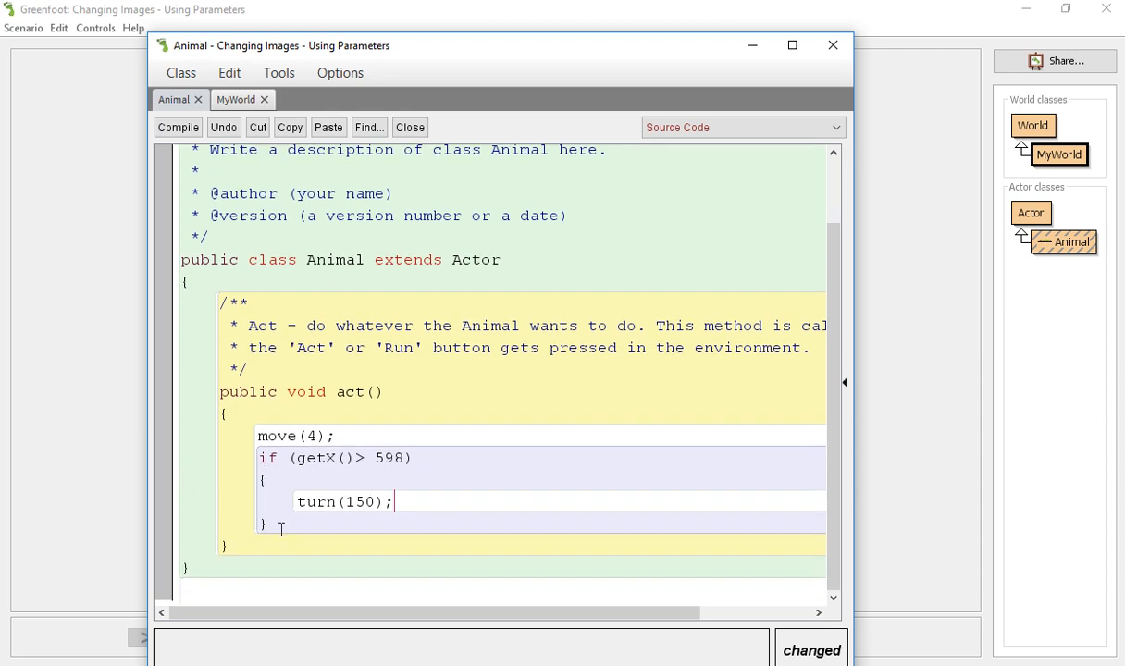
# Duplicate the check for the other edges: getX() < 2, getY() > 398, getY() < 3.
pyautogui.click(177, 126)
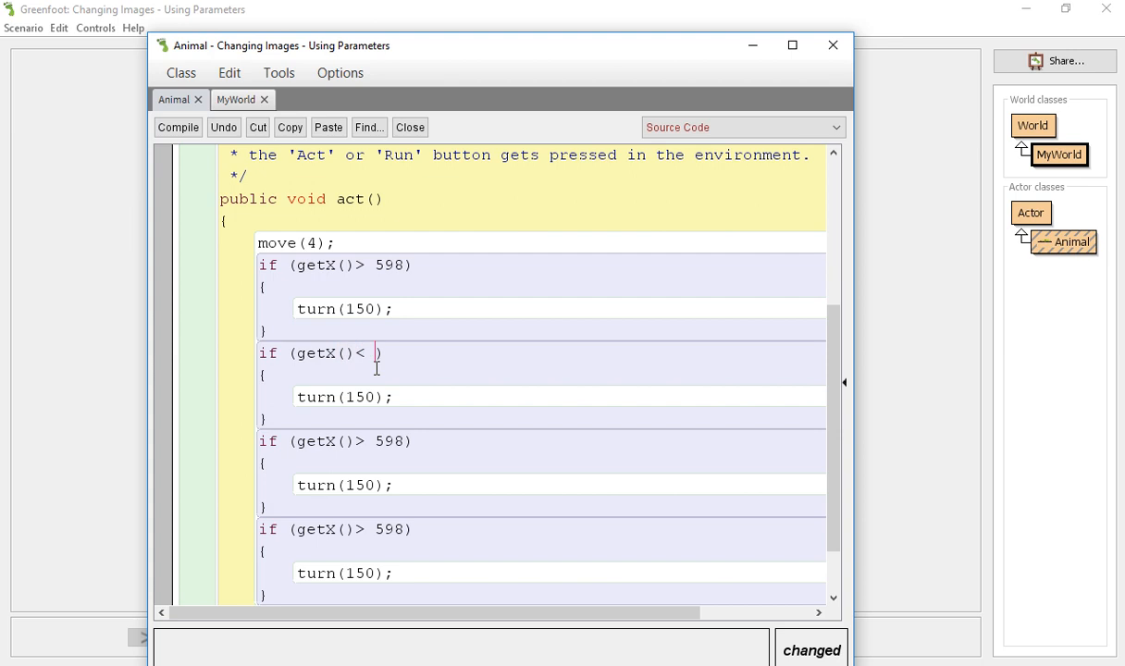
pyautogui.write('2')
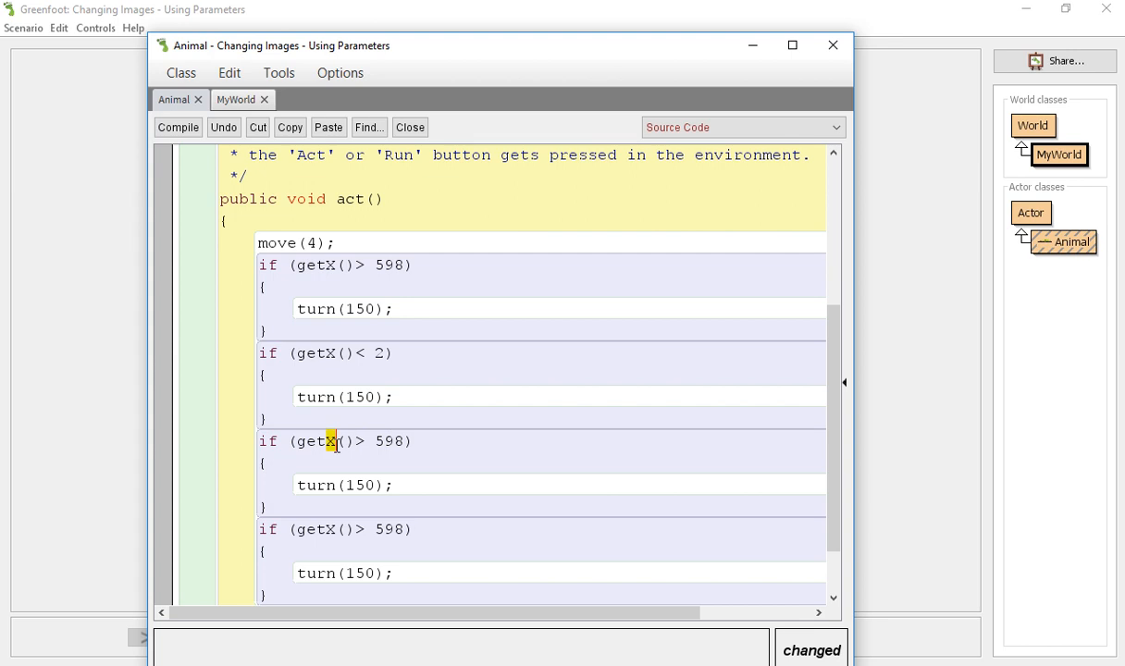
pyautogui.write('Y')
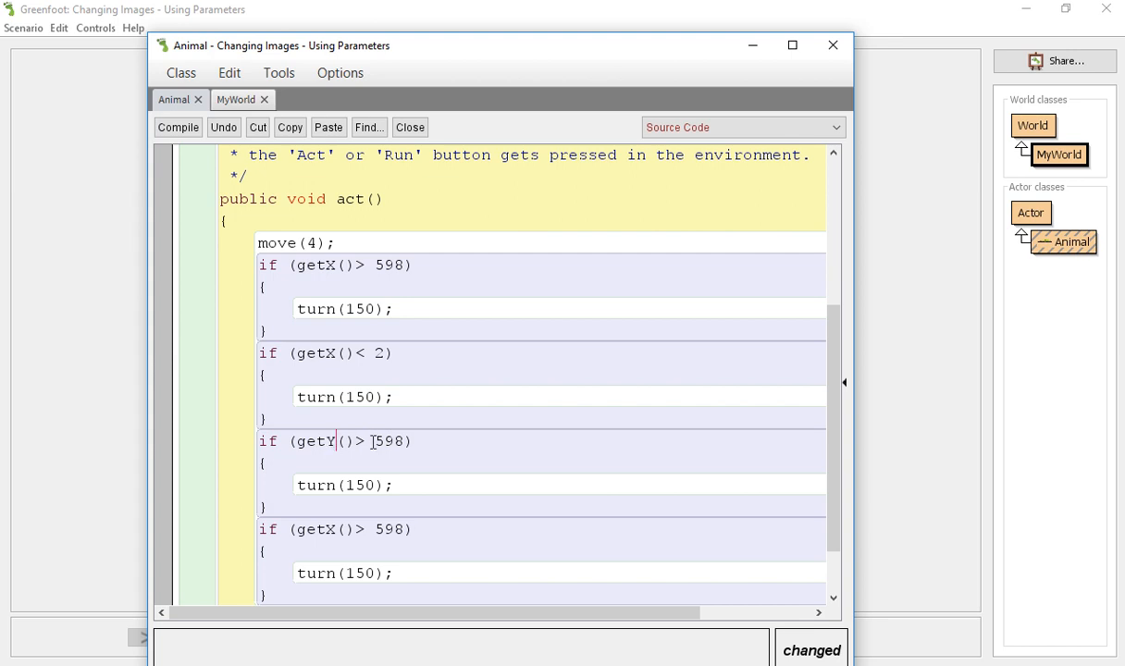
pyautogui.write('3')
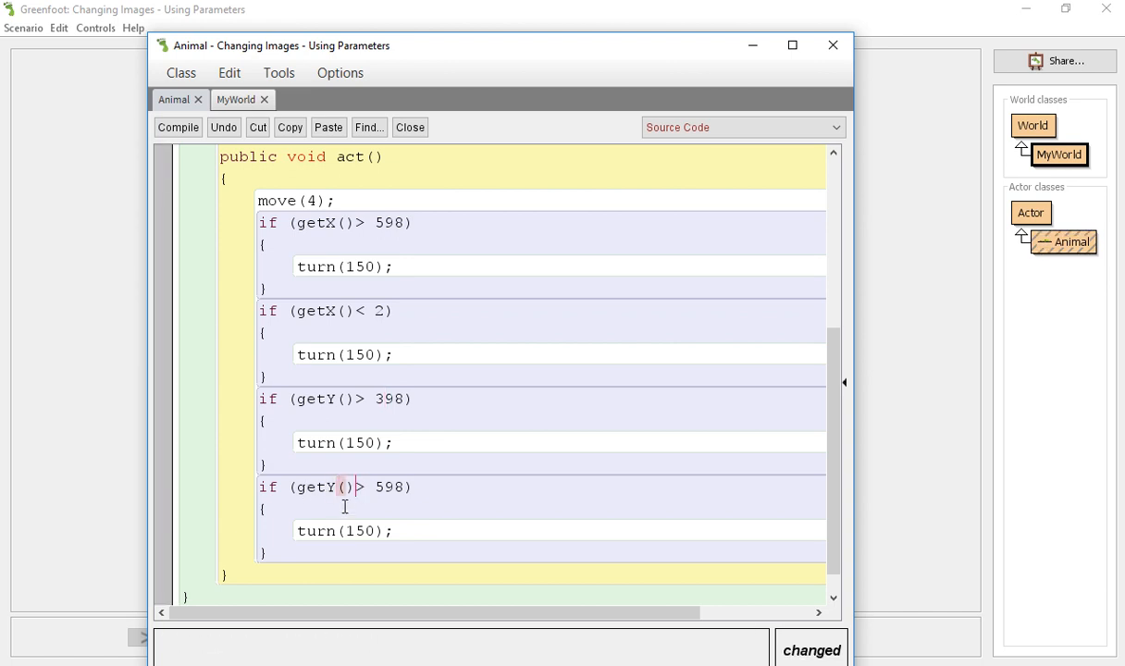
pyautogui.write('<')
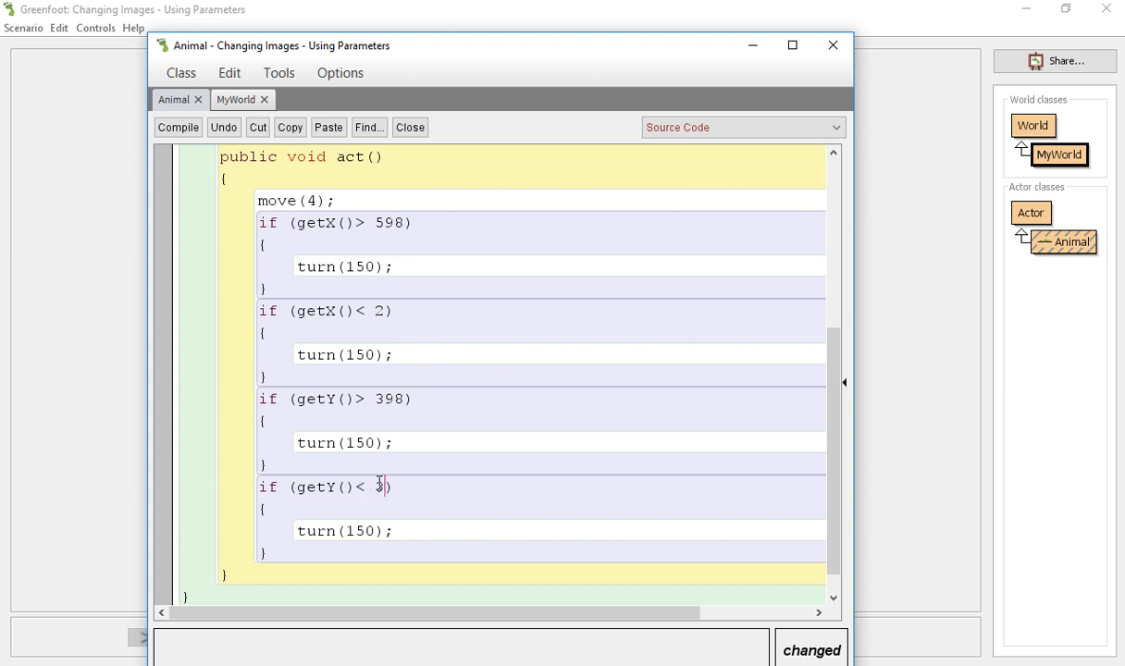
pyautogui.click(177, 127)
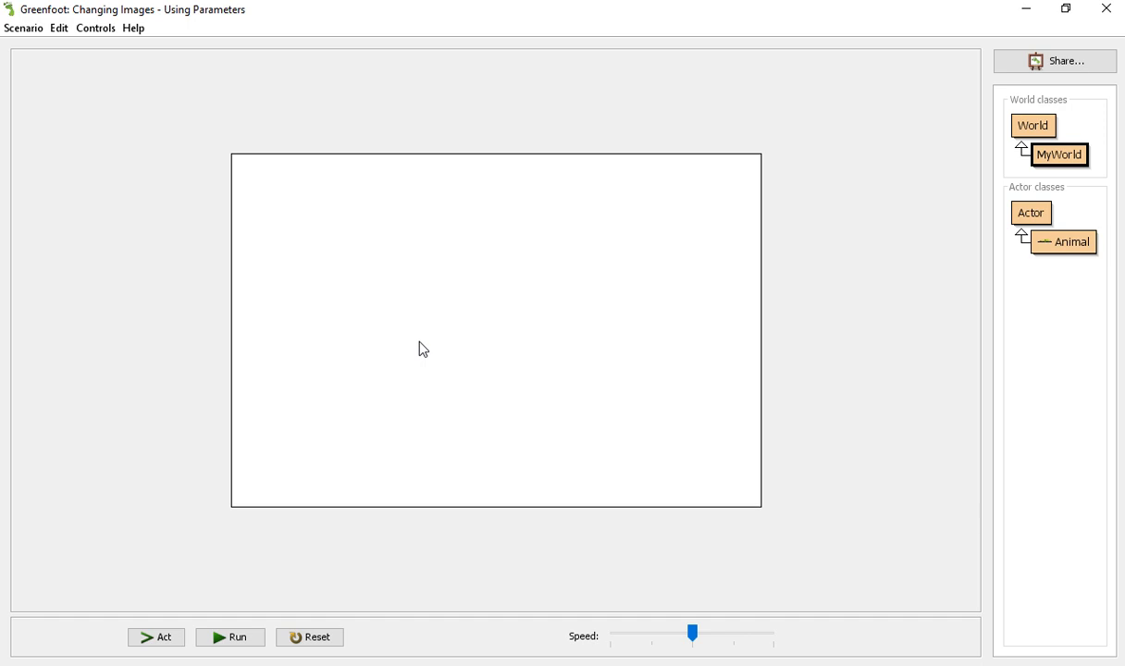
pyautogui.moveTo(1060, 240)
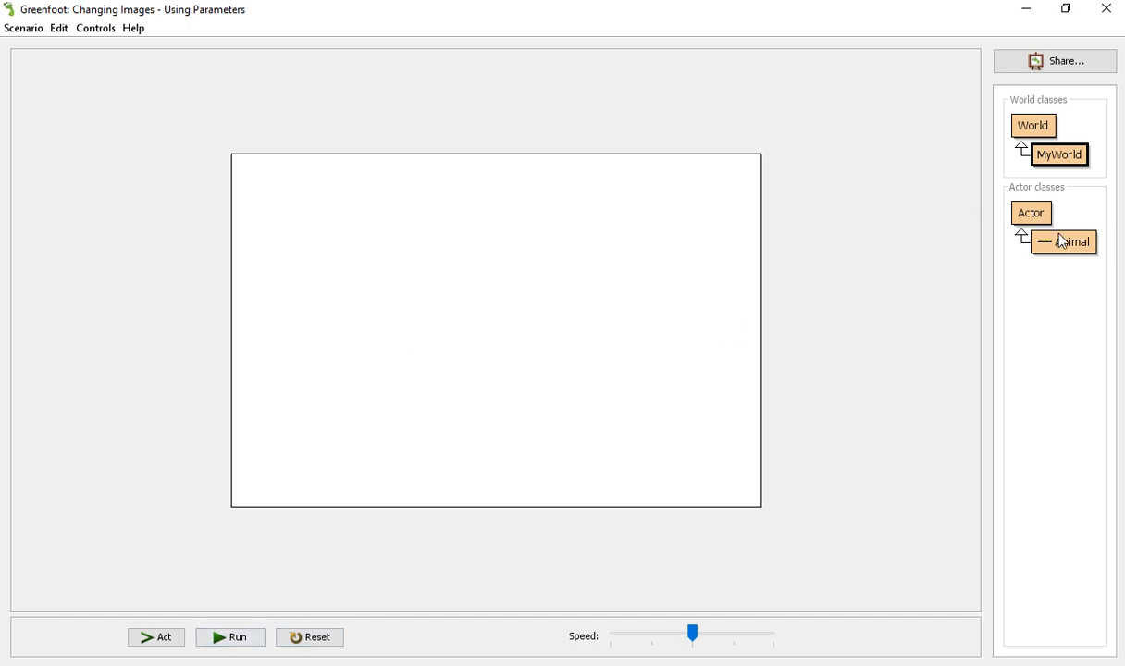
# Run the scenario to watch the alligator move and bounce, then pause.
pyautogui.click(229, 636)
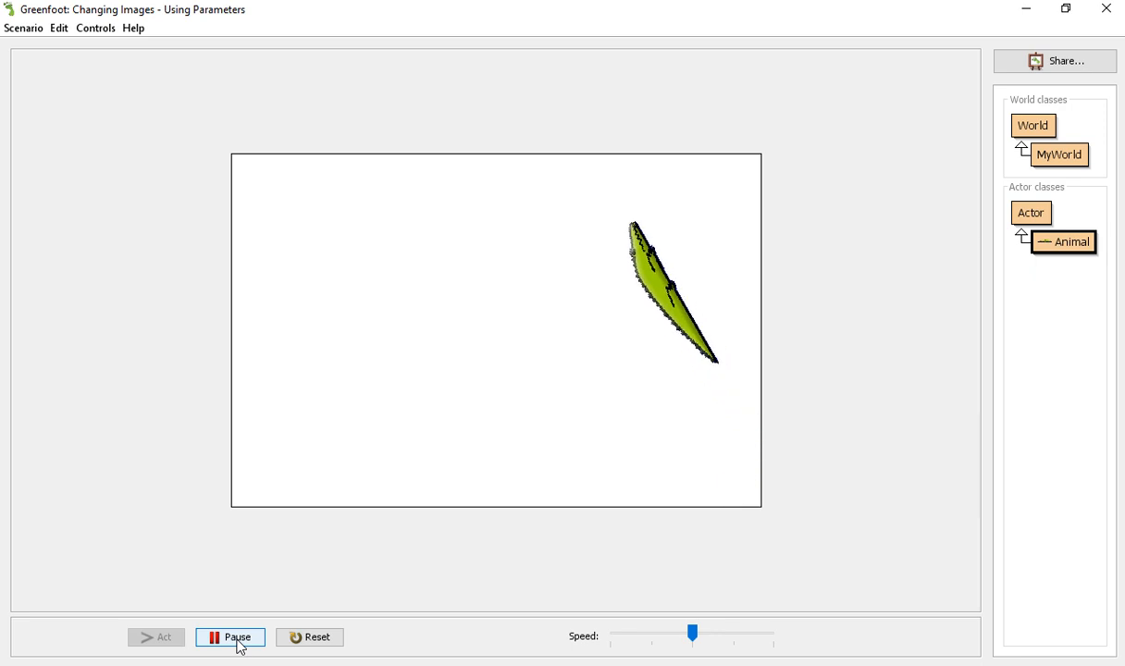
pyautogui.click(230, 636)
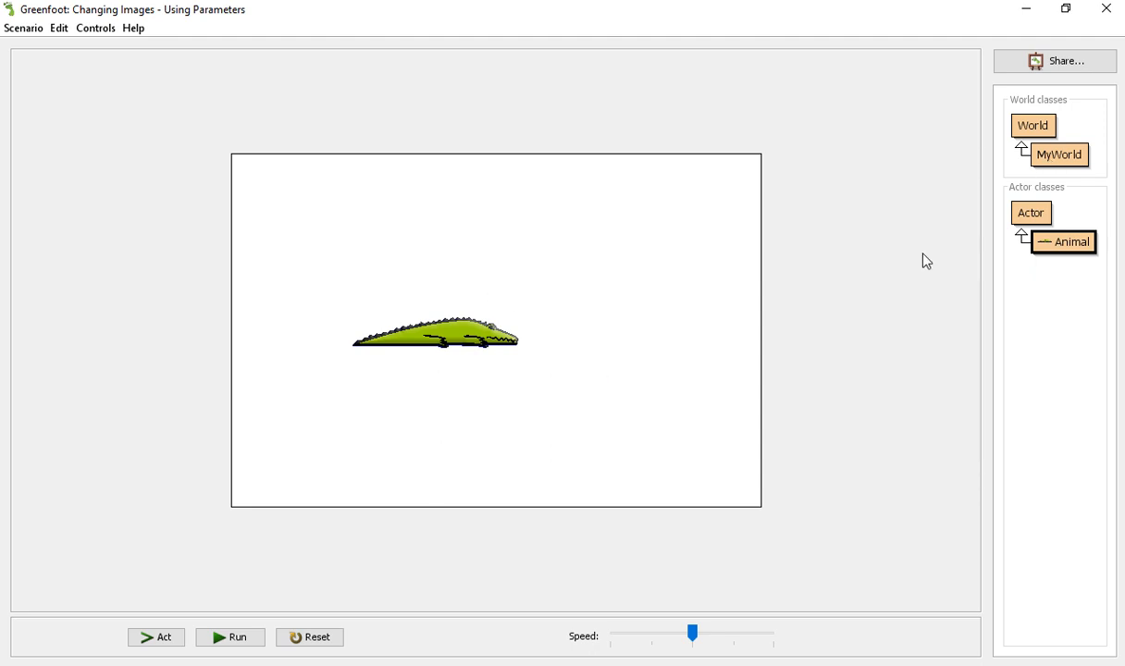
# Move the Animal creation lines from prepare() into MyWorld's constructor and delete prepare().
pyautogui.doubleClick(1059, 155)
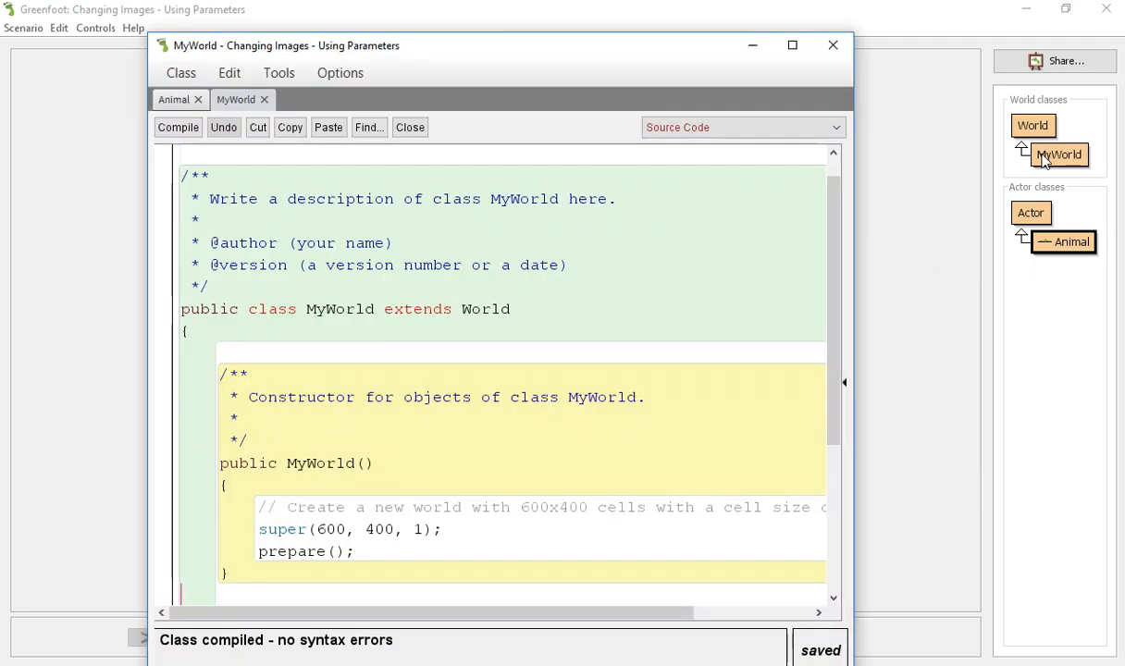
pyautogui.scroll(-3)
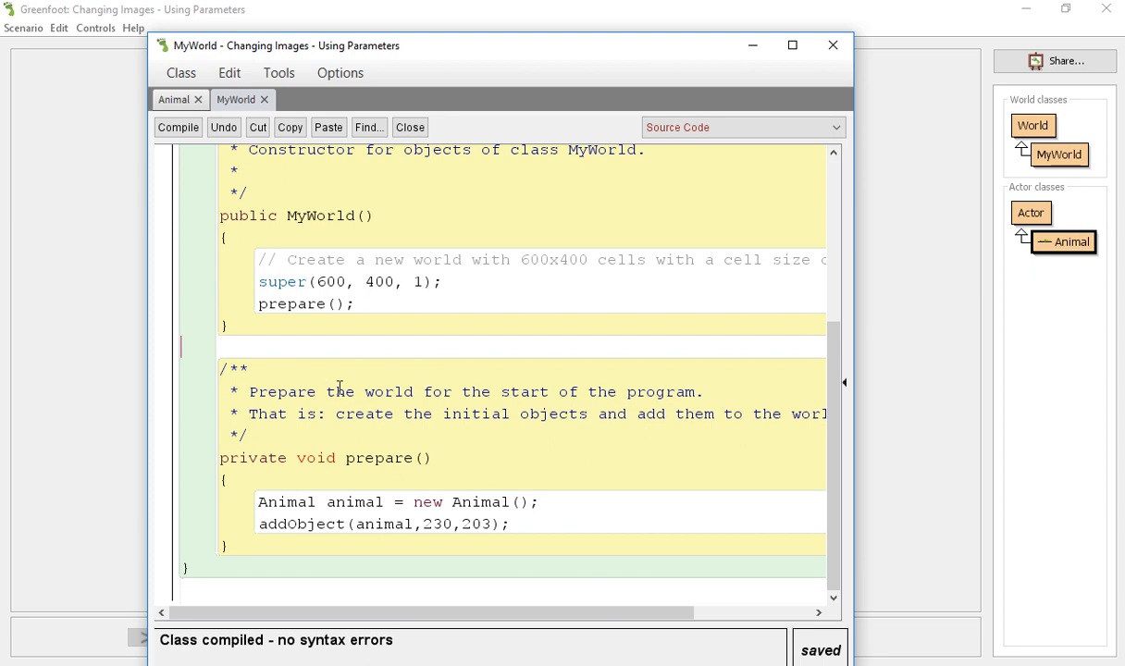
pyautogui.doubleClick(290, 303)
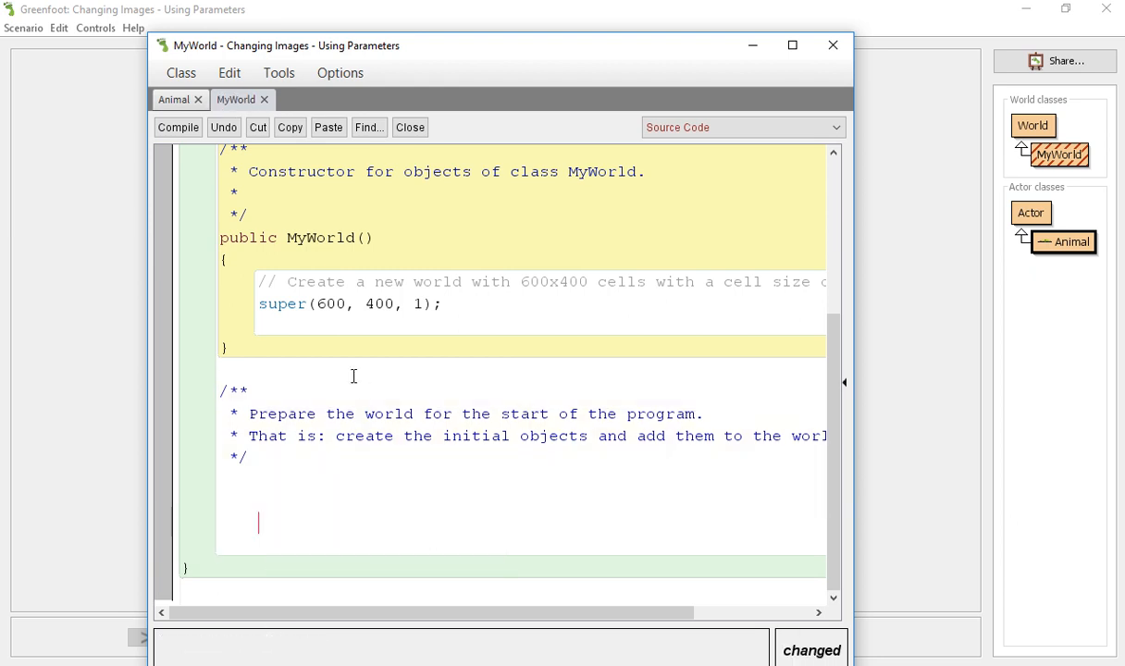
pyautogui.click(178, 127)
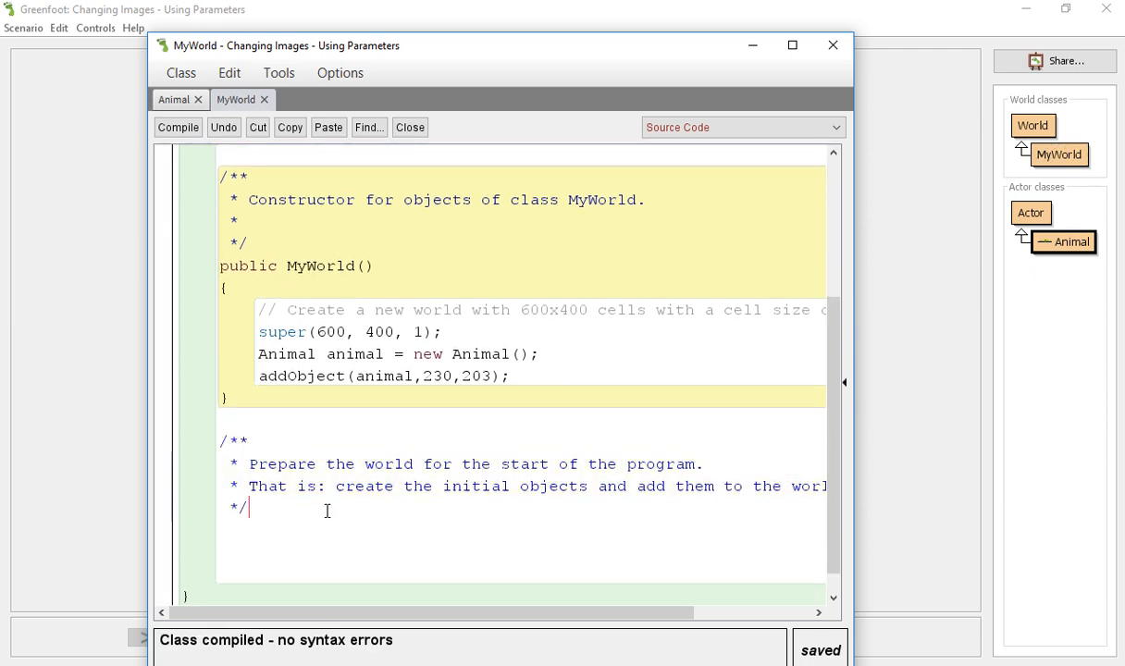
pyautogui.moveTo(335, 485); pyautogui.dragTo(702, 485)
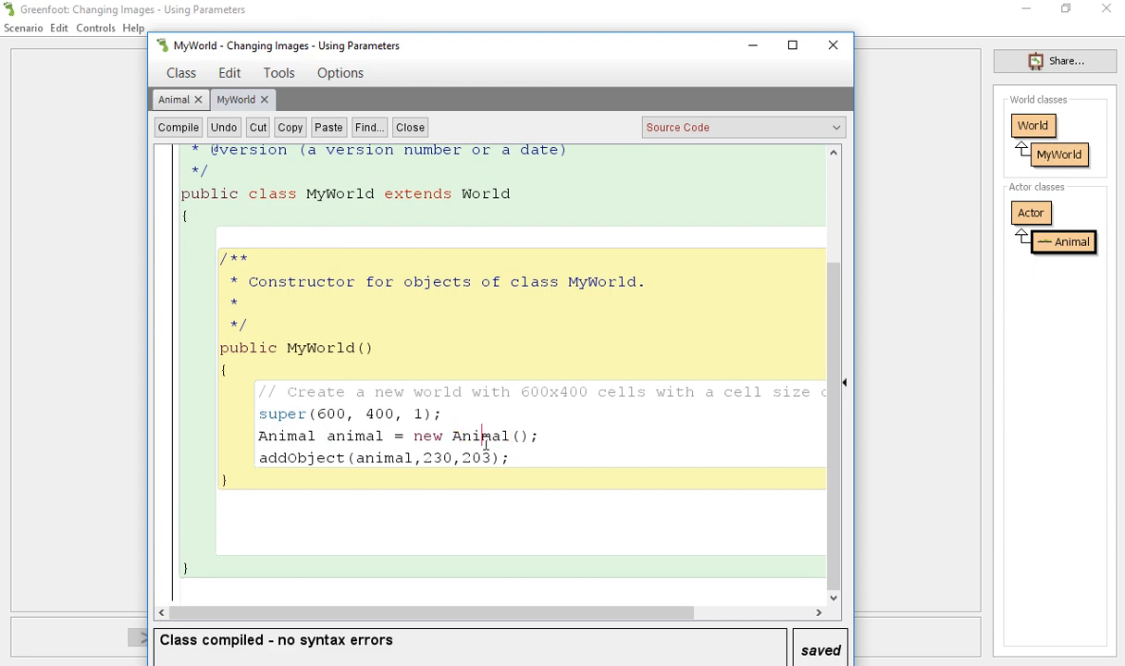
# Replace the animal variable with new Animal() in addObject at 230, 203, and compile.
pyautogui.doubleClick(354, 435)
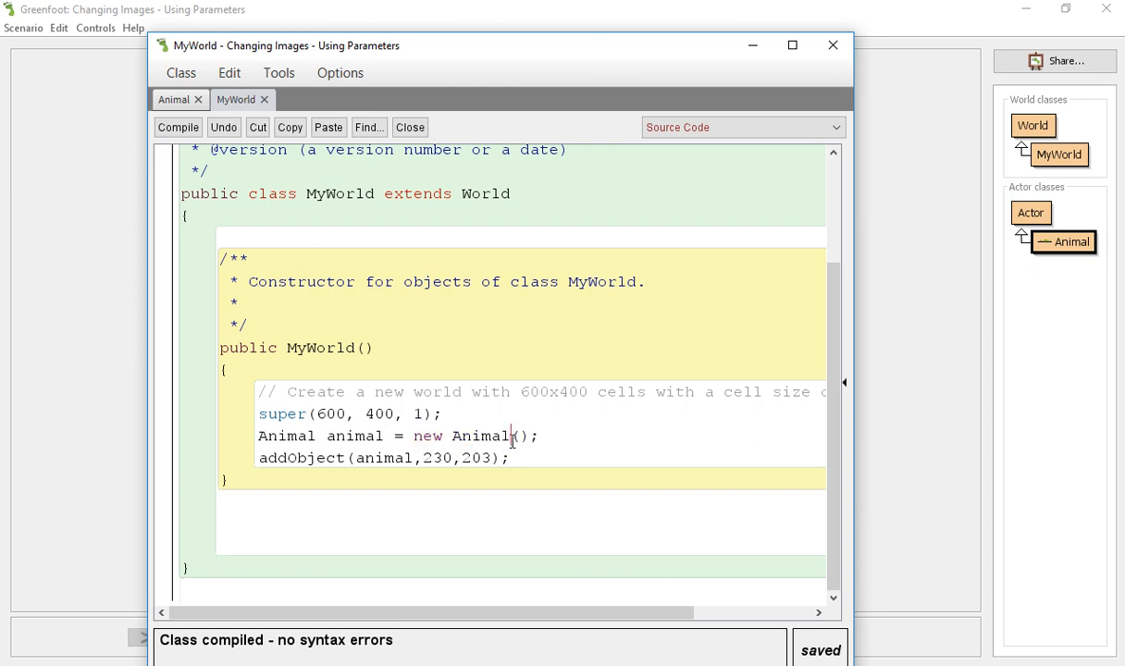
pyautogui.doubleClick(520, 436)
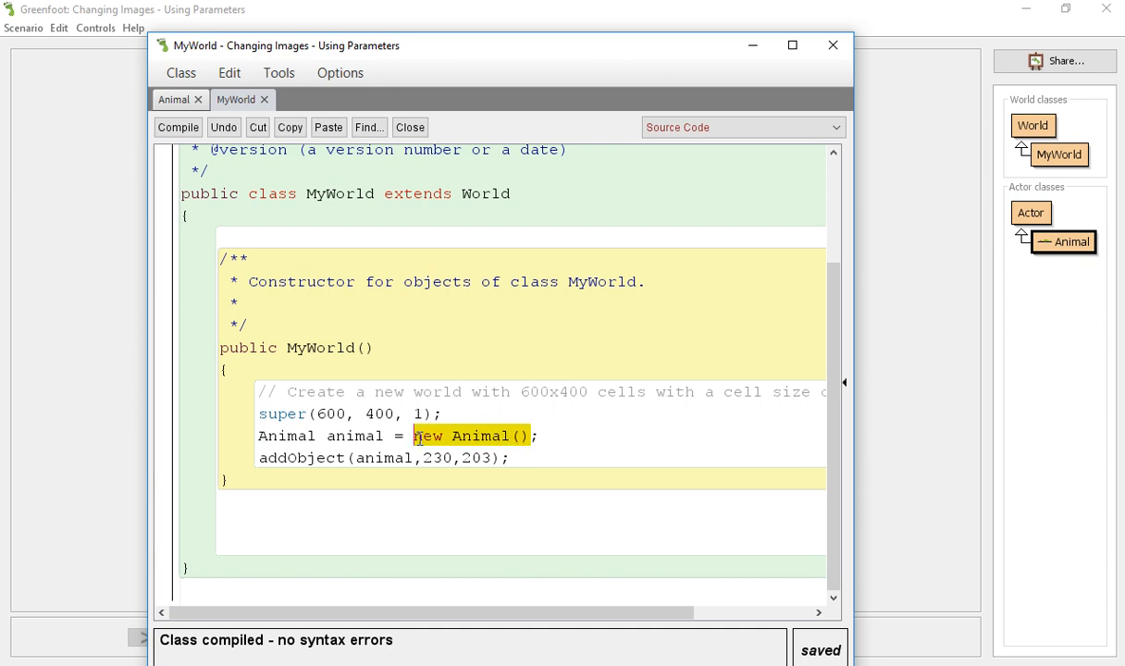
pyautogui.press('Delete')
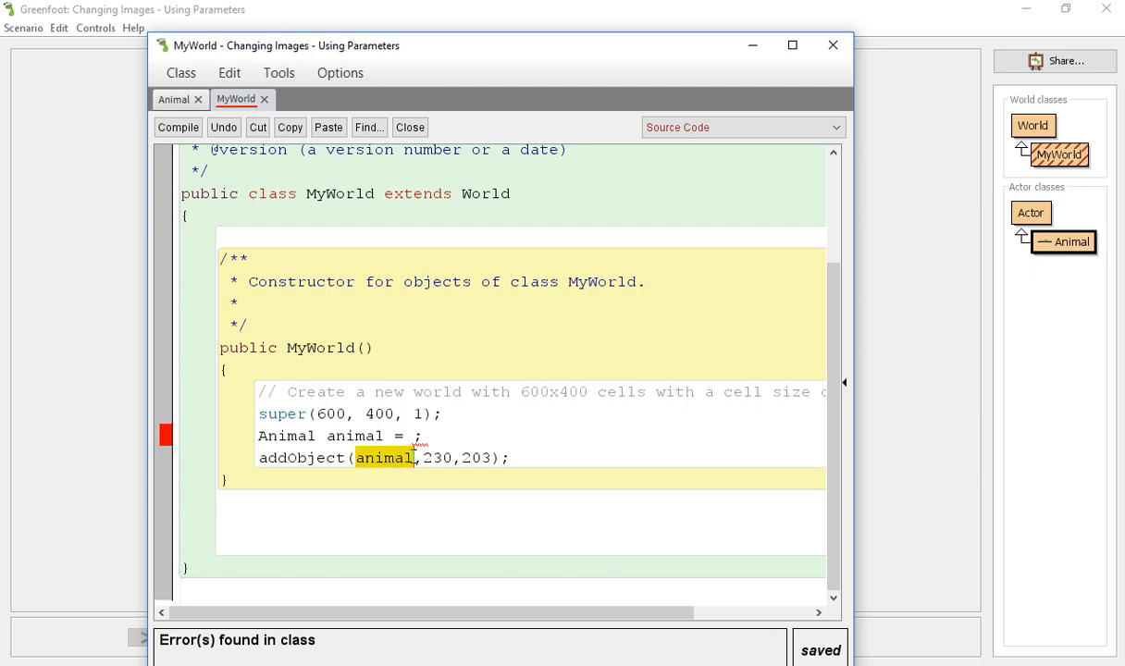
pyautogui.write('new Animal()')
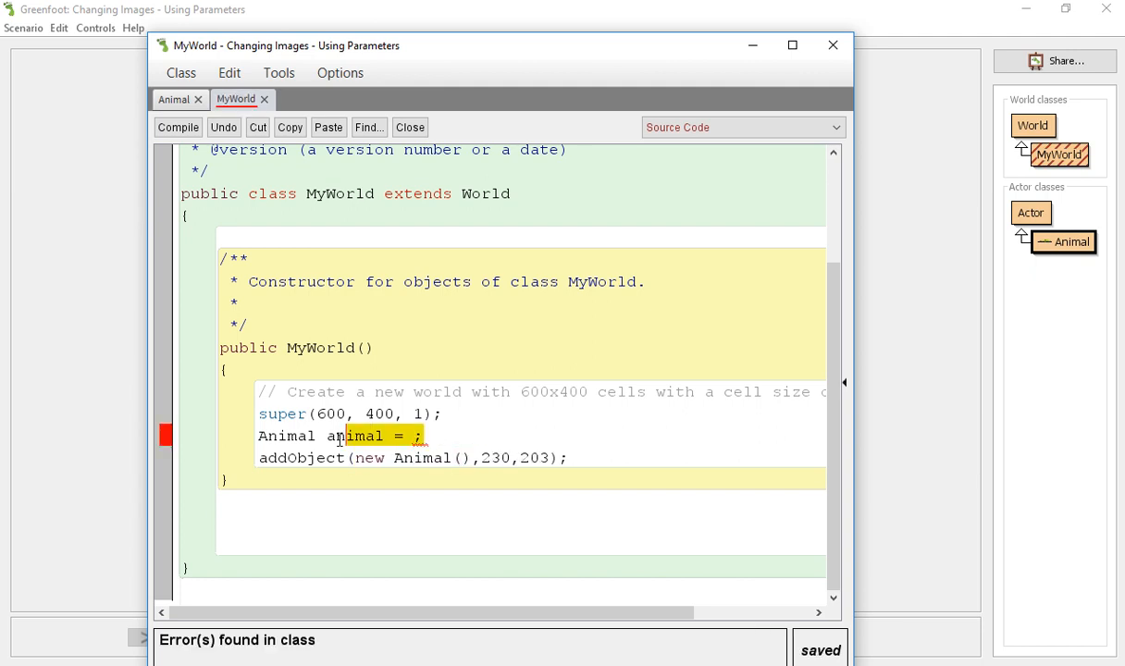
pyautogui.press('Delete')
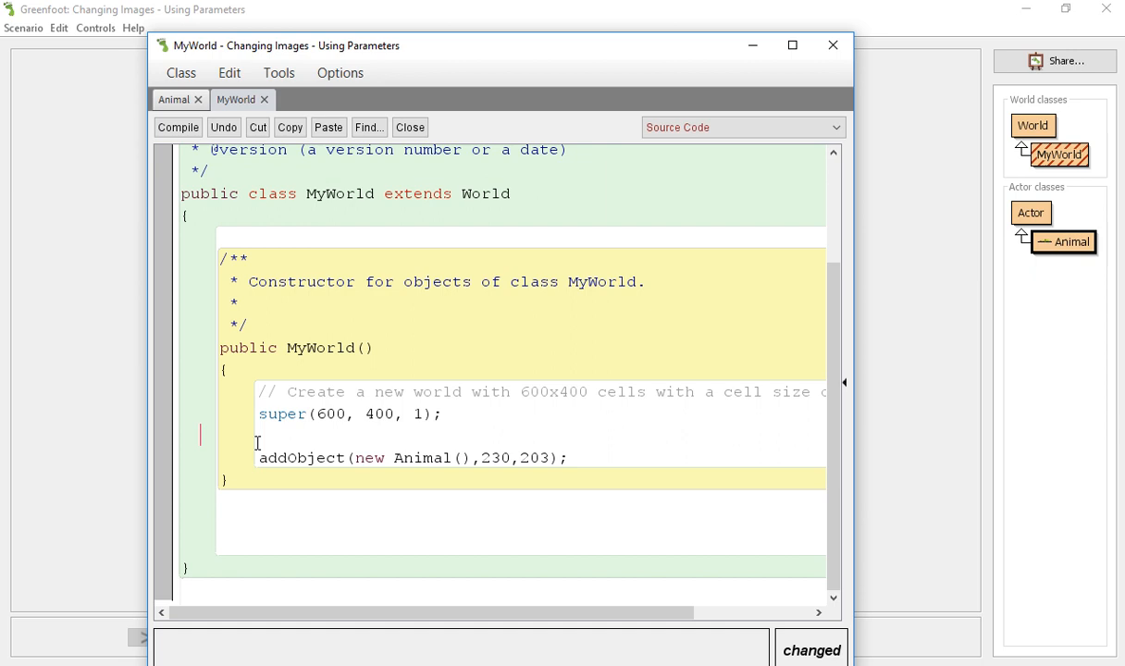
pyautogui.click(178, 127)
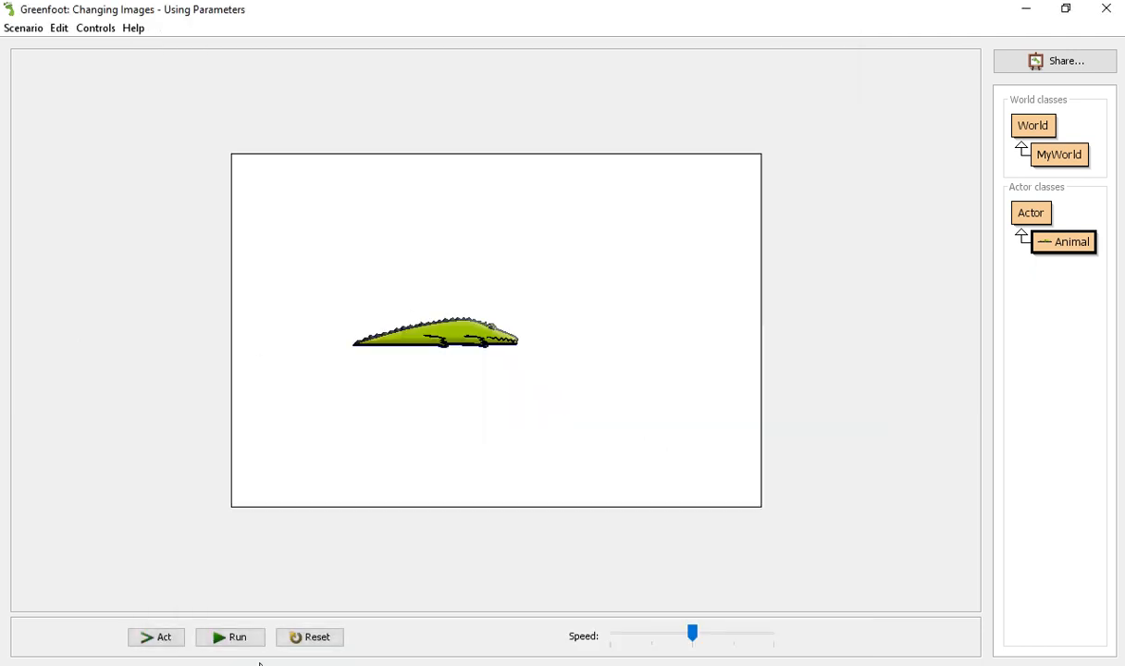
pyautogui.moveTo(670, 316)
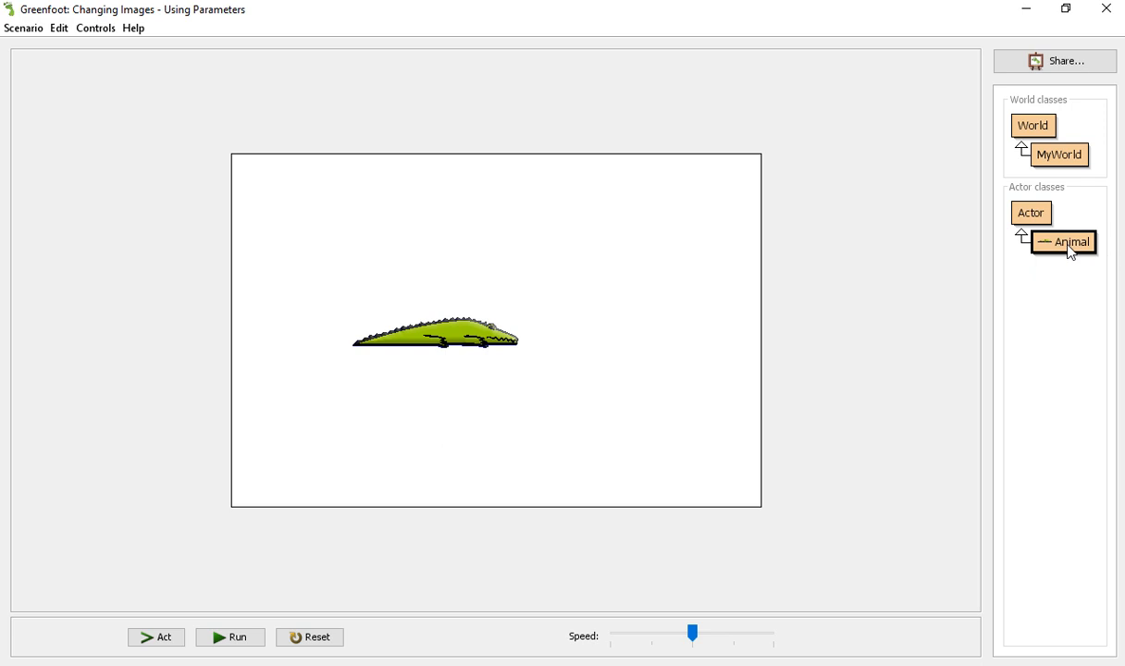
# Open the Animal class editor from the Actor classes panel.
pyautogui.doubleClick(1063, 241)
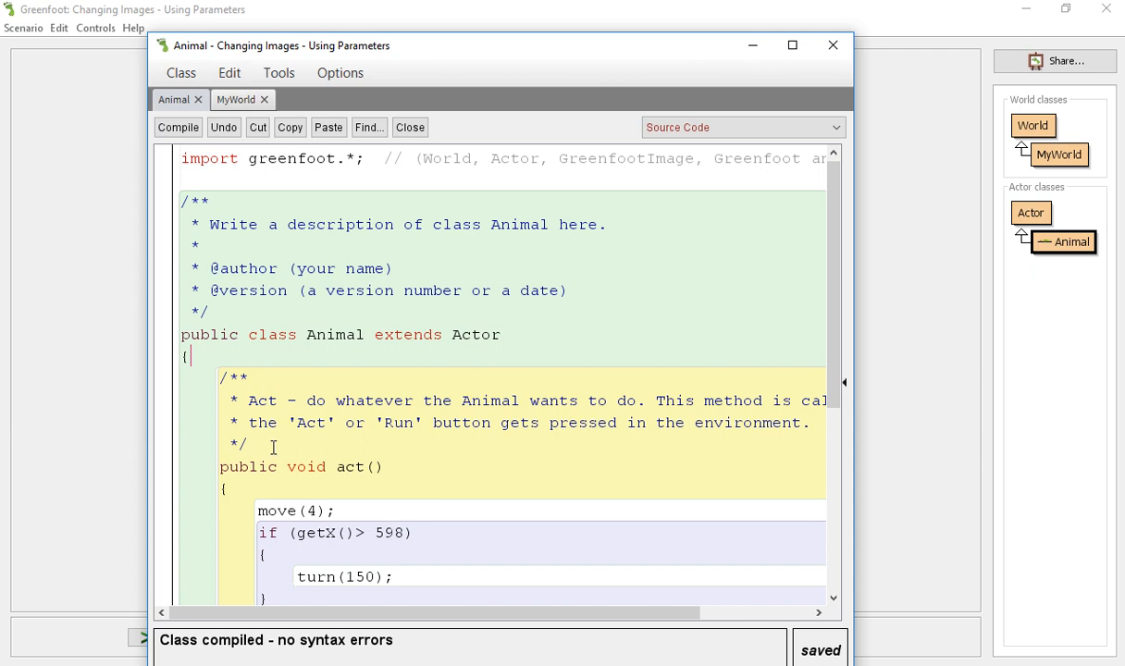
# Add constructor public Animal(int direction) calling setRotation(direction); and compile.
pyautogui.write('pub')
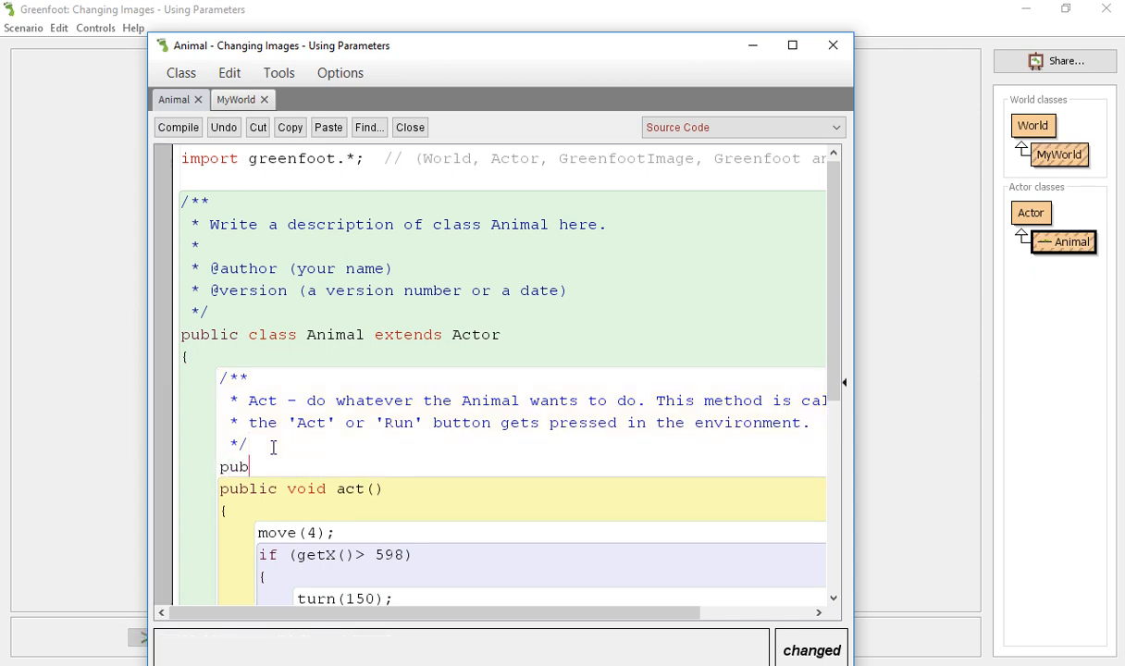
pyautogui.write('lic Ani')
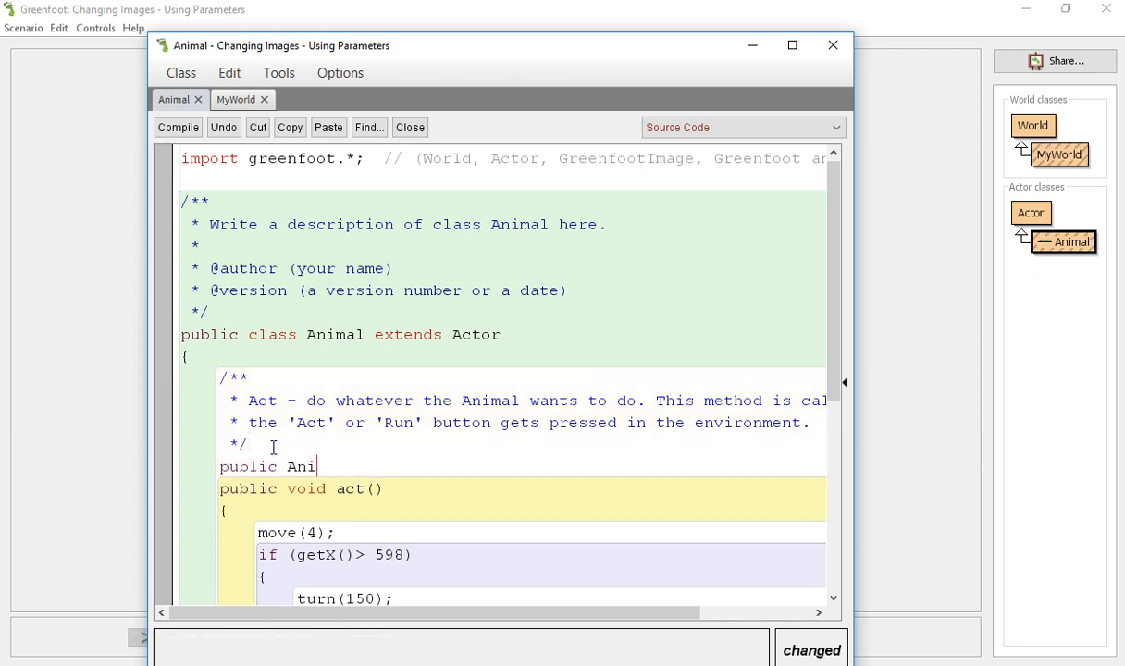
pyautogui.write('mal(')
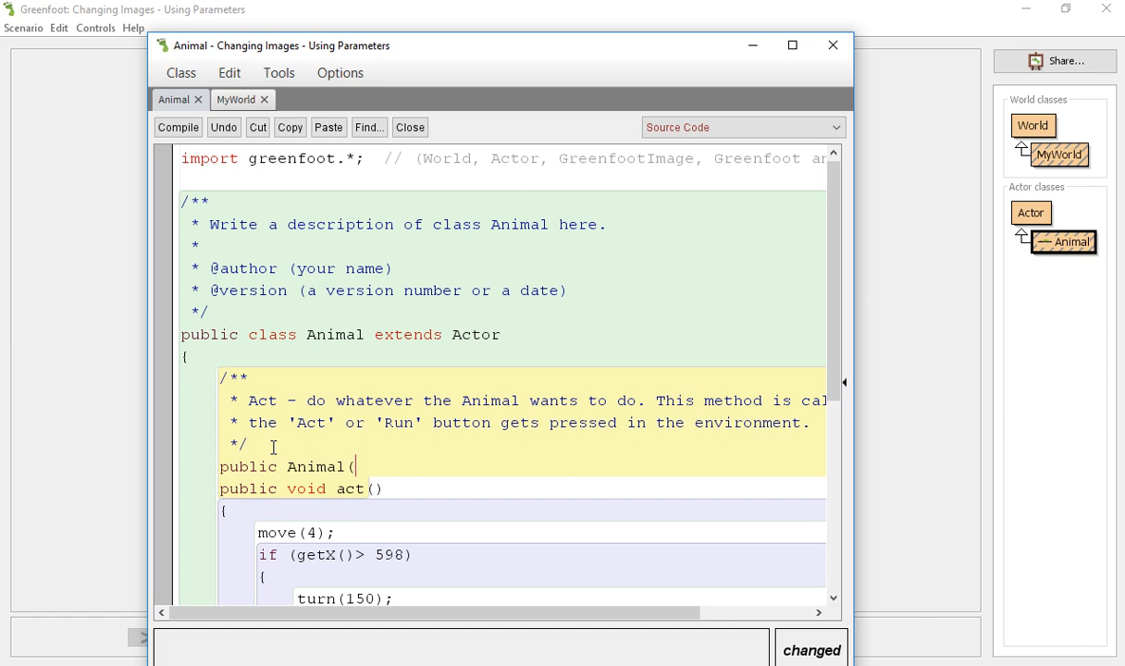
pyautogui.write('int')
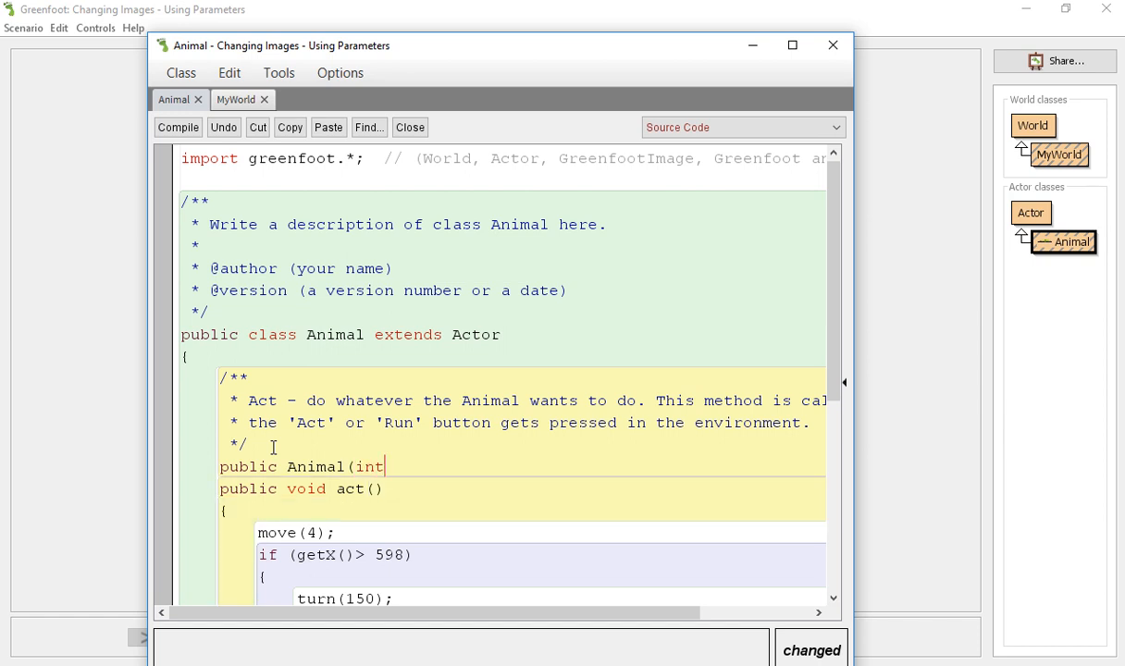
pyautogui.write('" "')
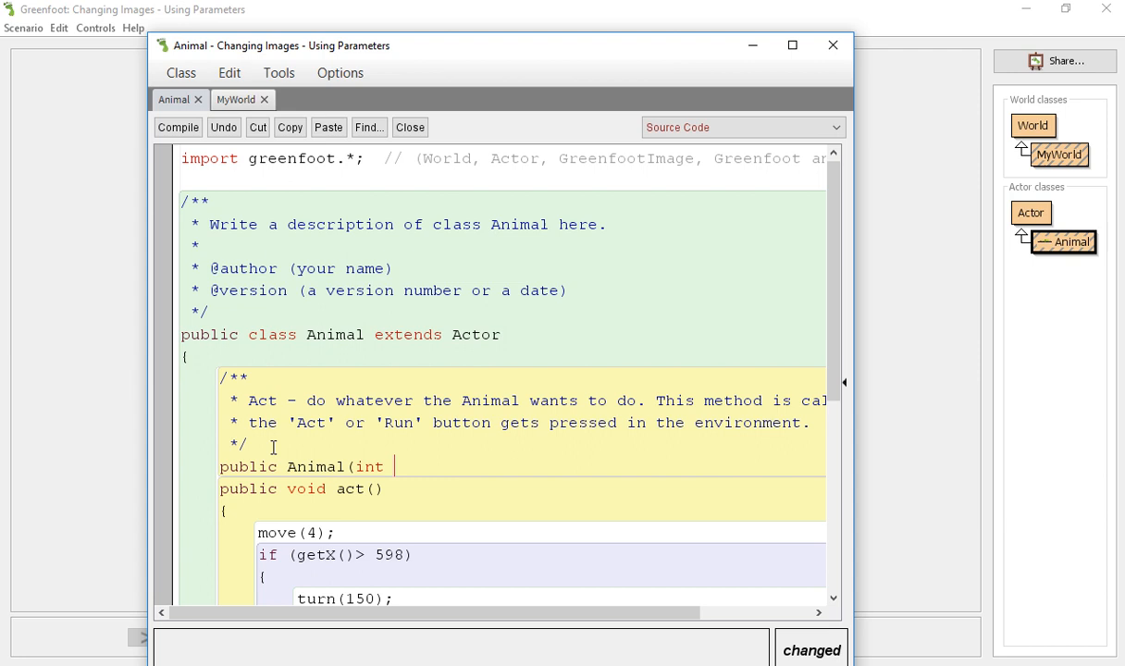
pyautogui.write('direction)')
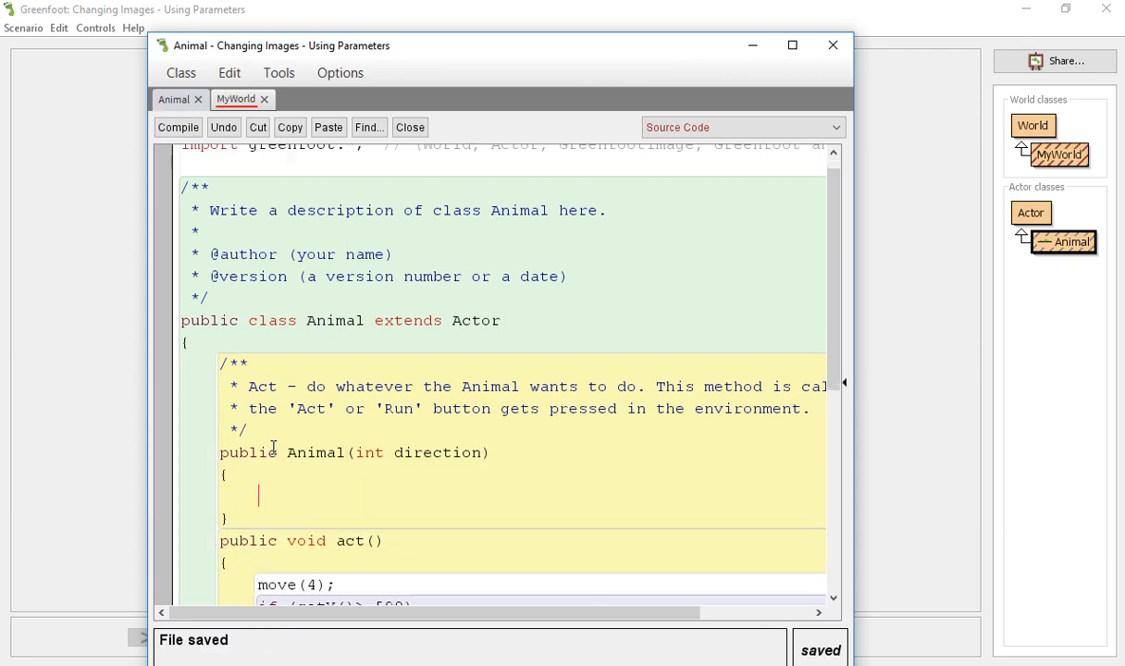
pyautogui.scroll(-3)
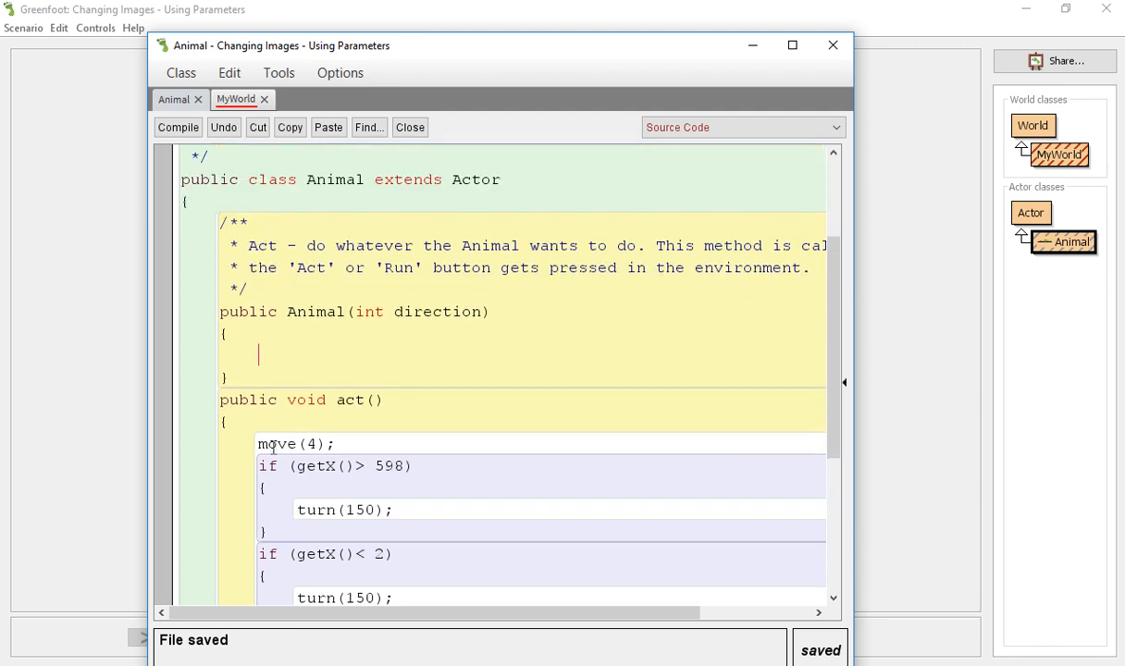
pyautogui.write('set')
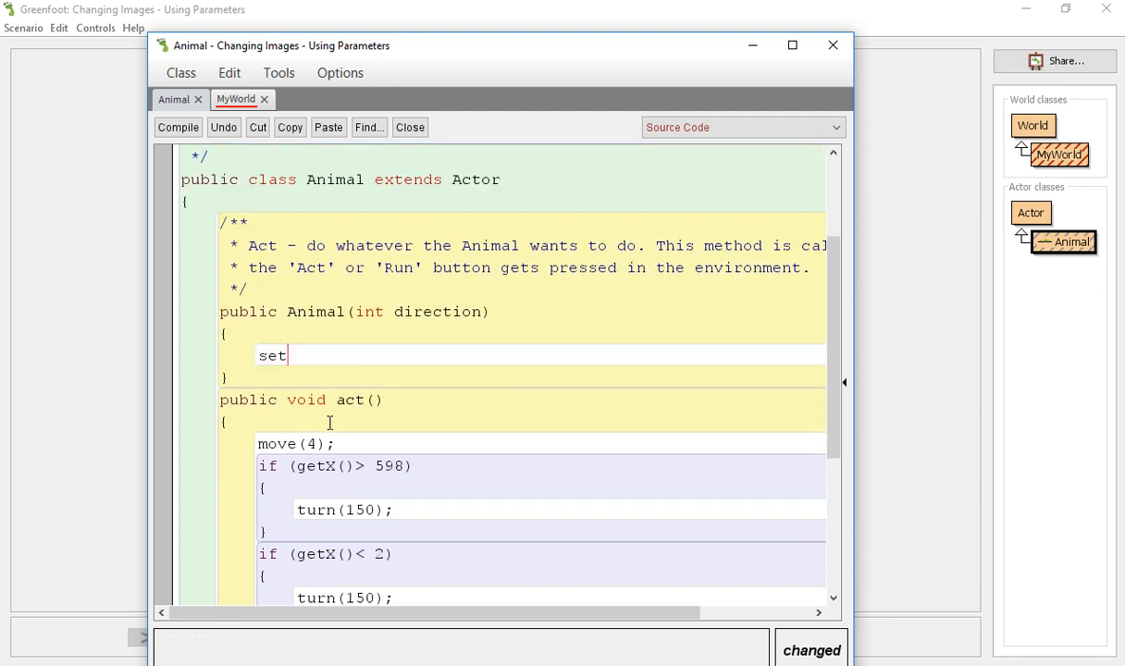
pyautogui.write('Ro')
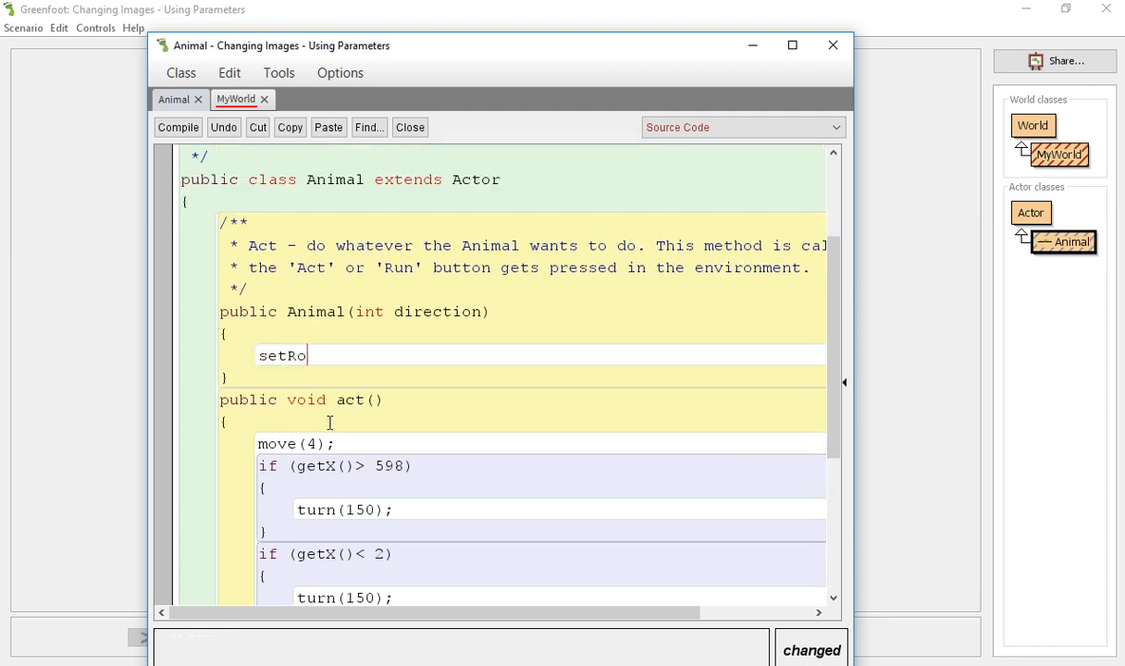
pyautogui.write('tation(dir')
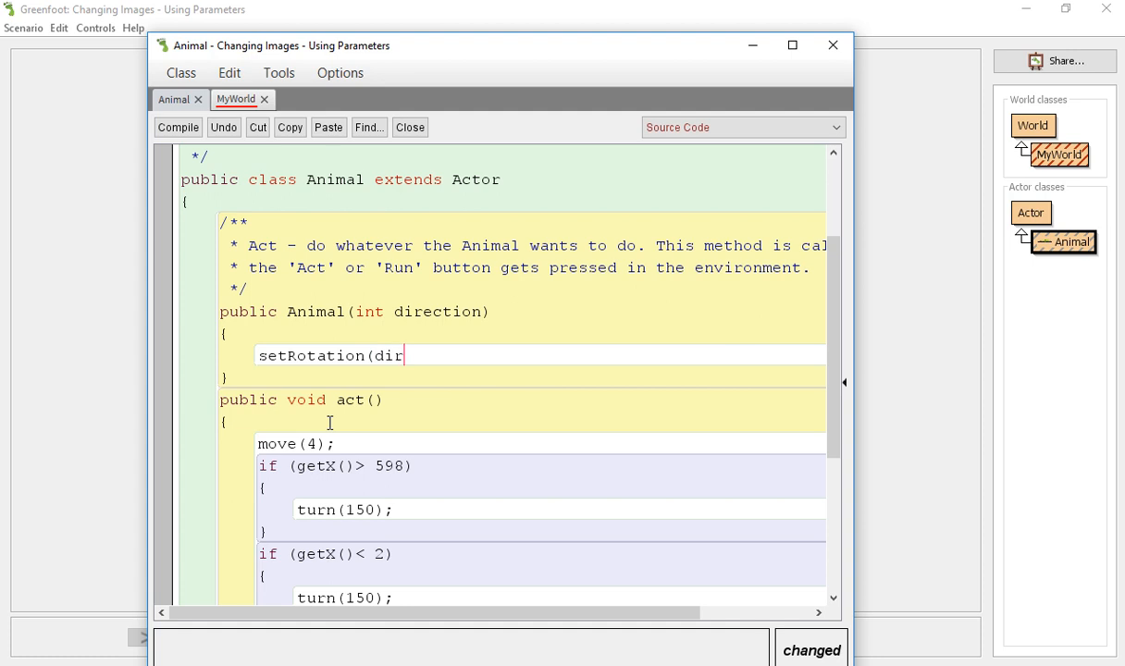
pyautogui.write('ection);')
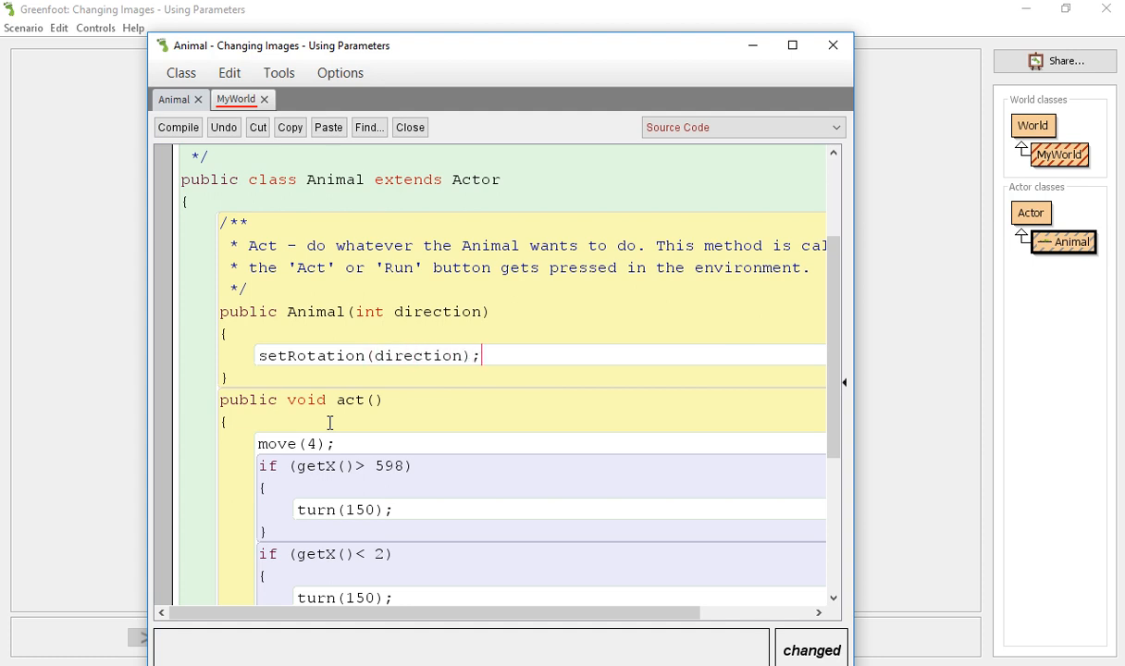
pyautogui.click(236, 99)
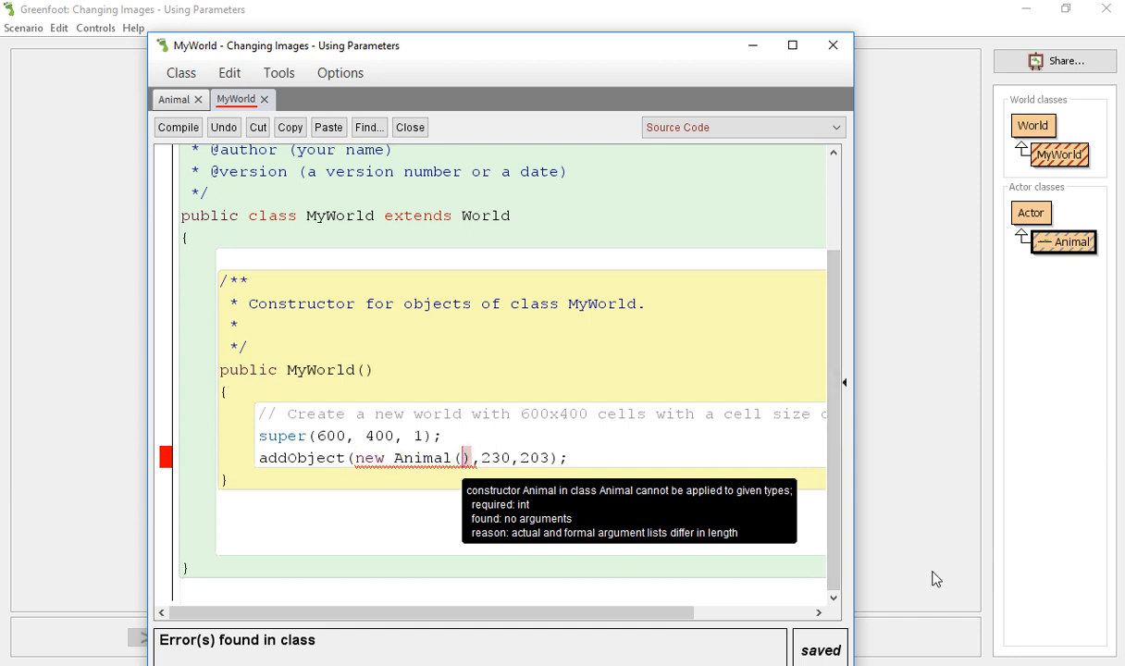
# Pass 30 as the direction argument in MyWorld's new Animal() call.
pyautogui.click(174, 99)
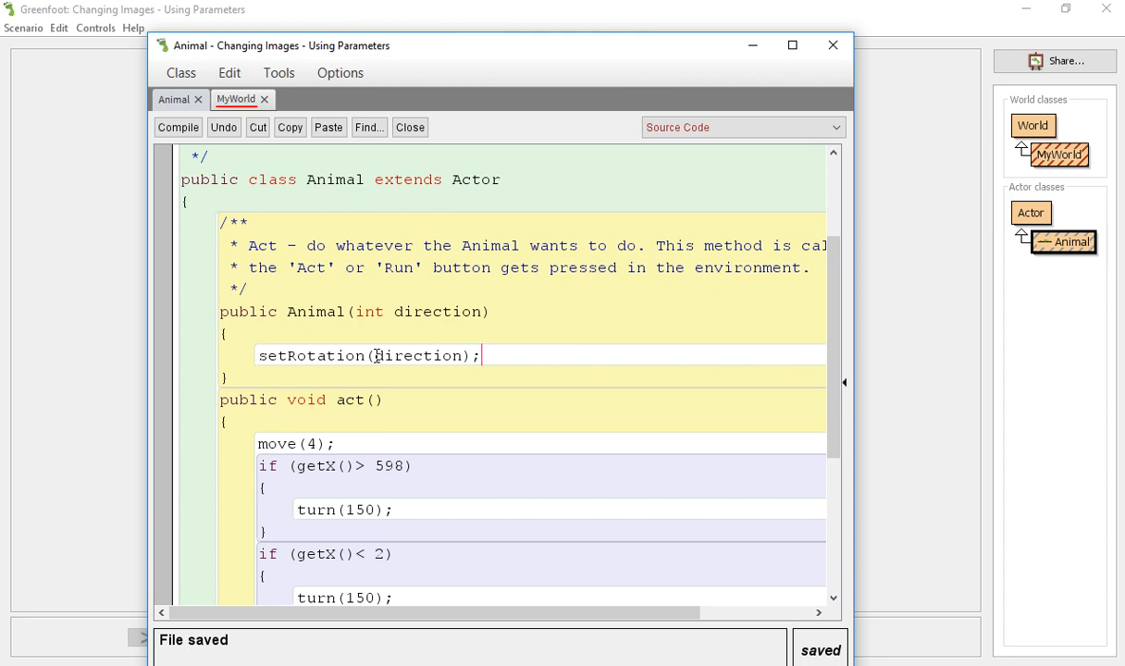
pyautogui.moveTo(354, 312); pyautogui.dragTo(481, 312)
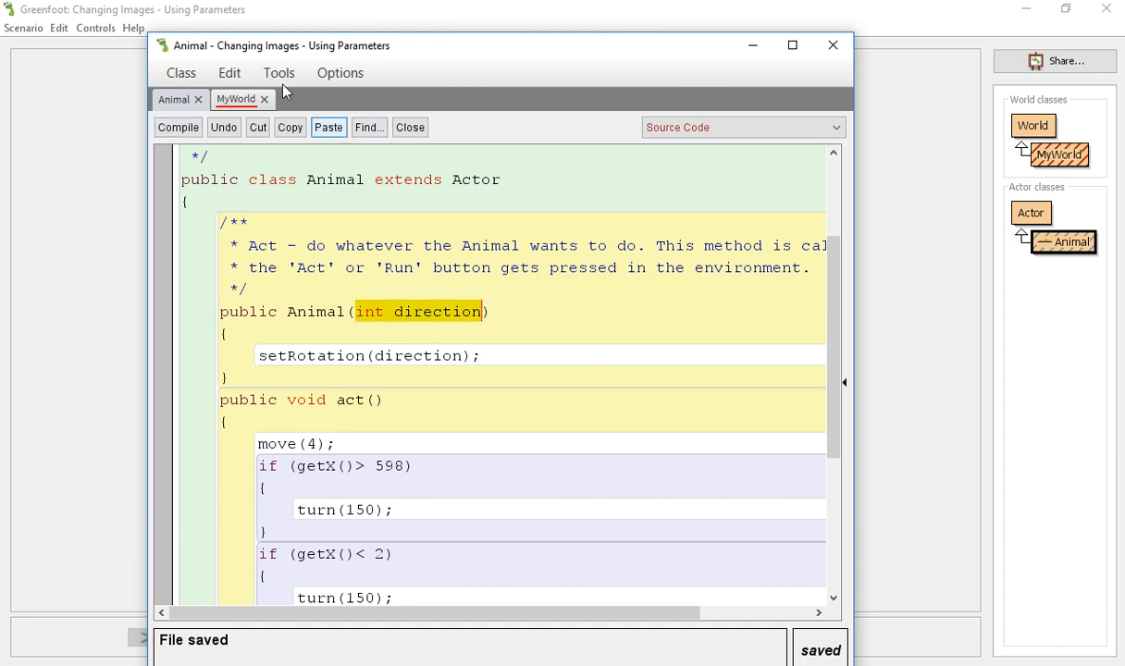
pyautogui.click(235, 99)
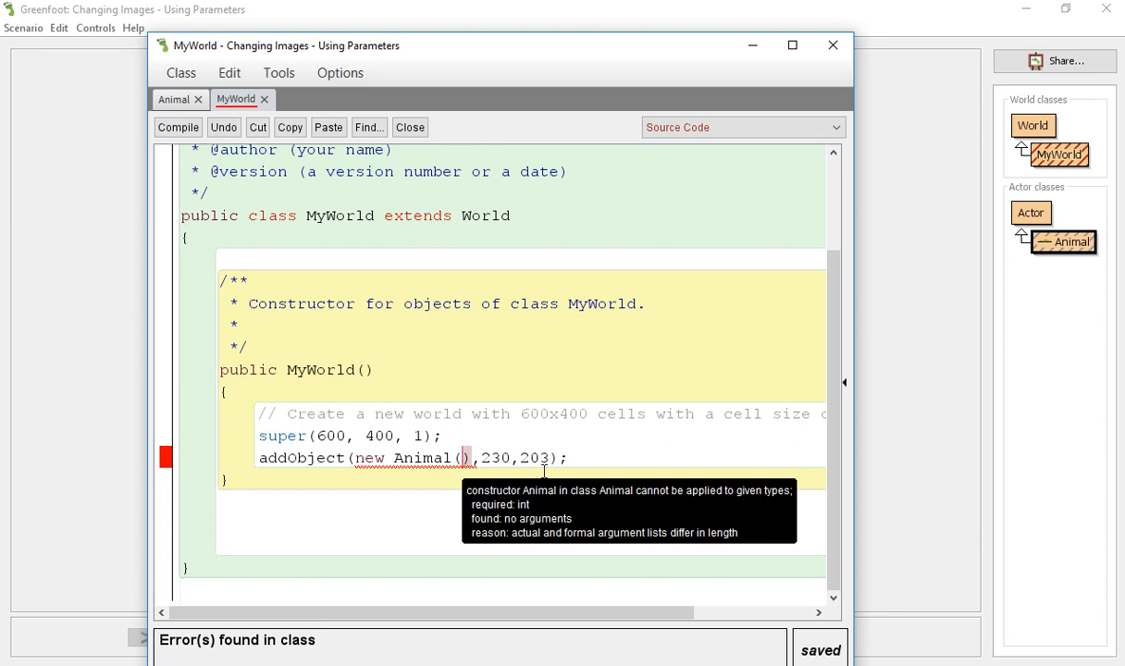
pyautogui.write('3')
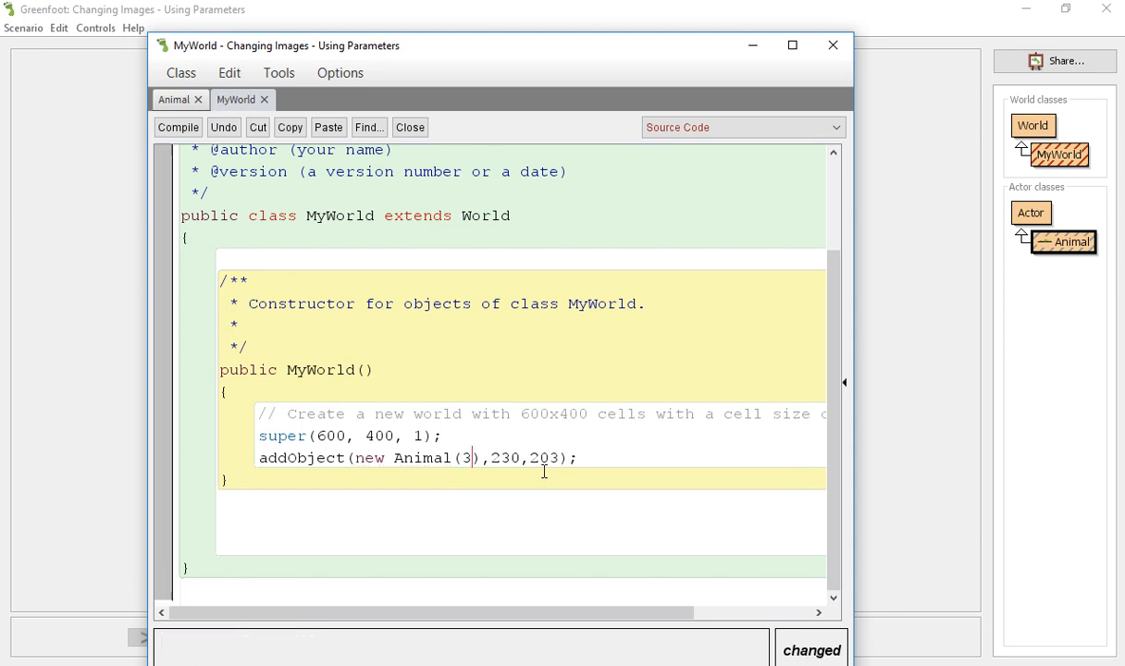
pyautogui.write('0')
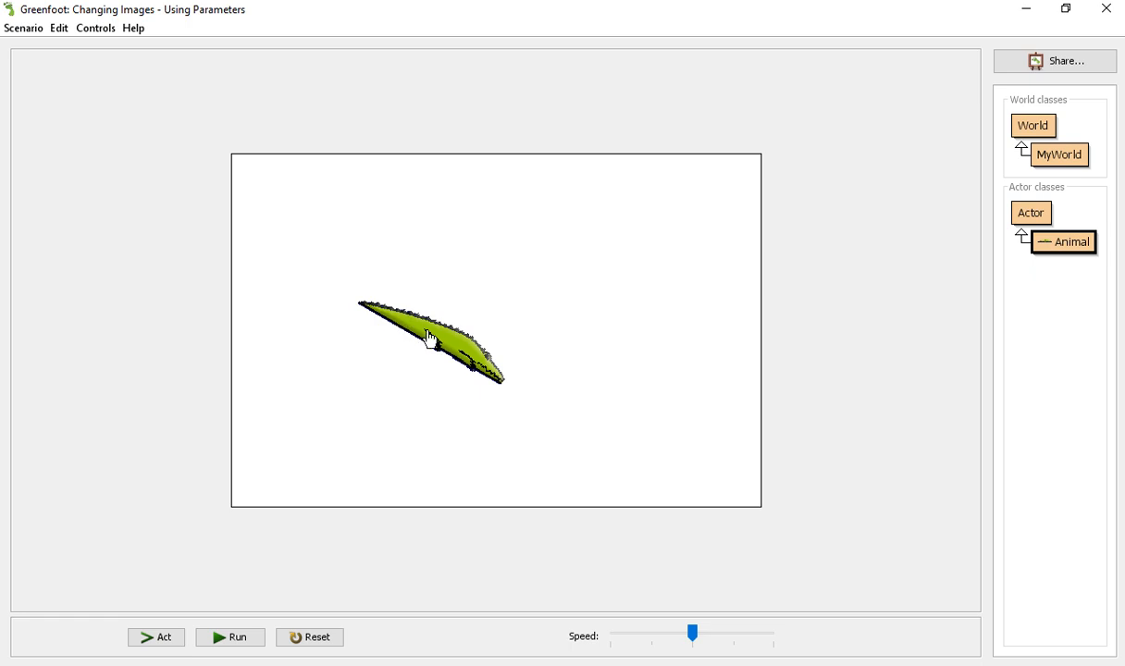
pyautogui.moveTo(684, 490)
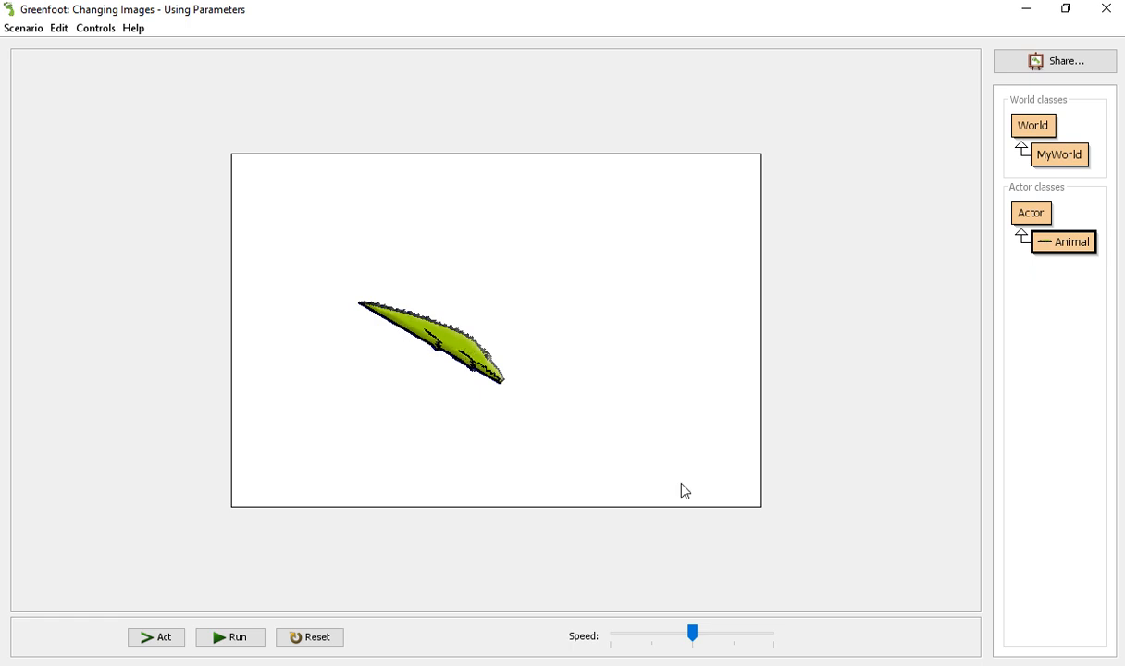
pyautogui.moveTo(395, 320)
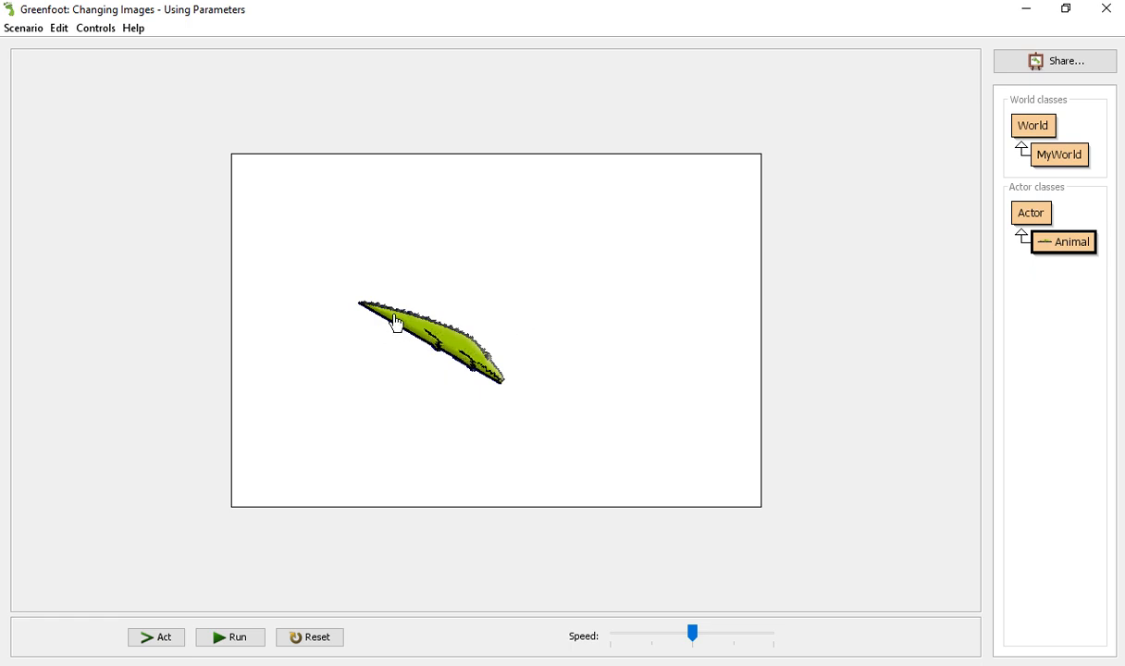
# Run and pause the rotated alligator, then close the Enemy editor and reopen the class code.
pyautogui.click(229, 636)
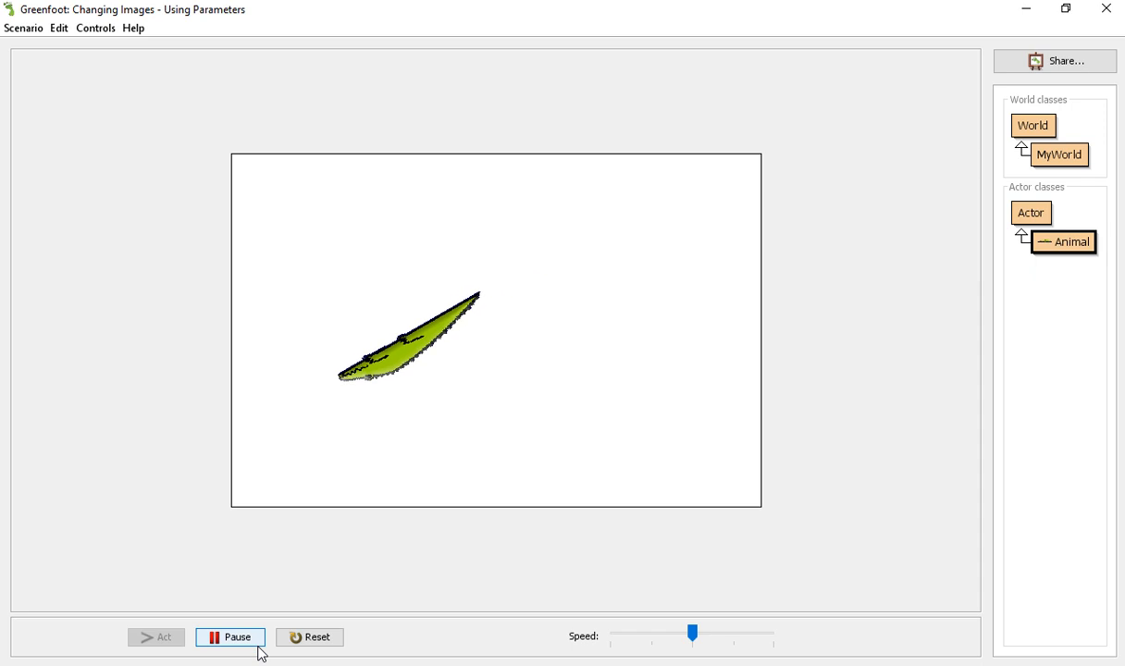
pyautogui.moveTo(229, 636)
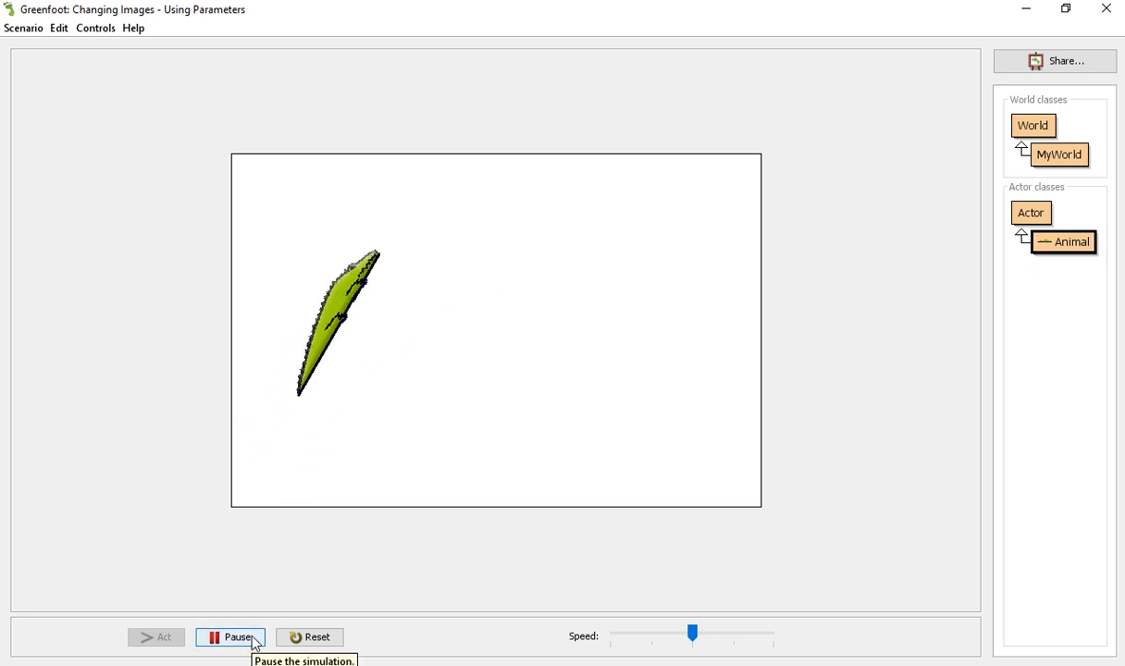
pyautogui.click(230, 637)
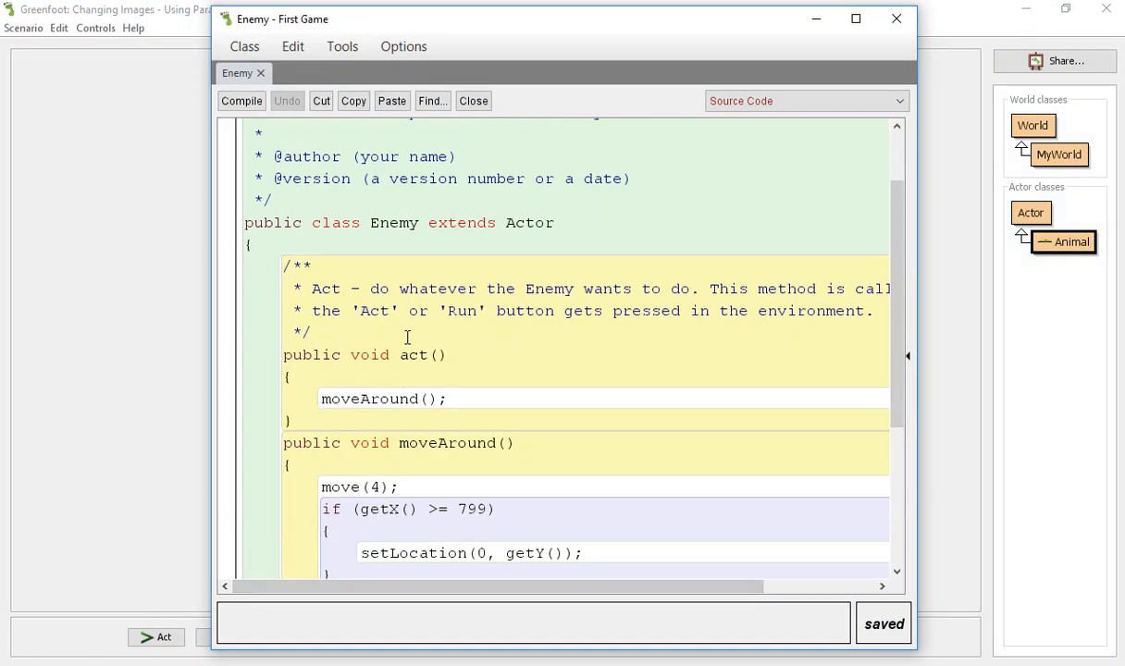
pyautogui.click(473, 100)
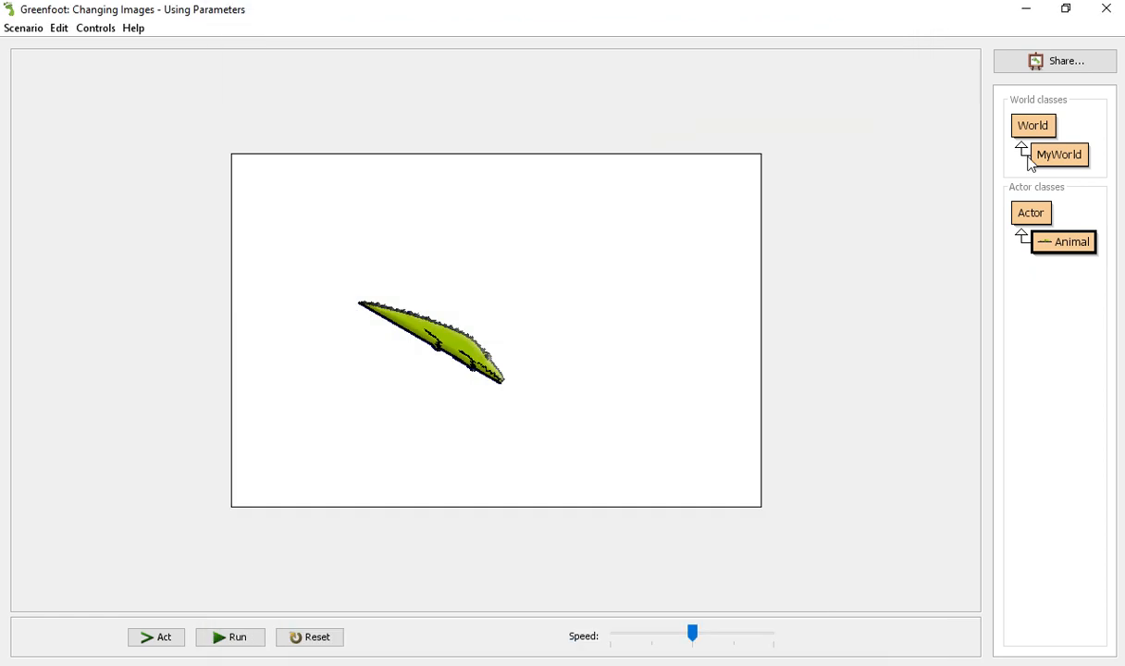
pyautogui.doubleClick(1064, 241)
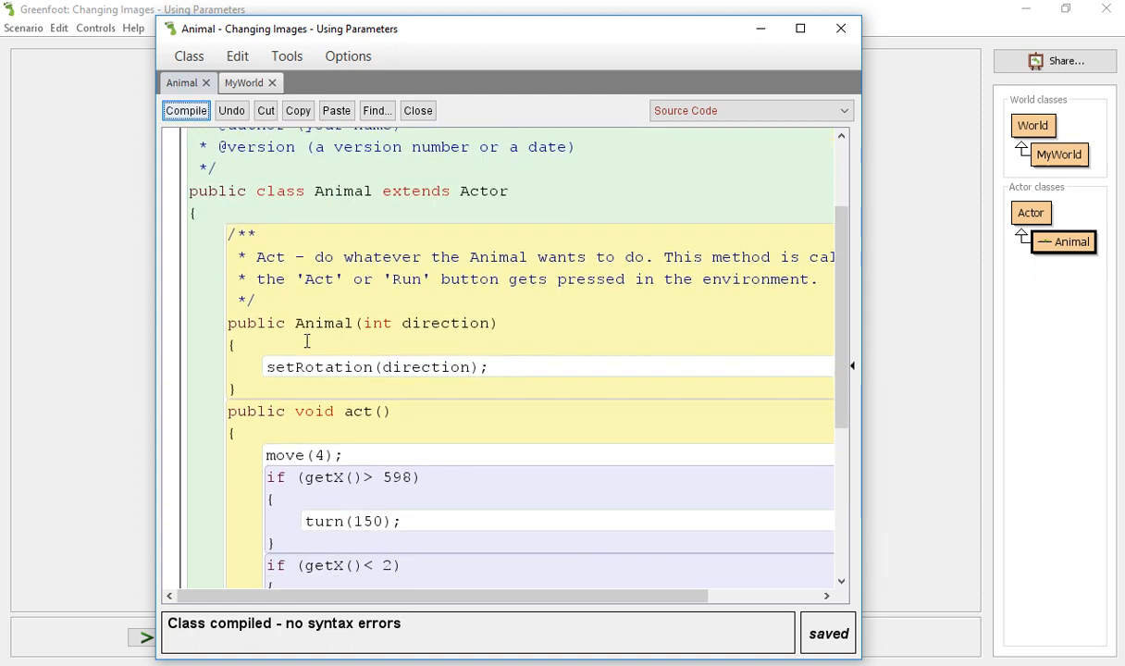
# Declare an int imageNumber field in Animal and set it to 0 in the constructor.
pyautogui.doubleClick(322, 323)
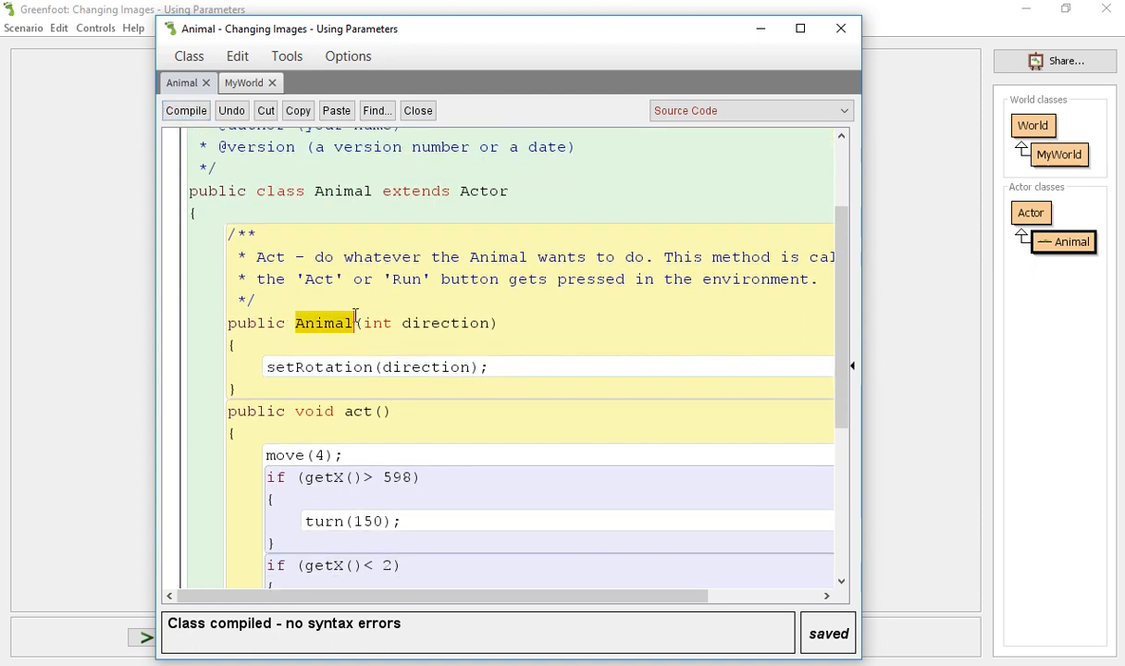
pyautogui.click(349, 302)
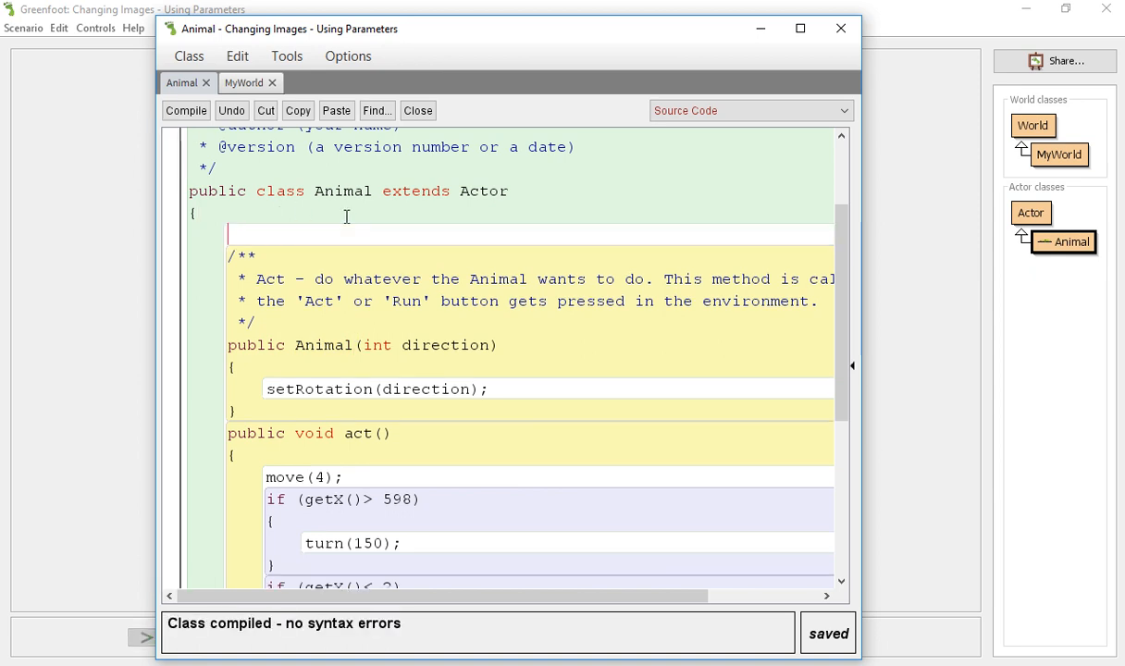
pyautogui.write('int imageNumb')
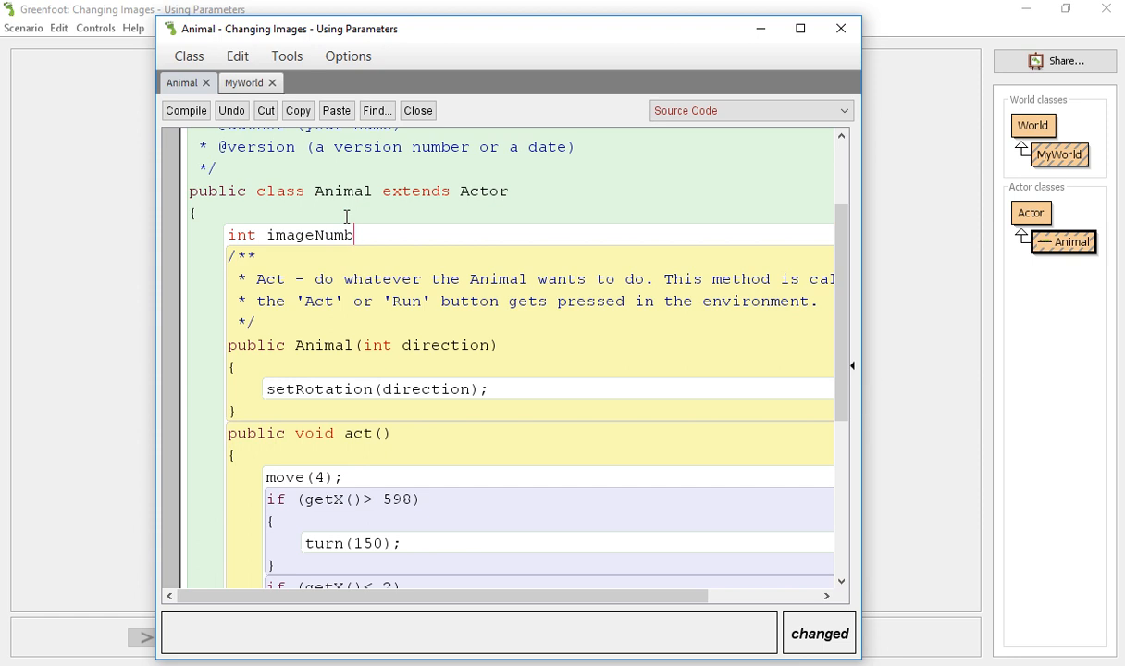
pyautogui.write('er =')
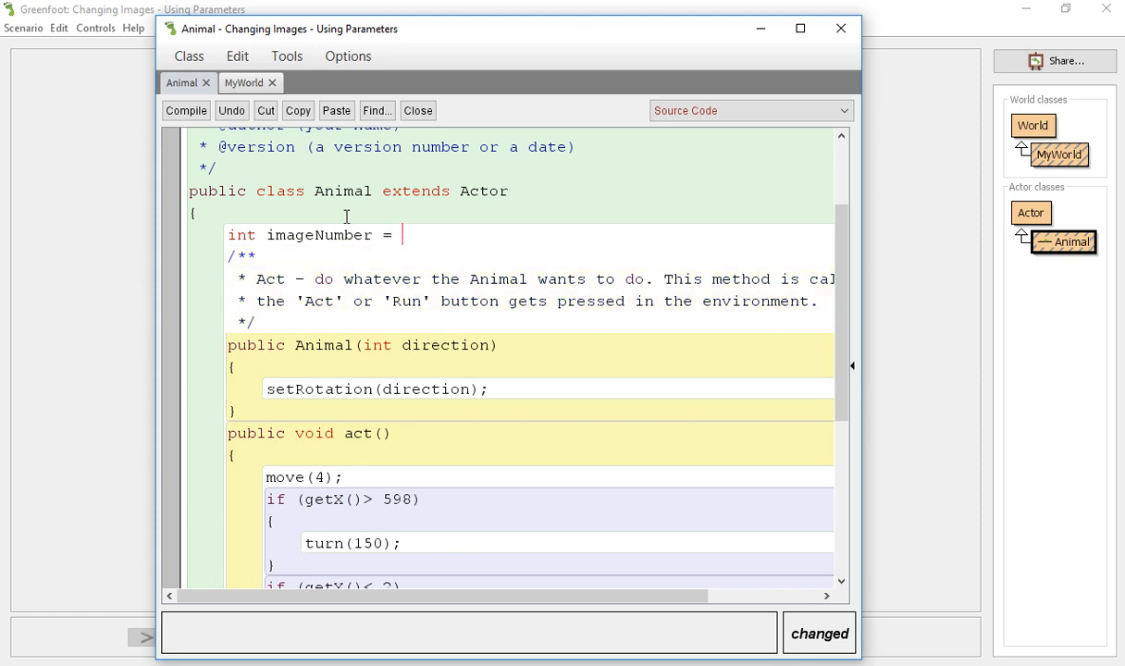
pyautogui.press('BackSpace')
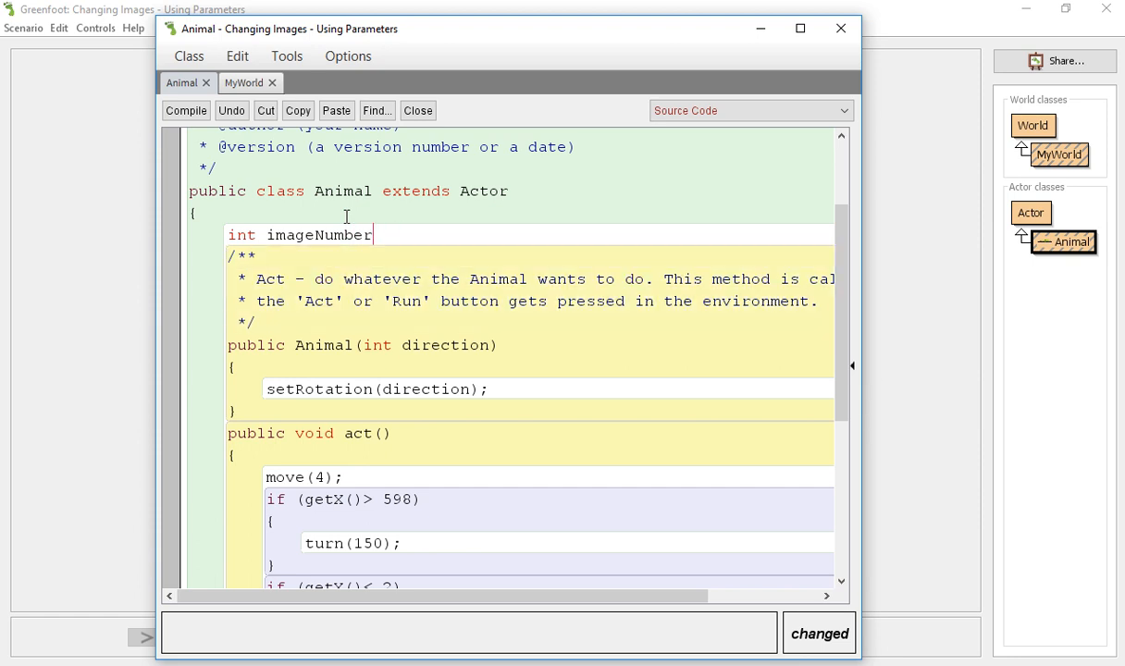
pyautogui.write(';')
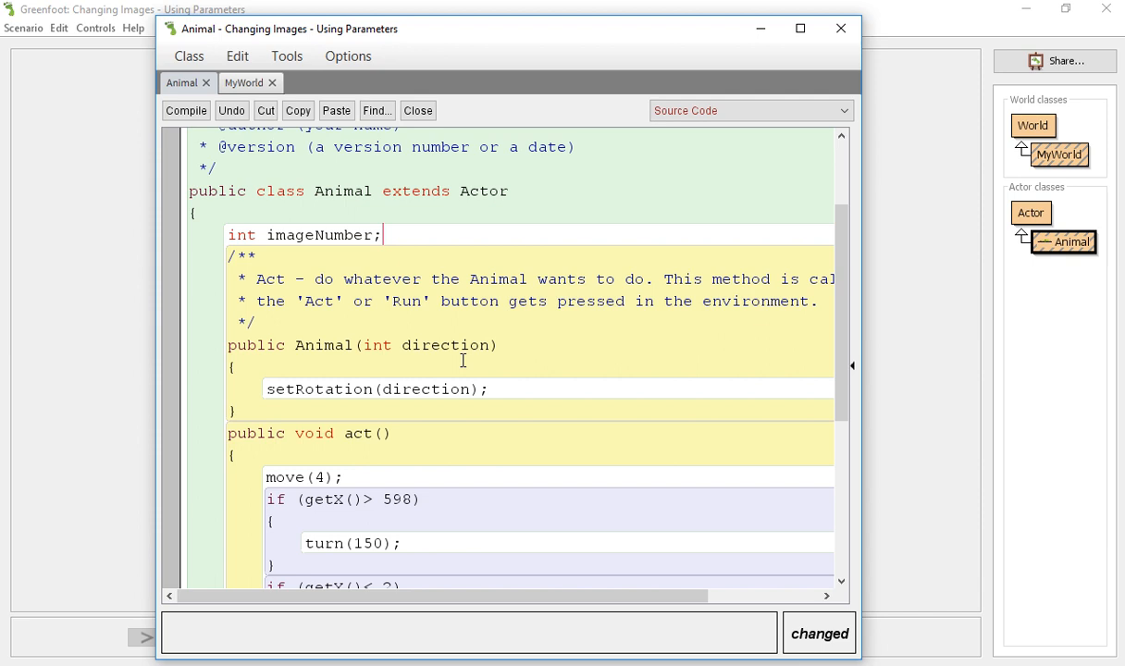
pyautogui.write('int')
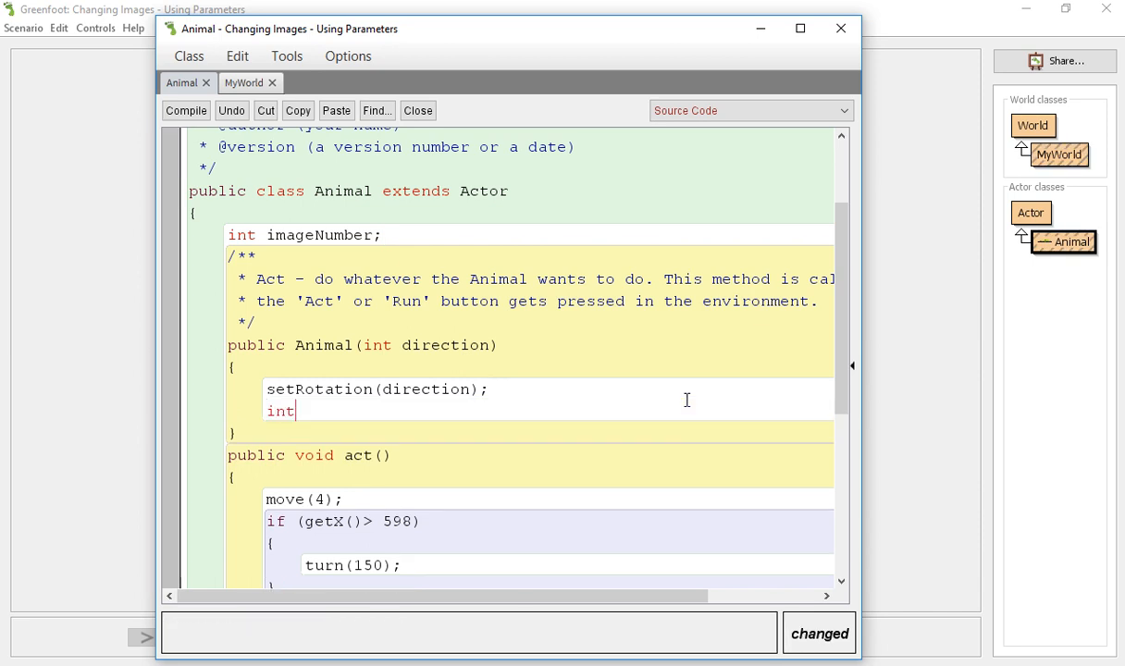
pyautogui.write('image')
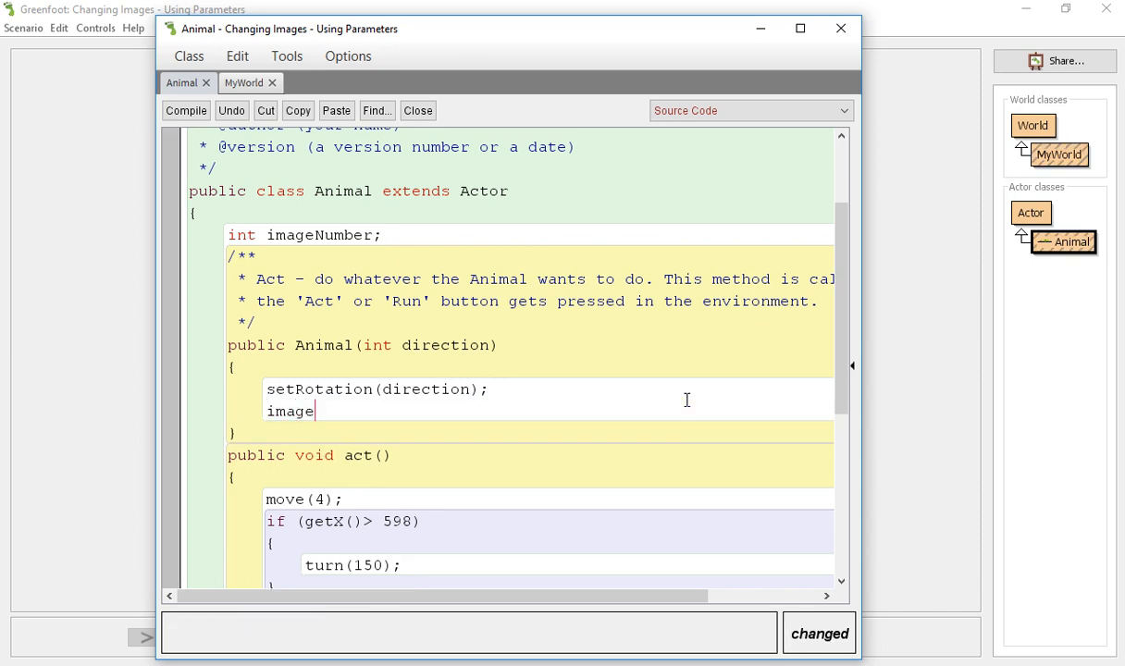
pyautogui.write('Number =')
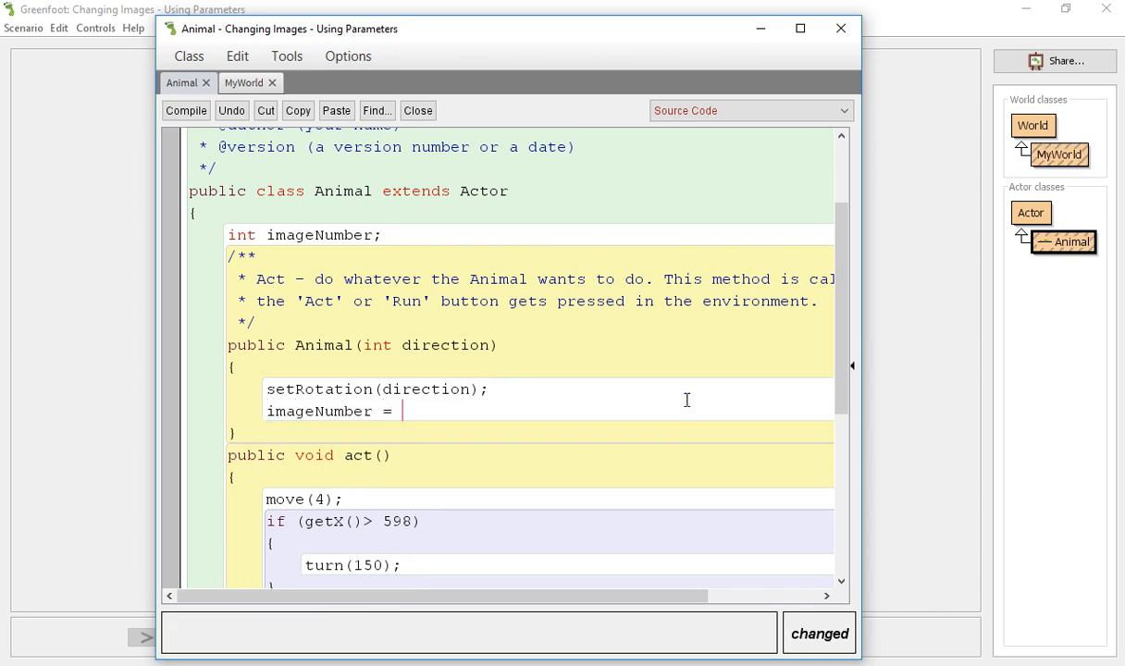
pyautogui.write('0;')
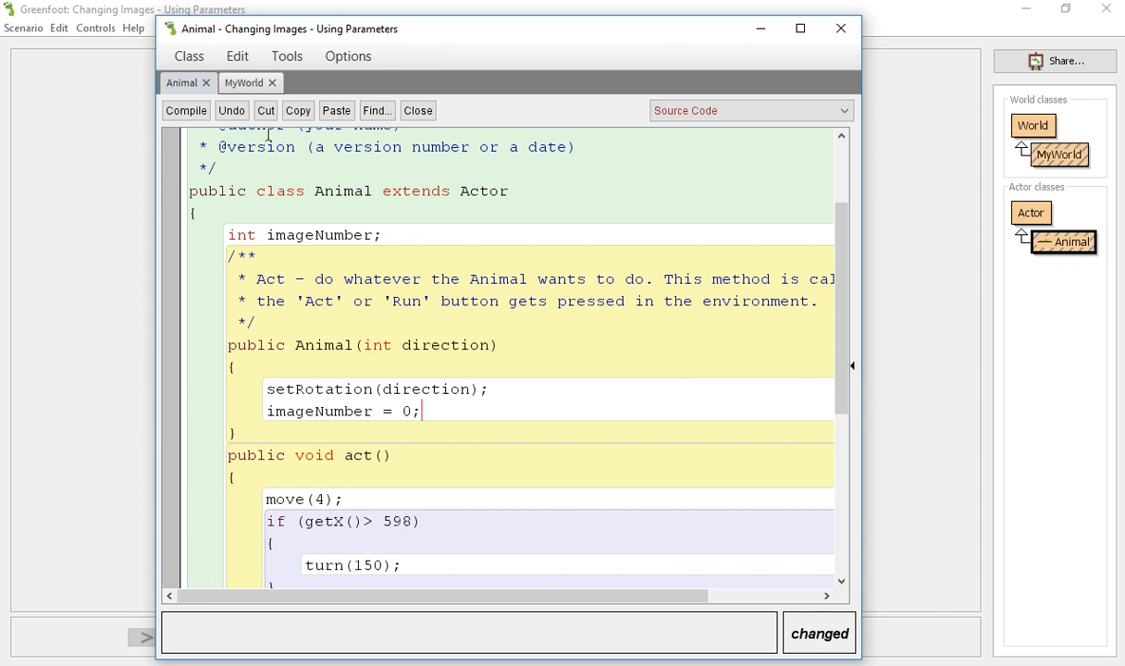
pyautogui.click(184, 110)
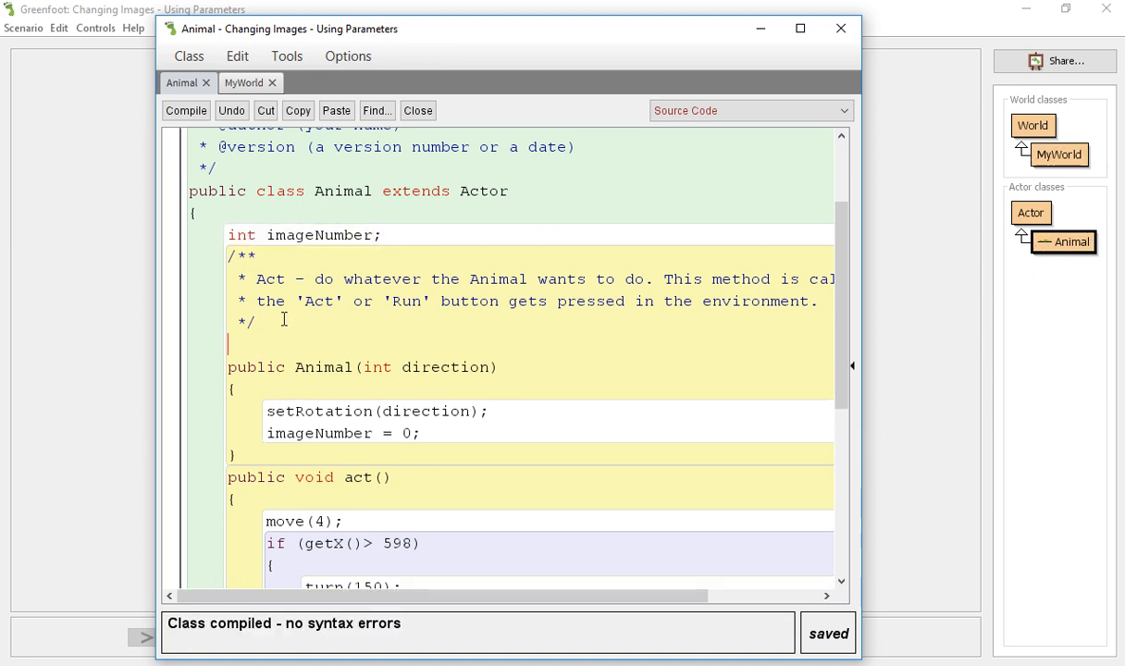
# Write a public Animal() constructor with an empty body above the direction constructor.
pyautogui.write('public Animal(')
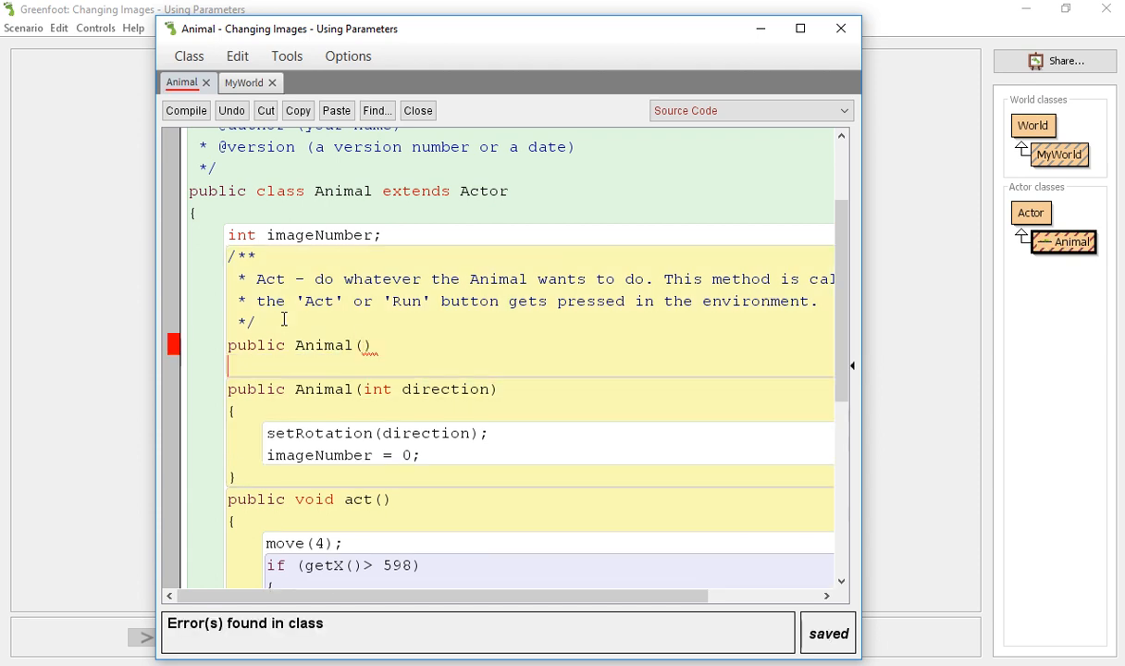
pyautogui.click(185, 110)
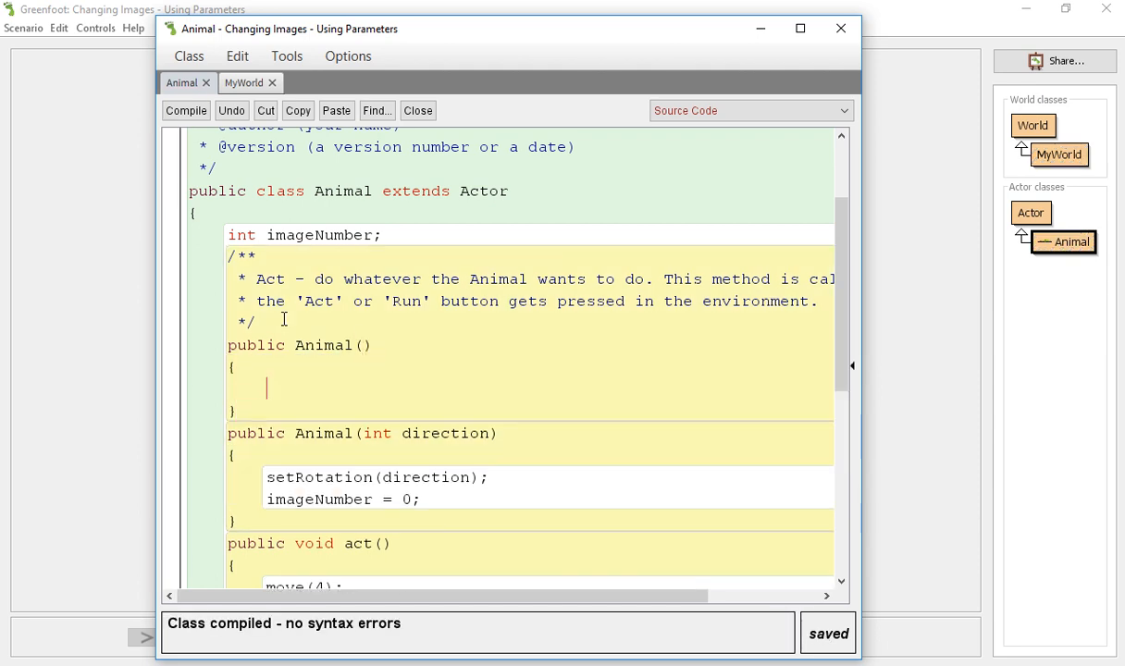
pyautogui.scroll(-3)
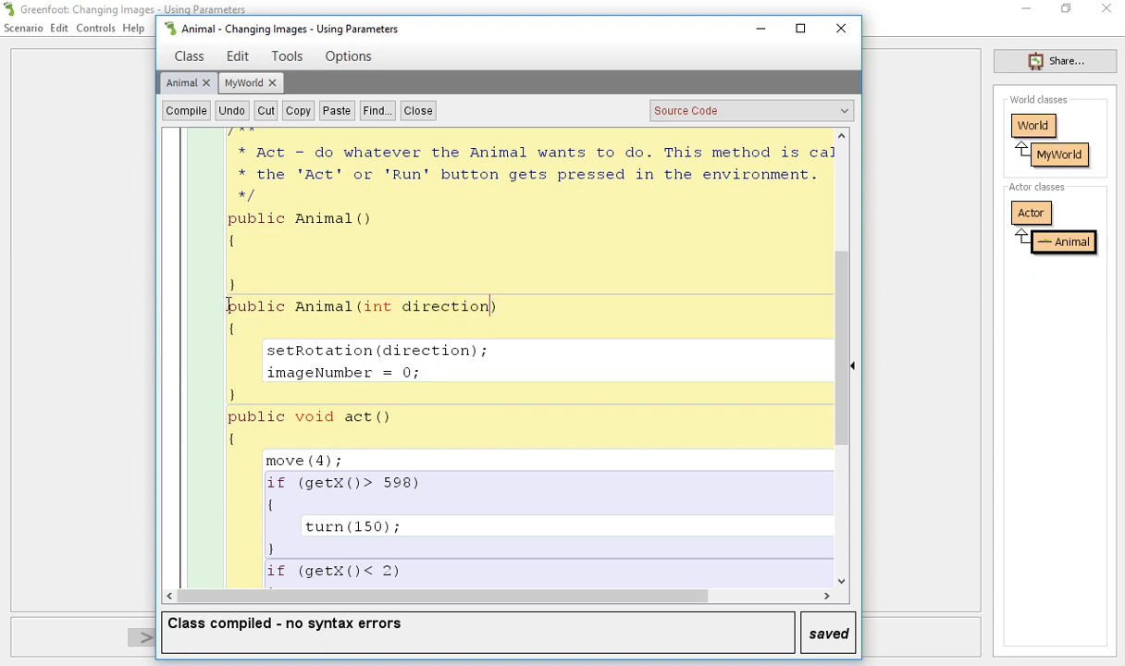
pyautogui.moveTo(227, 306); pyautogui.dragTo(237, 393)
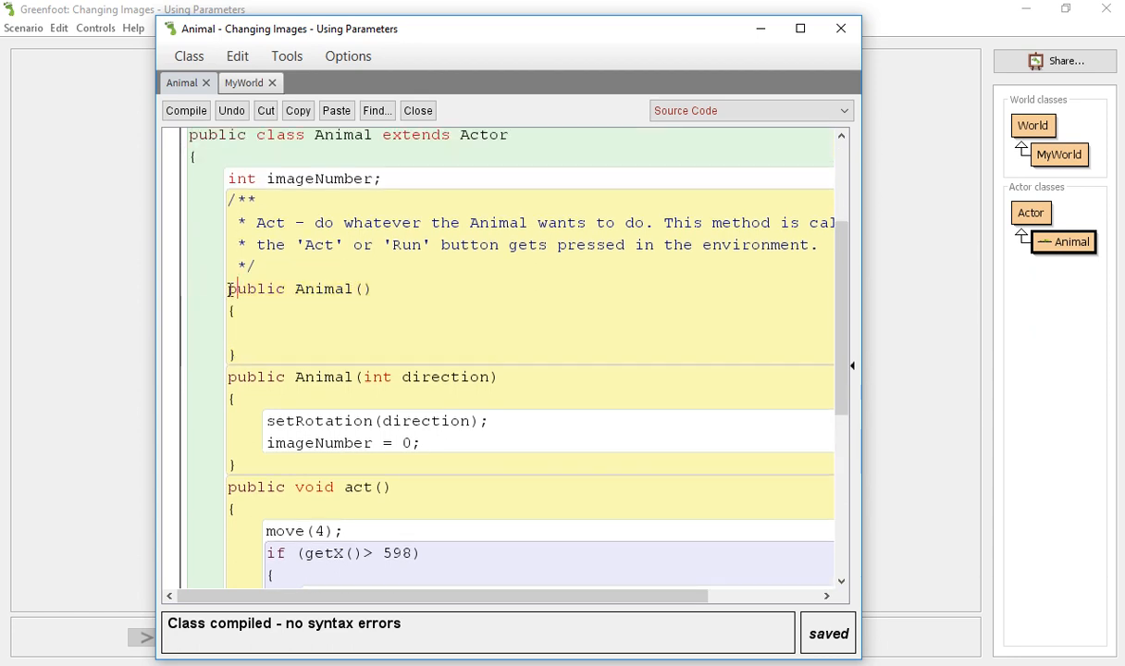
pyautogui.moveTo(230, 288); pyautogui.dragTo(306, 376)
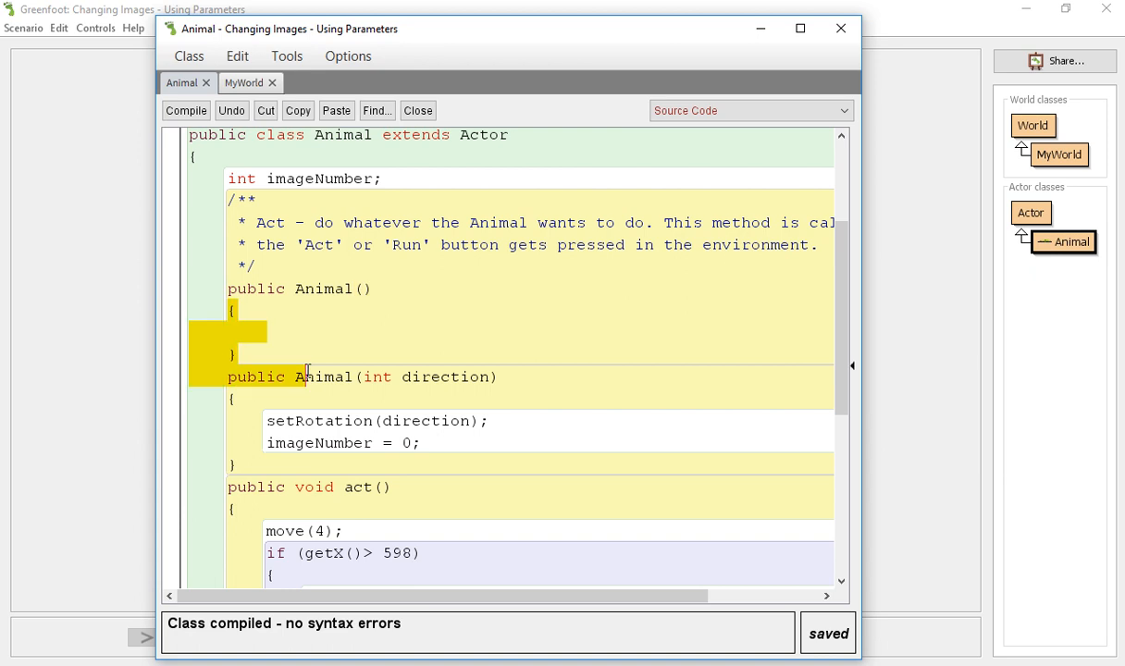
pyautogui.click(268, 329)
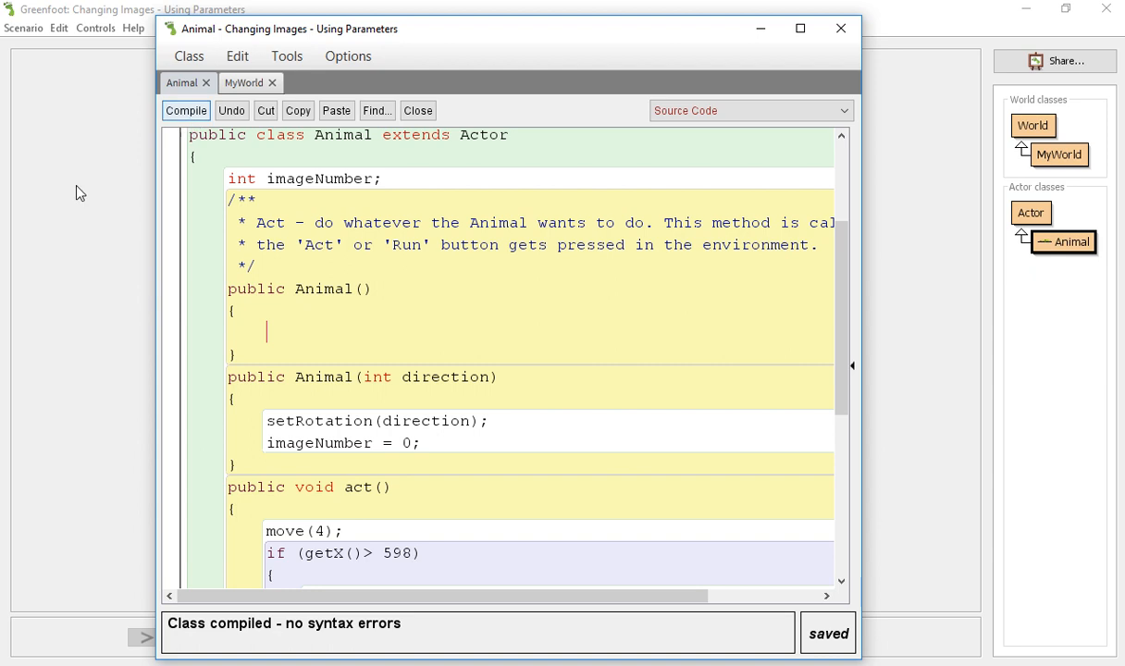
# Drop four unrotated new Animal() alligators into the world, then reopen the Animal code.
pyautogui.click(418, 110)
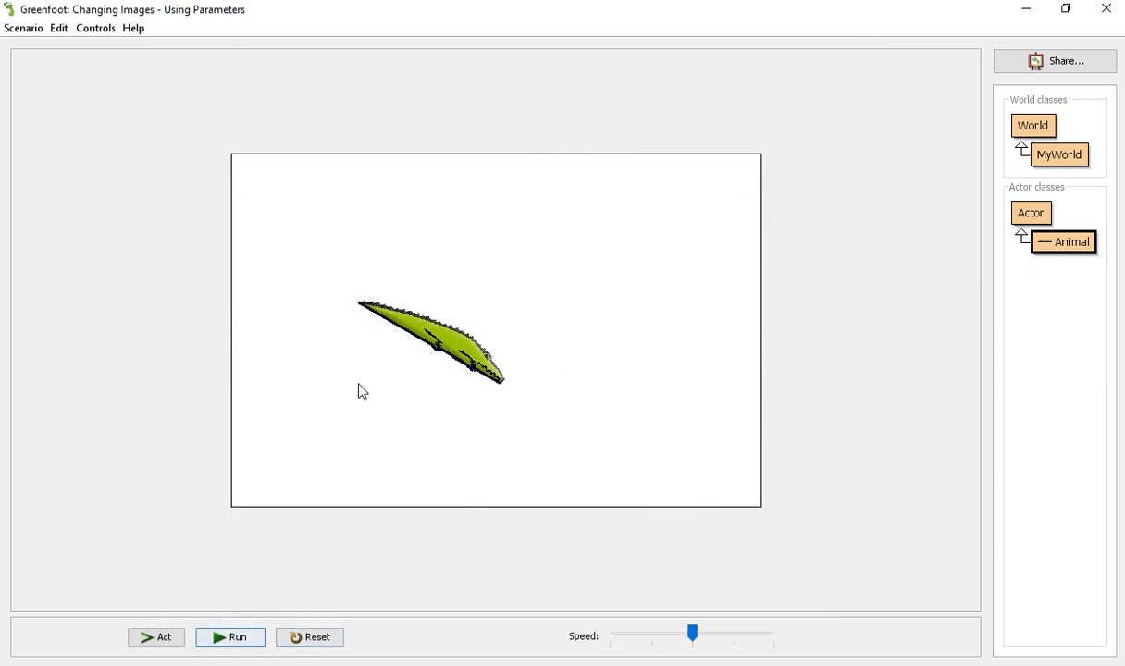
pyautogui.click(156, 636)
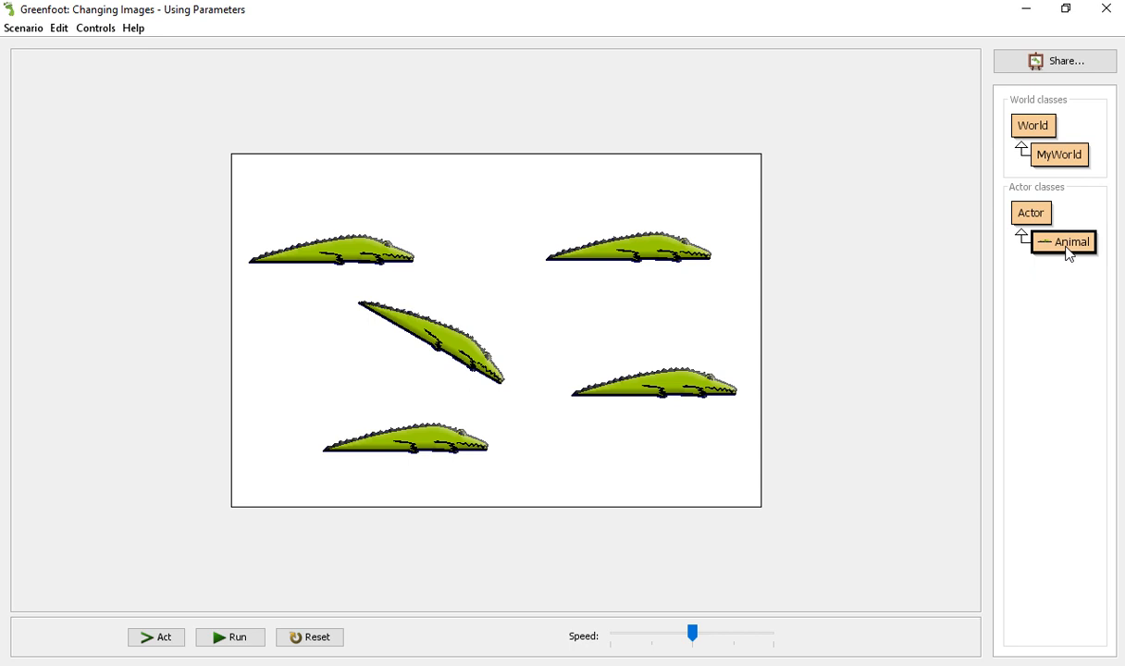
pyautogui.moveTo(569, 370)
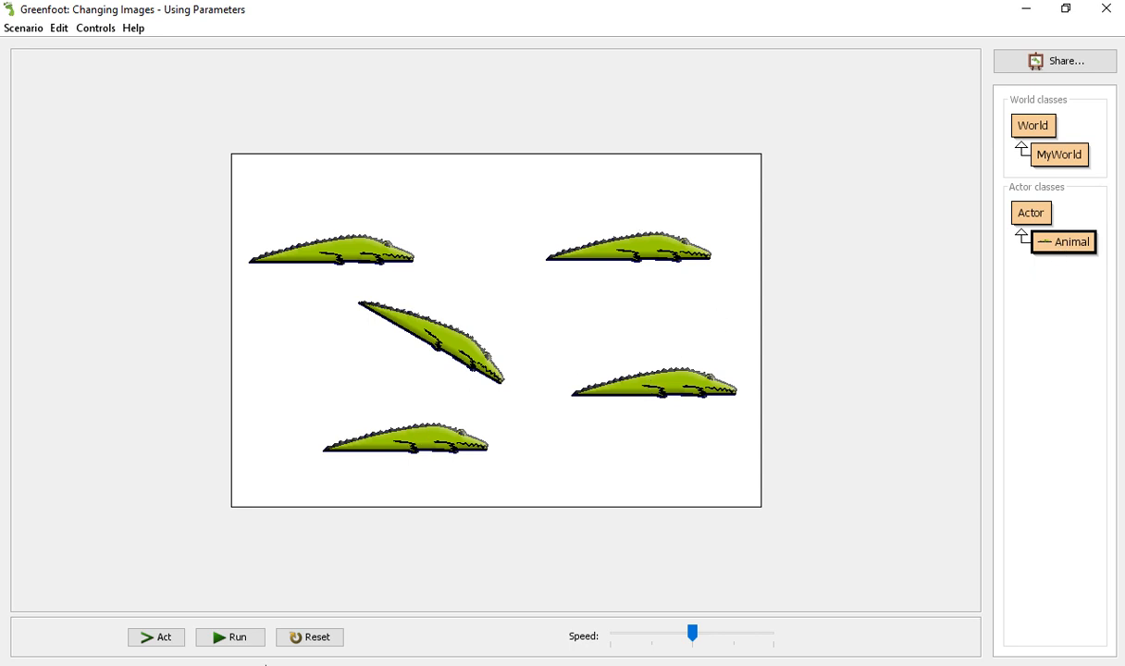
pyautogui.doubleClick(1063, 242)
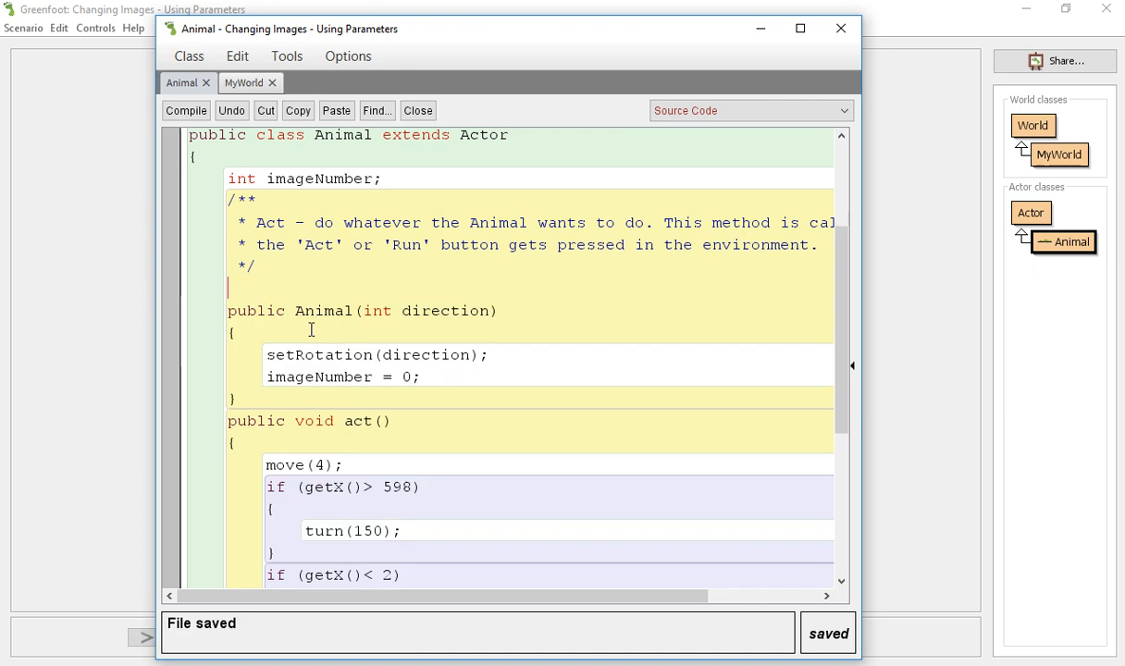
# Place a second alligator created with a direction argument, tilted like the first.
pyautogui.click(417, 110)
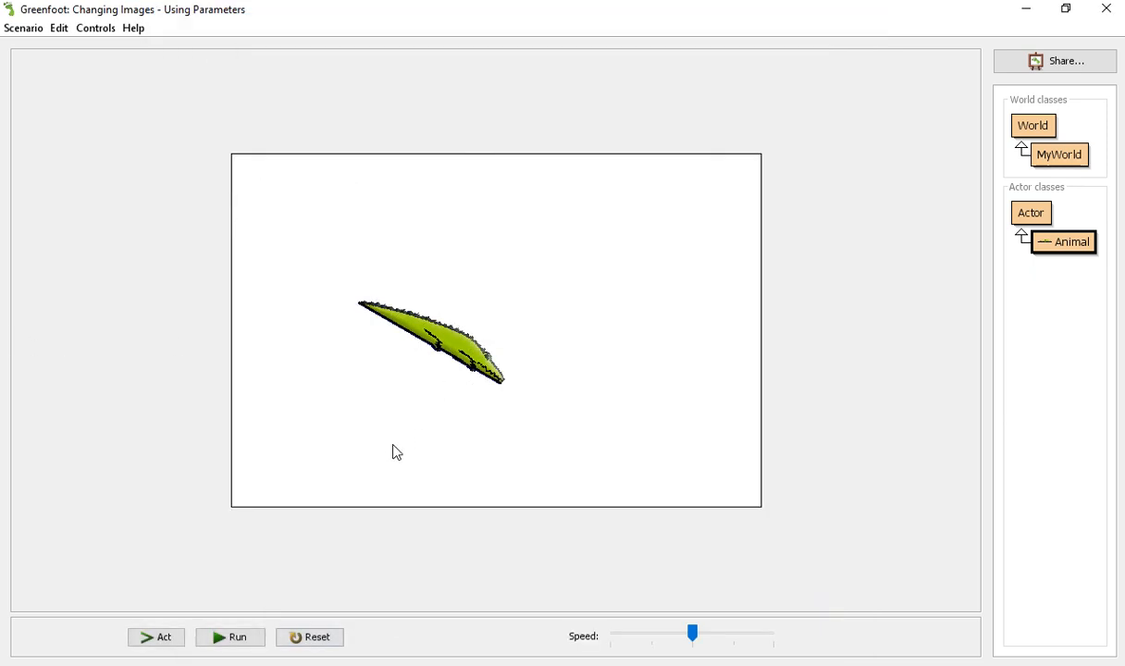
pyautogui.moveTo(1071, 252)
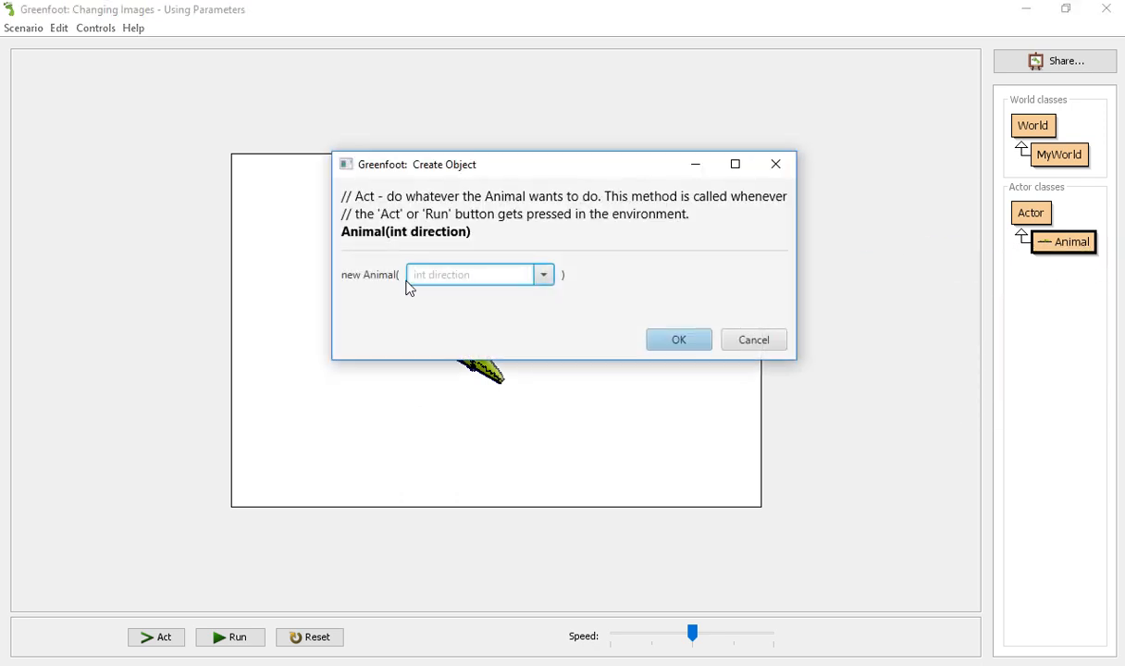
pyautogui.click(472, 274)
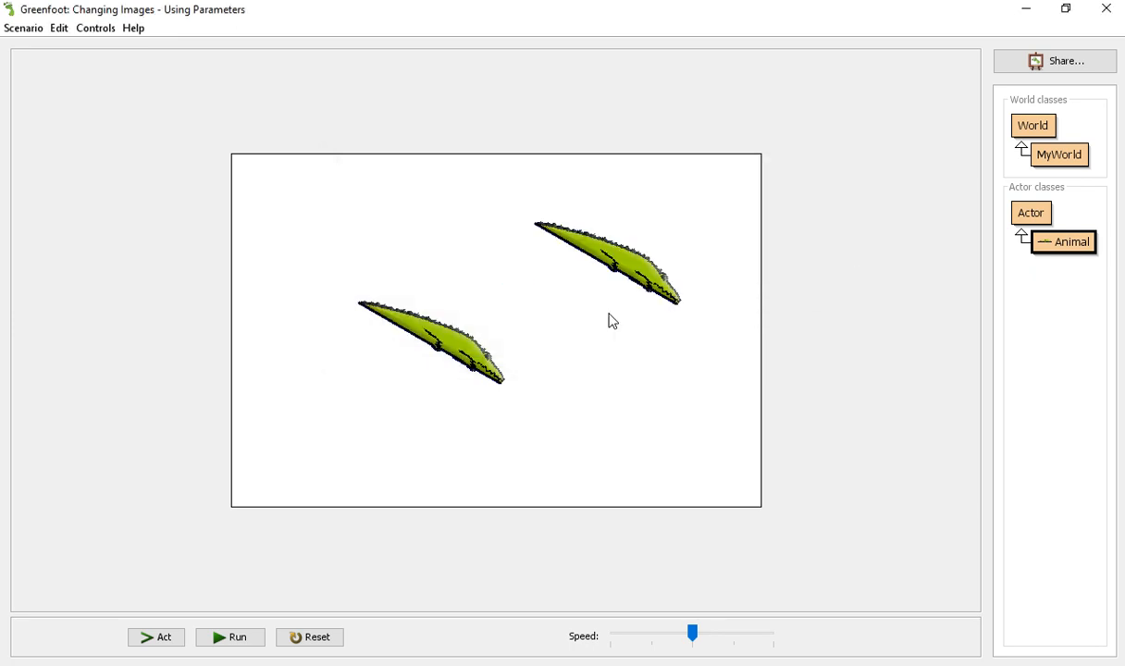
pyautogui.moveTo(494, 348)
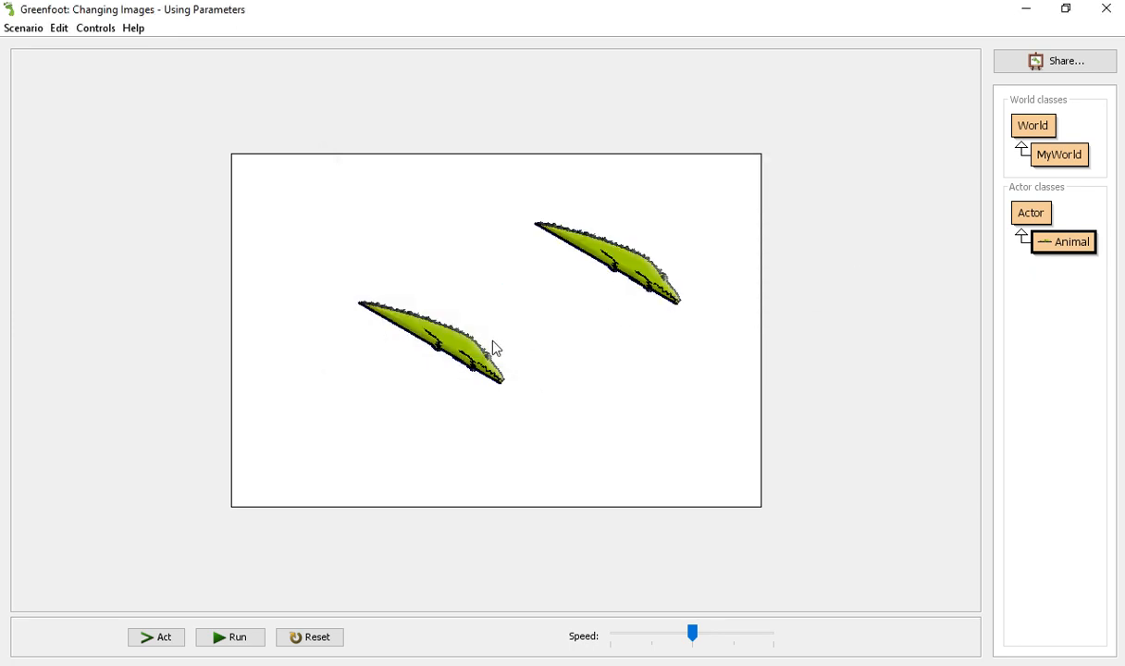
# Add an empty public Animal() constructor back into Animal and compile.
pyautogui.doubleClick(1063, 242)
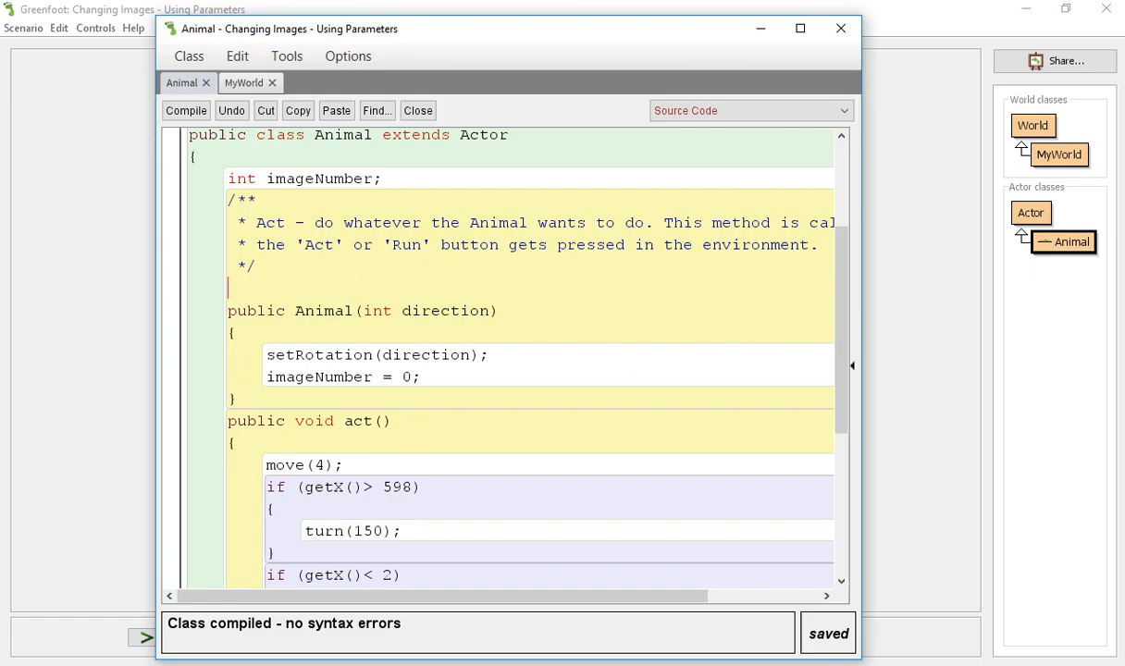
pyautogui.write('public Animal(')
pyautogui.write('}')
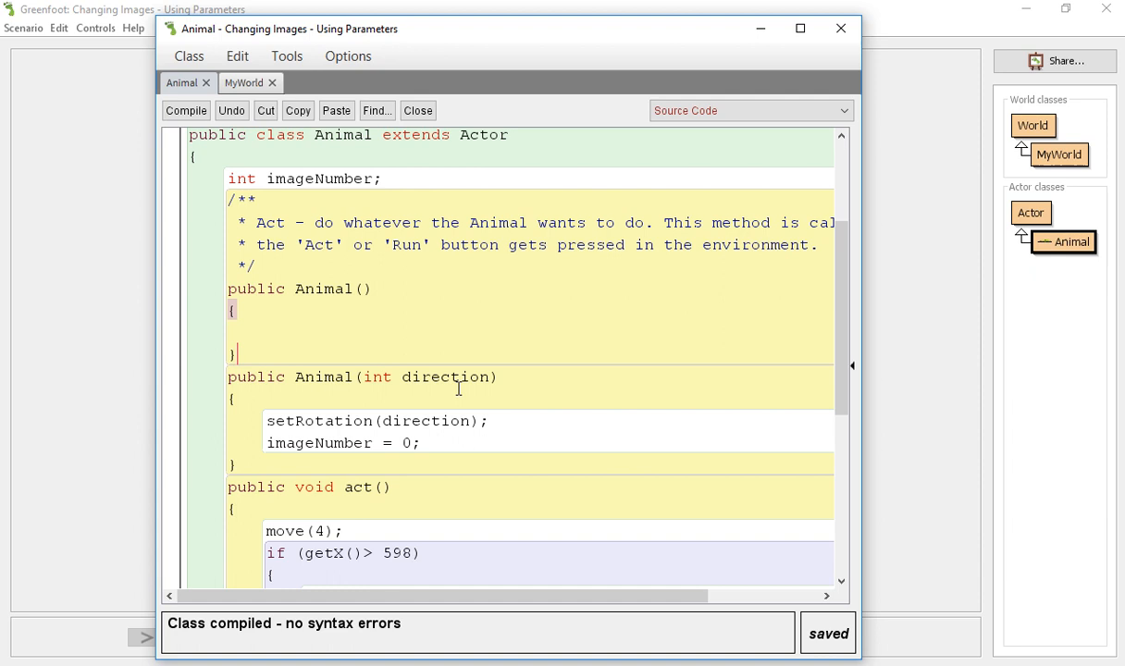
pyautogui.click(417, 110)
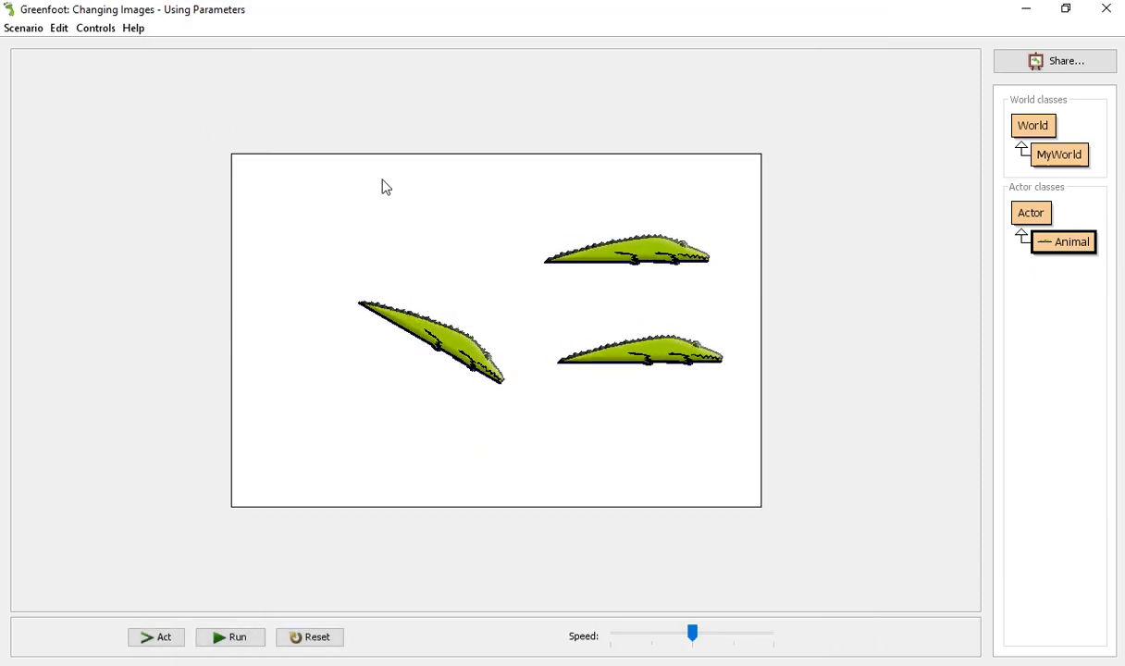
# Inspect one unrotated alligator to check its rotation, then close the inspector.
pyautogui.rightClick(497, 330)
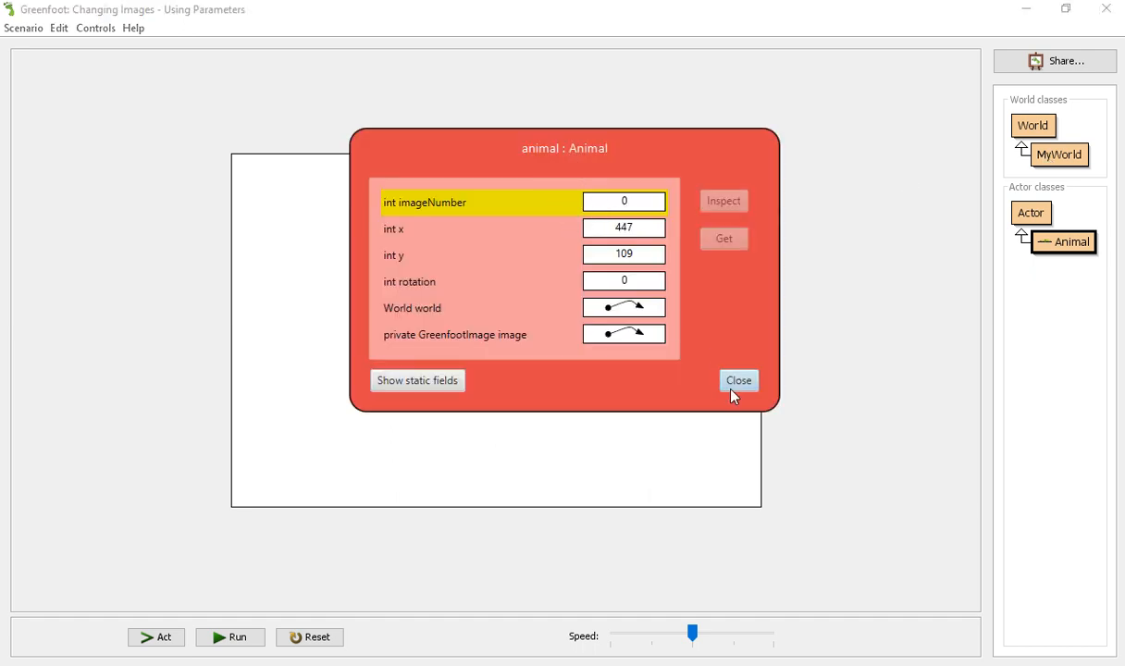
pyautogui.click(738, 380)
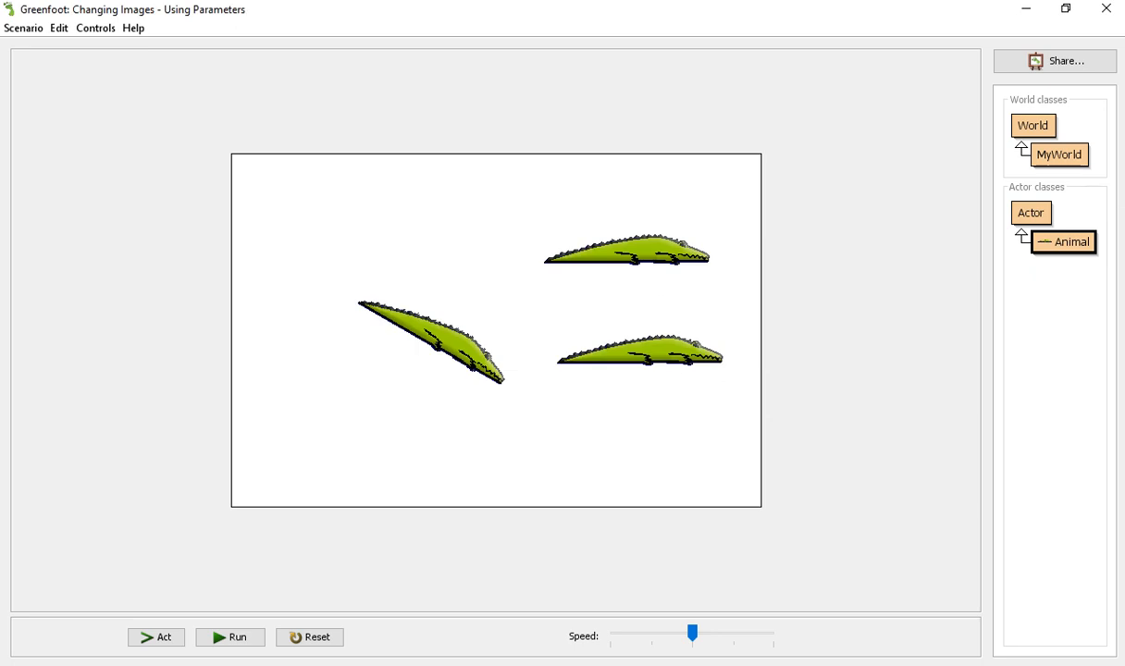
pyautogui.doubleClick(1059, 154)
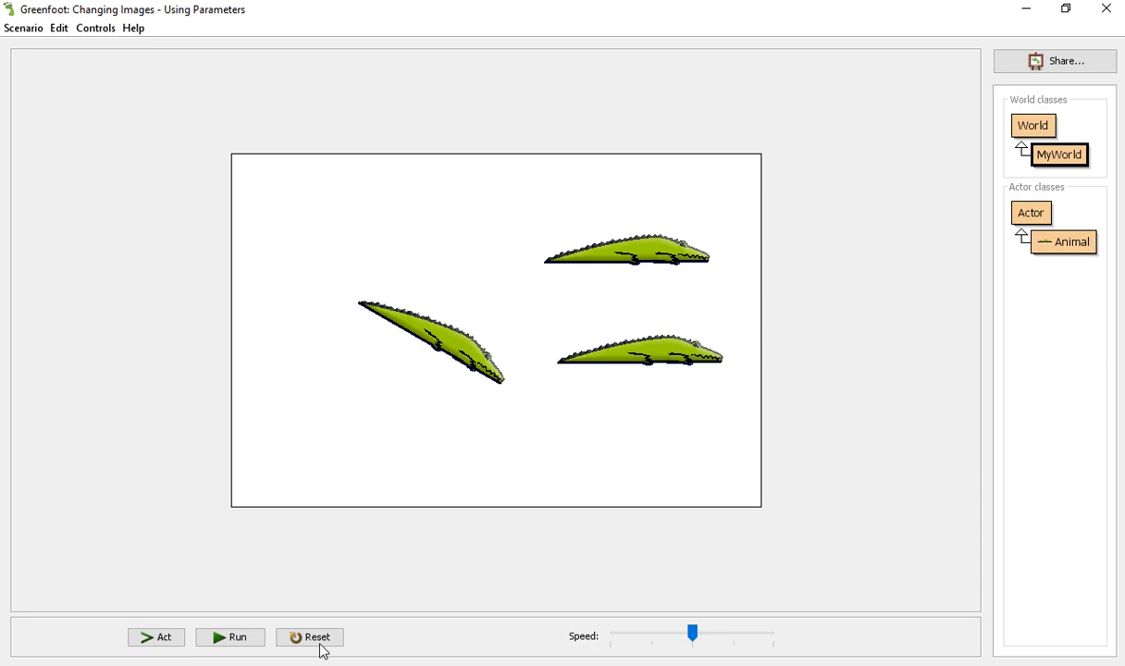
# Reset the world, delete the empty Animal() constructor, and switch to MyWorld's source.
pyautogui.click(308, 636)
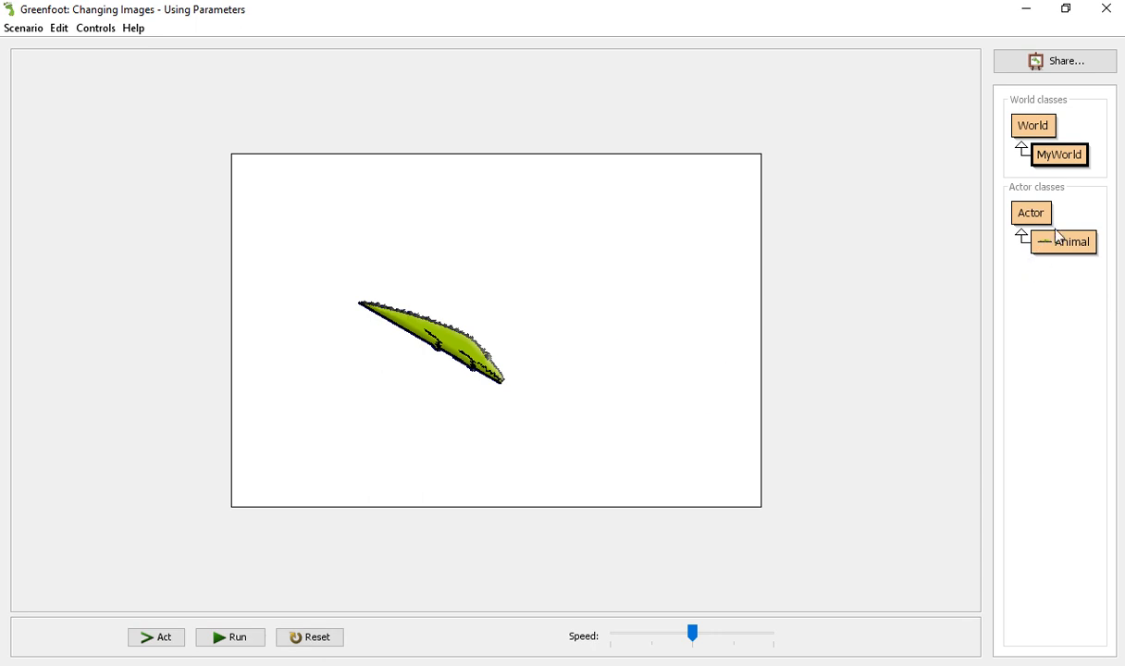
pyautogui.doubleClick(1064, 241)
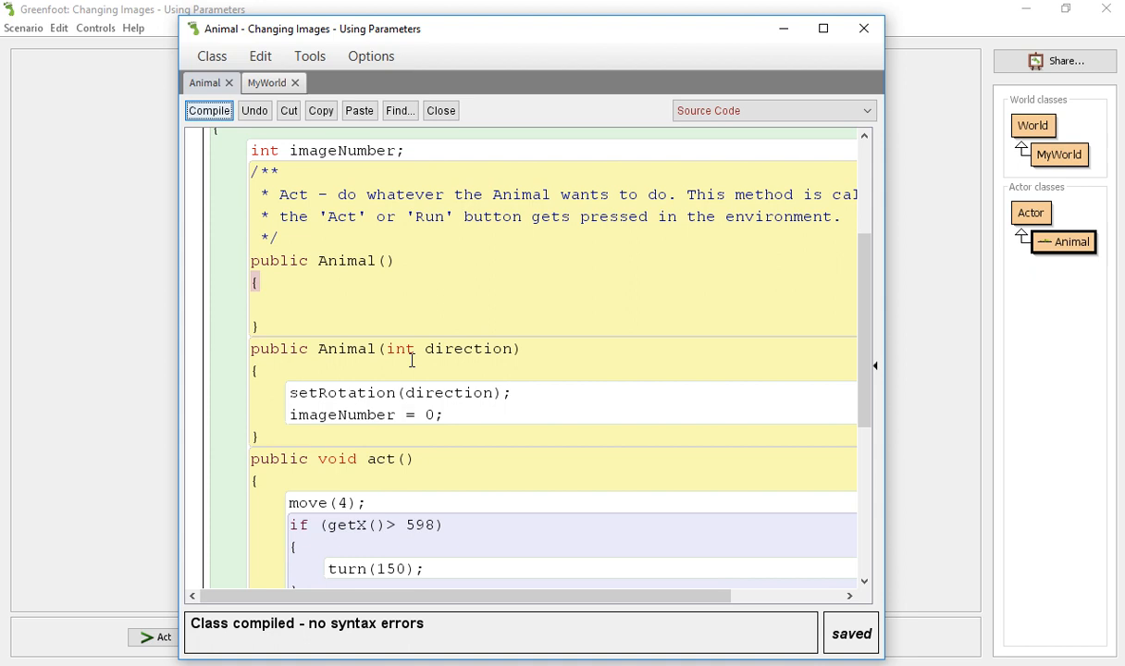
pyautogui.moveTo(250, 260); pyautogui.dragTo(259, 328)
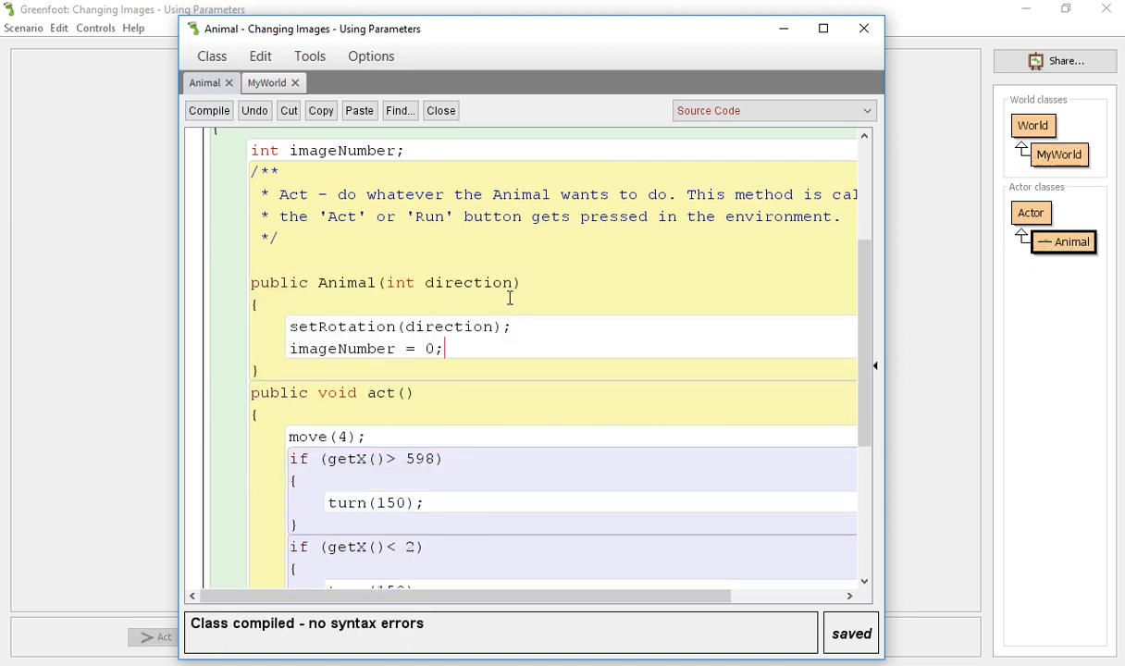
pyautogui.click(267, 82)
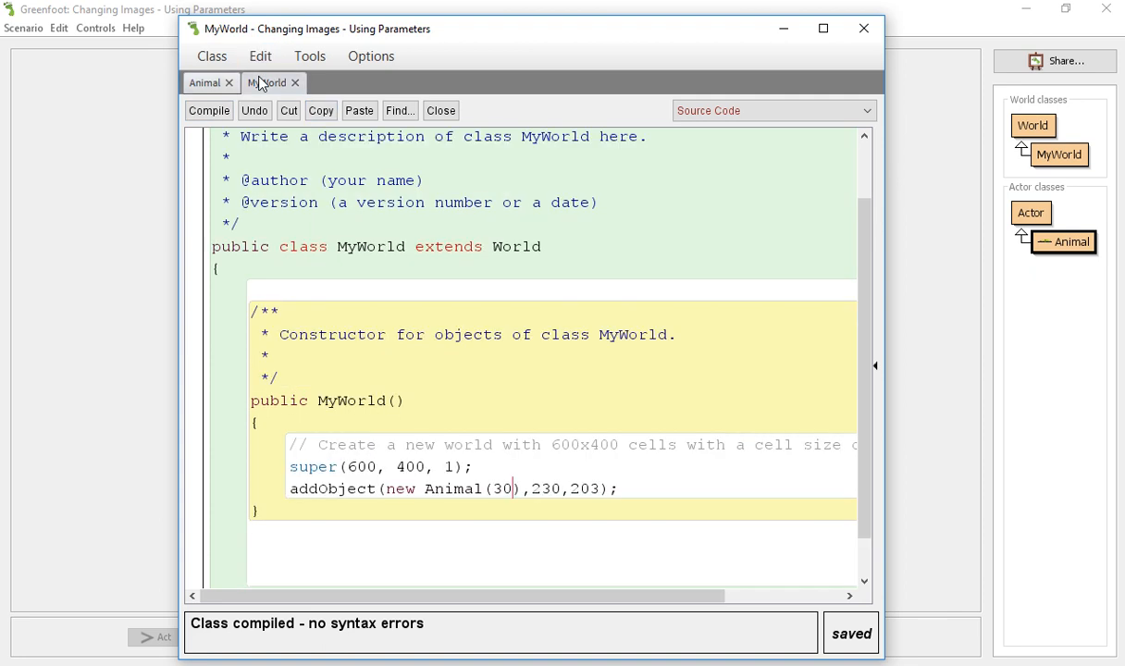
# Add int direction = Greenfoot.getRandomNumber(360) to MyWorld's constructor and compile.
pyautogui.click(482, 466)
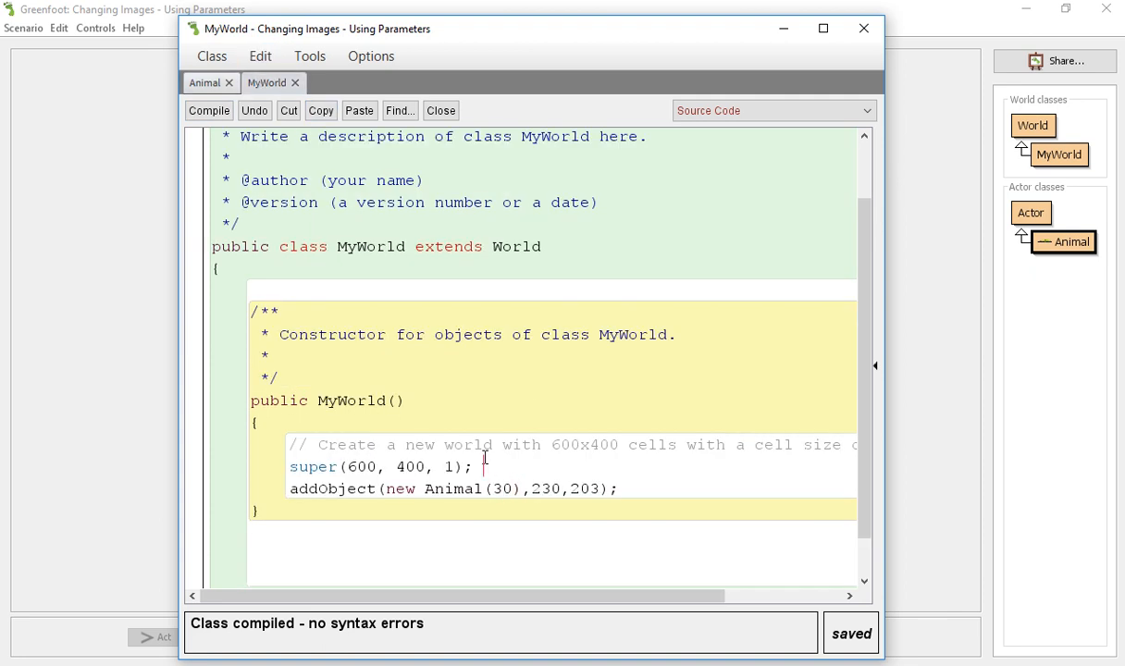
pyautogui.write('int d')
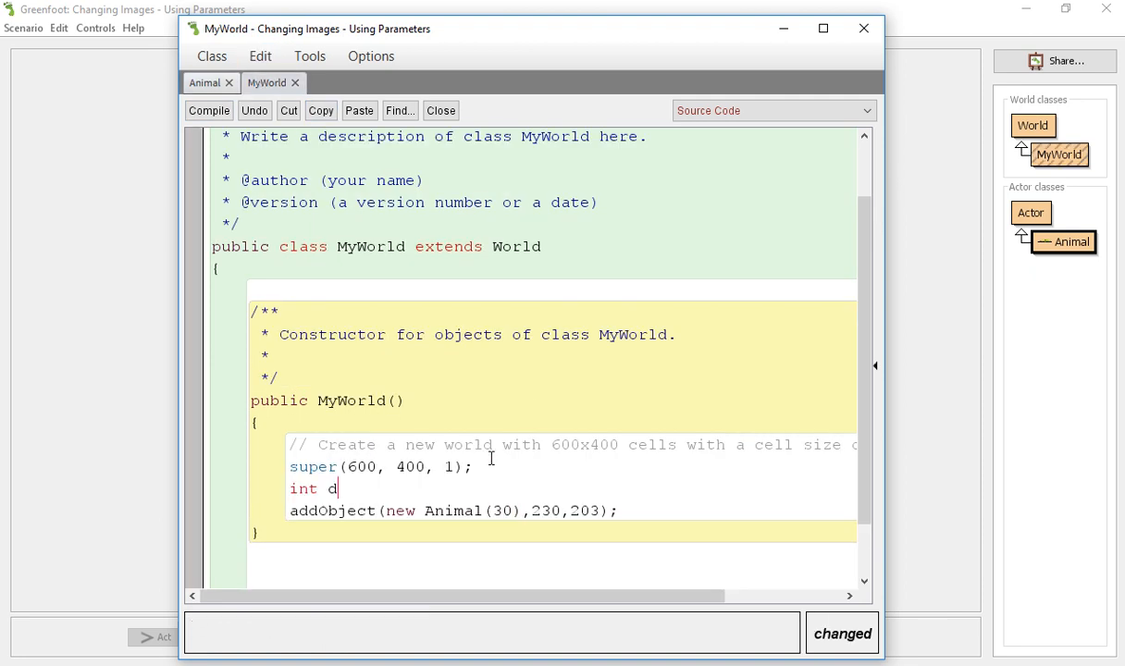
pyautogui.write('irection =')
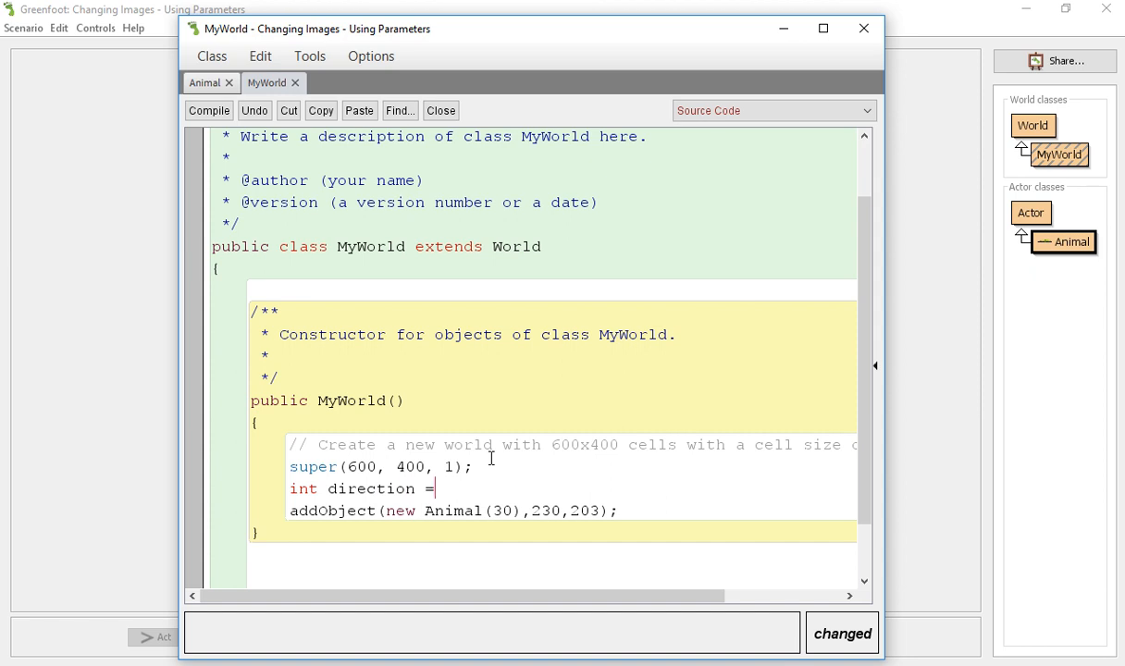
pyautogui.write('get')
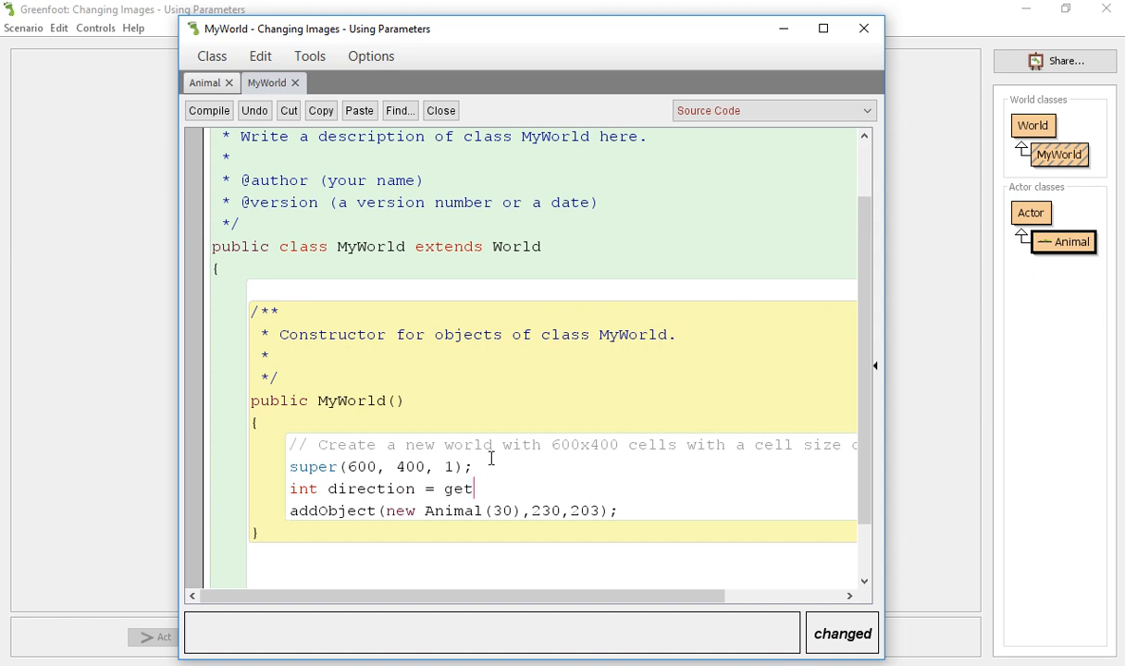
pyautogui.write('Rand')
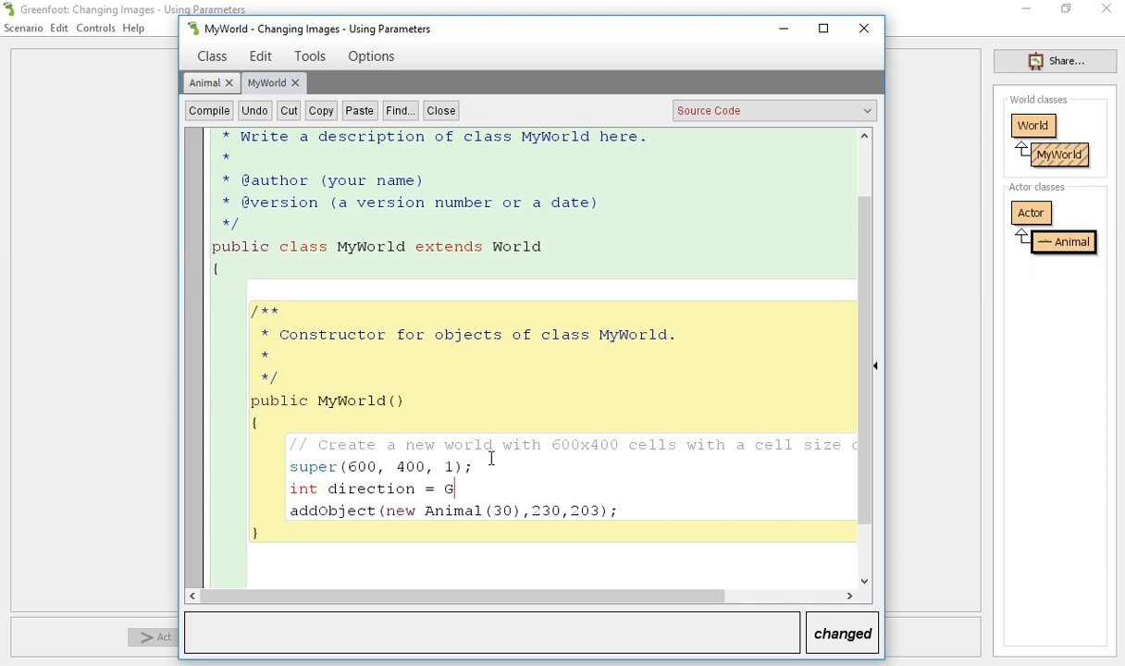
pyautogui.write('reenfoot.g')
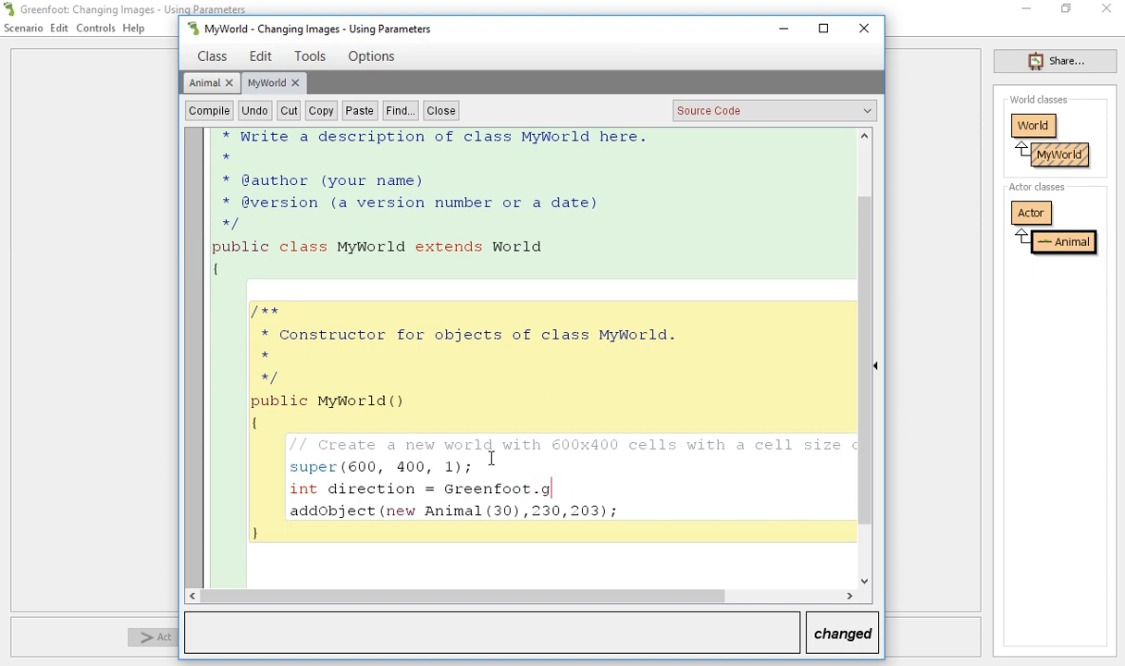
pyautogui.write('etRandom')
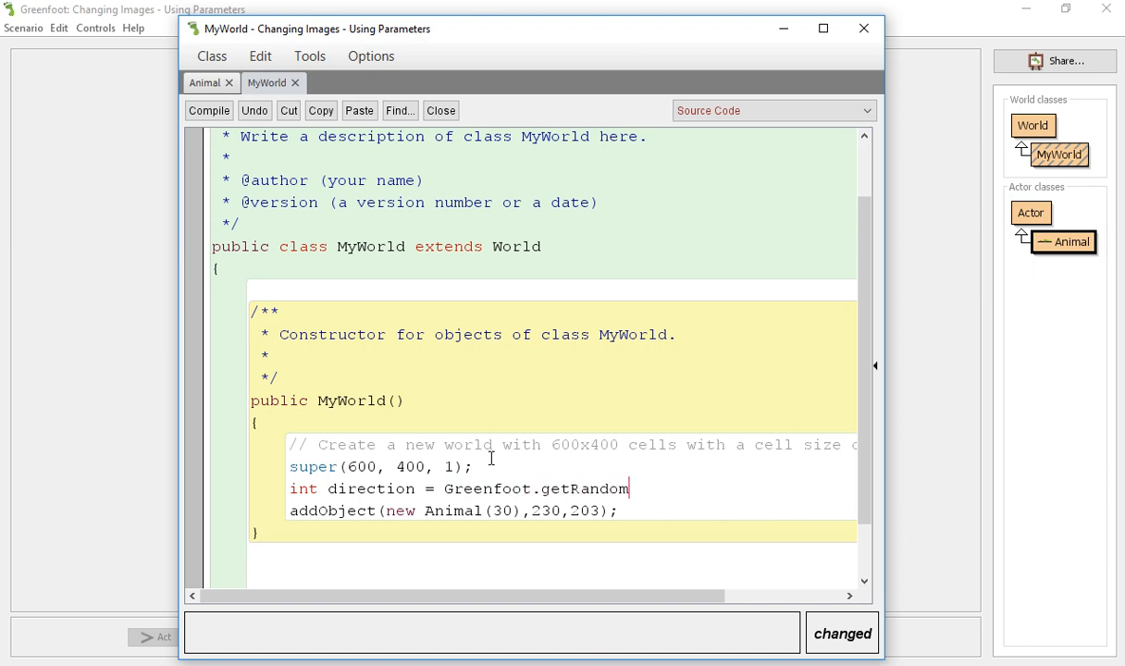
pyautogui.write('Number(')
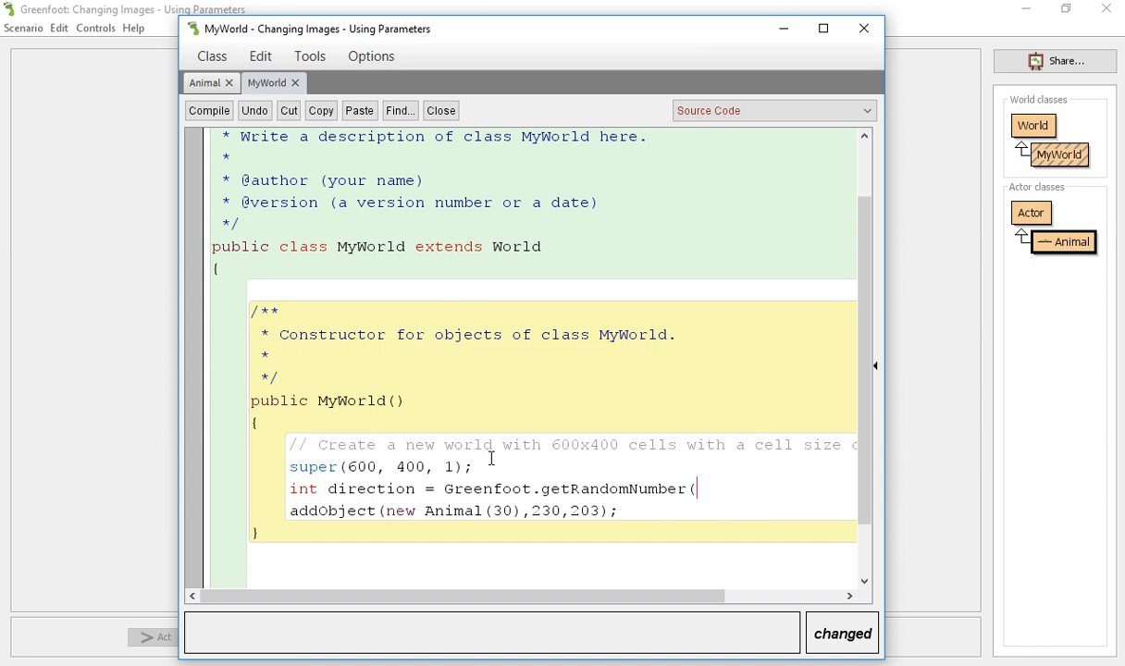
pyautogui.write('360);')
pyautogui.click(453, 510)
pyautogui.write('direction')
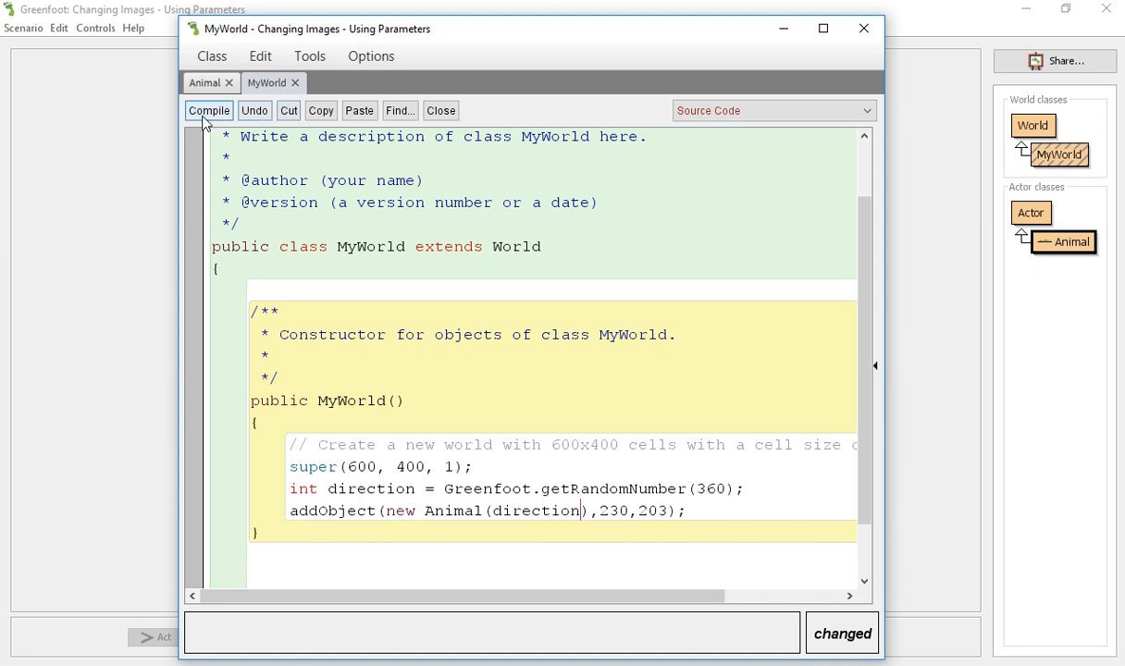
pyautogui.click(208, 110)
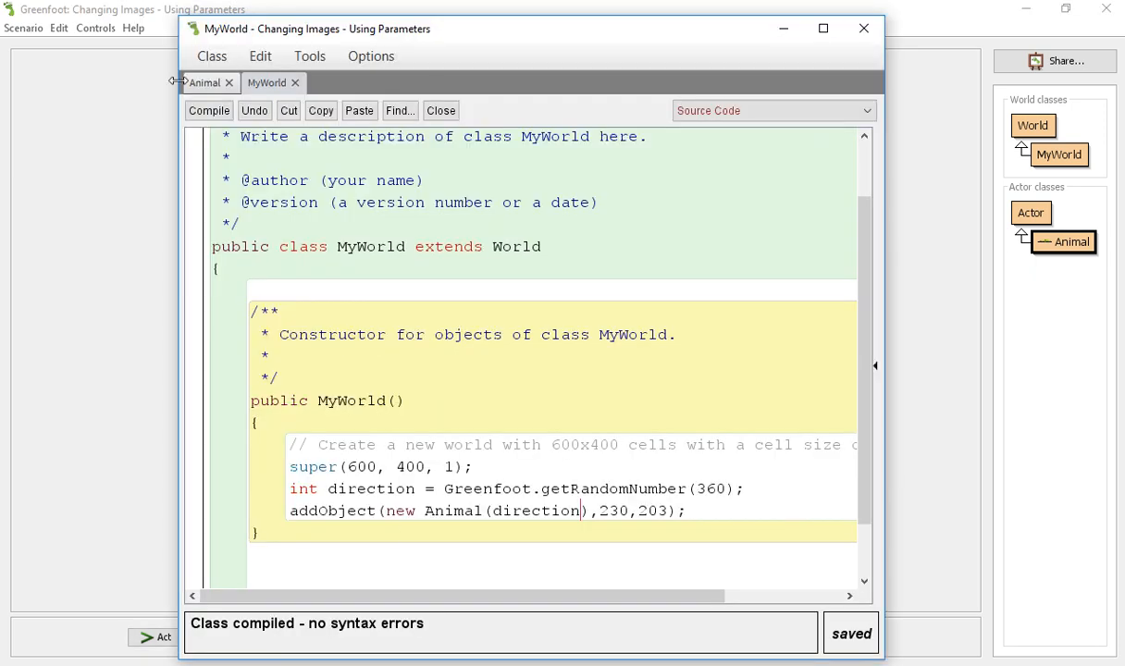
# Write an empty public void changeImage() method in Animal after act and compile.
pyautogui.click(205, 82)
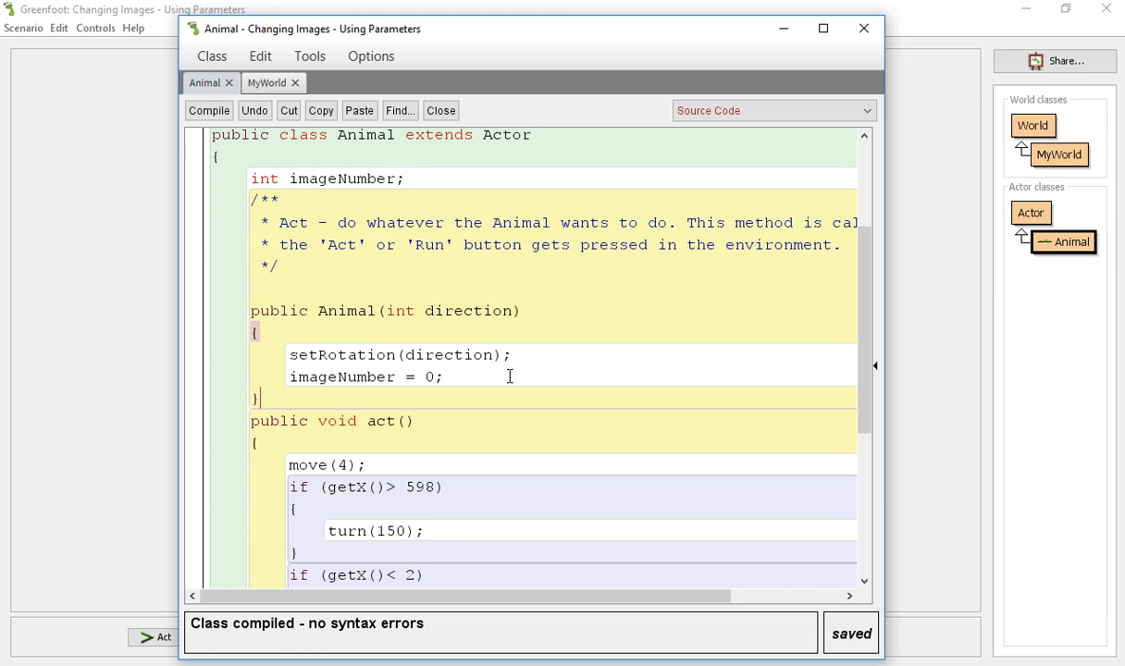
pyautogui.write('p')
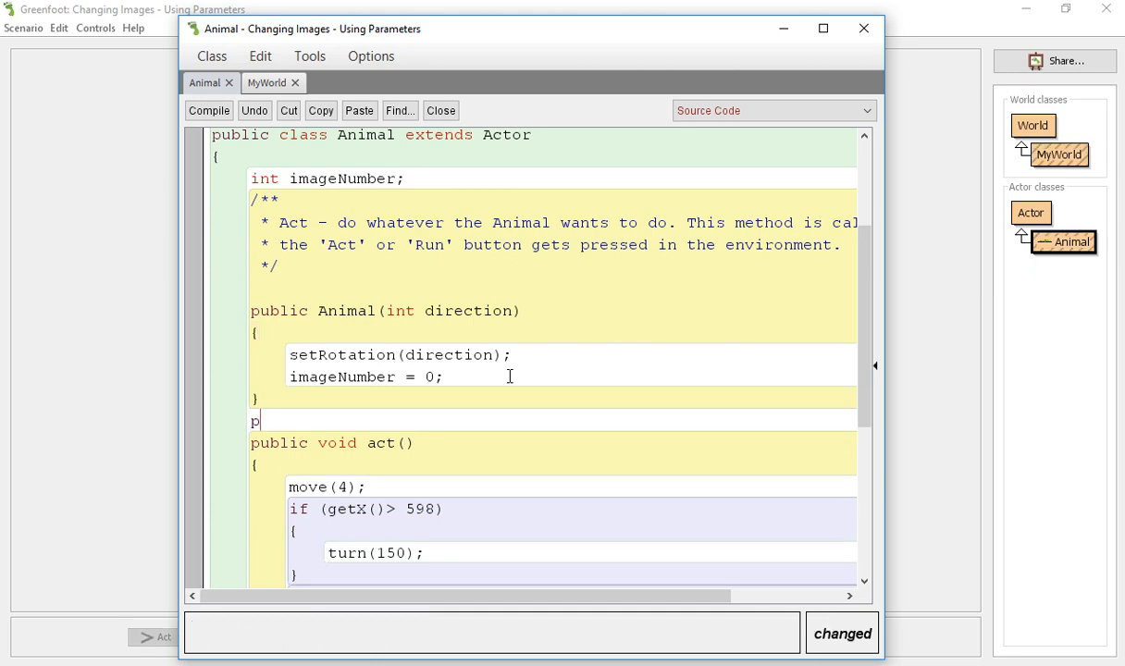
pyautogui.write('ublic')
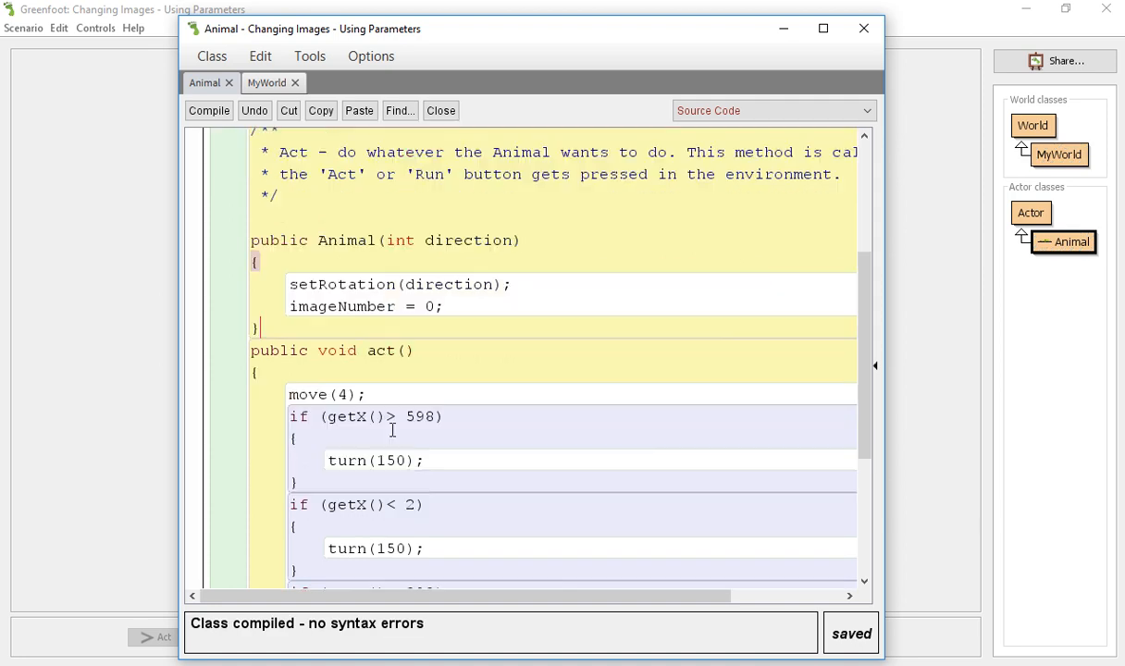
pyautogui.scroll(-3)
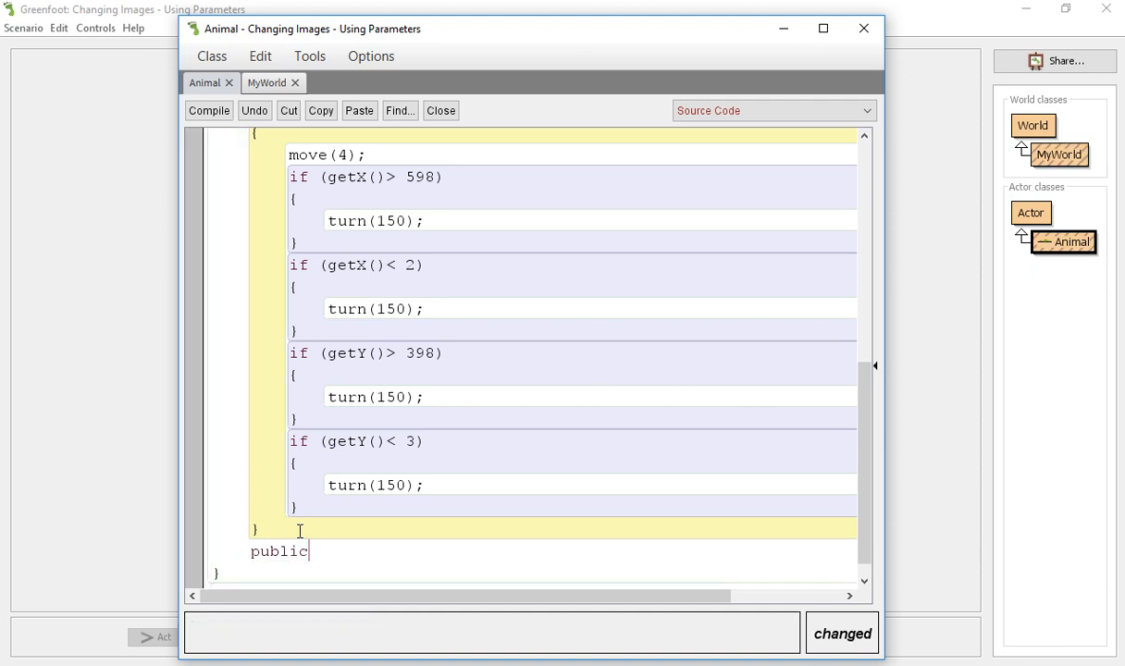
pyautogui.write('void change')
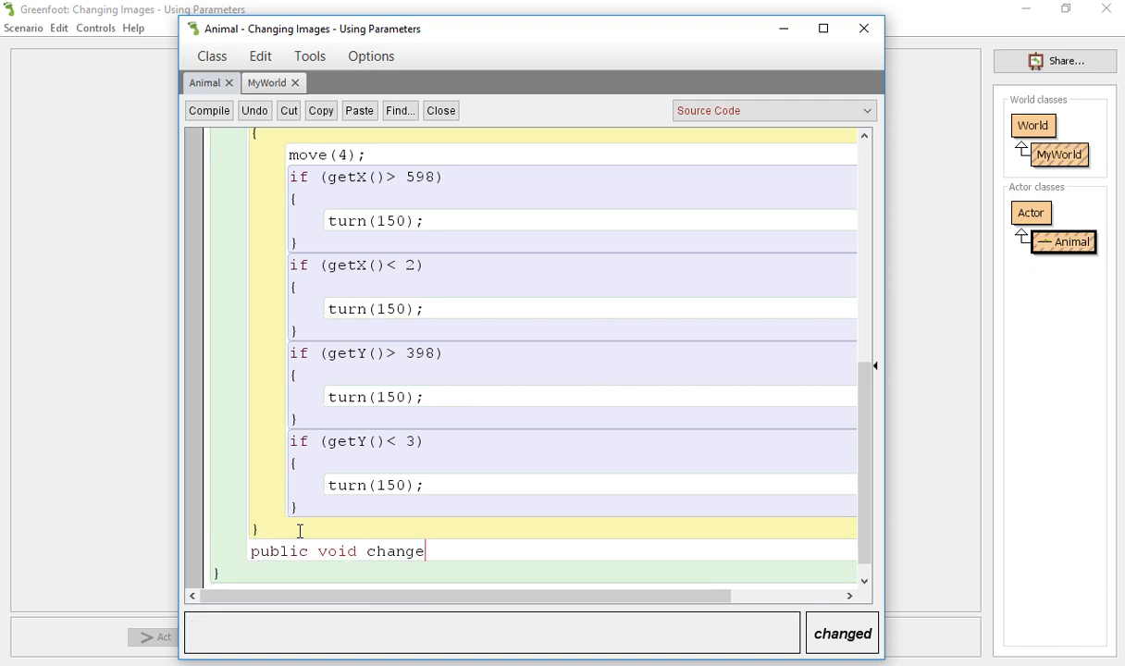
pyautogui.write('Image()')
pyautogui.write('{')
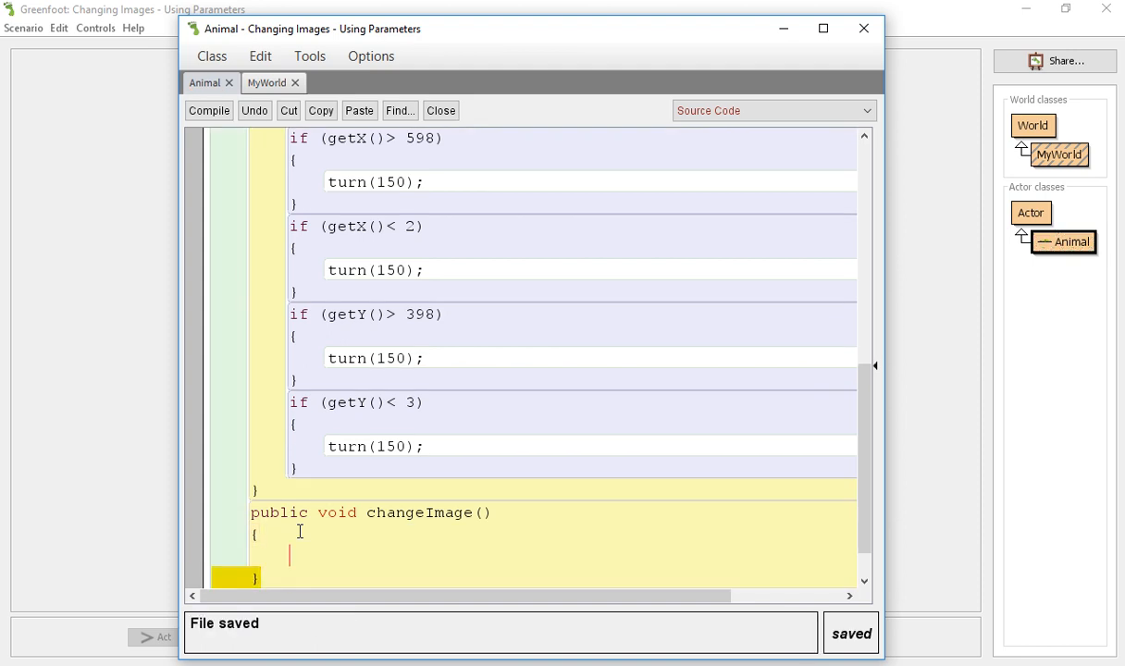
pyautogui.click(208, 110)
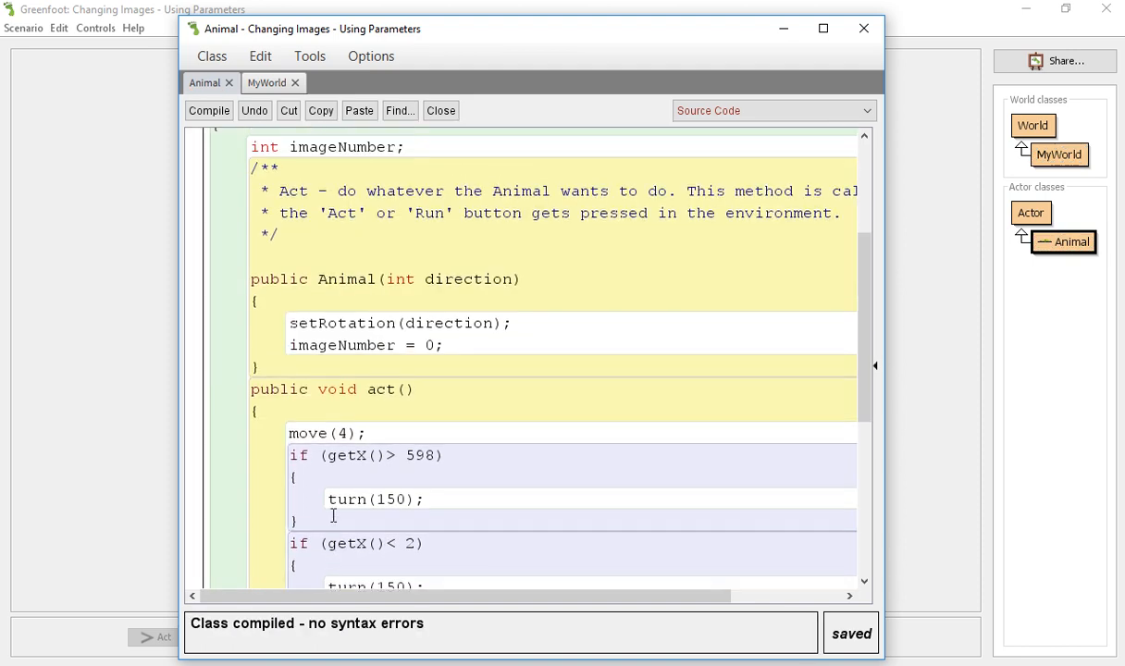
# Add imageNumber++ inside changeImage and compile.
pyautogui.scroll(-3)
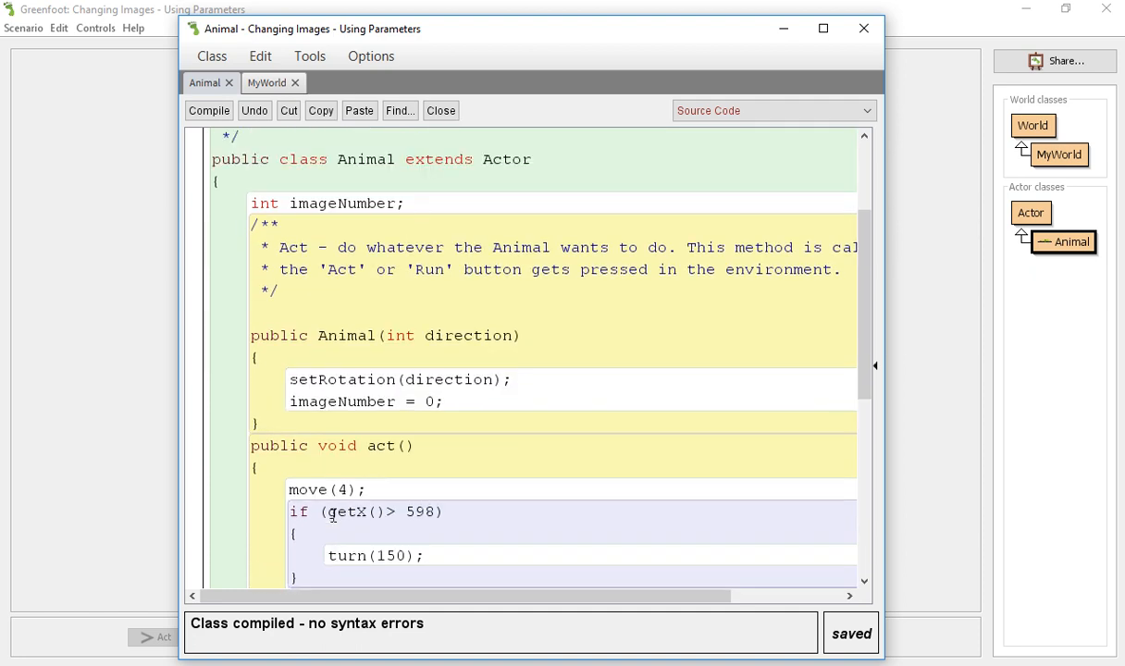
pyautogui.scroll(-3)
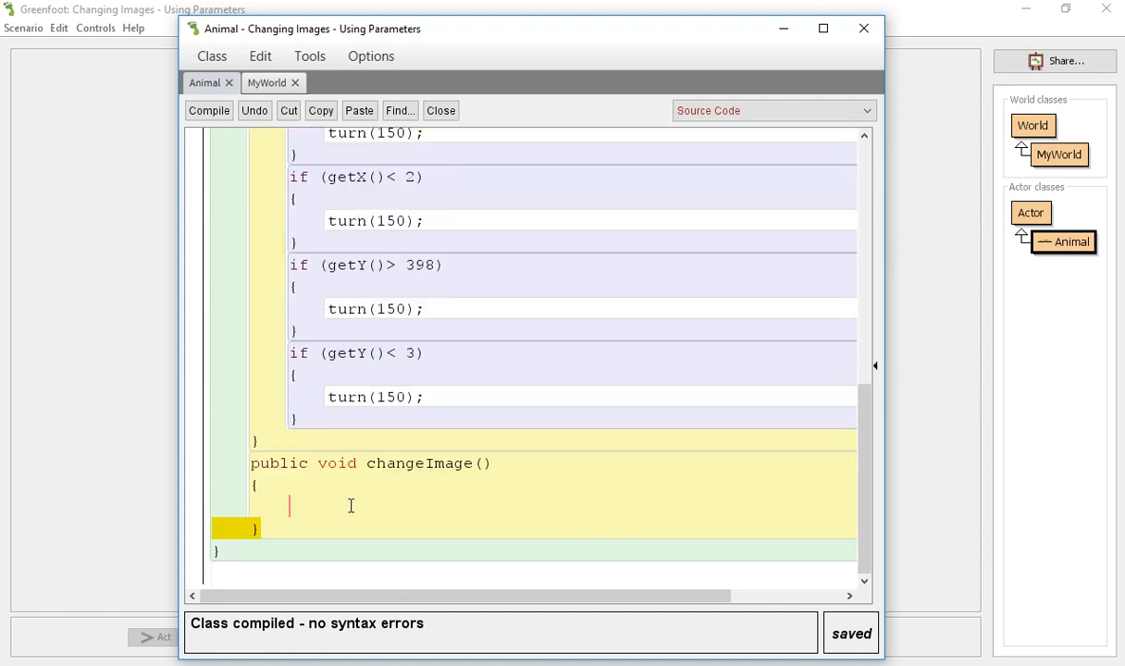
pyautogui.write('imag')
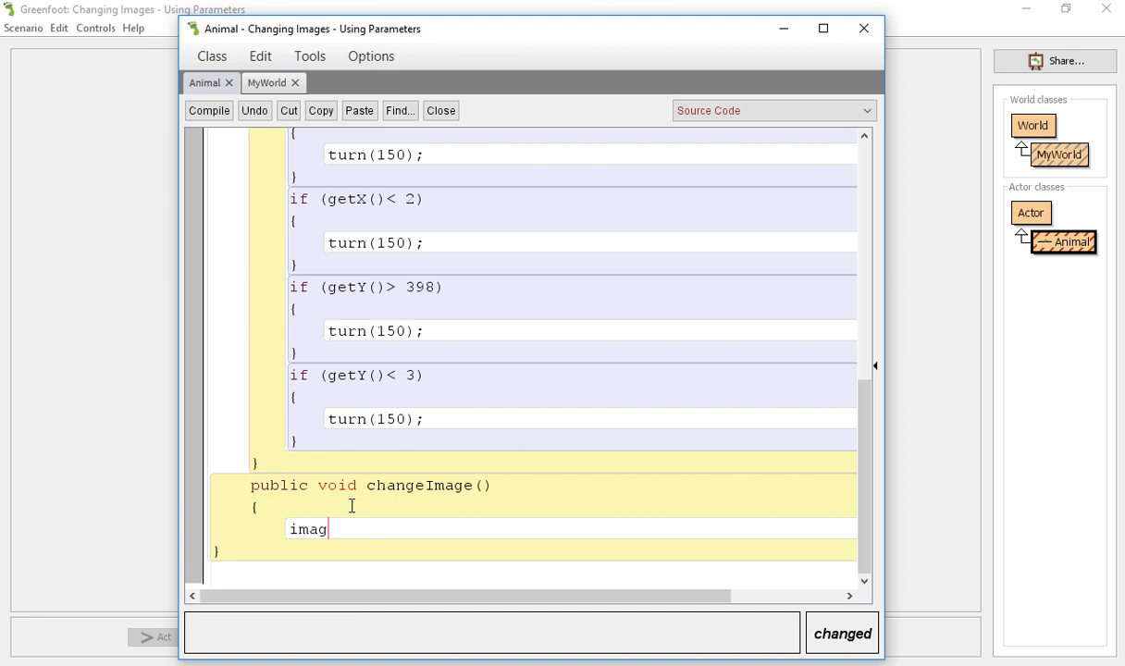
pyautogui.write('eNumber')
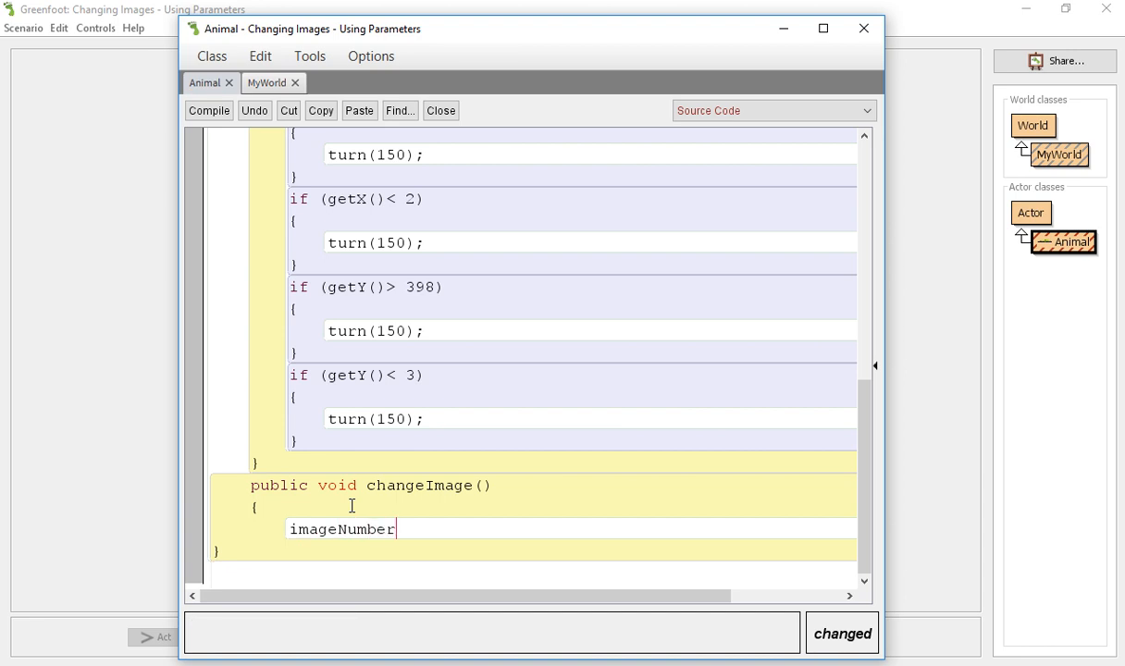
pyautogui.write('++;')
pyautogui.write('}')
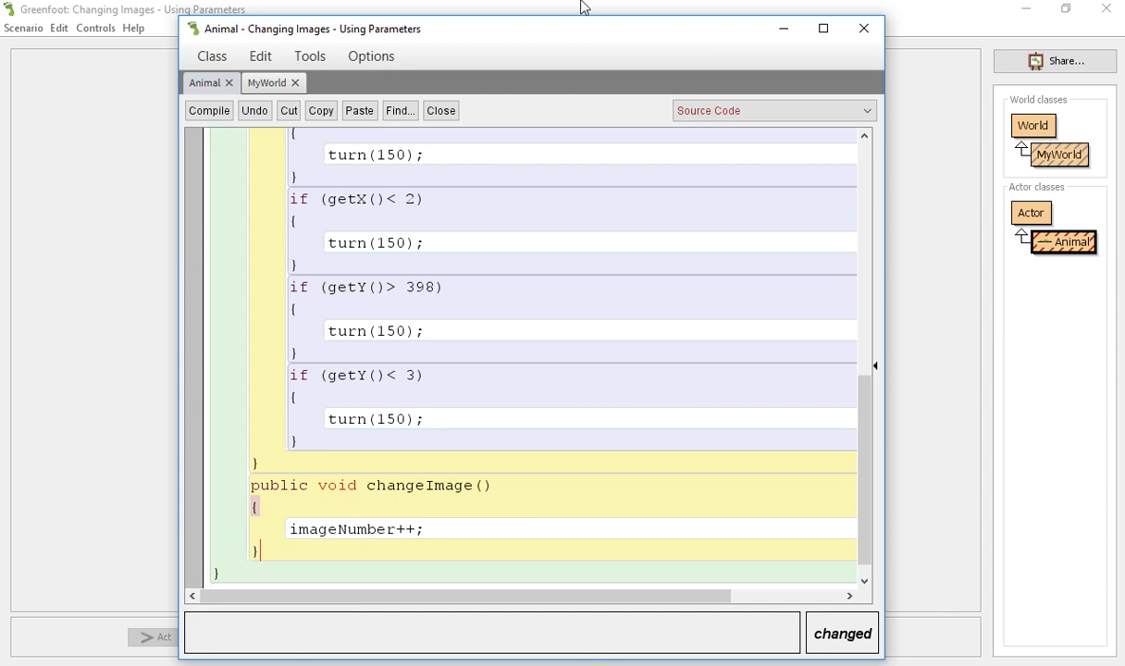
pyautogui.click(440, 110)
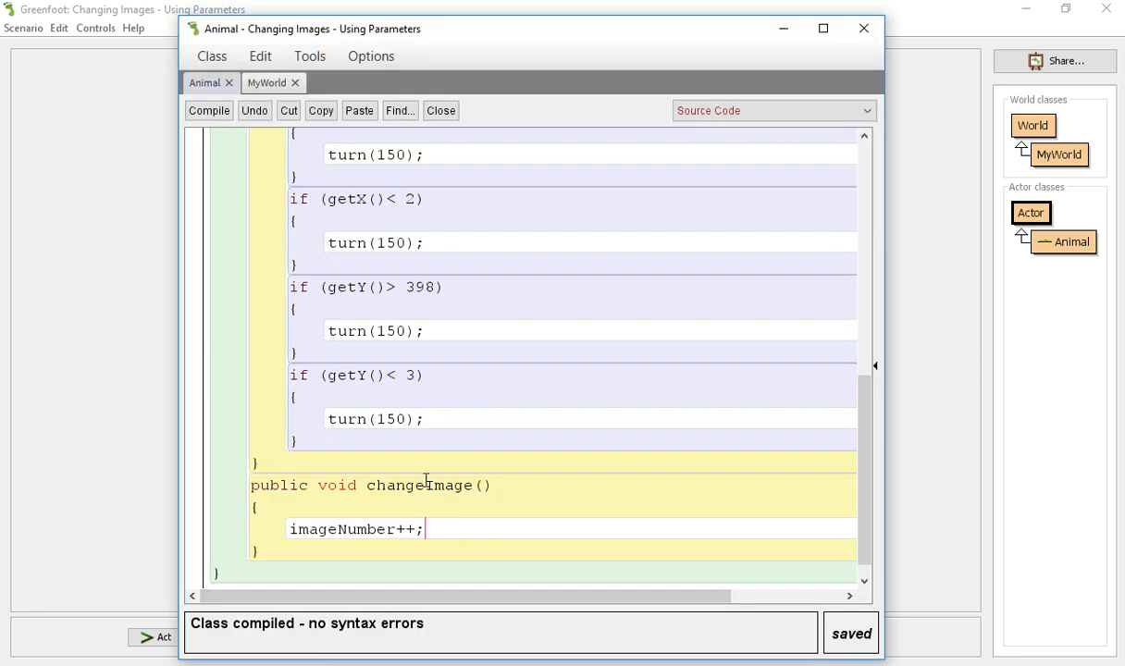
# Add setImage(imageNumber + ".png") after the increment in changeImage.
pyautogui.scroll(-3)
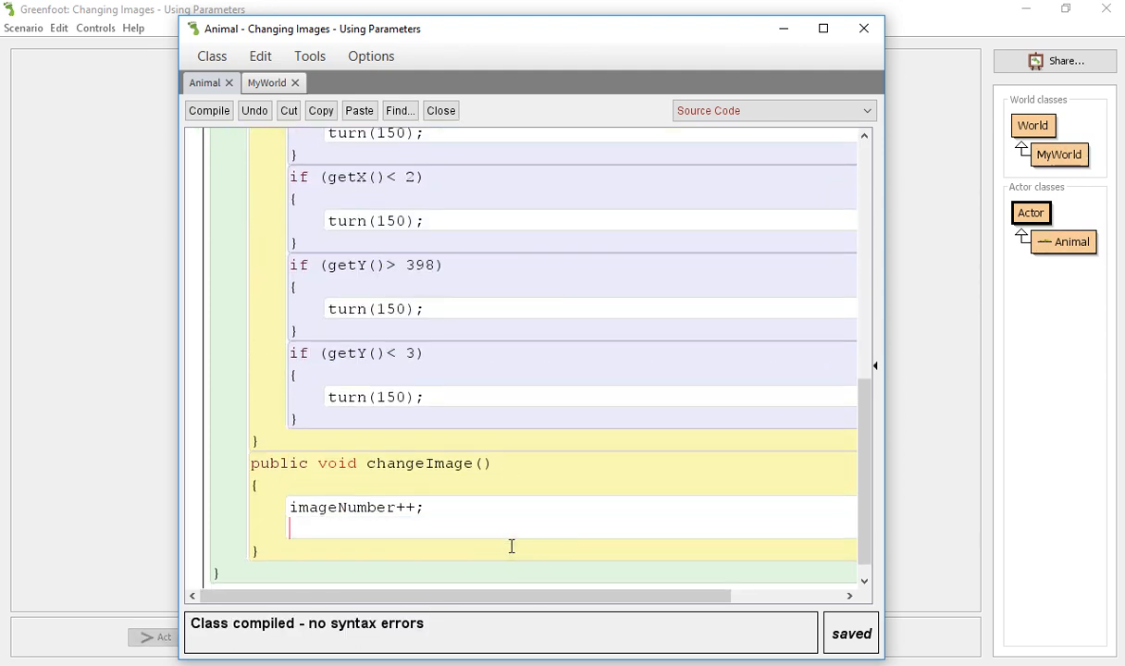
pyautogui.write('setImage')
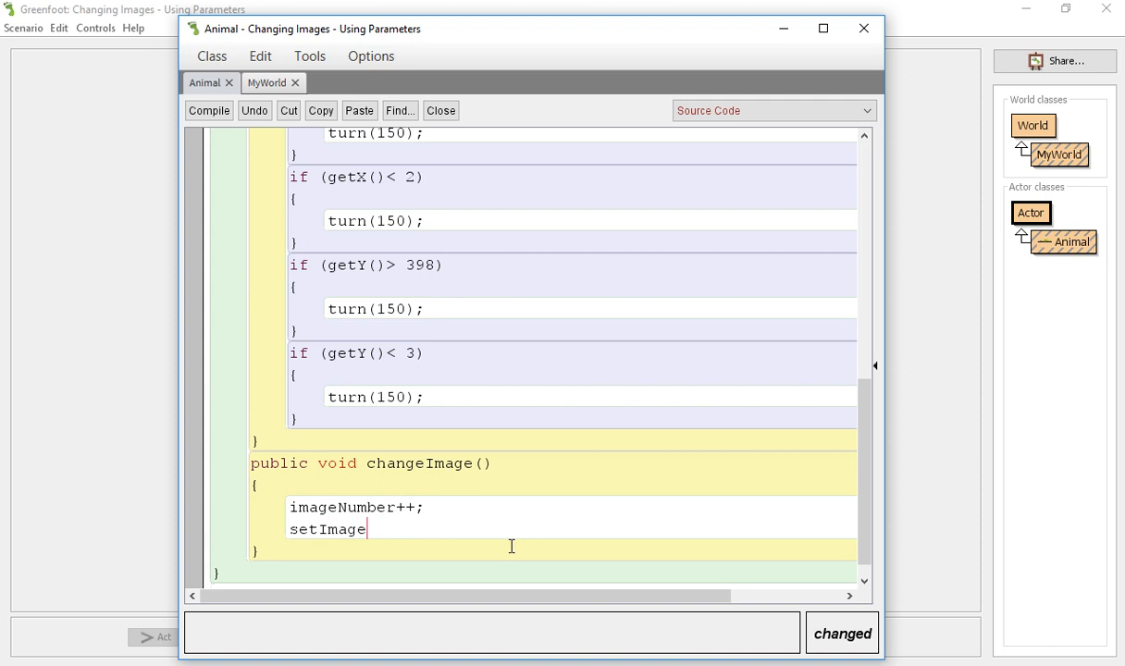
pyautogui.write('(')
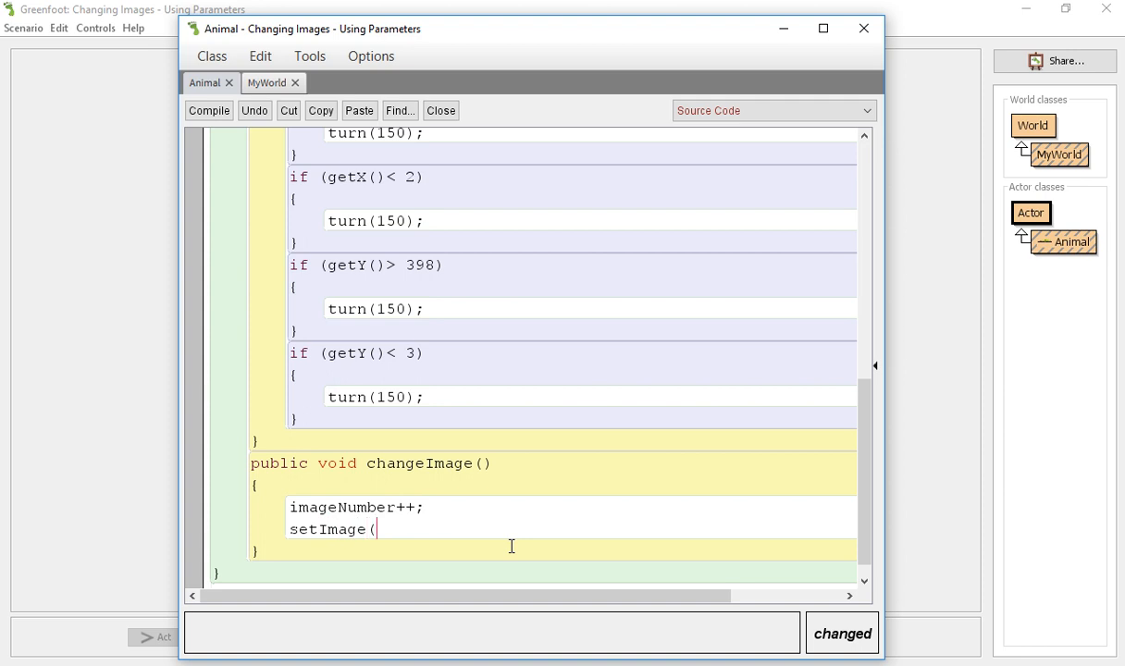
pyautogui.write('"')
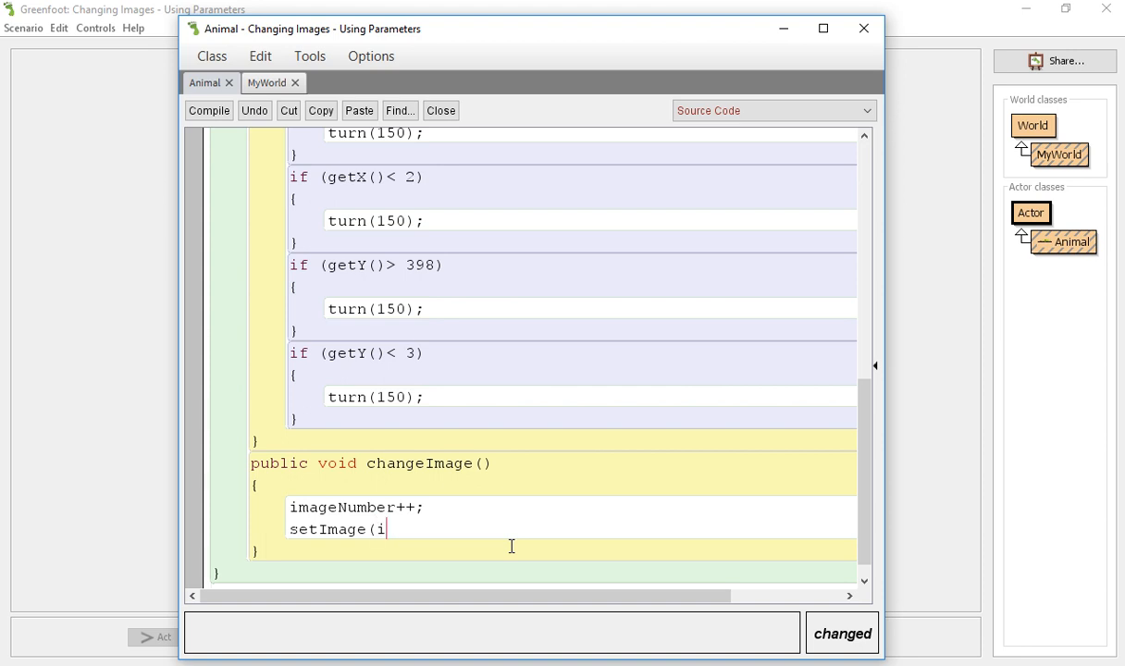
pyautogui.write('mageN')
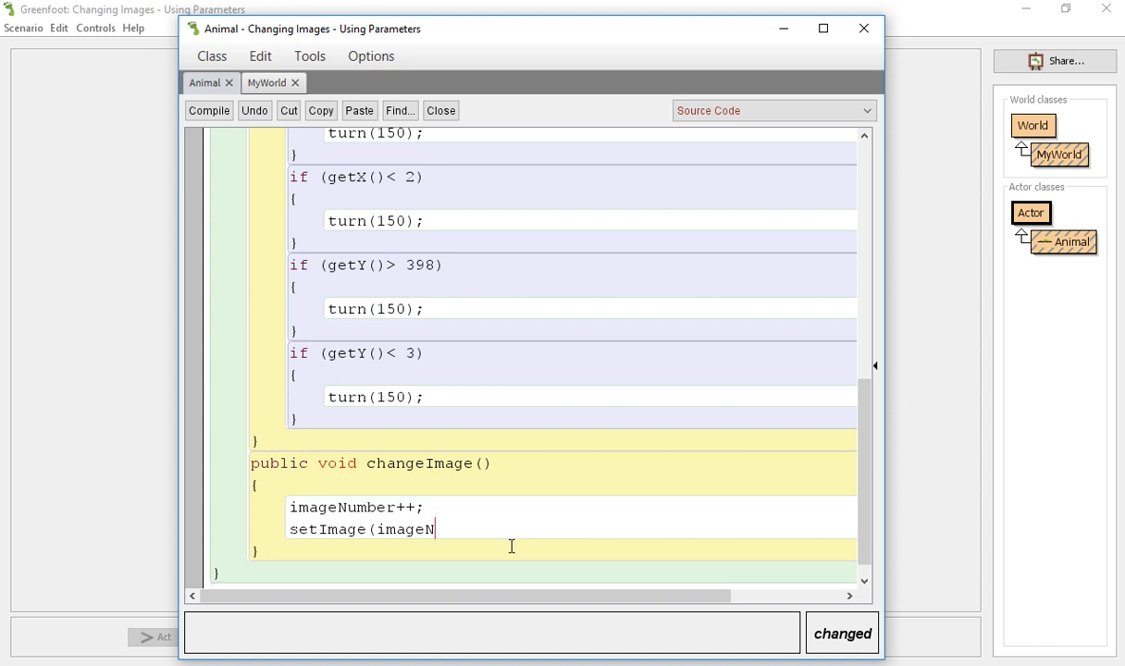
pyautogui.write('umber')
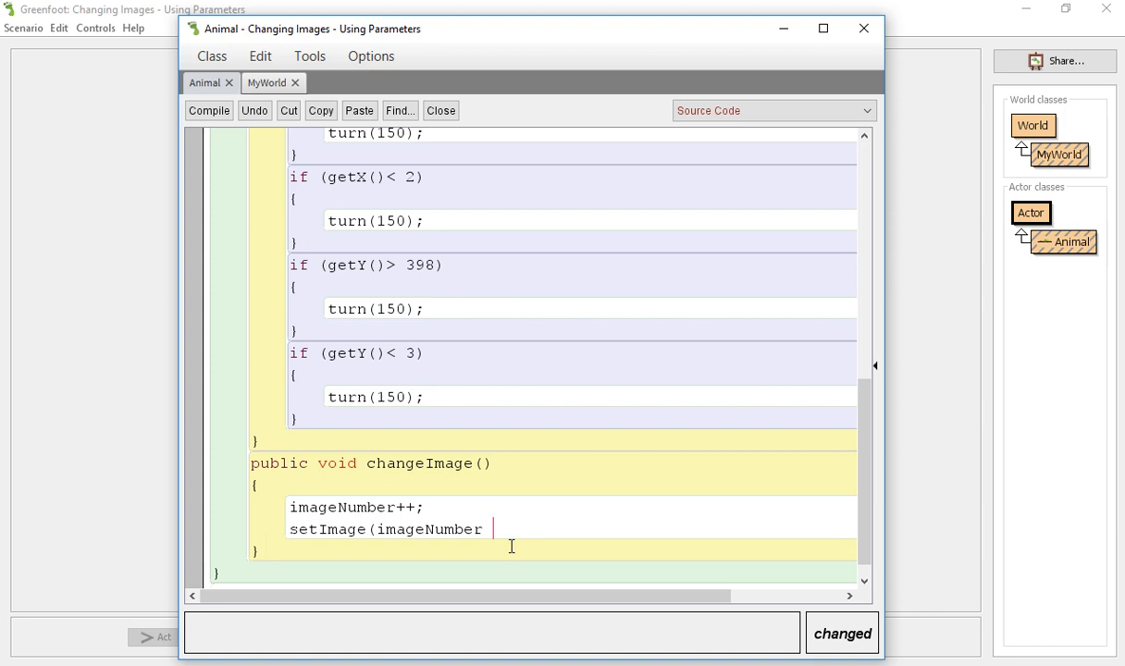
pyautogui.write('=')
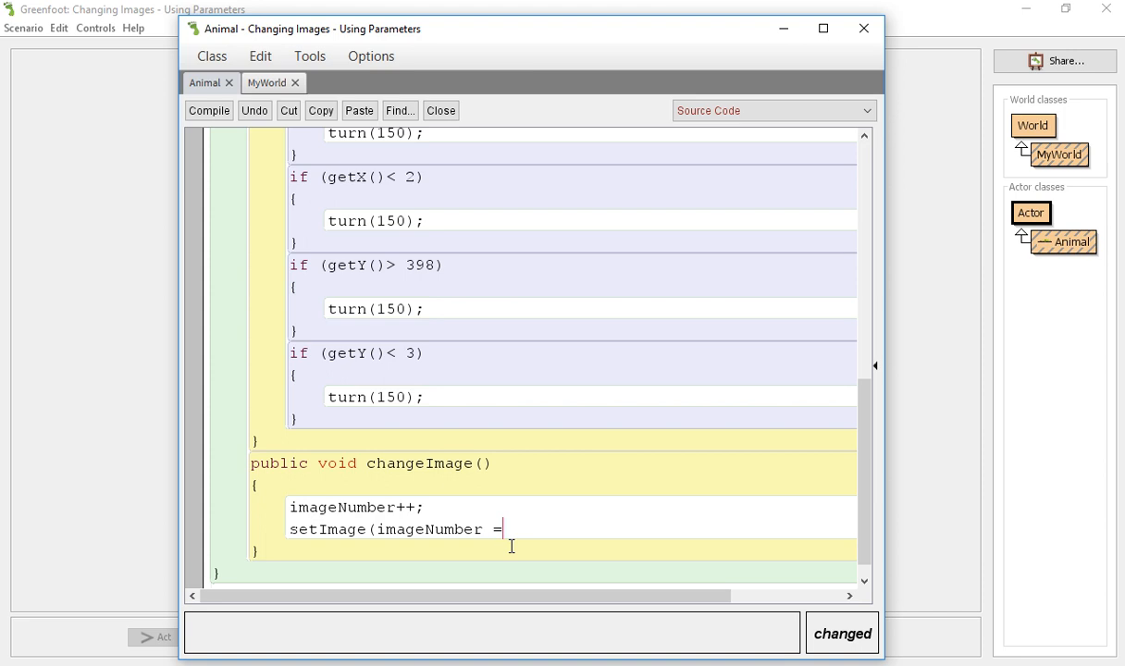
pyautogui.write('+')
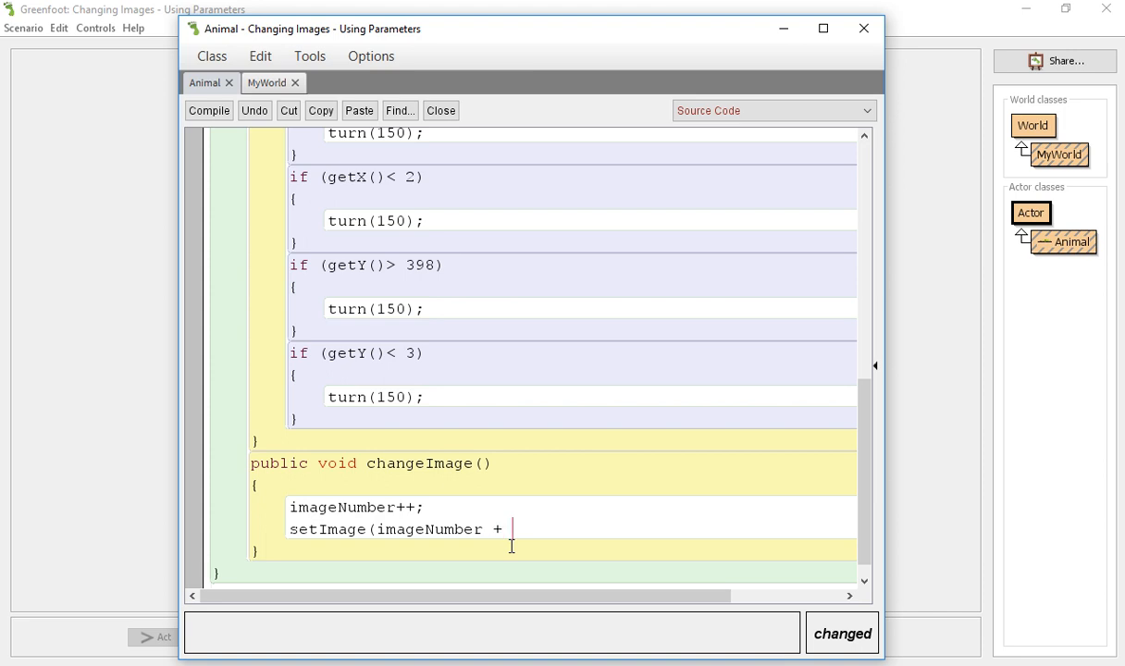
pyautogui.write('".png"')
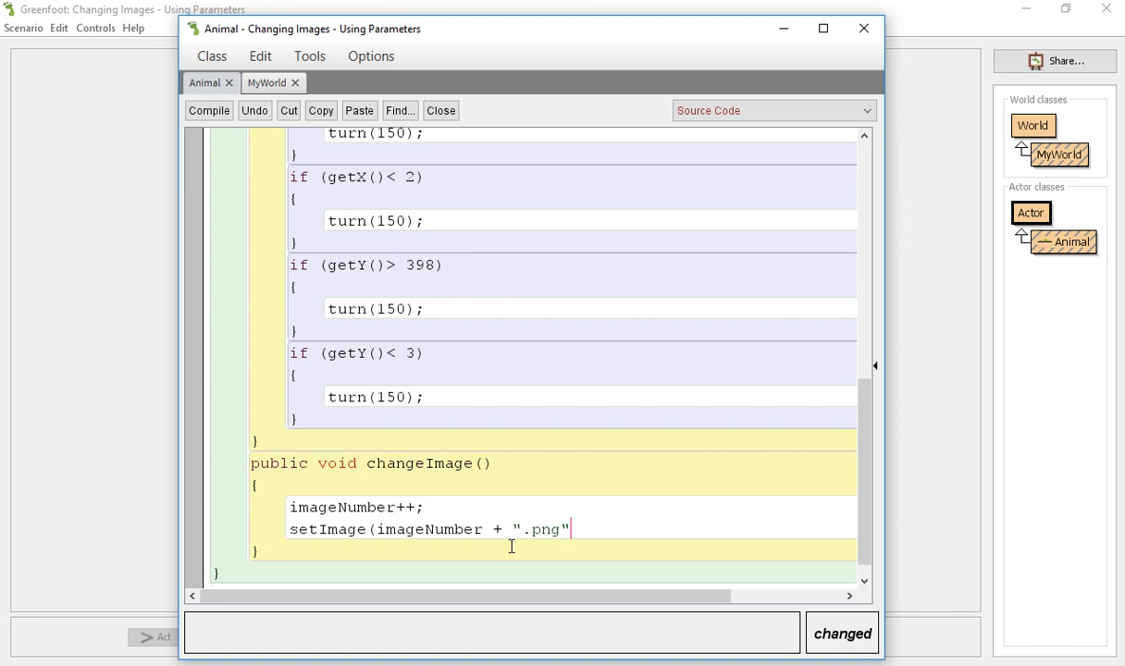
pyautogui.write(');')
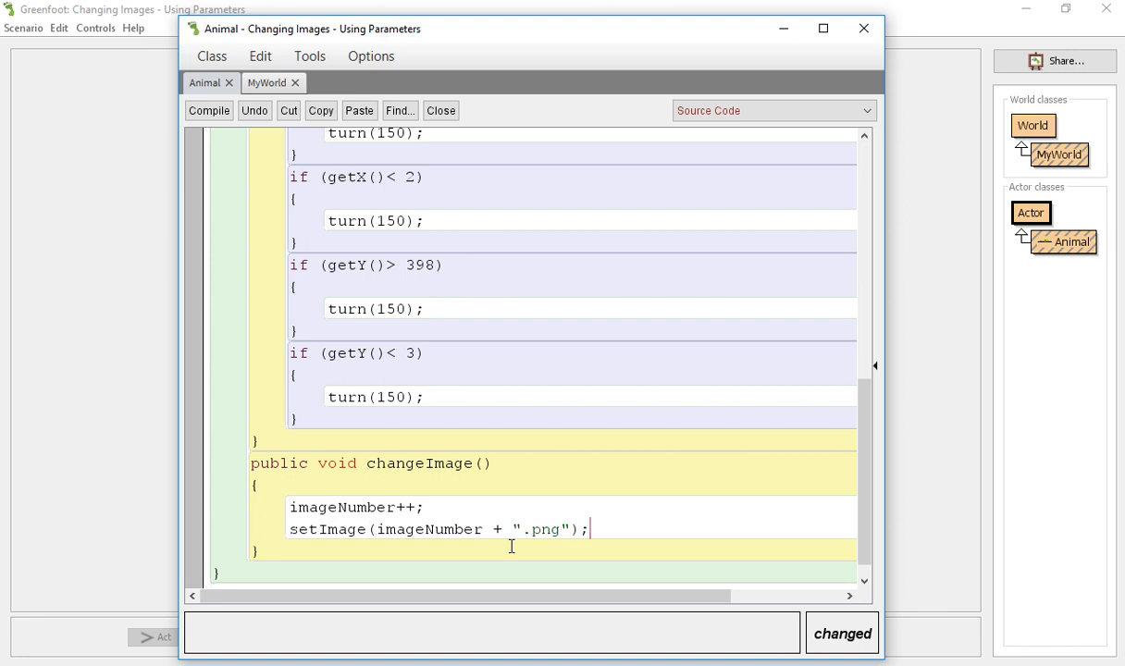
pyautogui.doubleClick(430, 529)
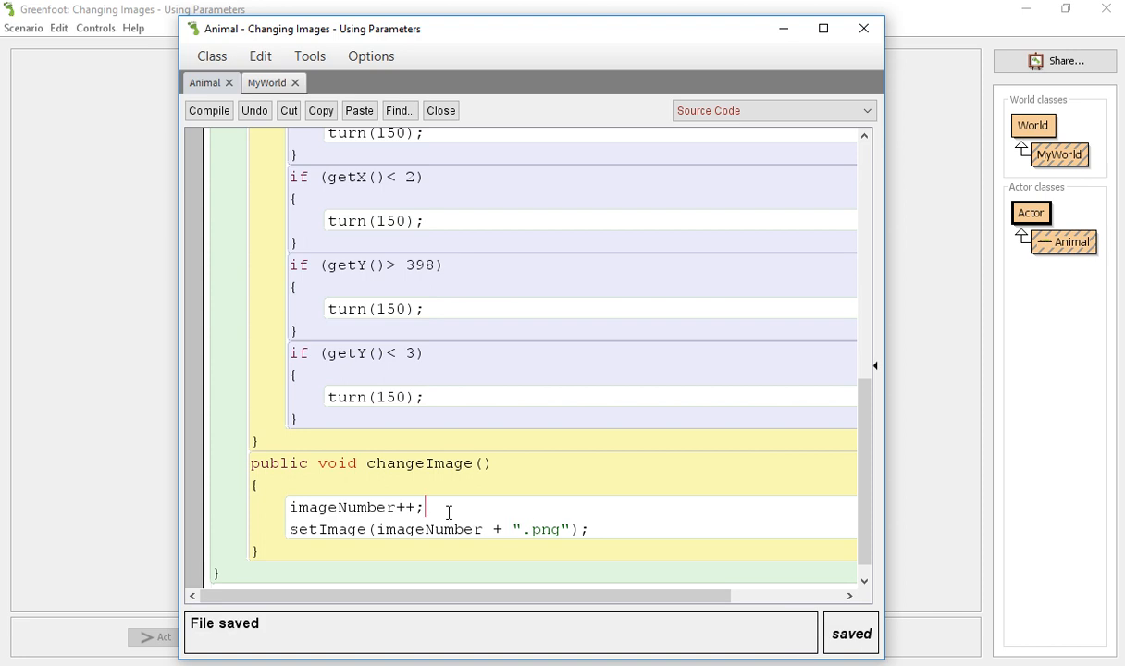
# Wrap changeImage's logic in an if (imageNumber == 0) block and compile.
pyautogui.write('if')
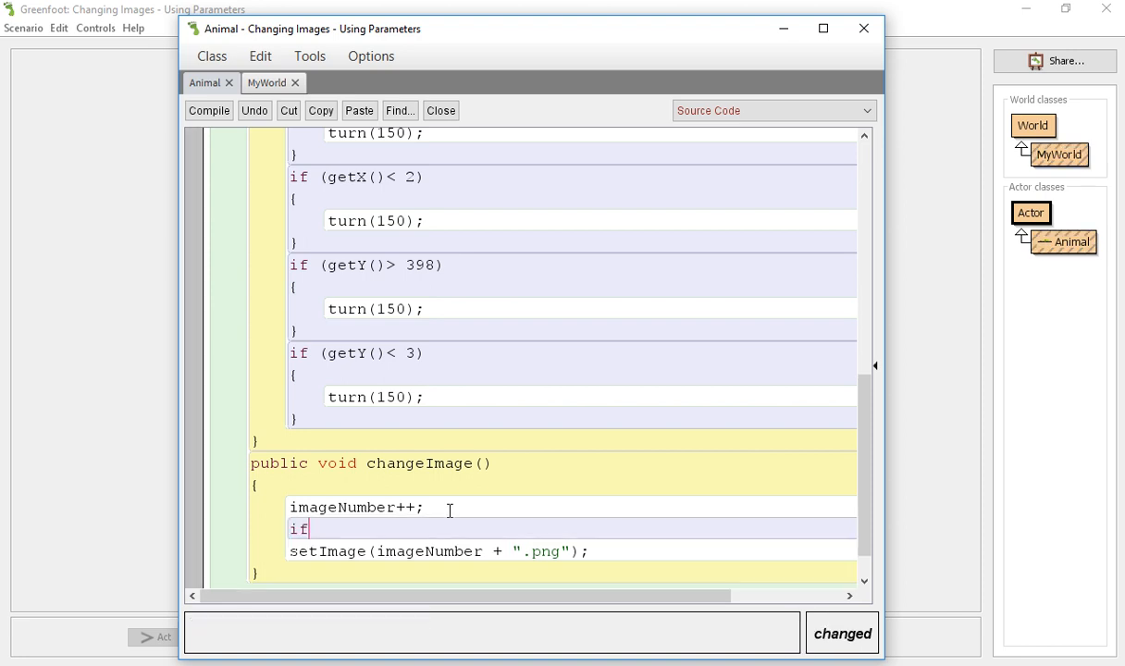
pyautogui.write('(image')
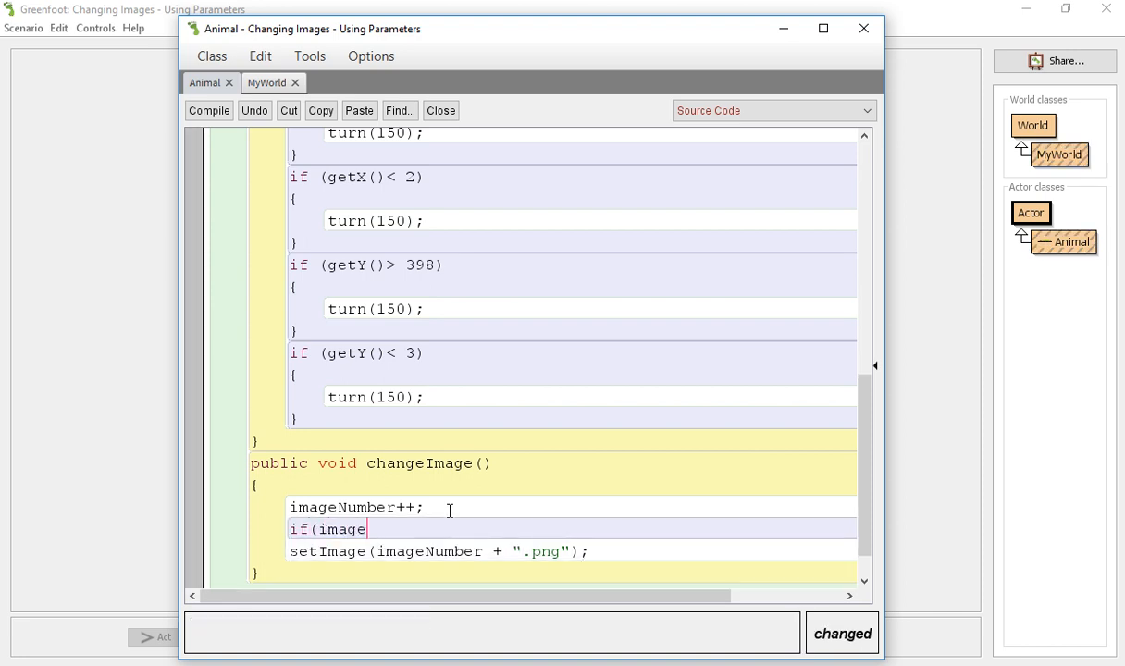
pyautogui.write('Number ==')
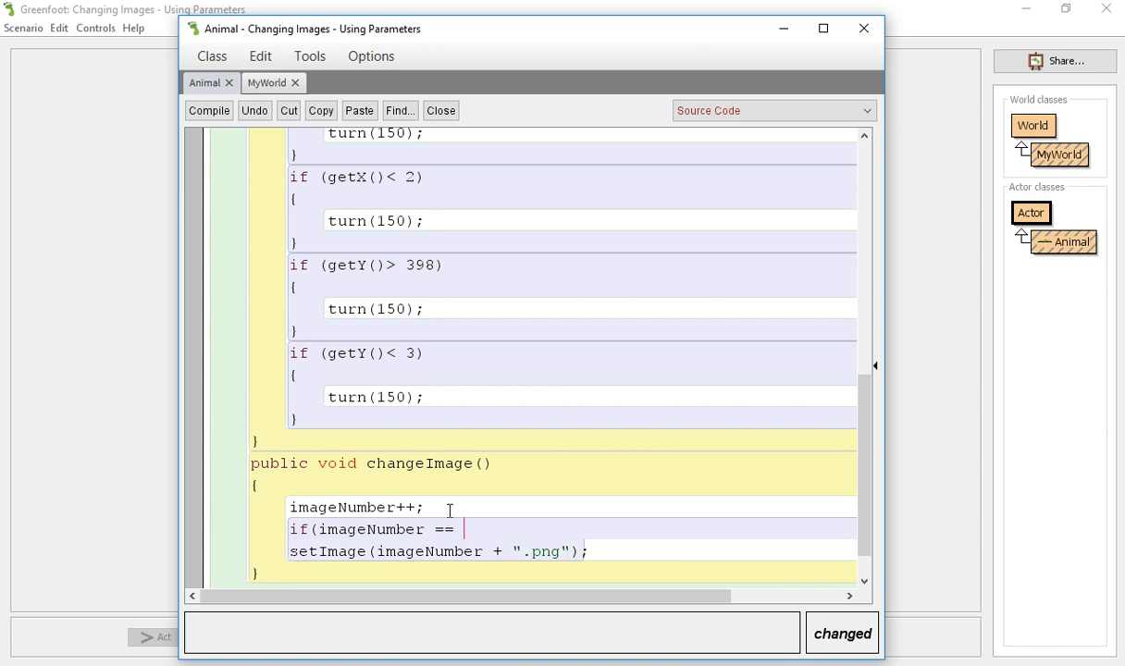
pyautogui.write('0')
pyautogui.write('{')
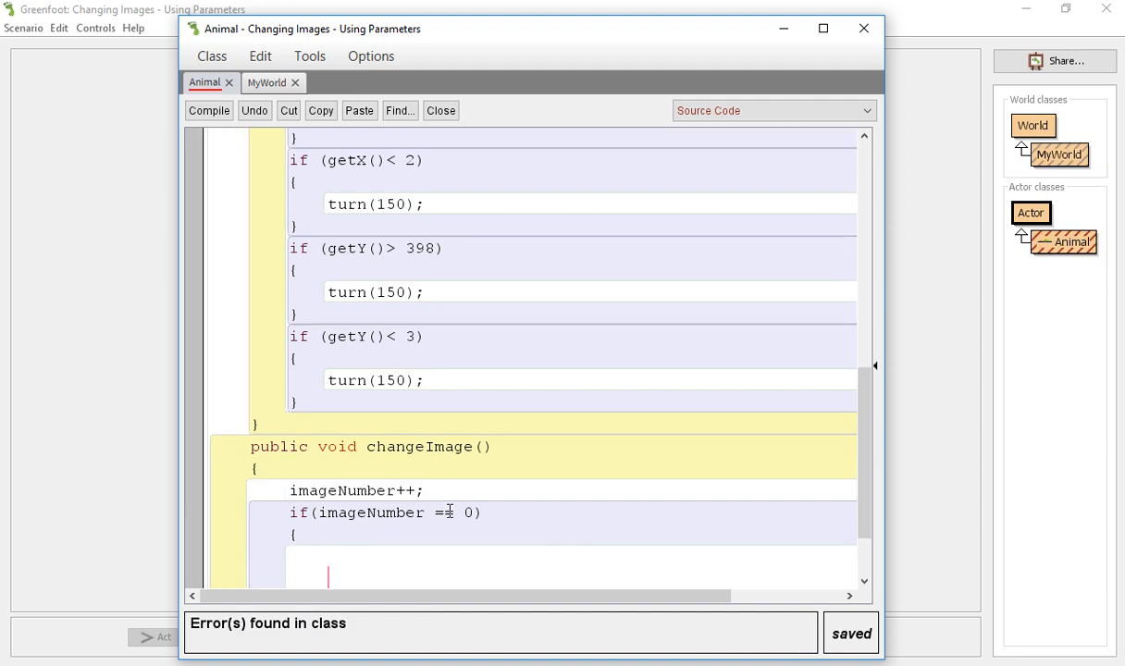
pyautogui.click(208, 111)
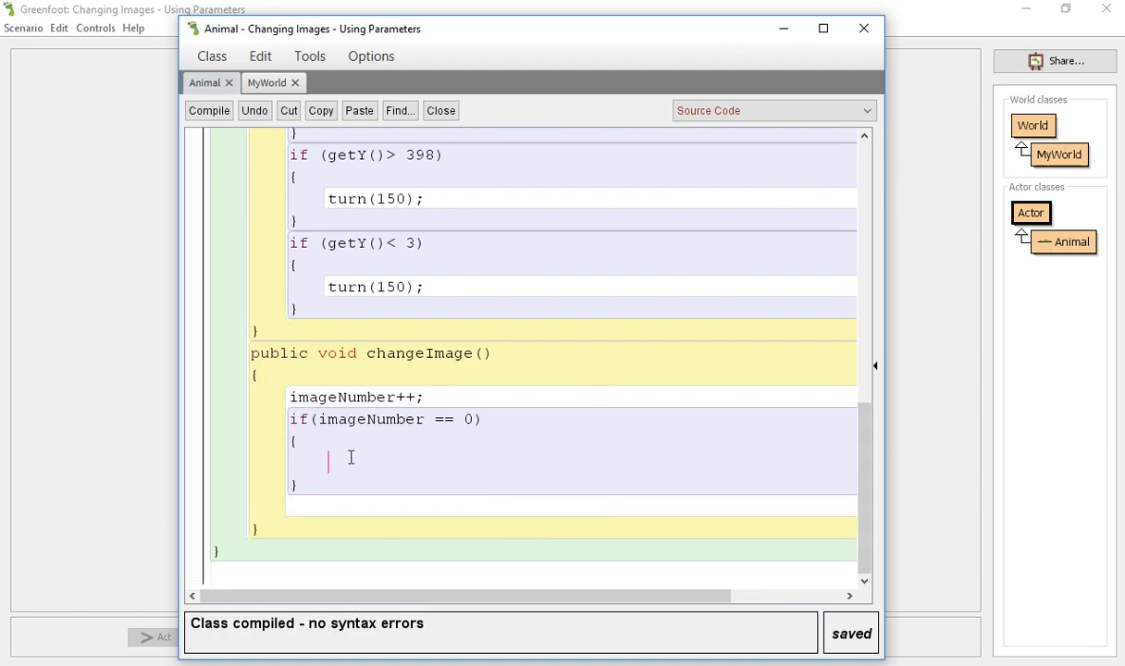
# Make the if block call setImage("dolphin.png") and compile.
pyautogui.write('setImage(imageNumber + ".png");')
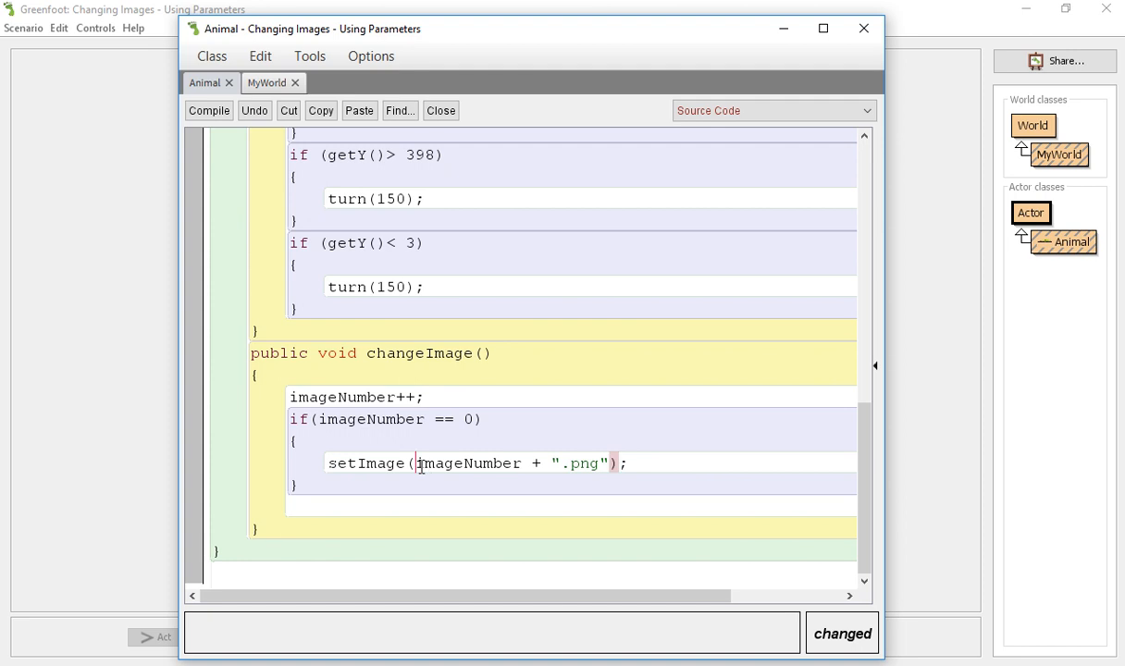
pyautogui.doubleClick(468, 462)
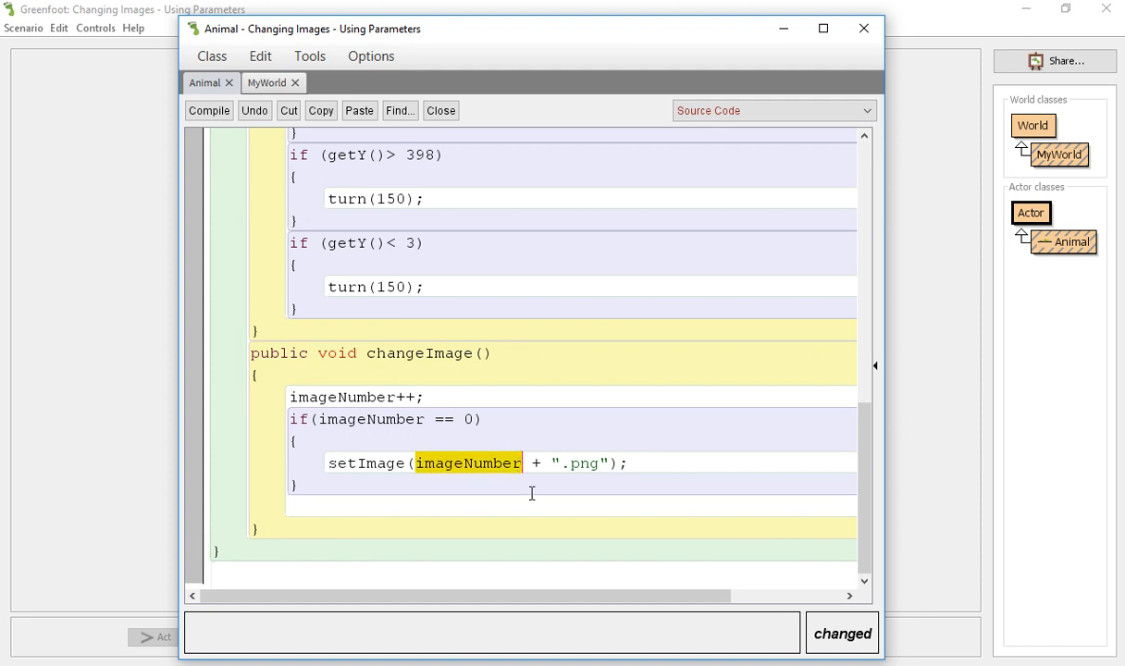
pyautogui.press('Delete')
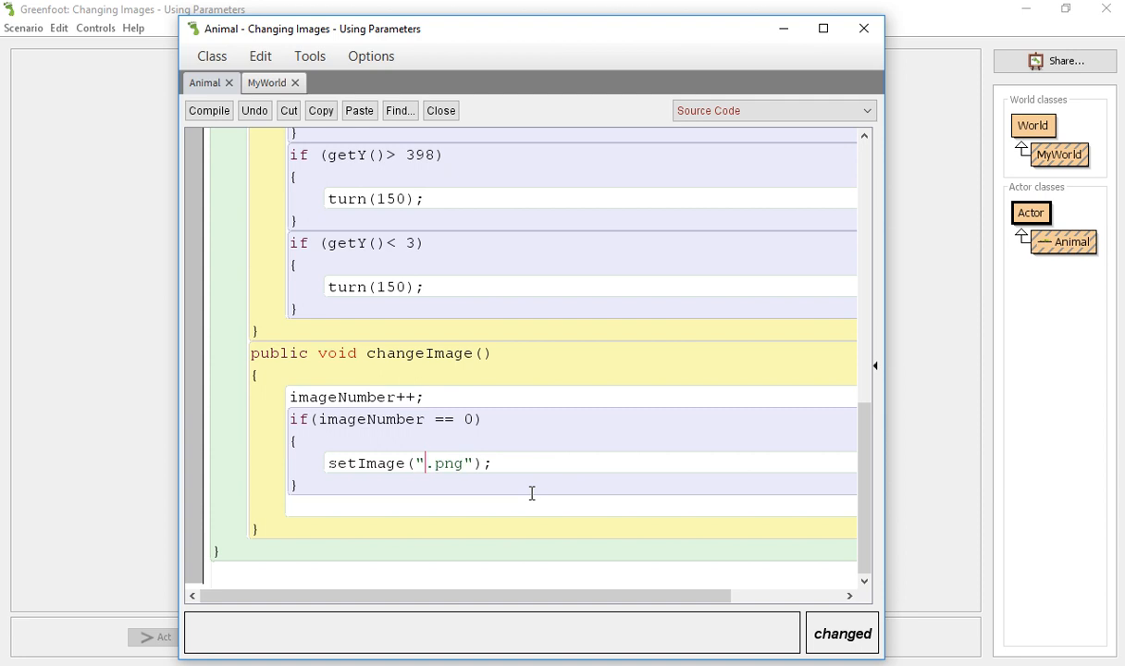
pyautogui.write('dolphin')
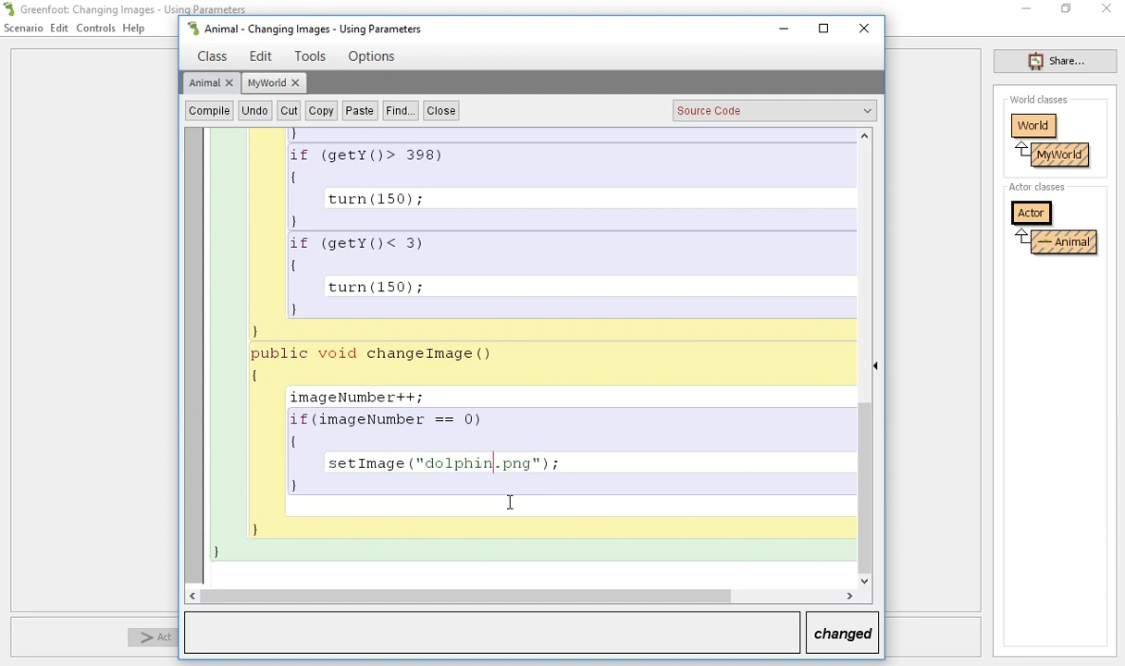
pyautogui.click(208, 110)
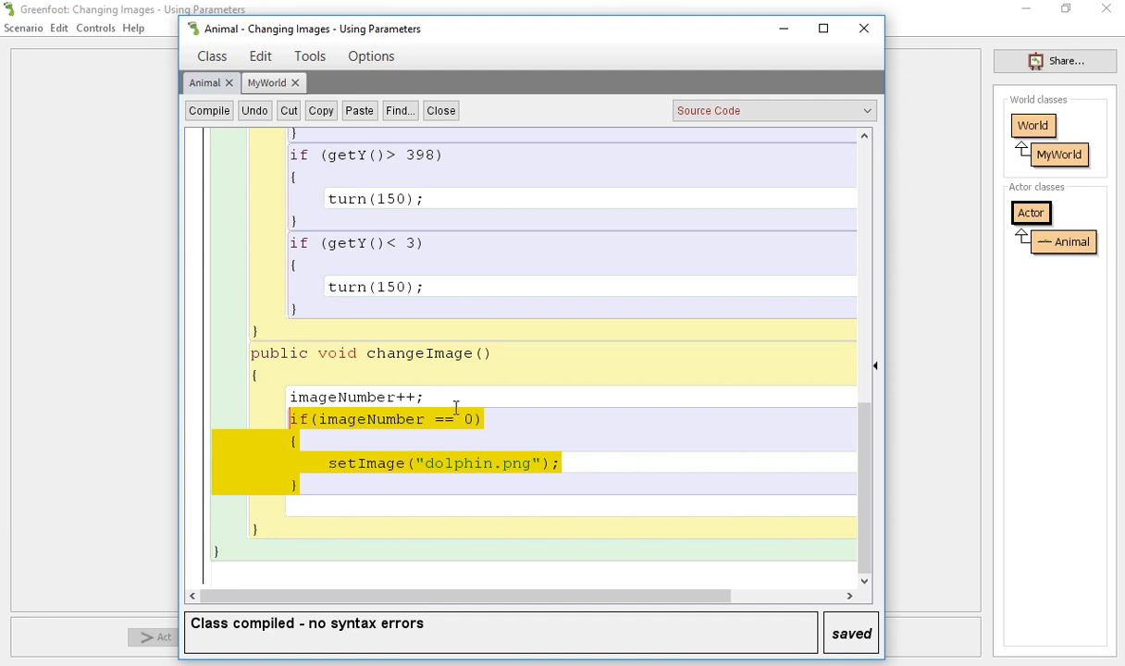
pyautogui.write('1')
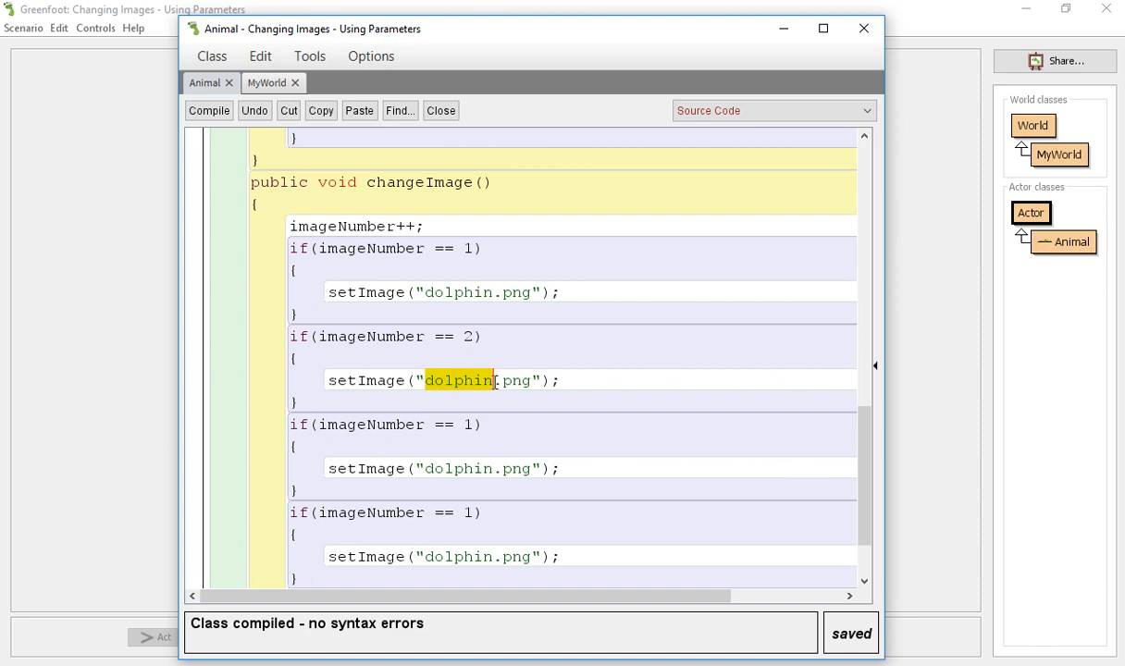
# Make image number 2 show ant.png and image number 3 show bee.png in changeImage.
pyautogui.write('ant')
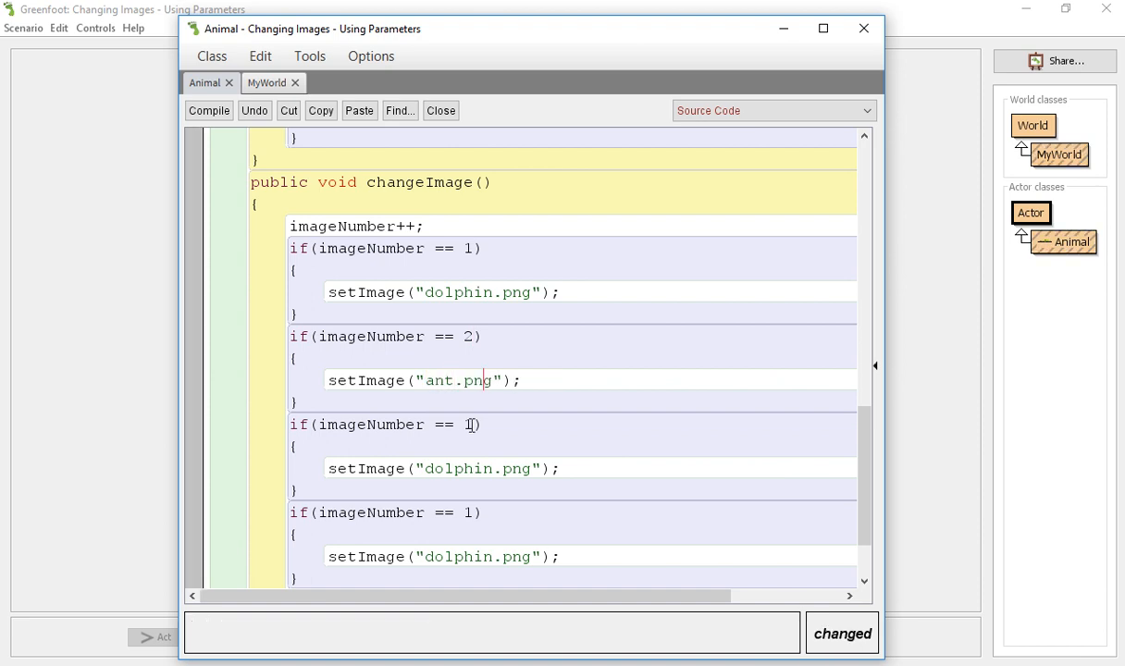
pyautogui.write('3')
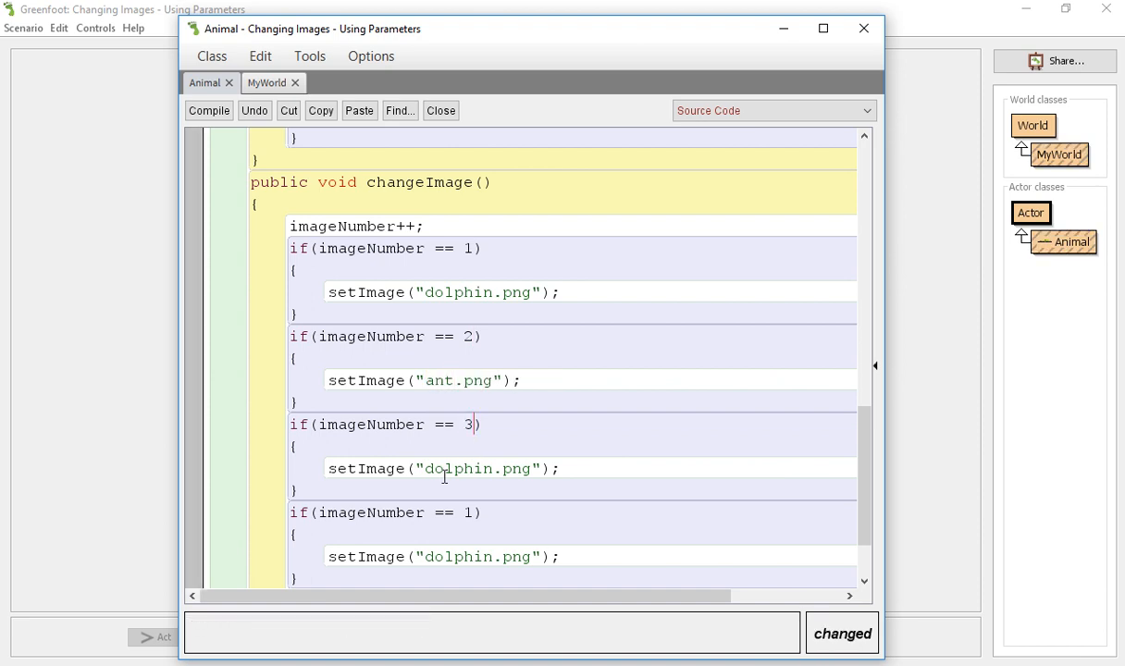
pyautogui.doubleClick(457, 467)
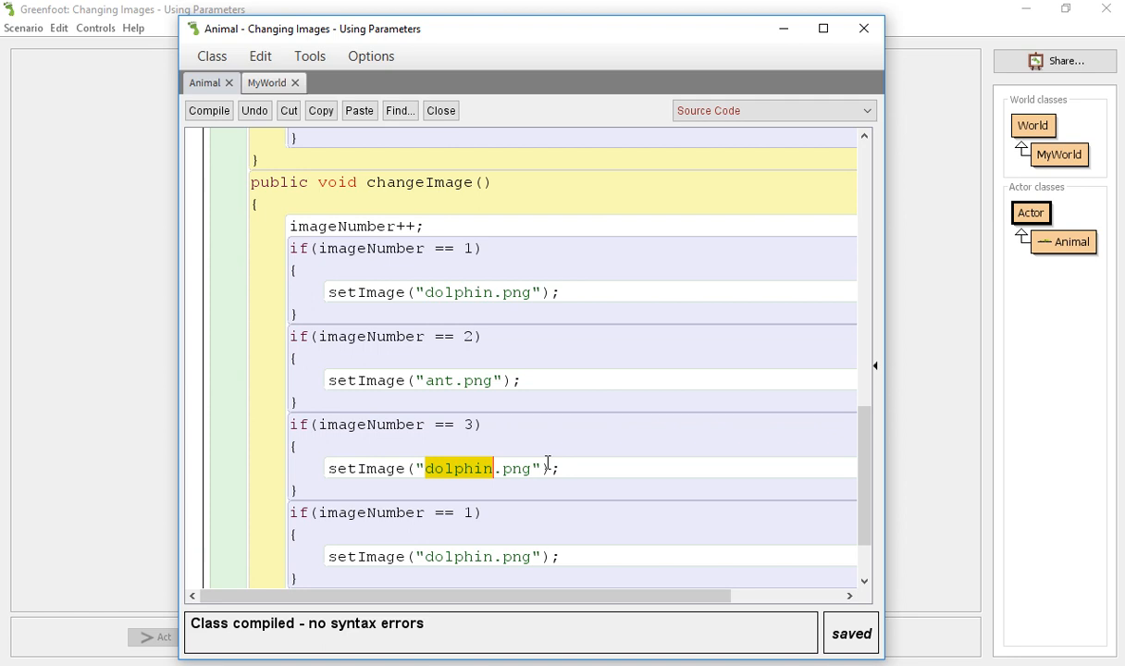
pyautogui.write('bee')
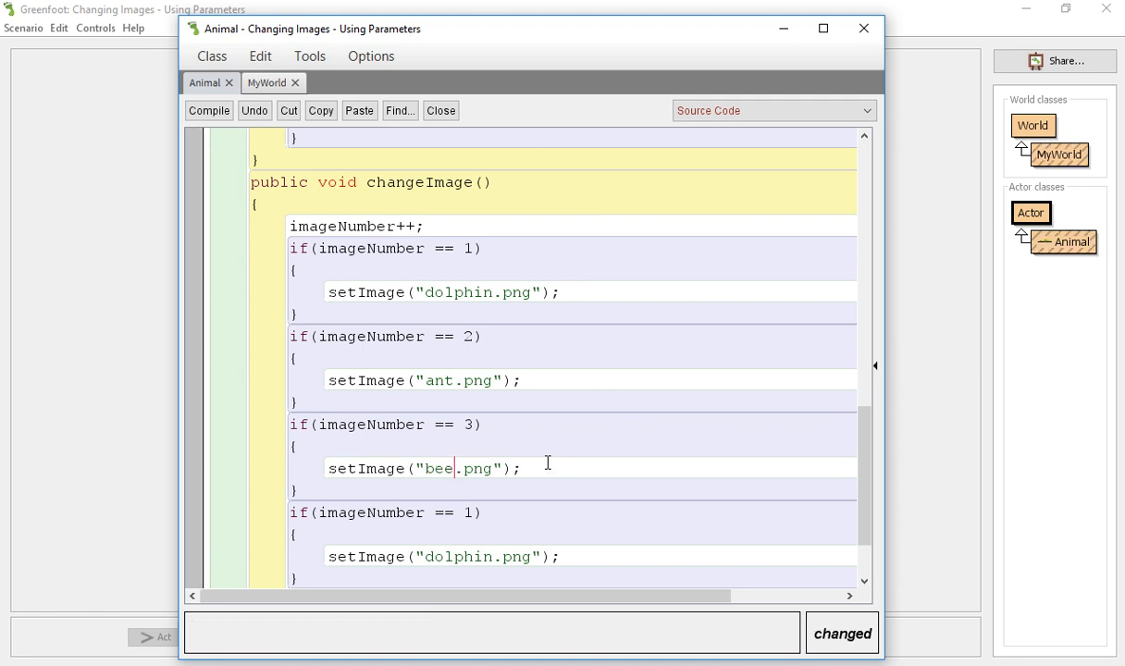
# Make image number 4 show fish1.png and compile the Animal class.
pyautogui.click(208, 110)
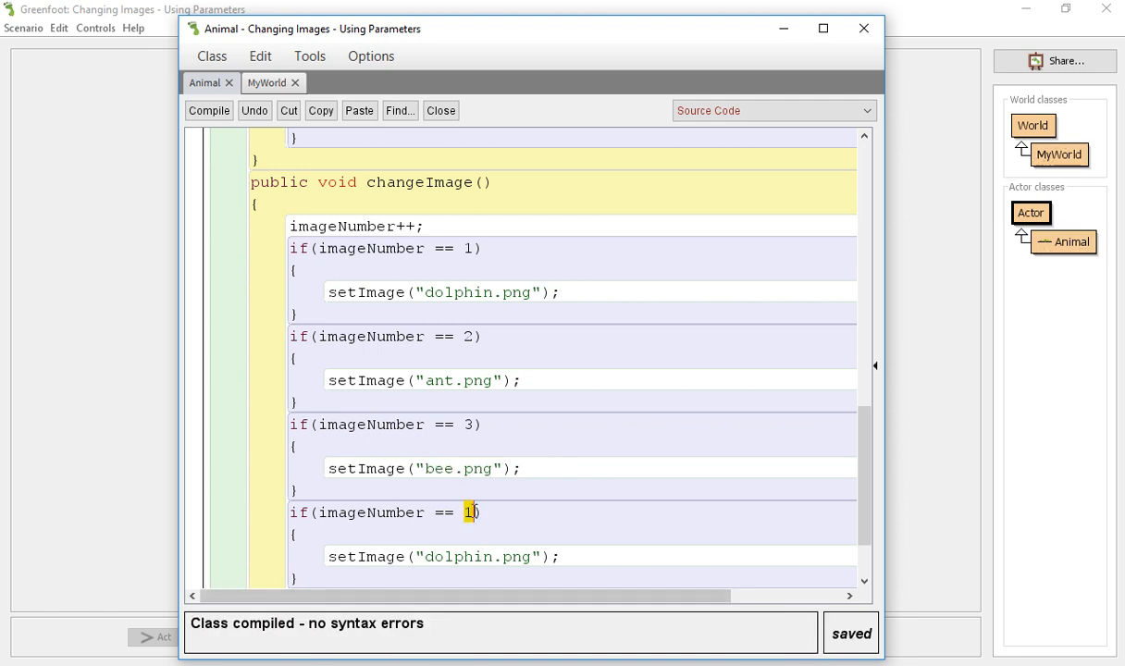
pyautogui.write('4')
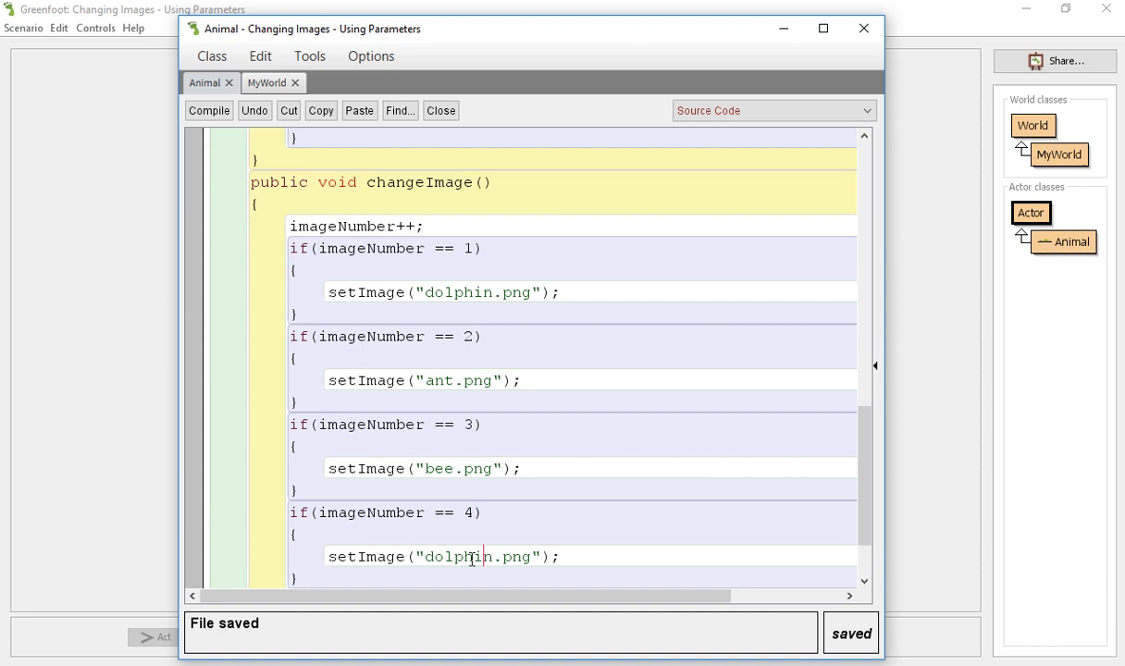
pyautogui.doubleClick(459, 555)
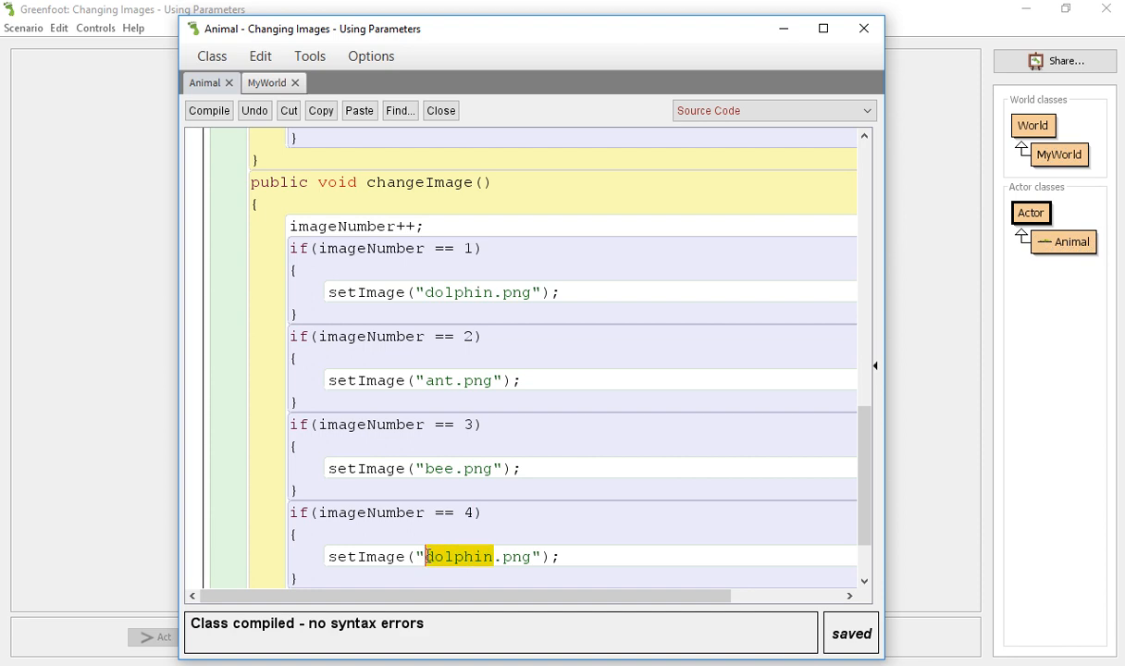
pyautogui.write('fish1')
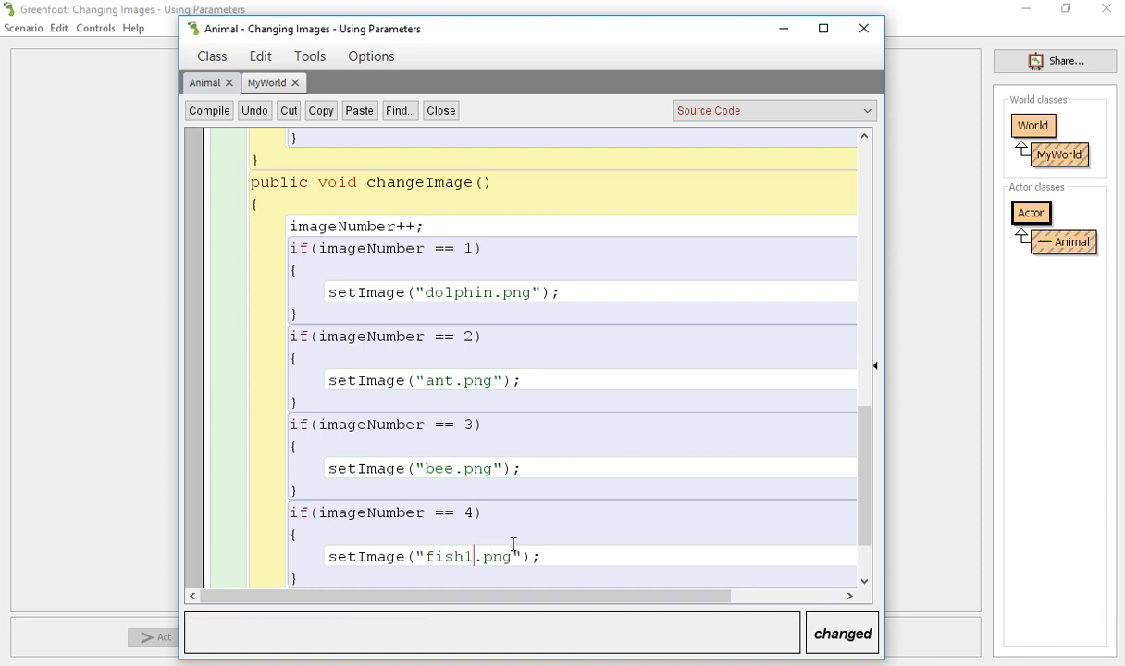
pyautogui.click(208, 111)
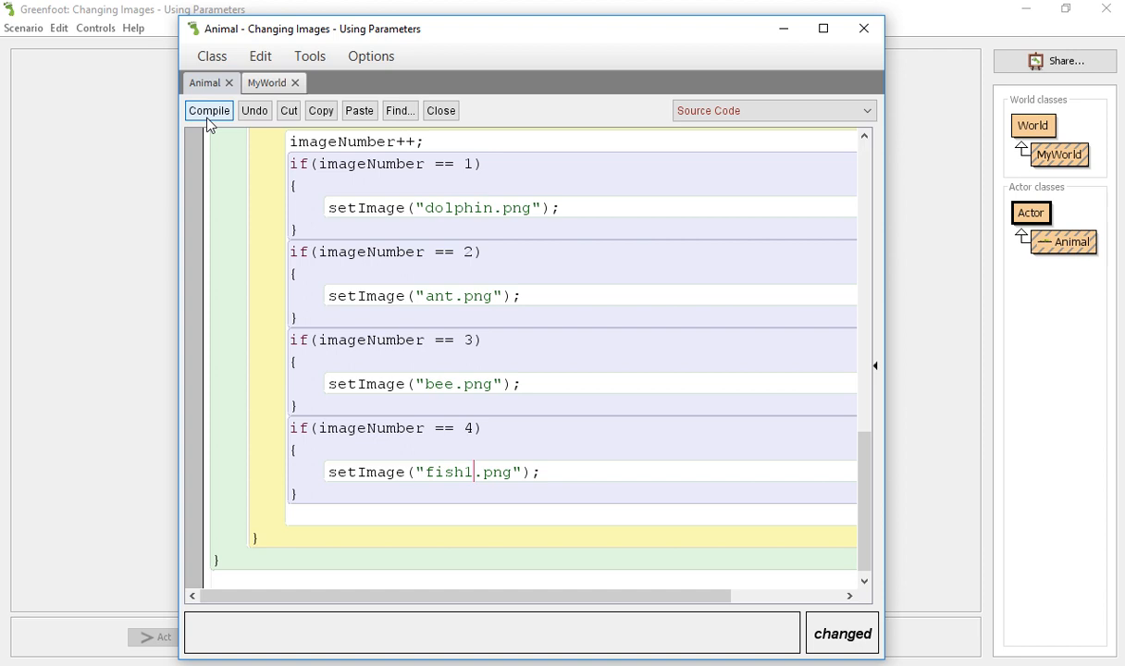
pyautogui.click(208, 110)
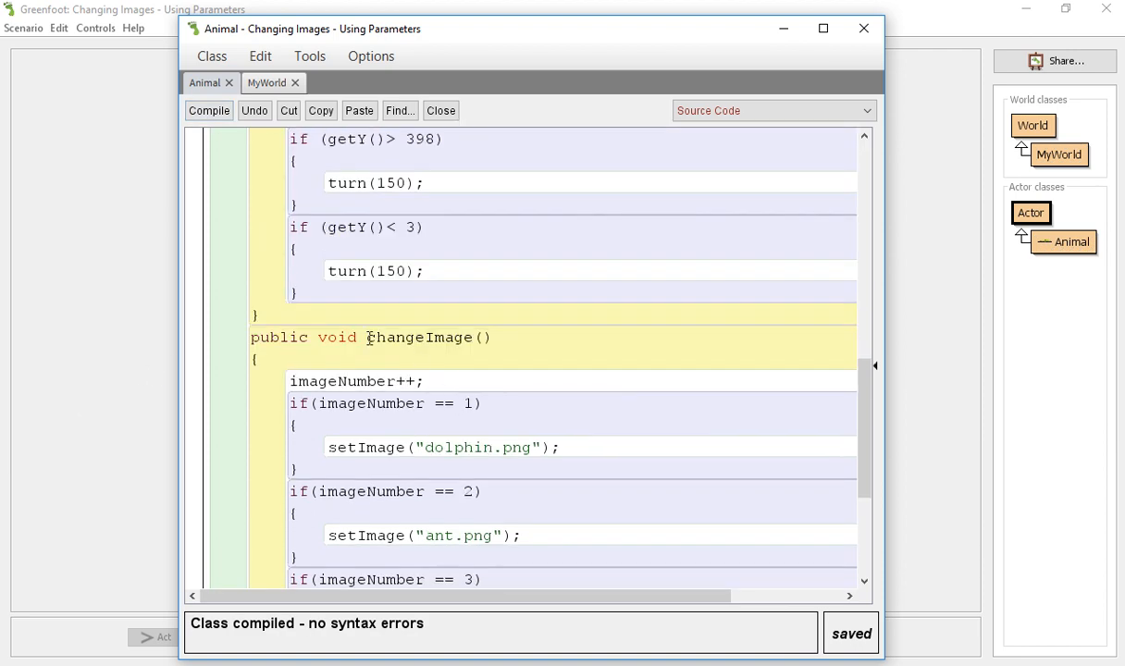
# Add changeImage(); after turn(150) in the right-edge block, then return to the world.
pyautogui.doubleClick(418, 337)
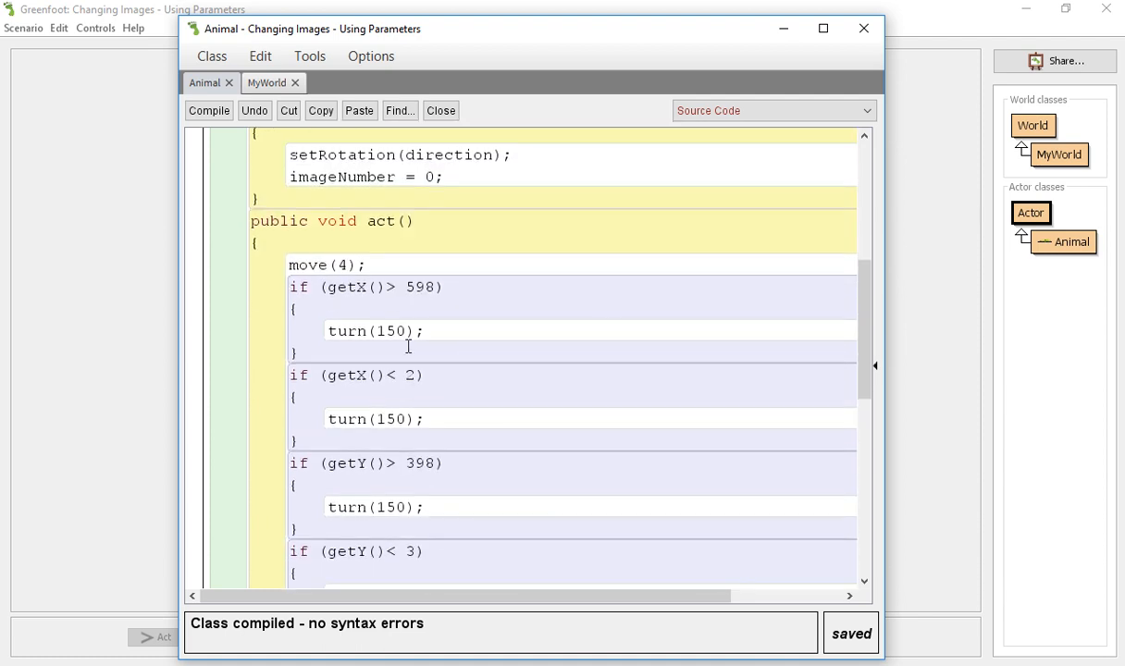
pyautogui.write('changeImage()')
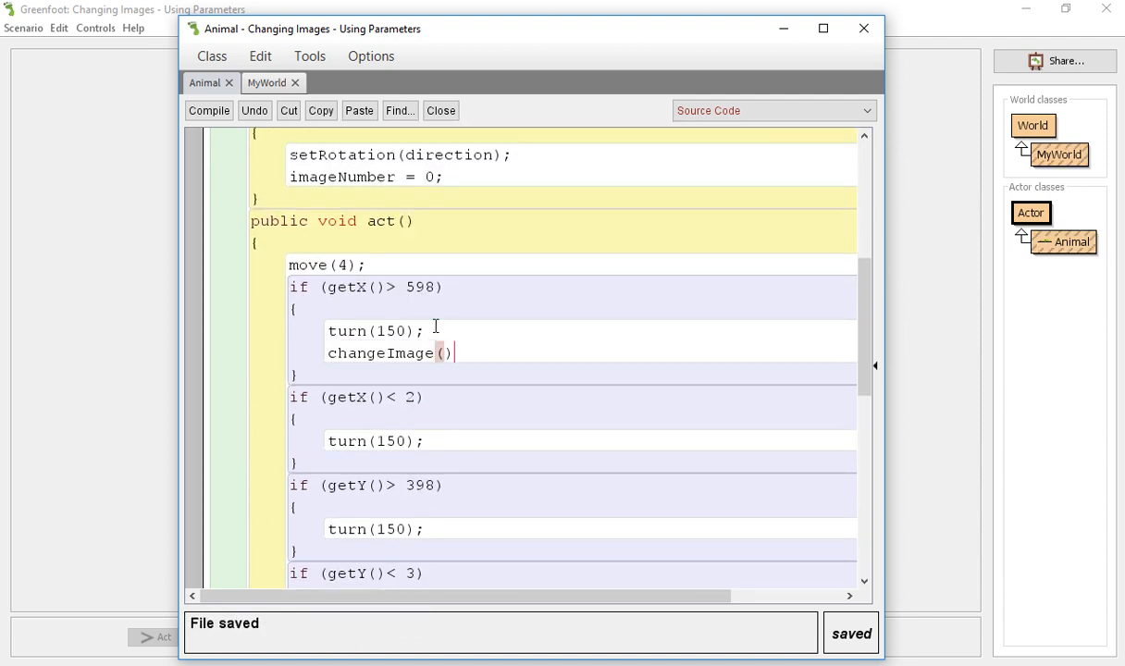
pyautogui.write(';')
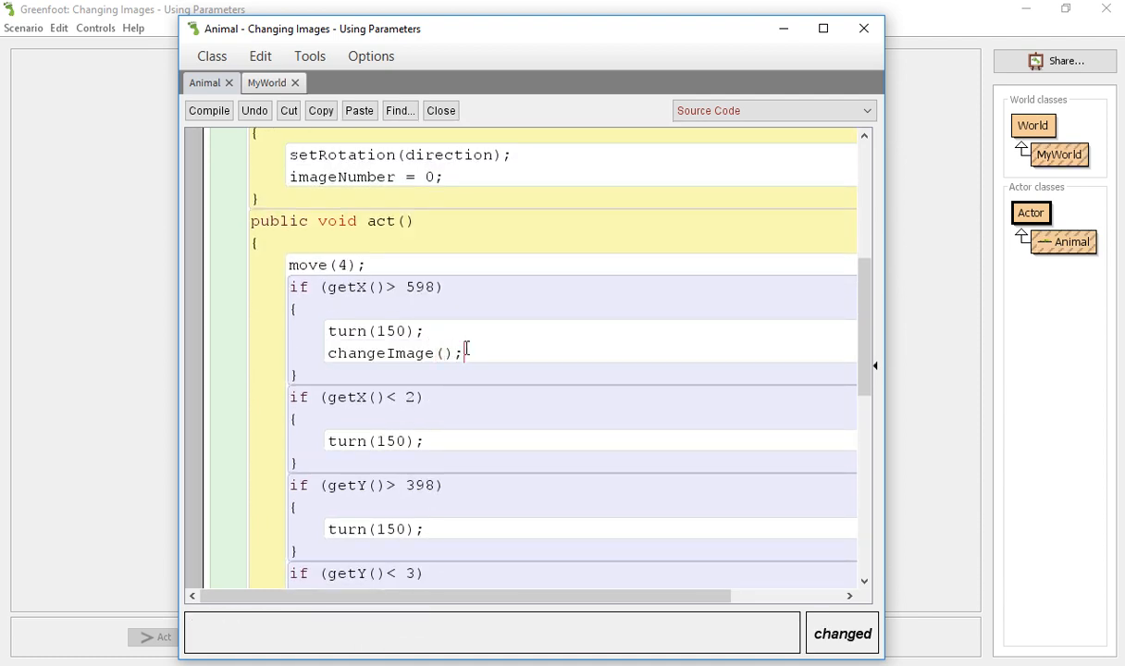
pyautogui.doubleClick(391, 353)
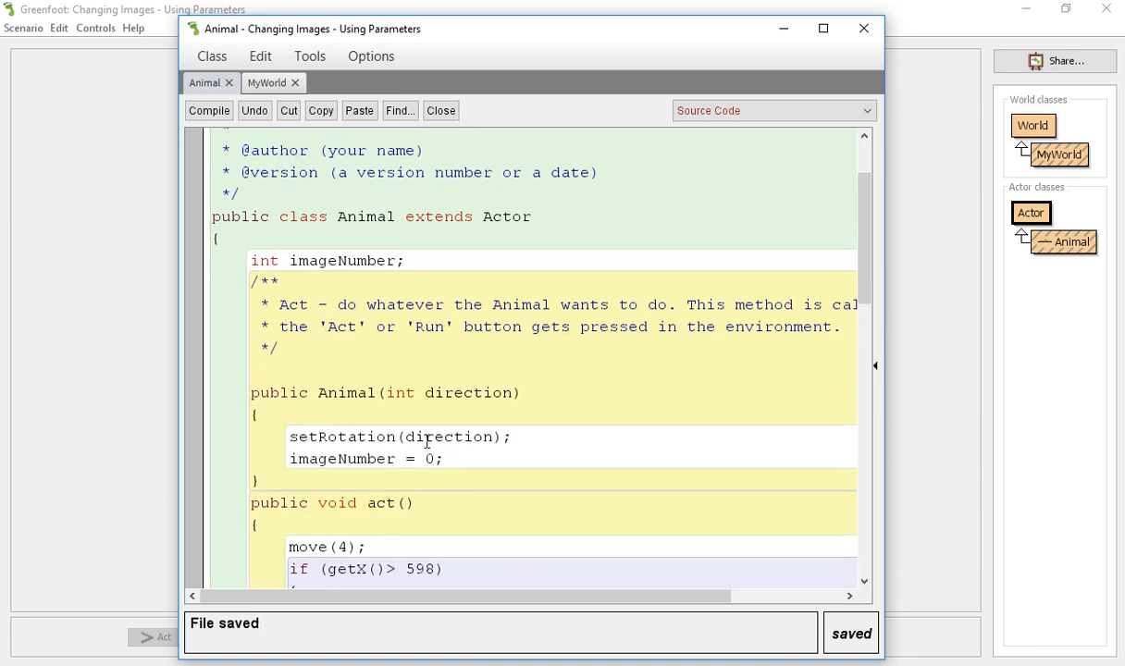
pyautogui.scroll(-3)
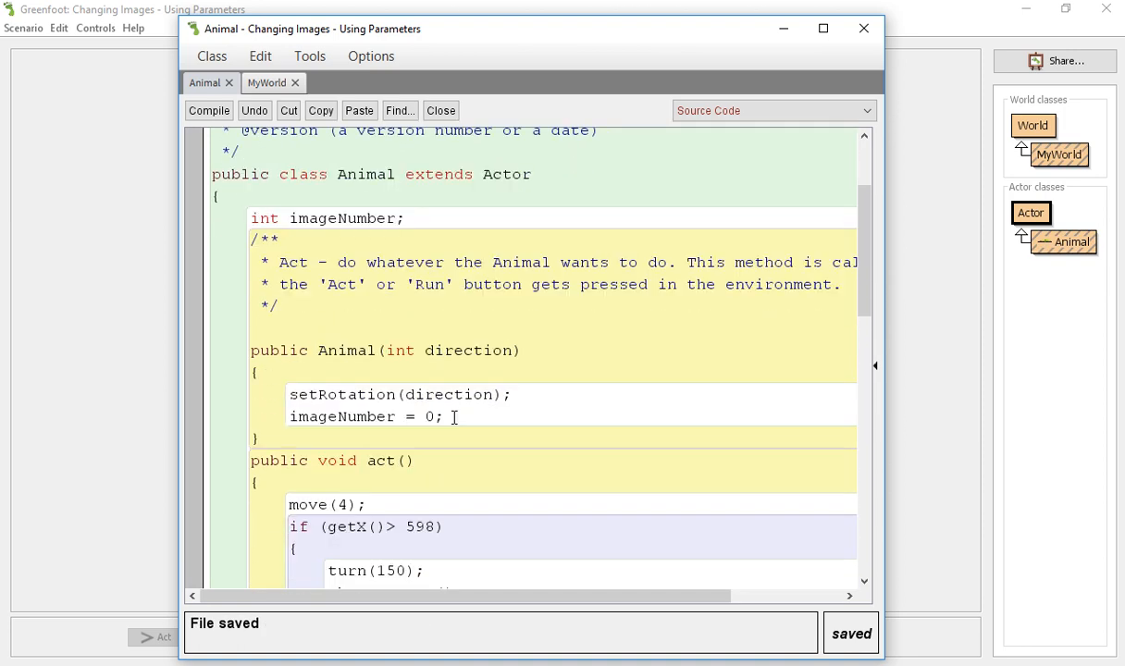
pyautogui.click(208, 110)
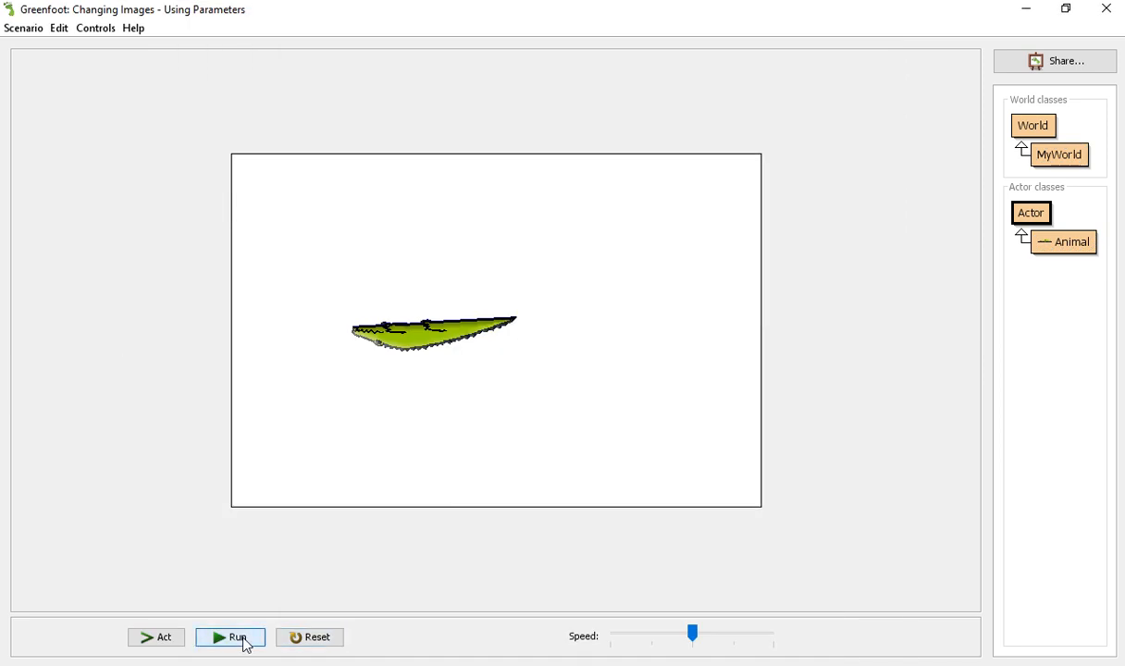
# Run the scenario to watch the alligator move.
pyautogui.click(229, 636)
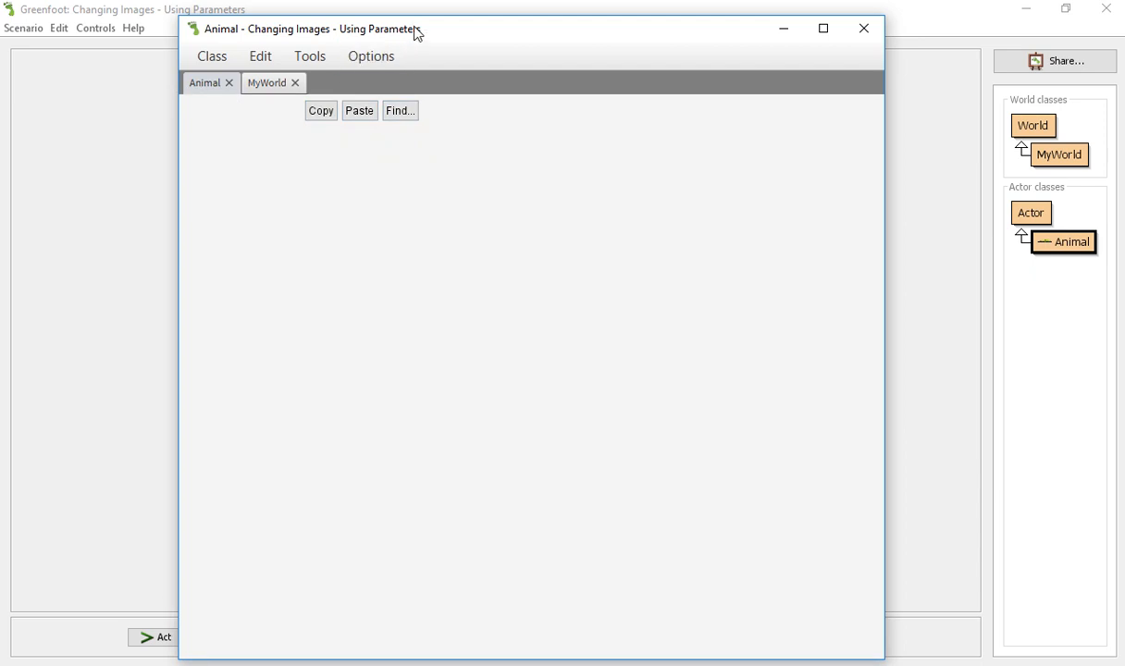
# Try an animals-library image for Animal, dismissing a stray new-subclass dialog.
pyautogui.click(863, 28)
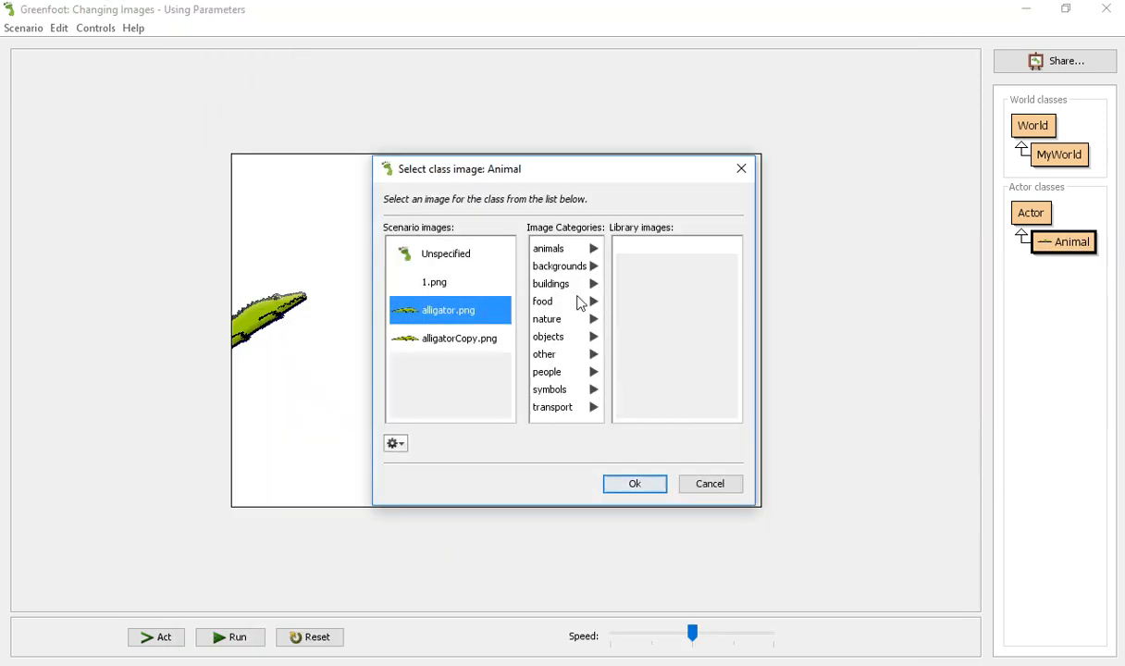
pyautogui.click(449, 338)
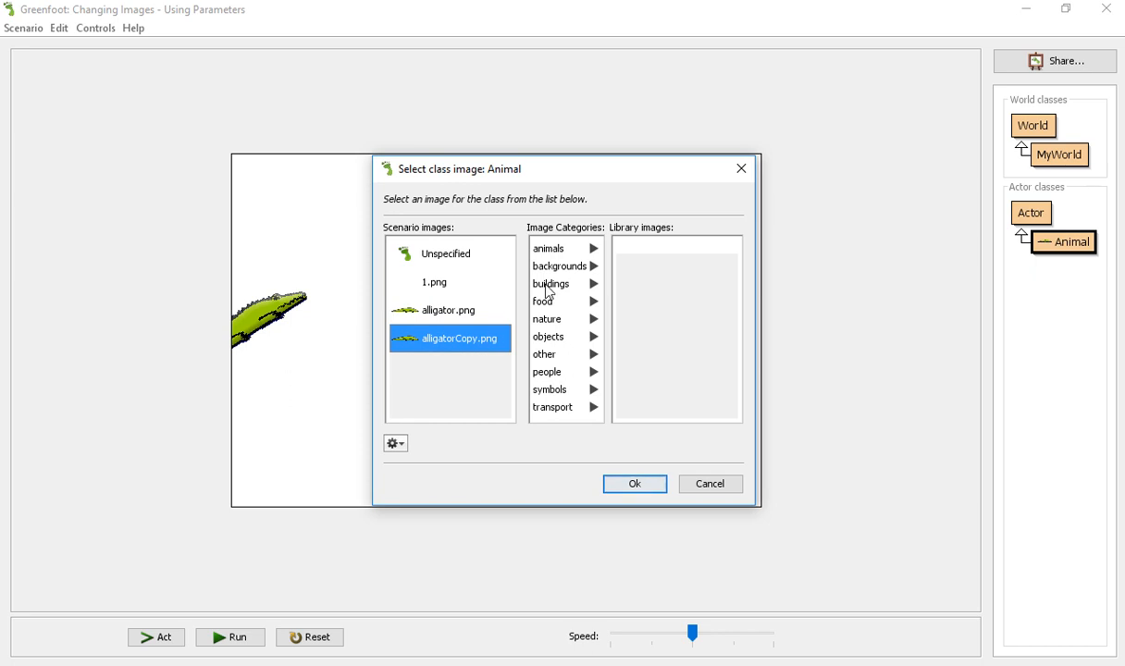
pyautogui.click(547, 247)
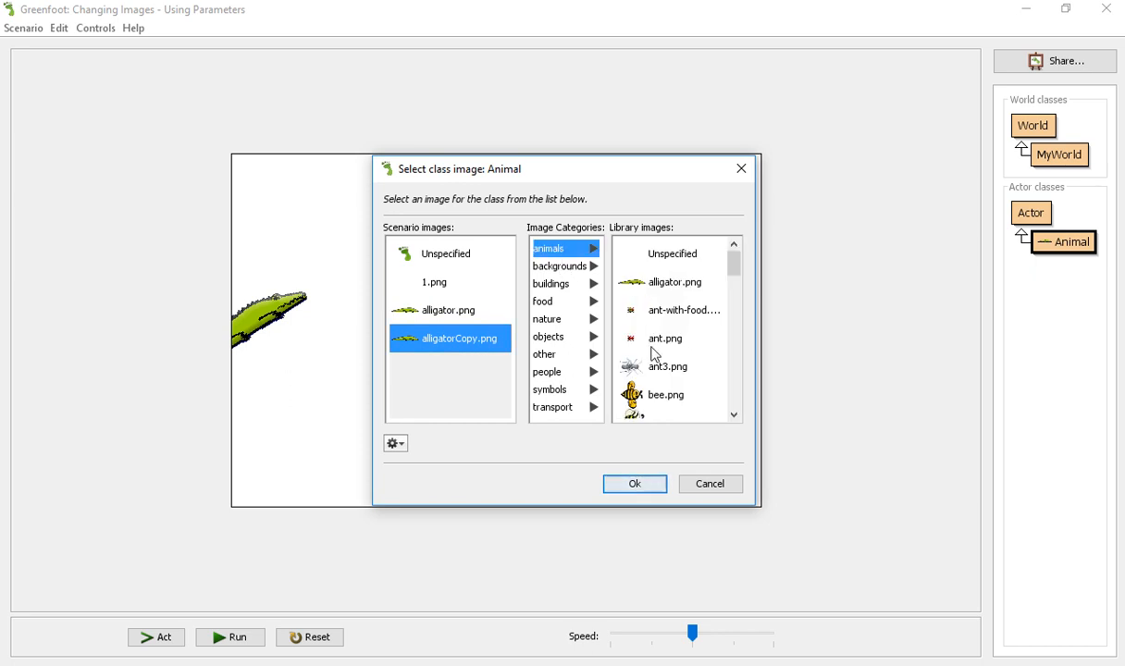
pyautogui.click(664, 337)
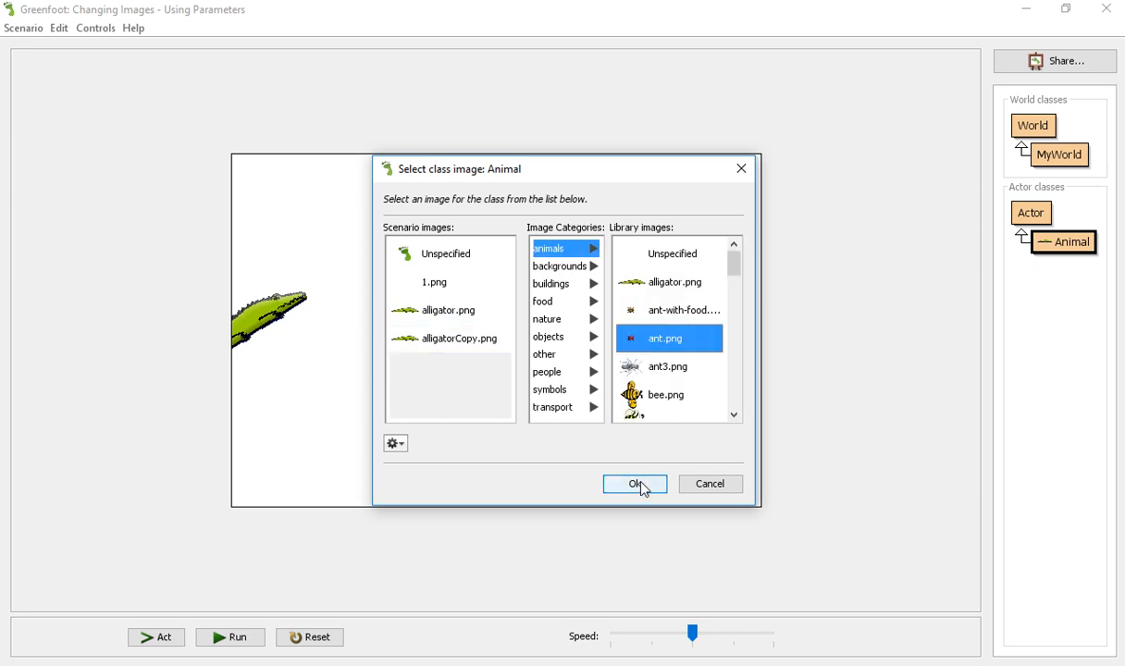
pyautogui.click(635, 484)
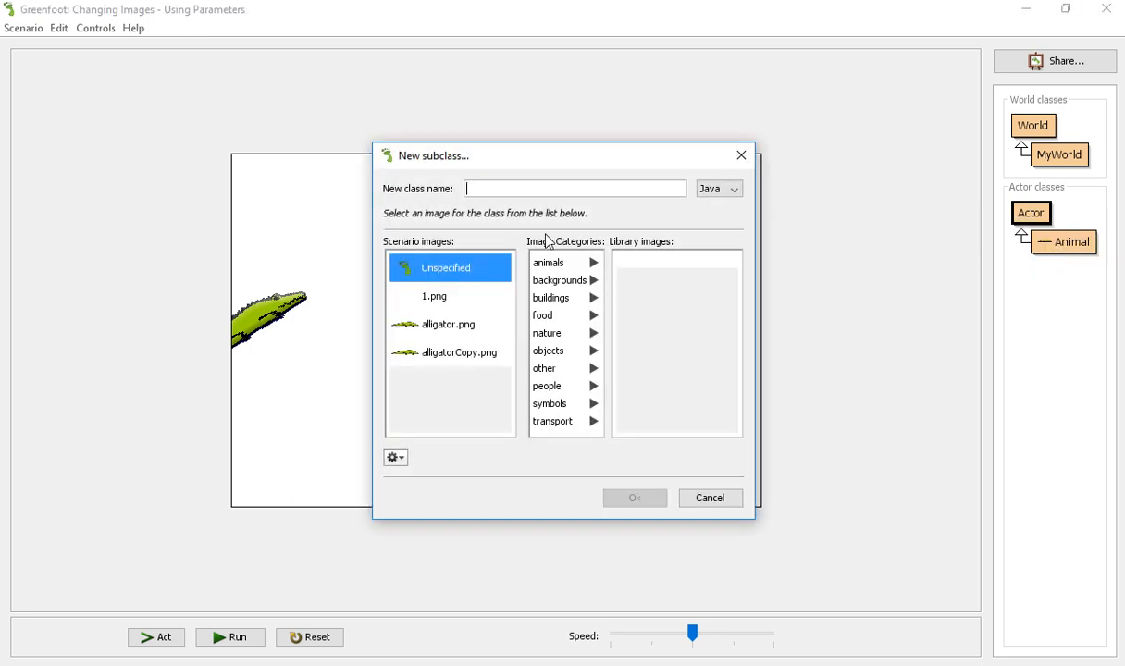
pyautogui.write('Filler')
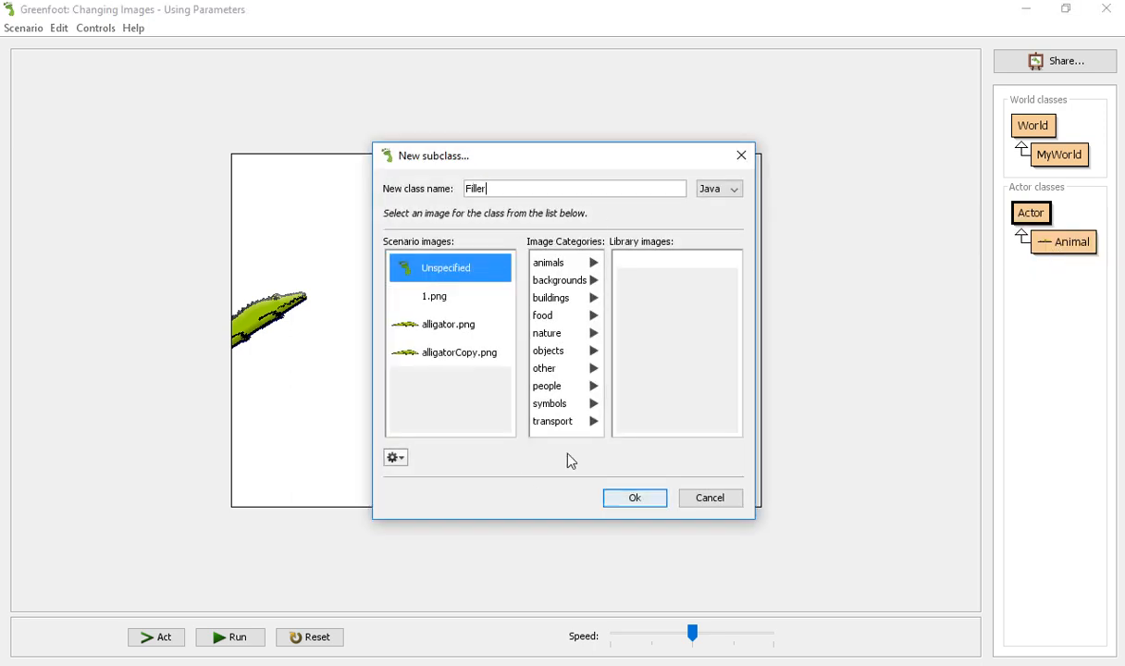
pyautogui.click(635, 497)
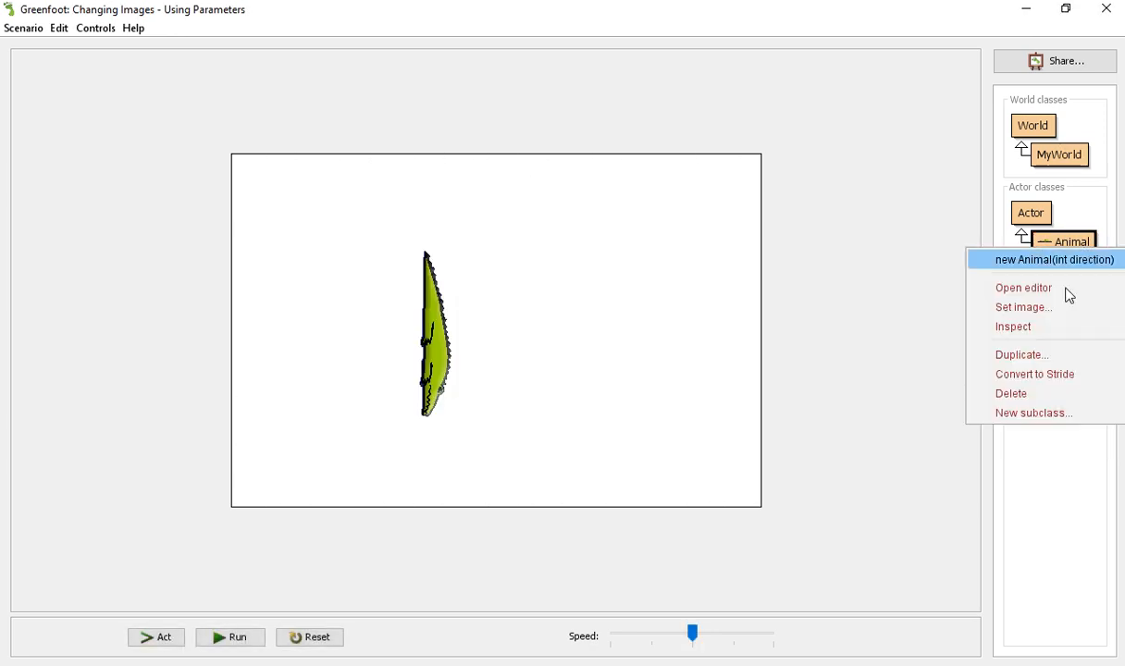
# Reopen Animal's image chooser and select from the animals category again.
pyautogui.click(1022, 307)
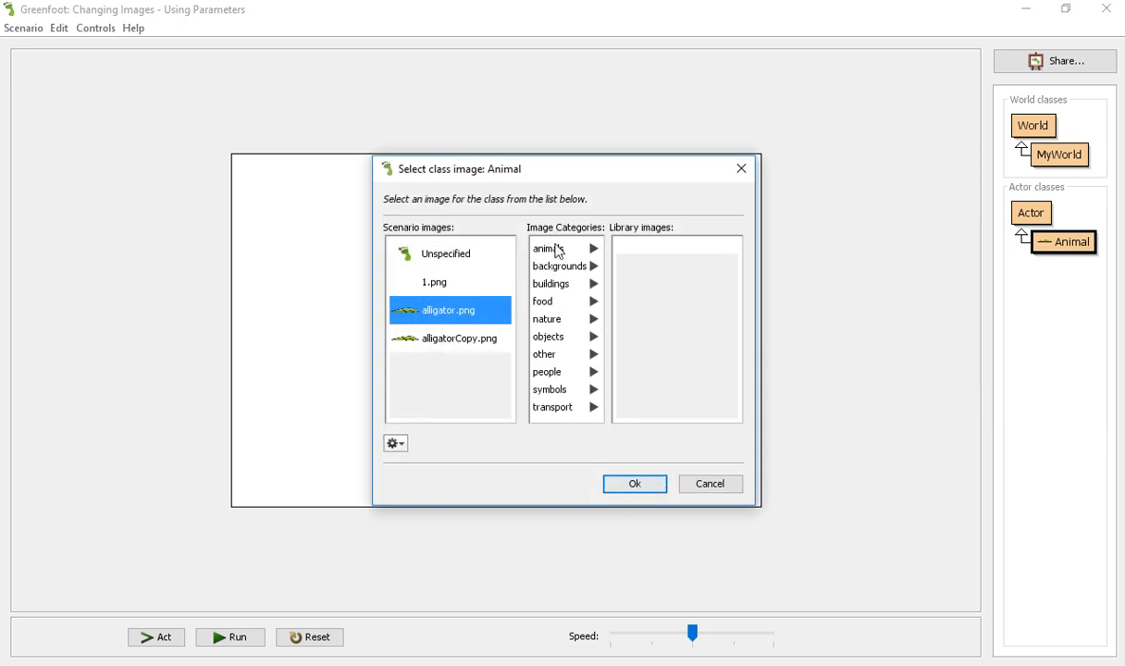
pyautogui.click(548, 248)
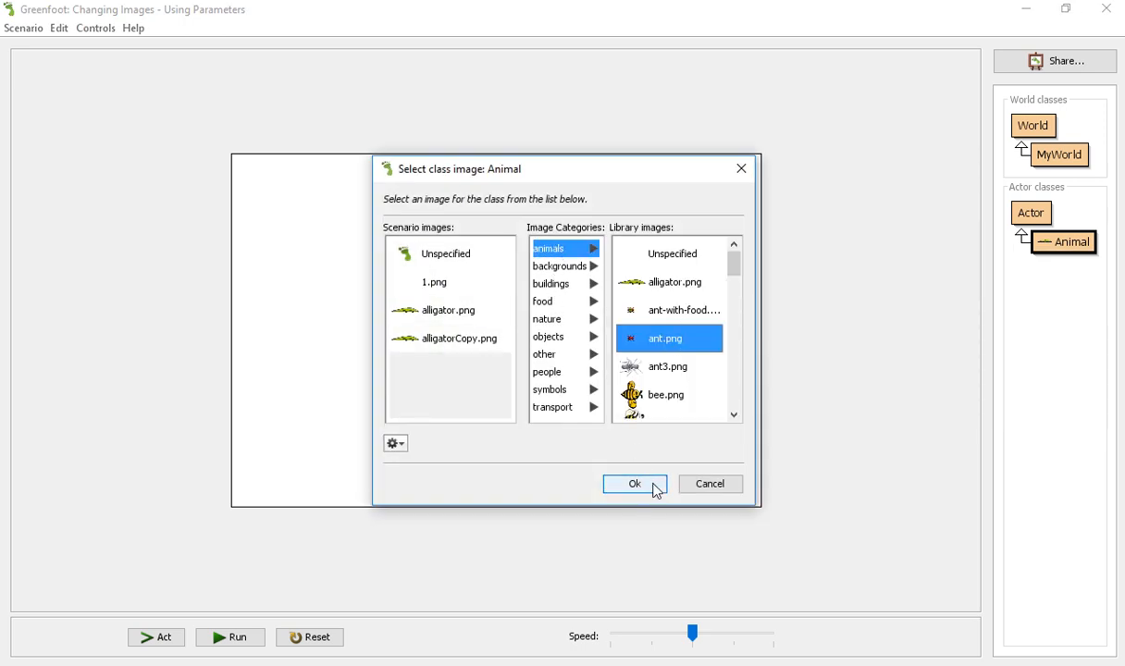
pyautogui.click(635, 483)
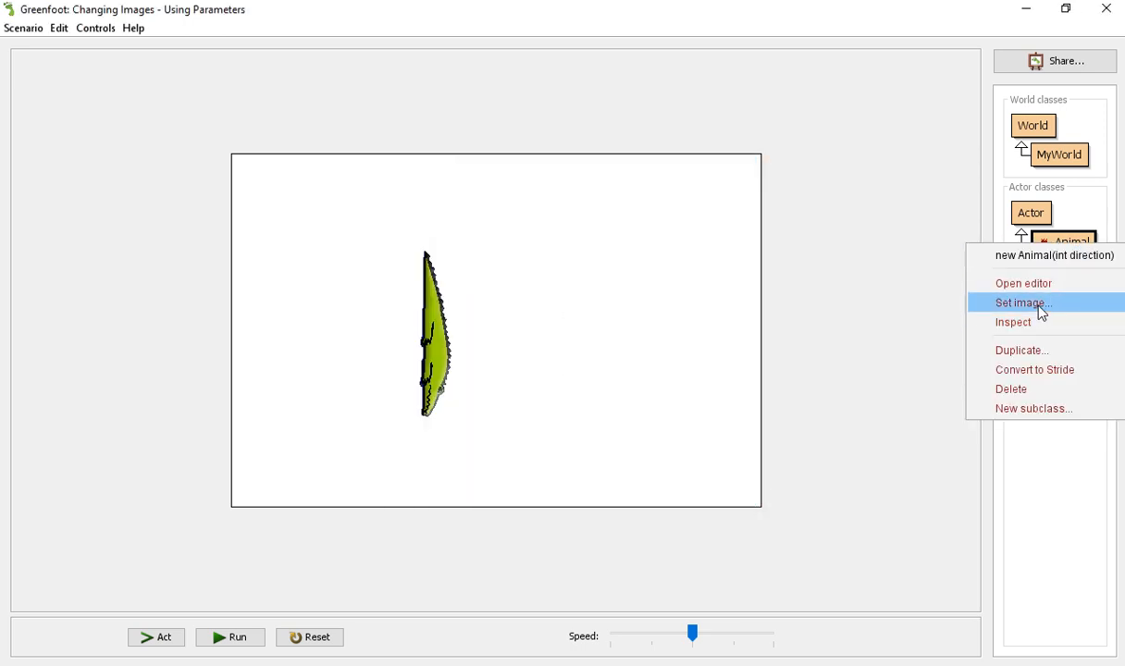
pyautogui.click(1021, 303)
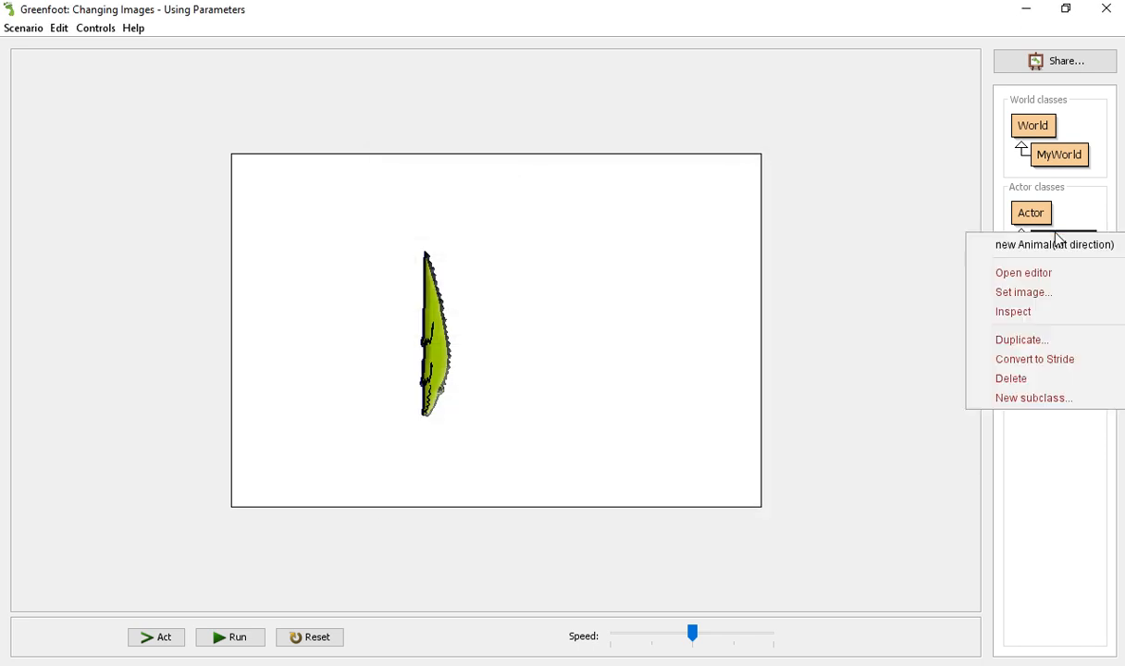
pyautogui.click(1023, 292)
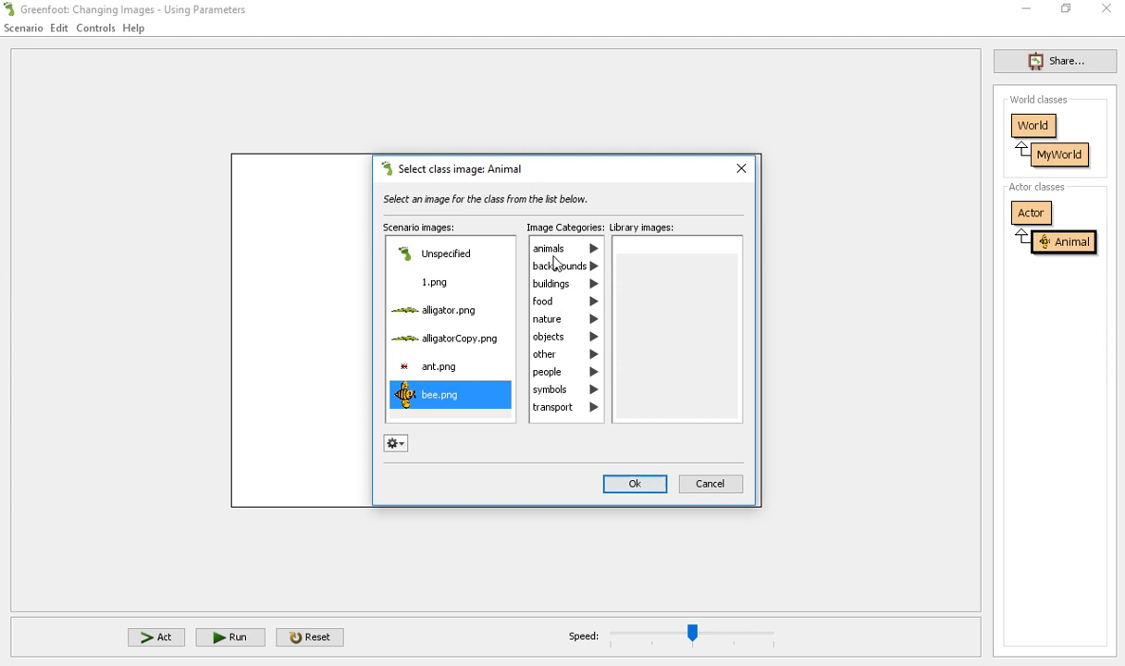
pyautogui.click(549, 247)
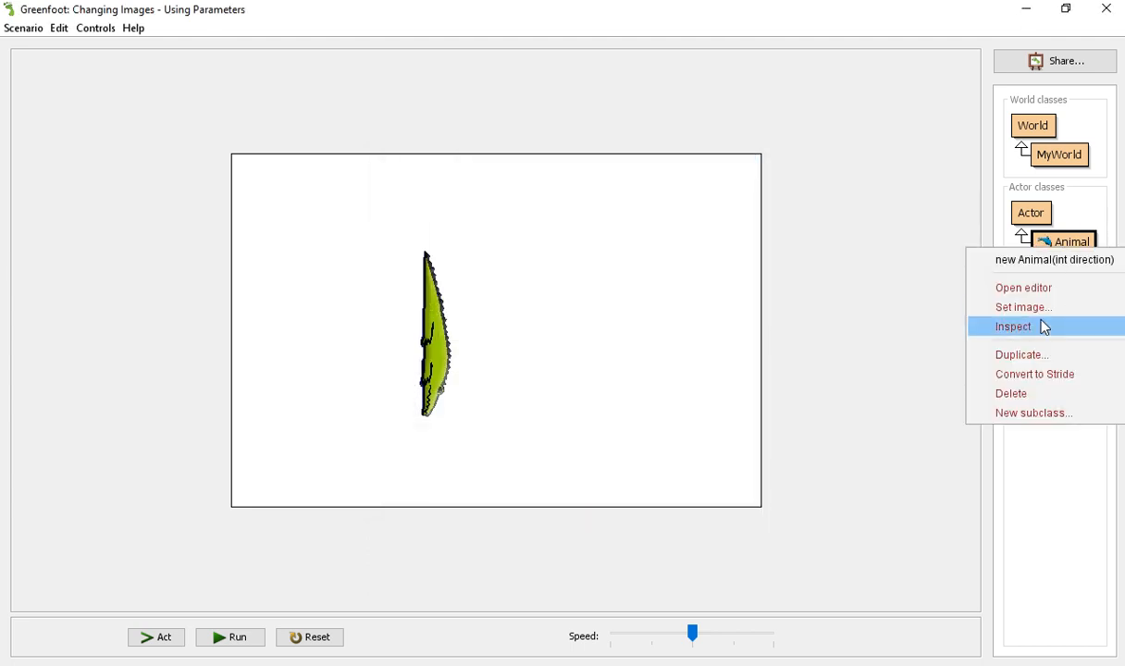
# Choose fish1.png from the animals library as the Animal class image.
pyautogui.click(1022, 306)
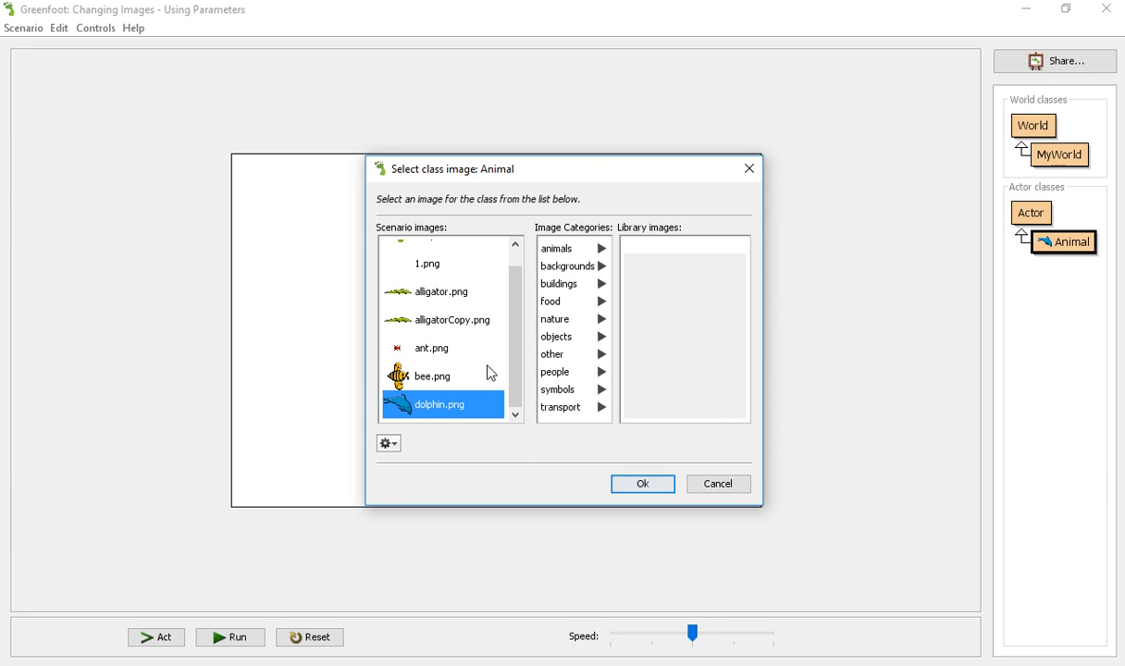
pyautogui.click(557, 248)
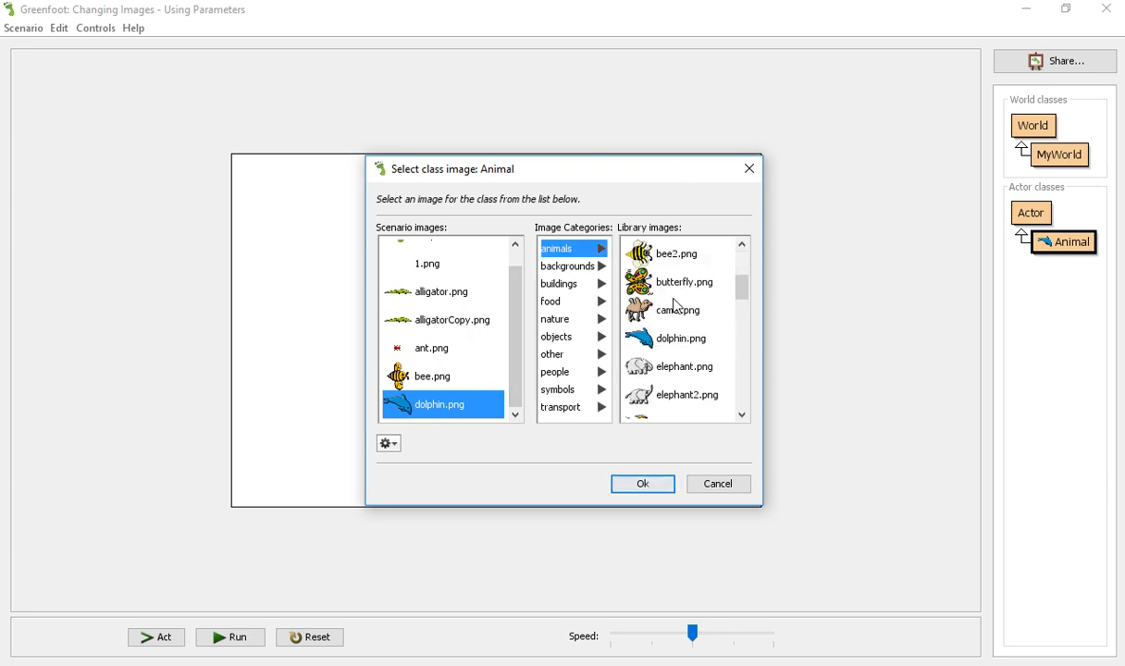
pyautogui.scroll(-3)
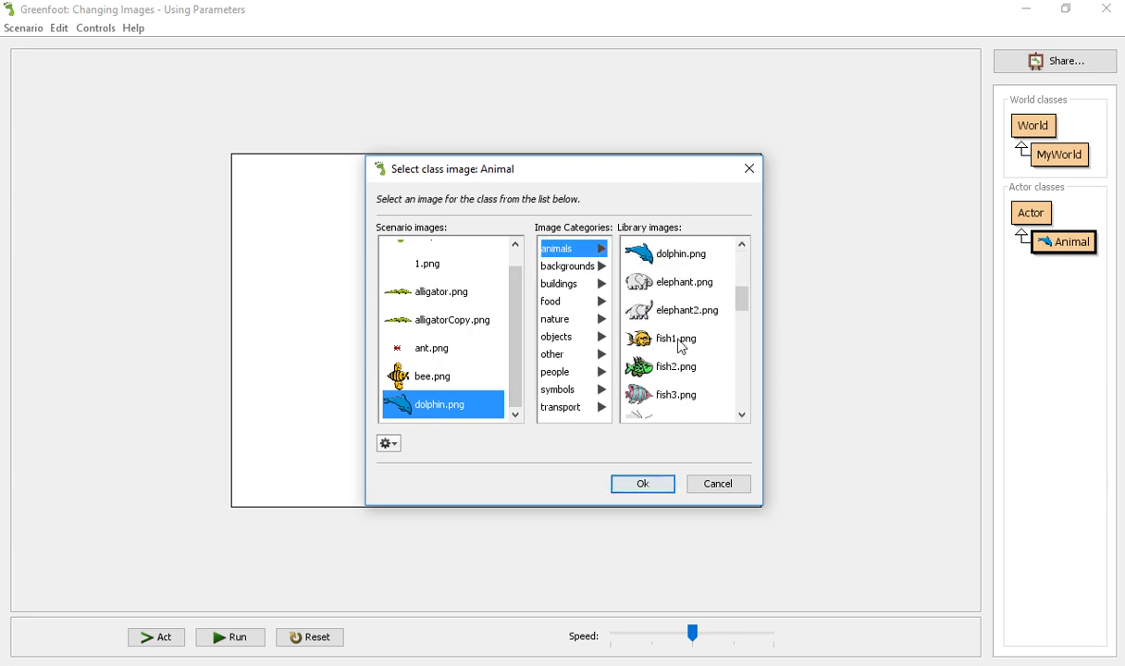
pyautogui.click(642, 484)
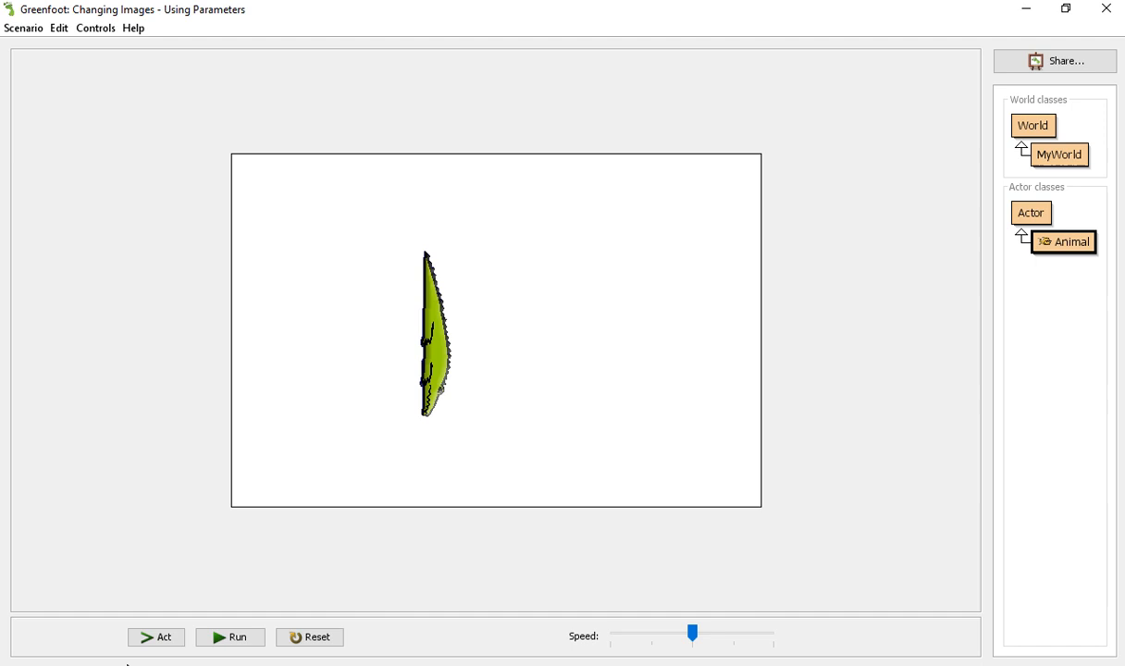
pyautogui.click(229, 636)
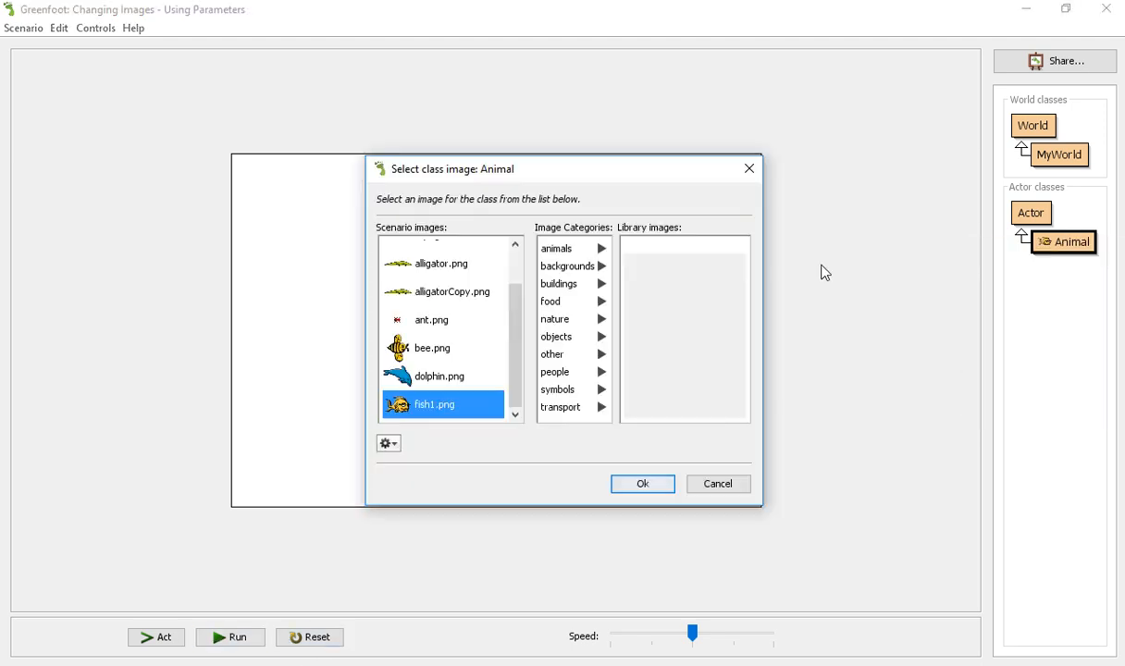
pyautogui.click(641, 483)
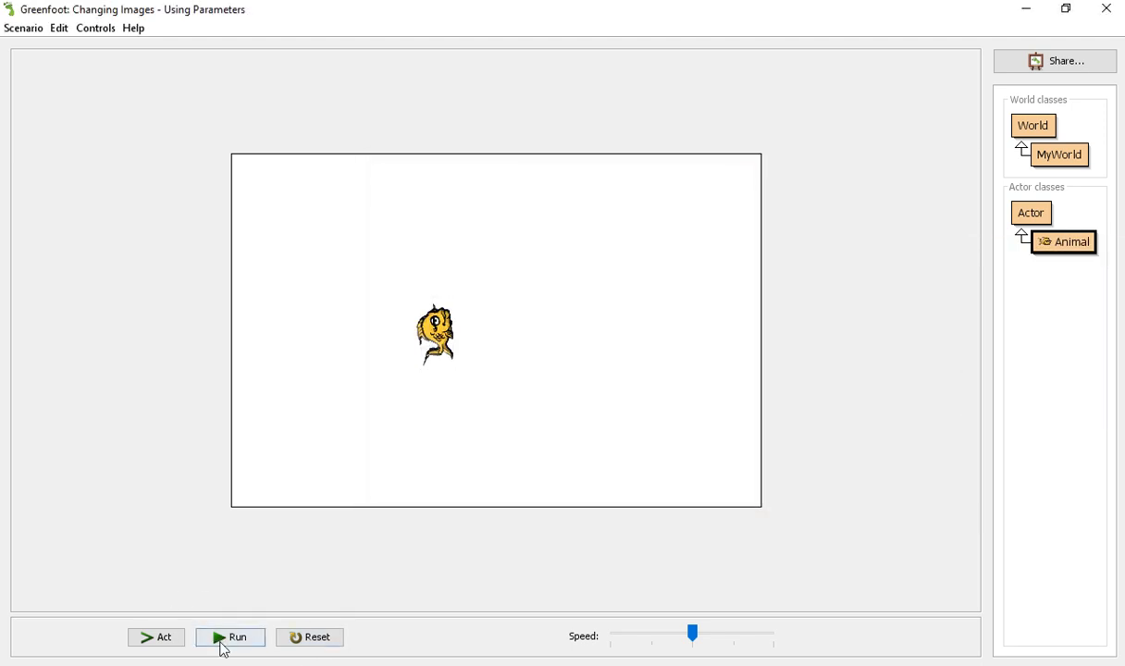
# Run and pause the fish, then inspect it to read imageNumber 7.
pyautogui.click(229, 636)
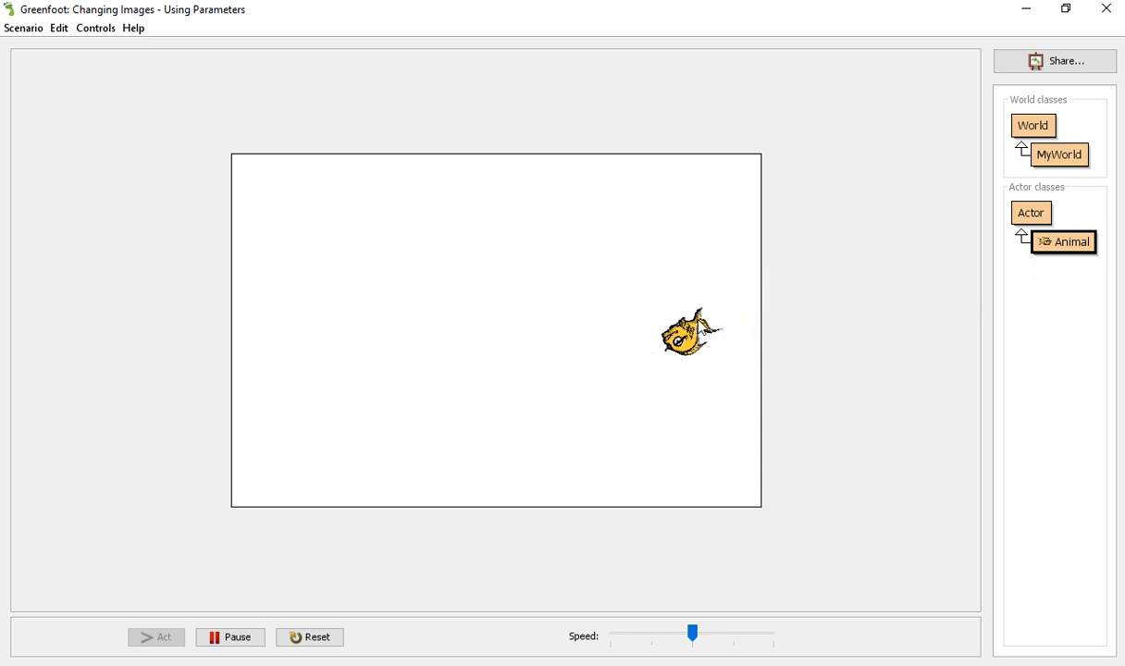
pyautogui.click(309, 636)
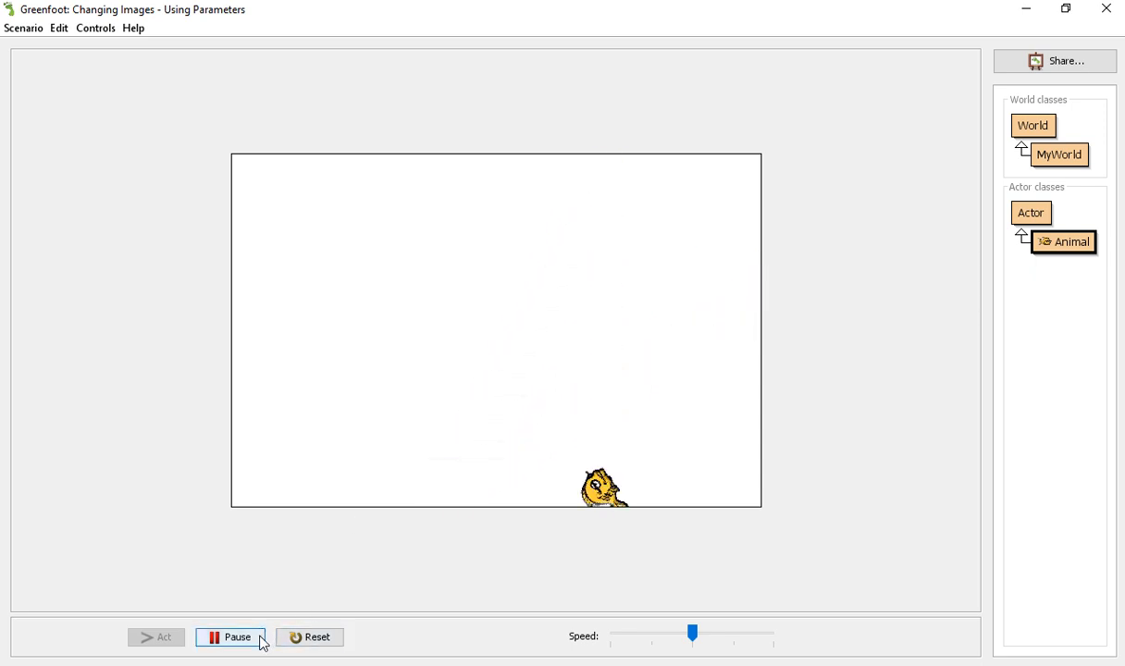
pyautogui.click(230, 636)
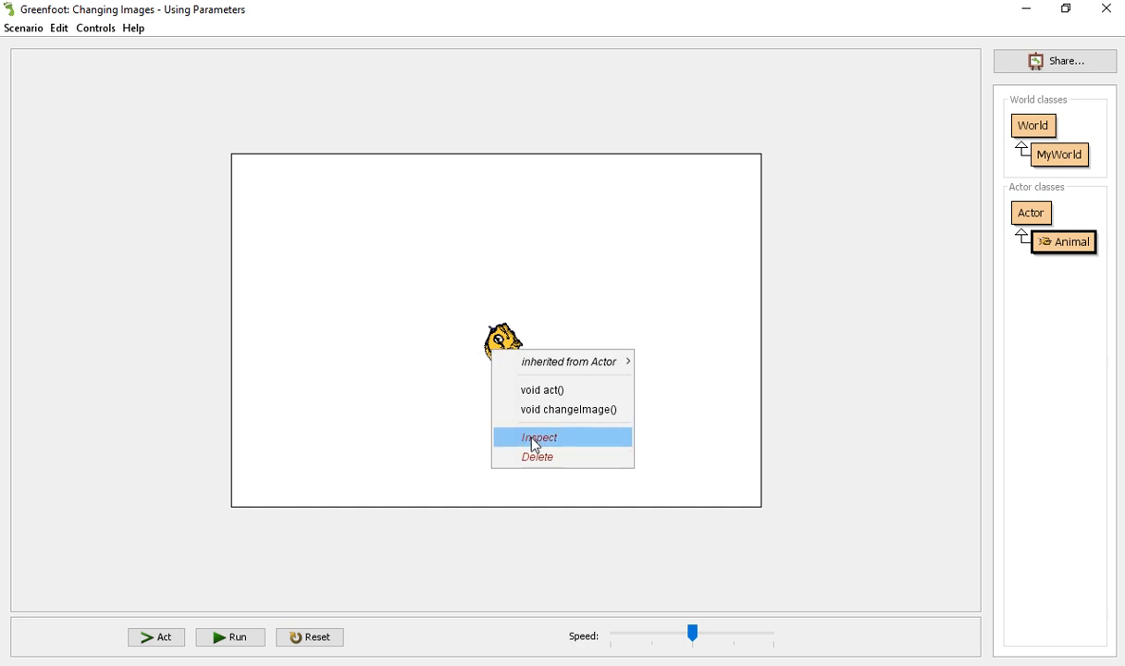
pyautogui.click(539, 436)
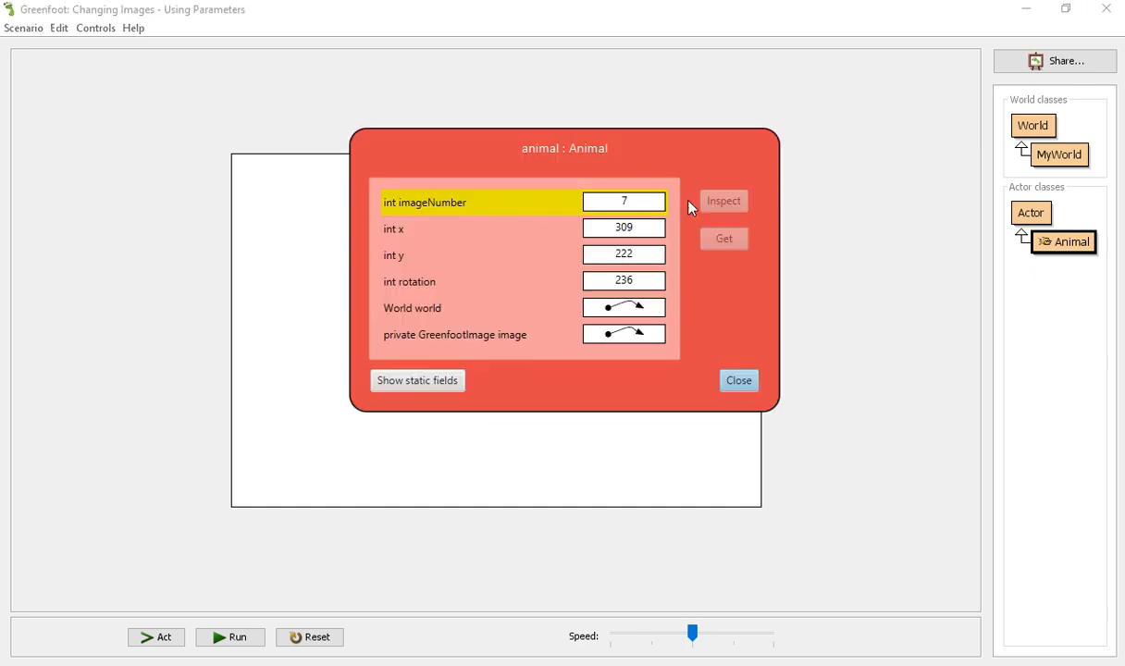
pyautogui.click(738, 380)
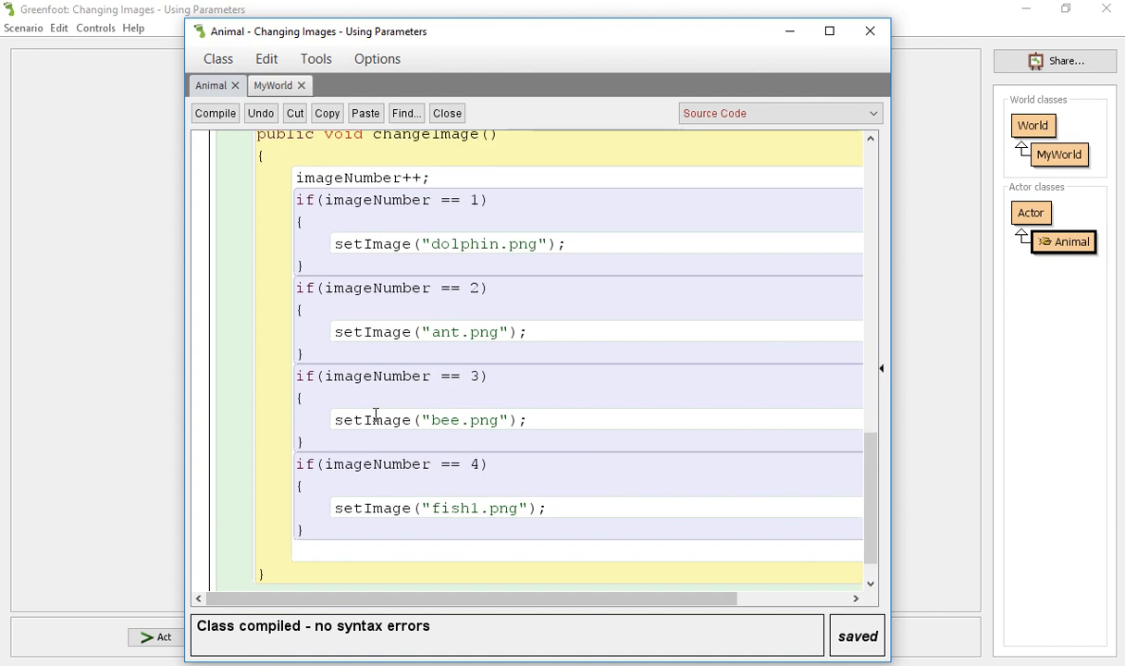
# Add an if (imageNumber == 5) block setting imageNumber at the end of changeImage.
pyautogui.scroll(-3)
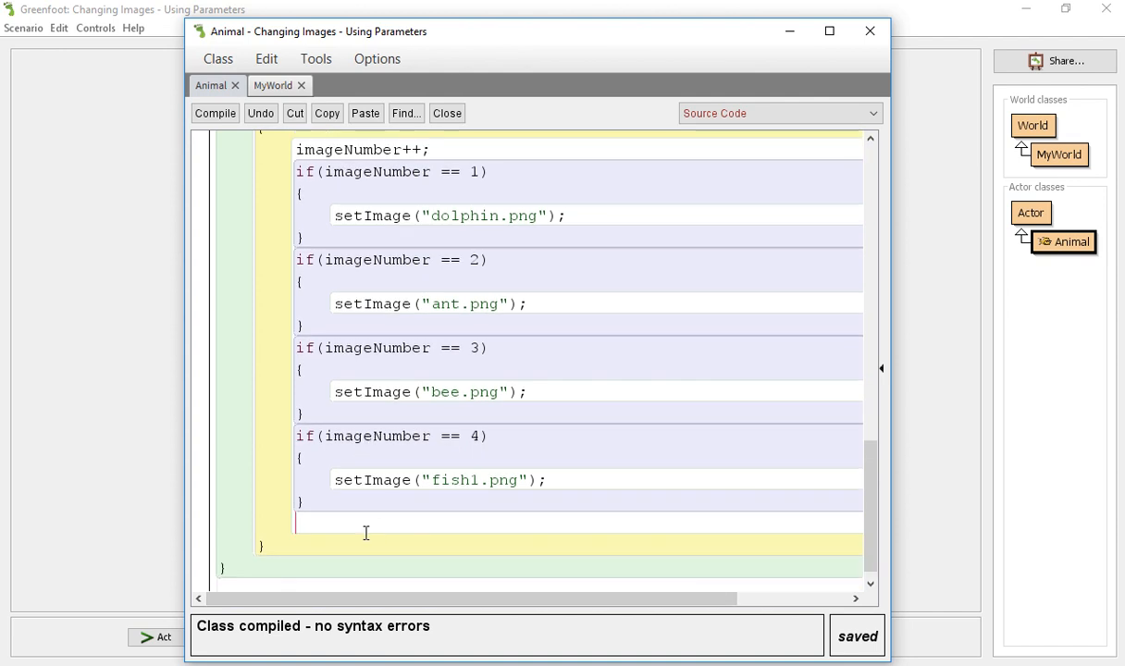
pyautogui.write('if (image')
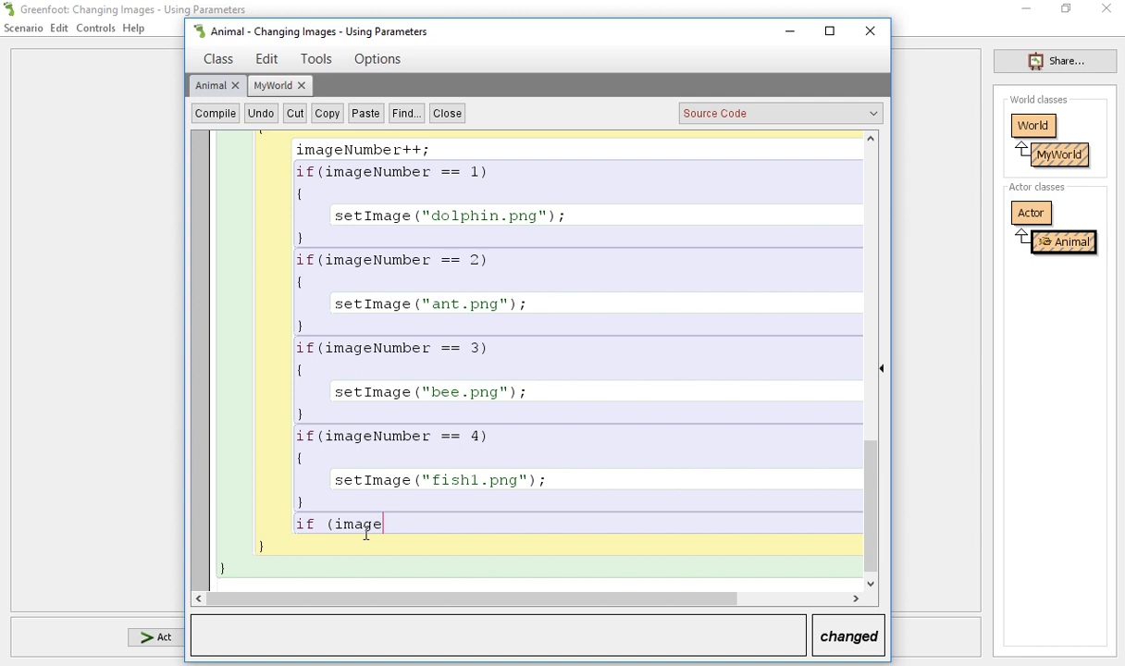
pyautogui.write('Number ==')
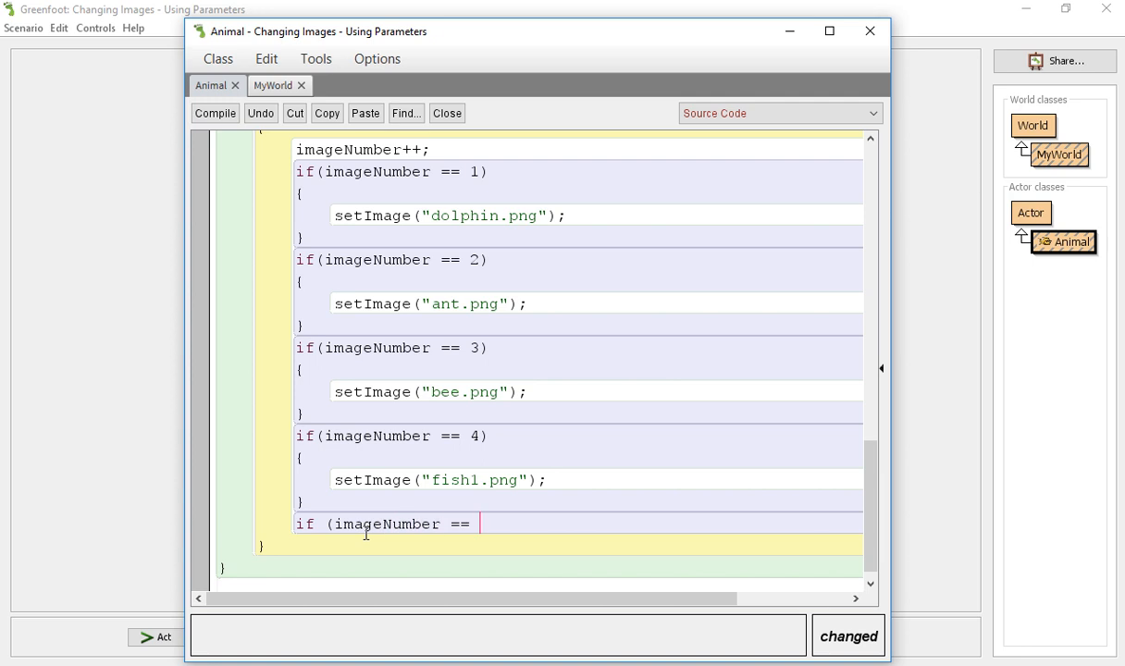
pyautogui.write('5)')
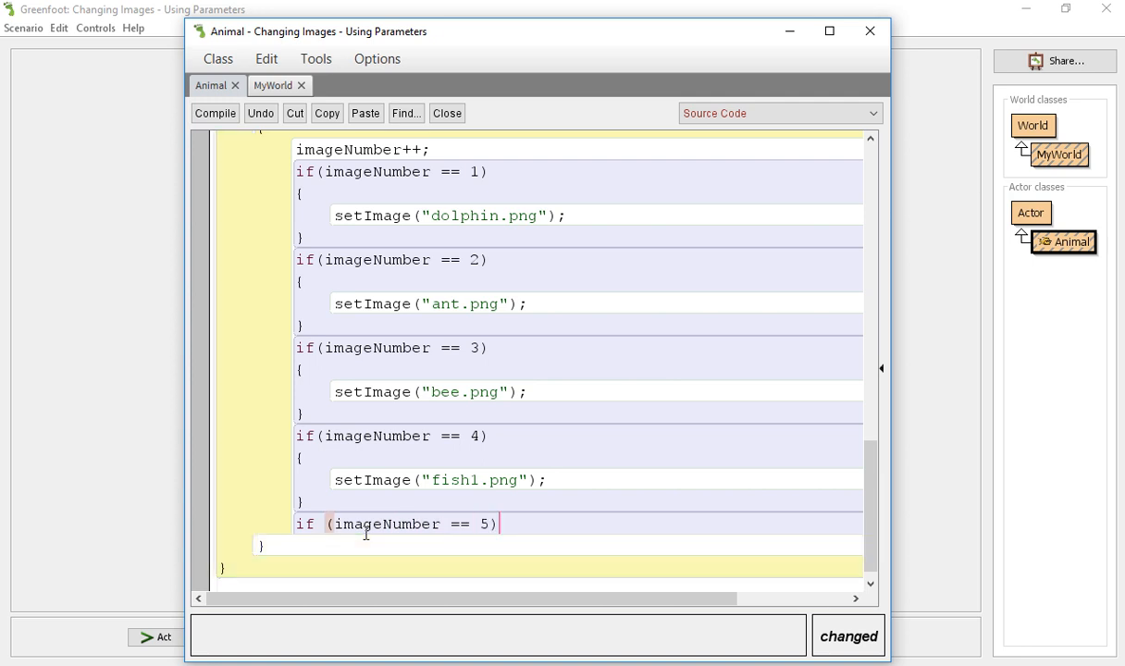
pyautogui.write('{')
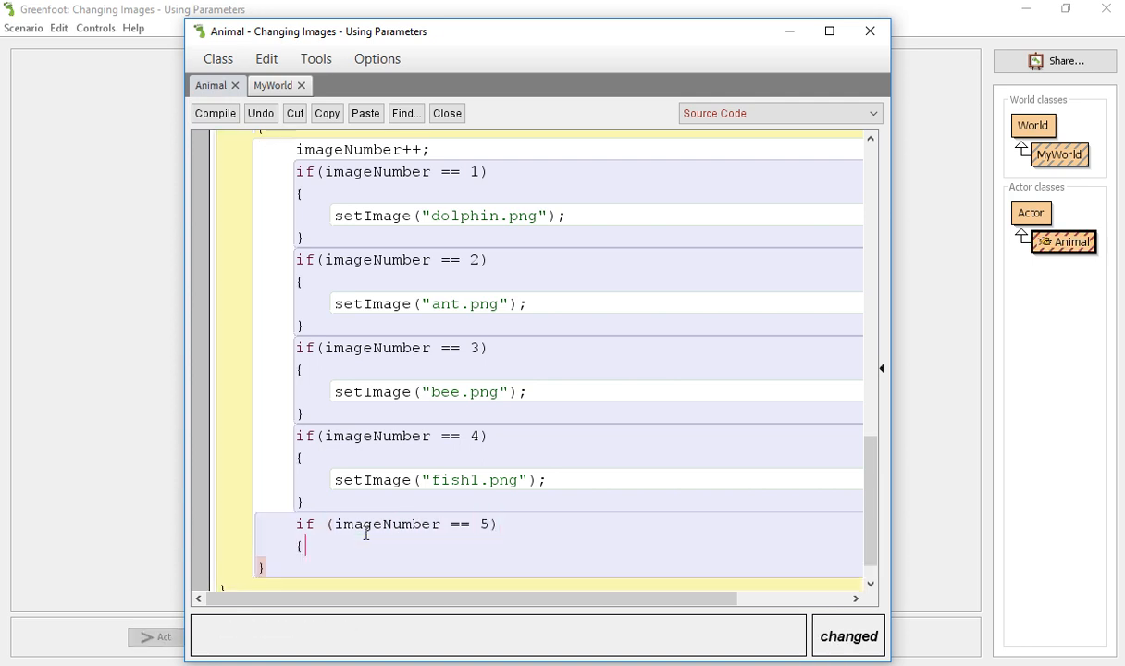
pyautogui.click(214, 112)
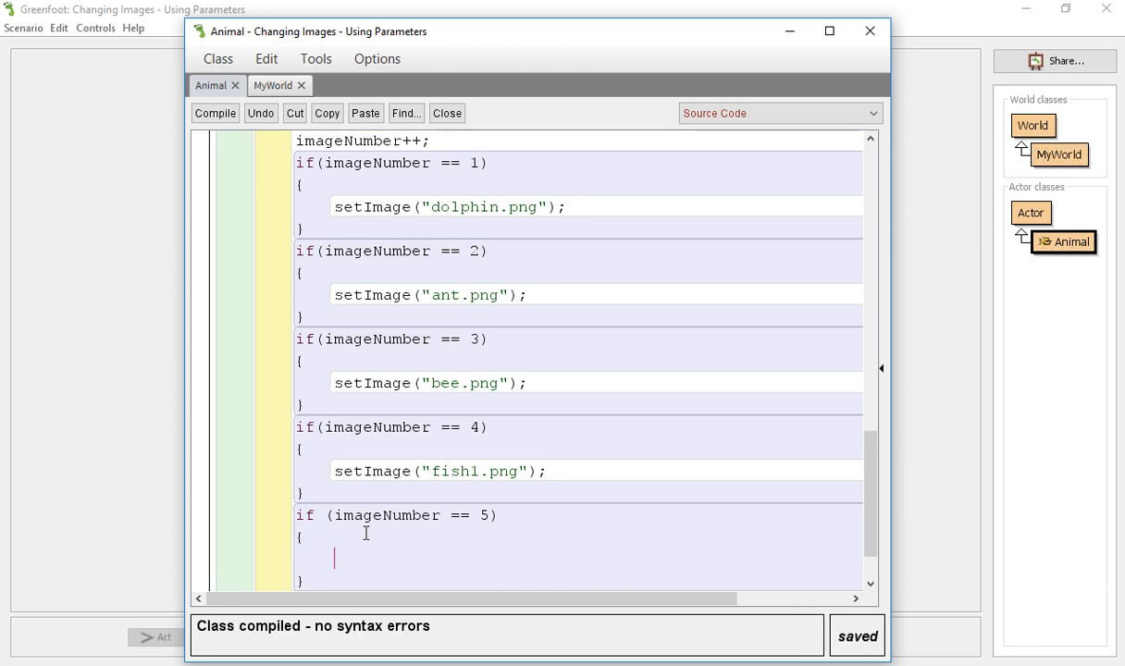
pyautogui.write('im')
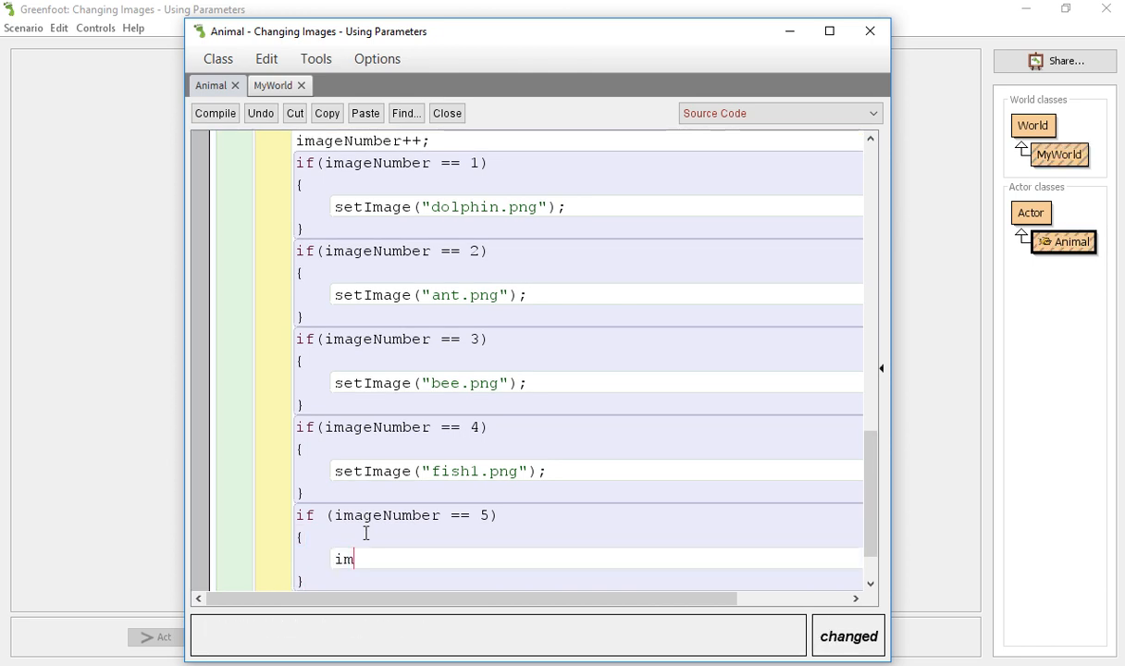
pyautogui.write('ageNumber')
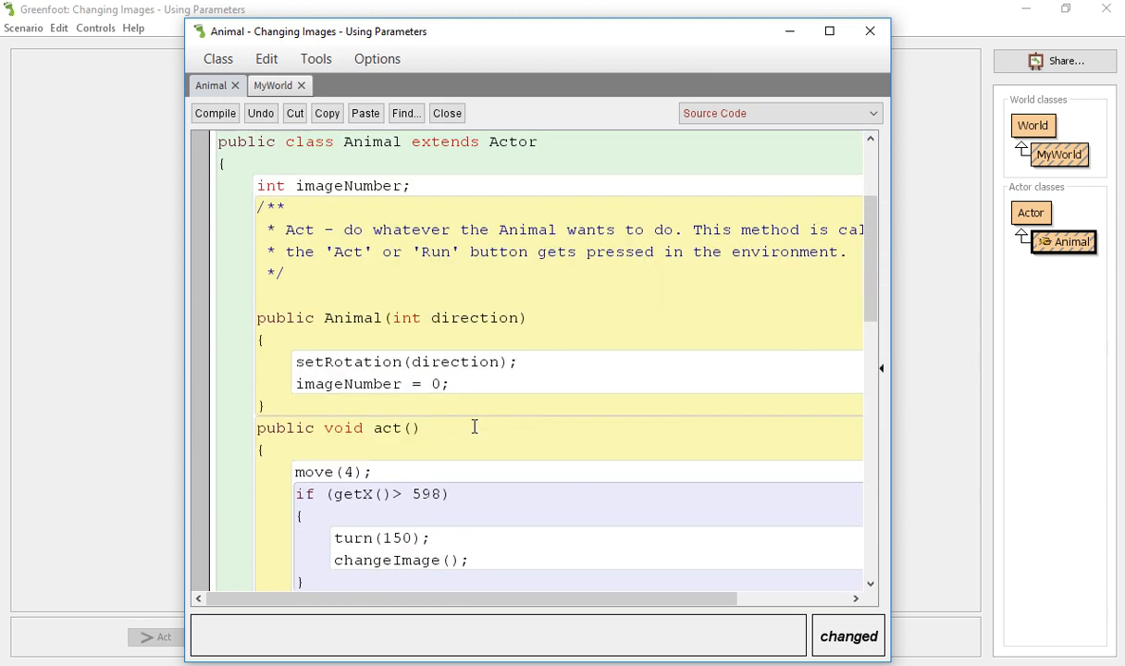
# Begin a new if(imageNumber condition right after the increment.
pyautogui.scroll(-3)
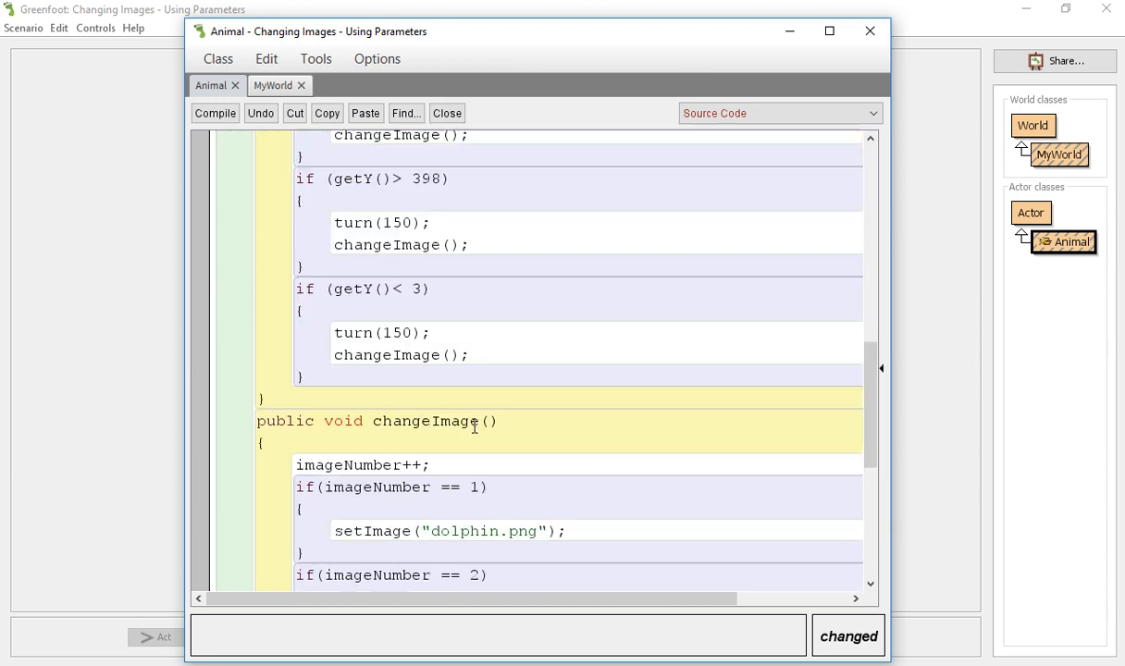
pyautogui.scroll(-3)
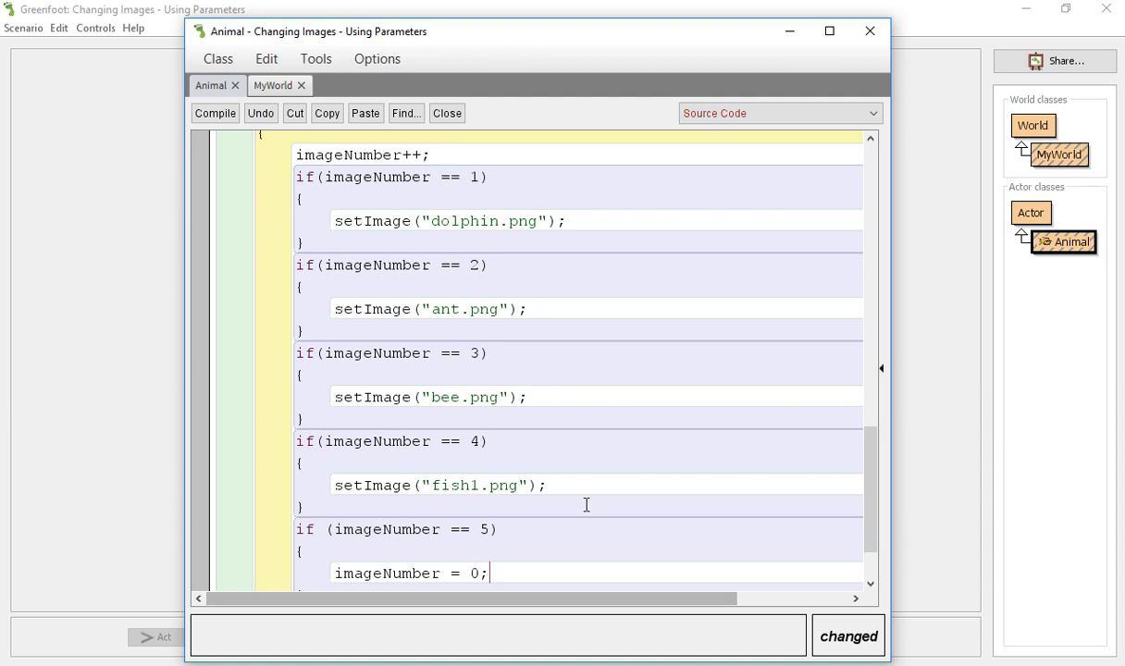
pyautogui.click(214, 112)
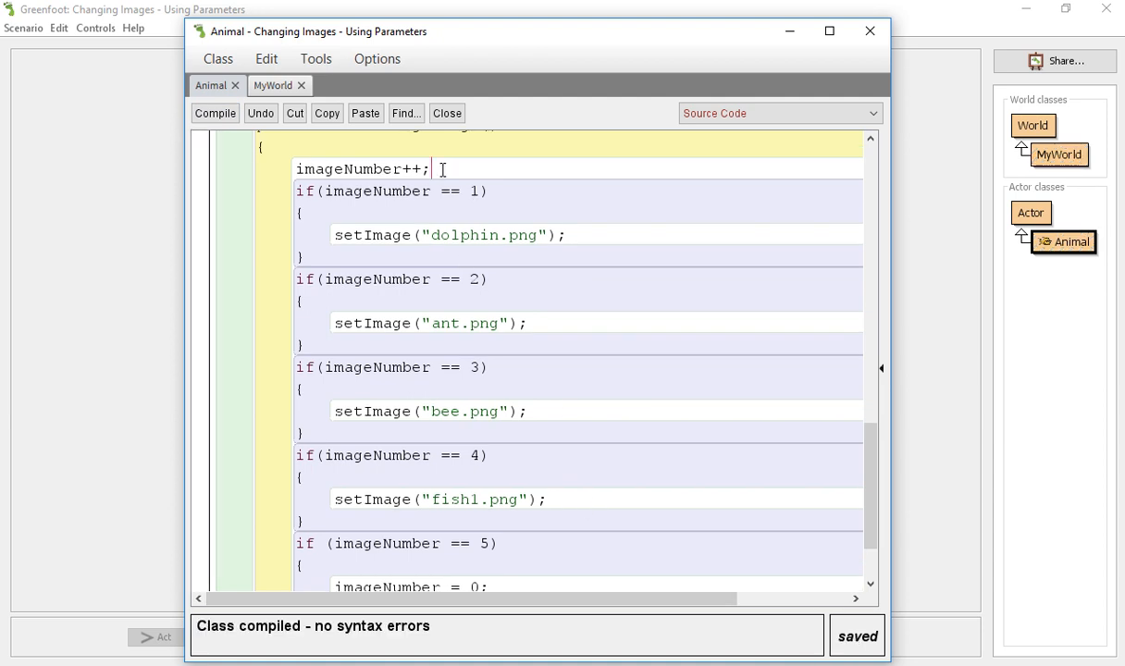
pyautogui.write('if(imageNumber == 0')
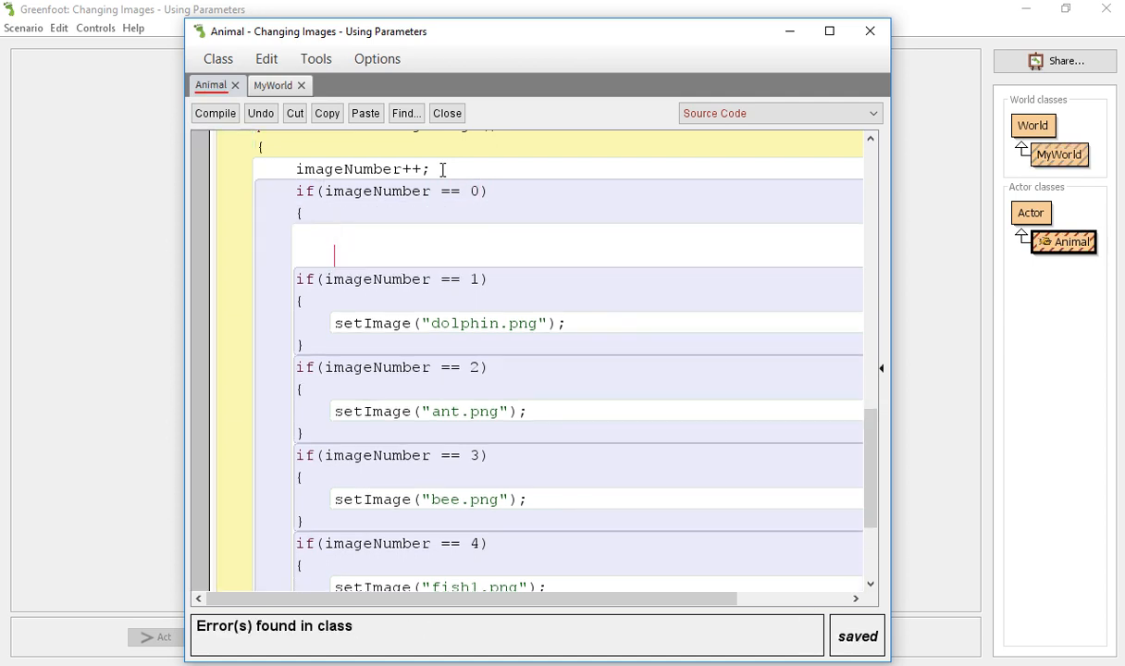
# Make the imageNumber == 0 branch call setImage('alligator.png').
pyautogui.write('setI')
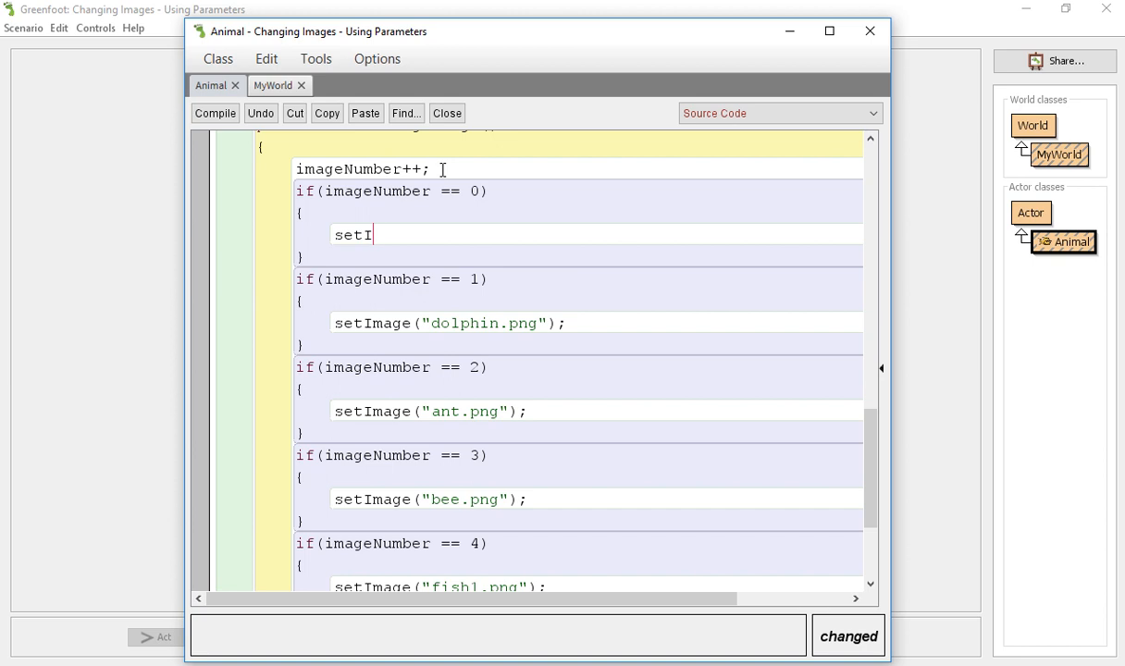
pyautogui.write('mage("')
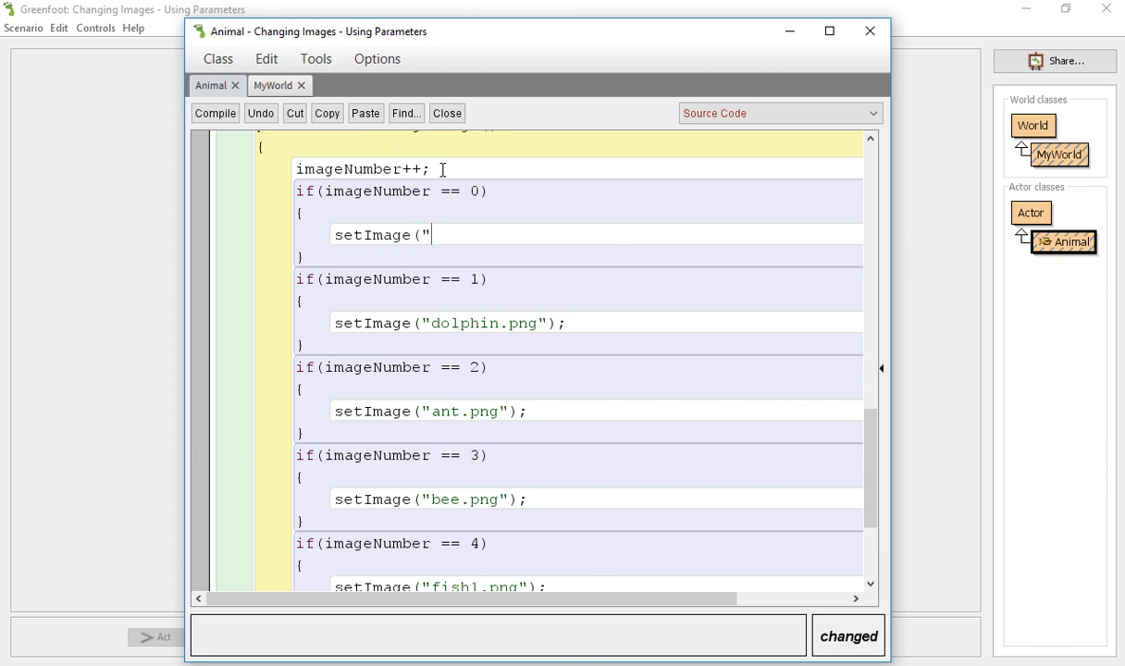
pyautogui.write('alligator')
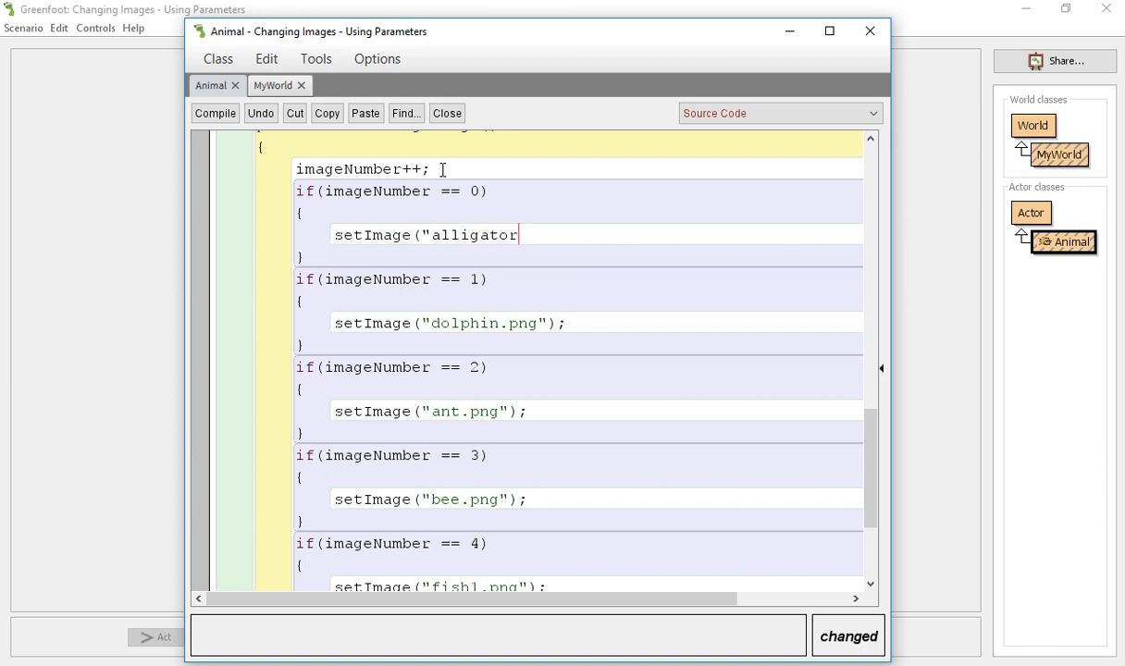
pyautogui.write('.png"')
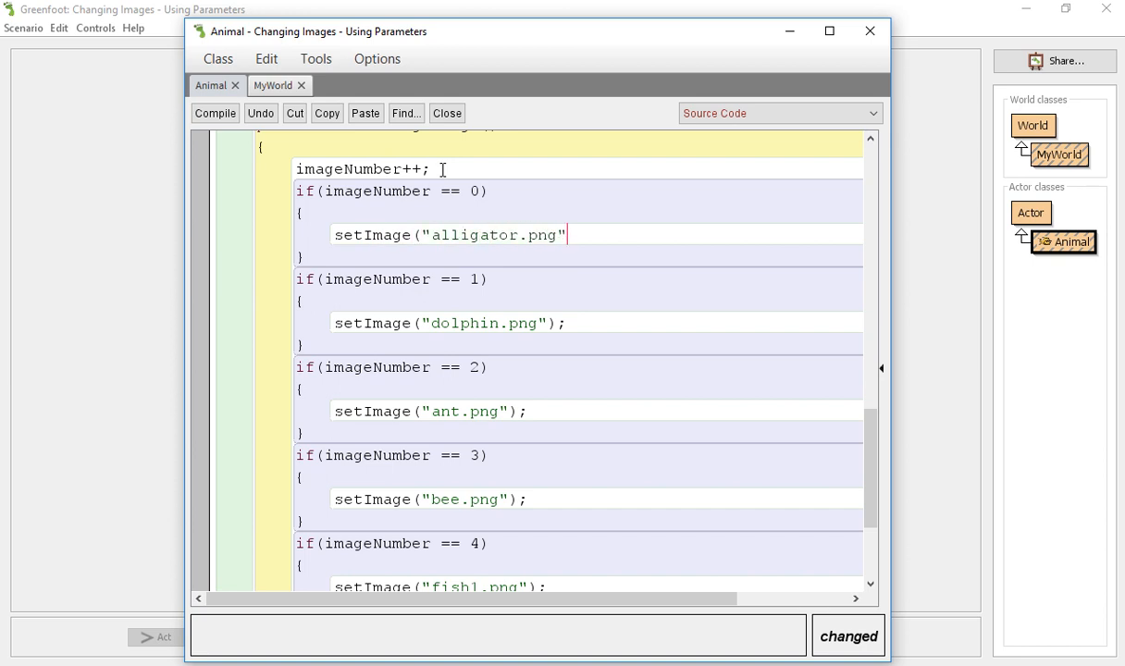
pyautogui.write(')')
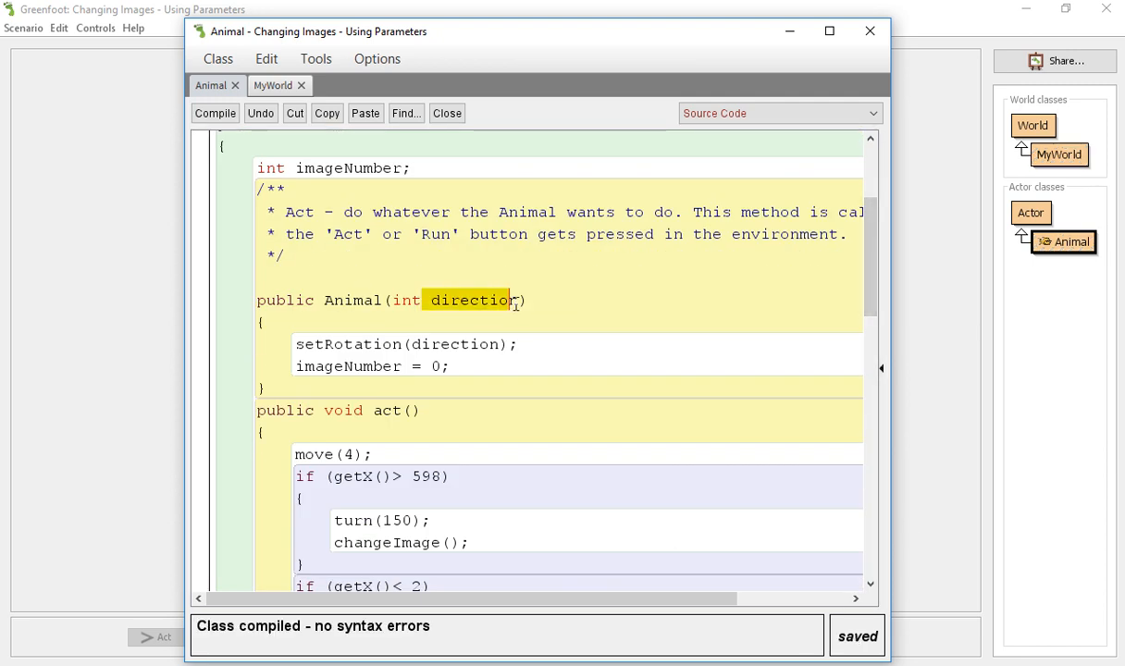
# Add int speed and int weight parameters after int direction in the Animal constructor.
pyautogui.click(272, 84)
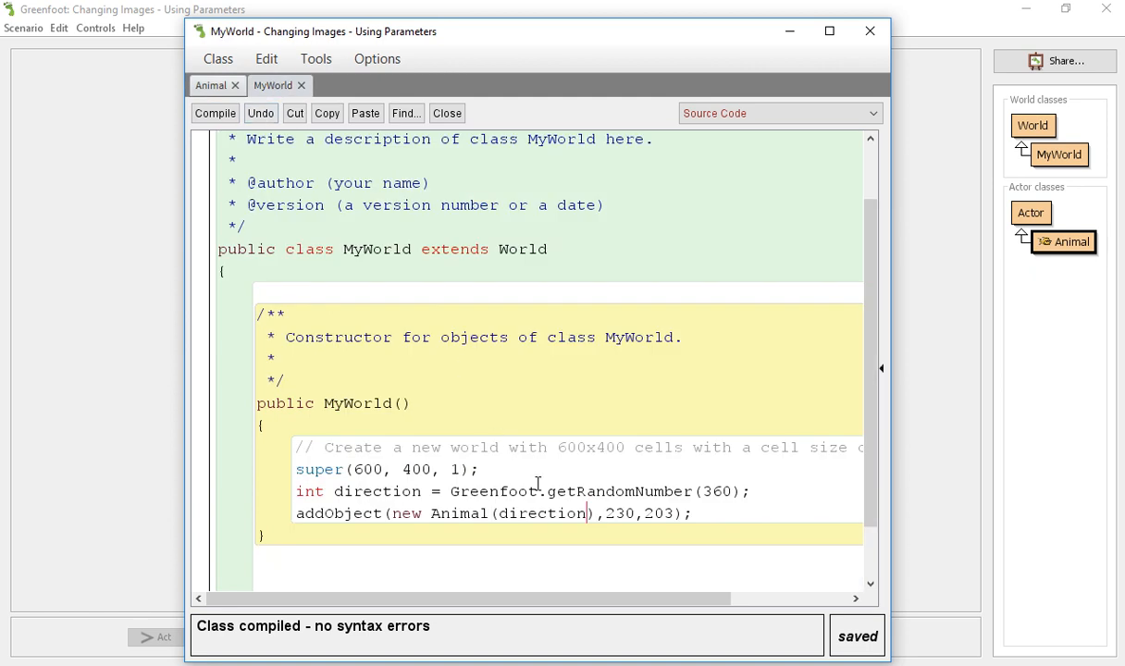
pyautogui.doubleClick(542, 513)
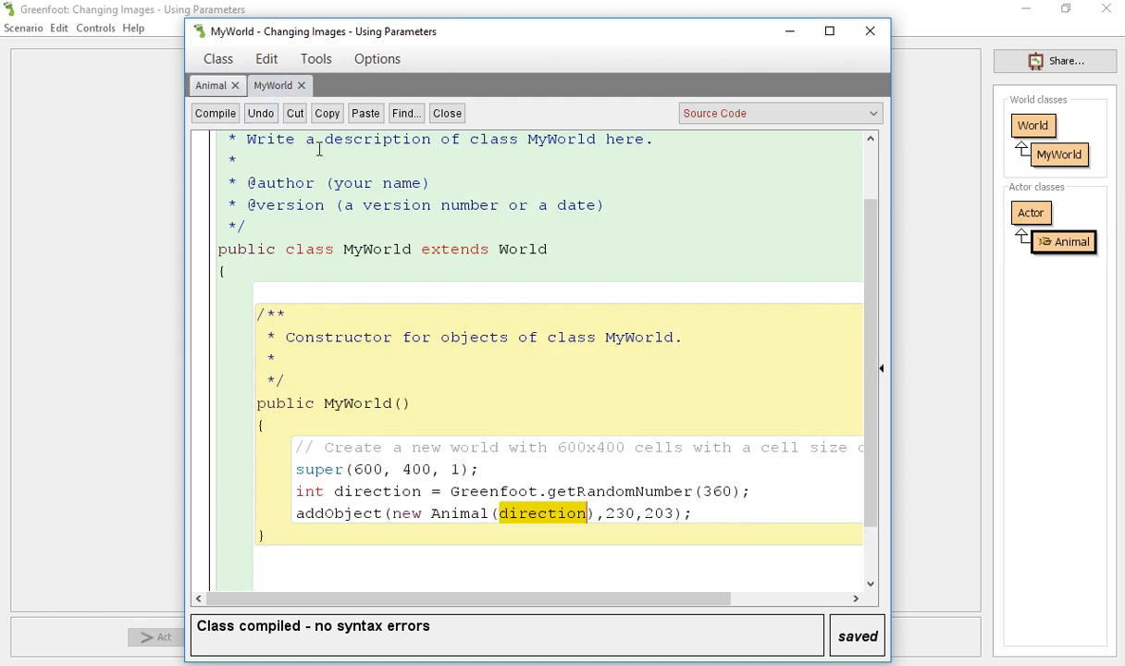
pyautogui.click(211, 85)
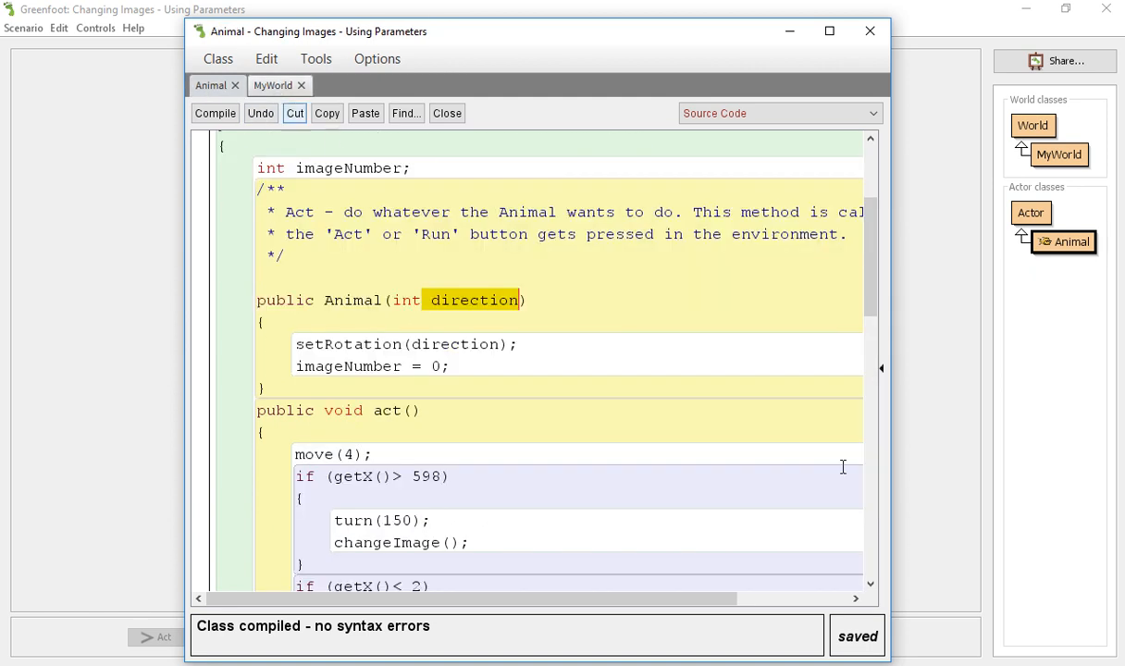
pyautogui.click(521, 300)
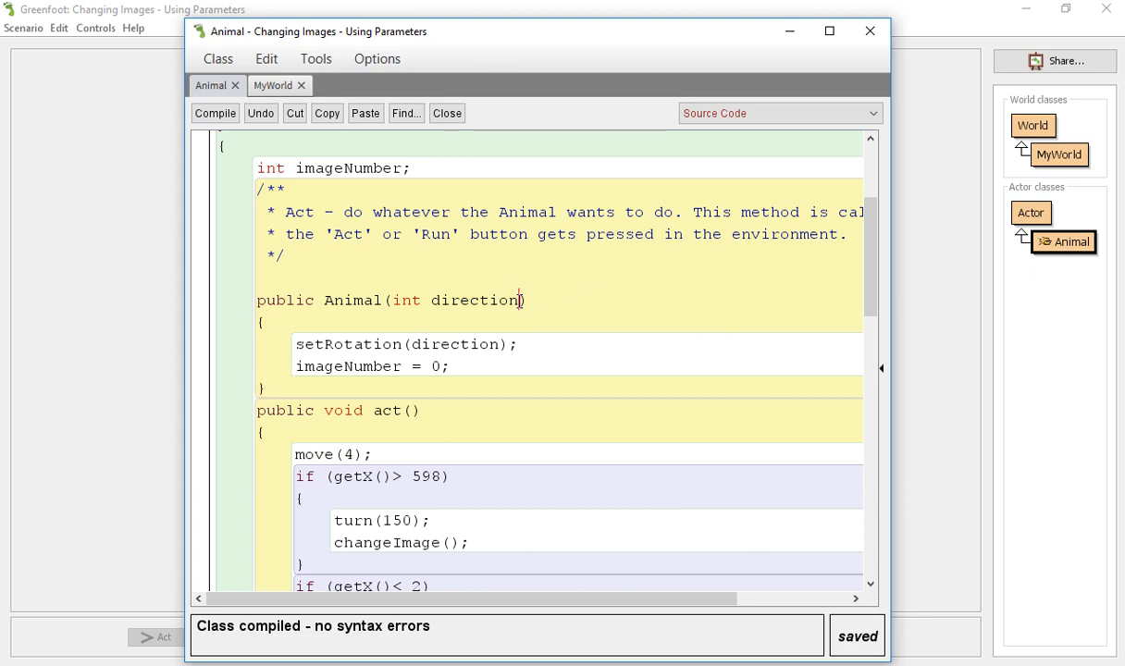
pyautogui.write(',')
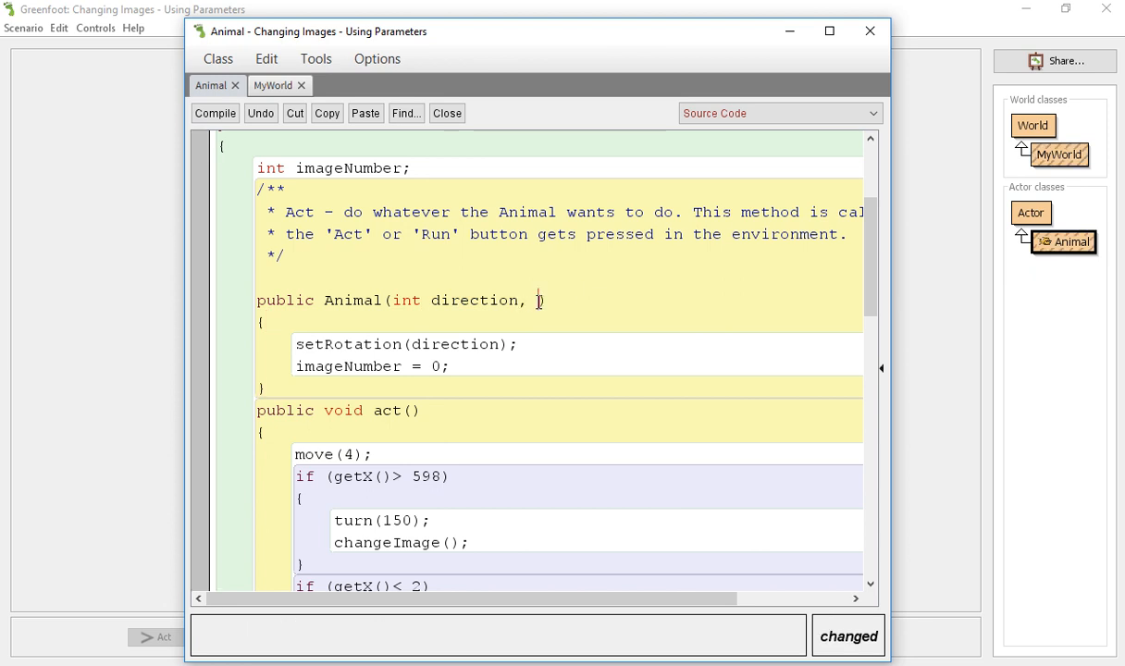
pyautogui.write('int speed')
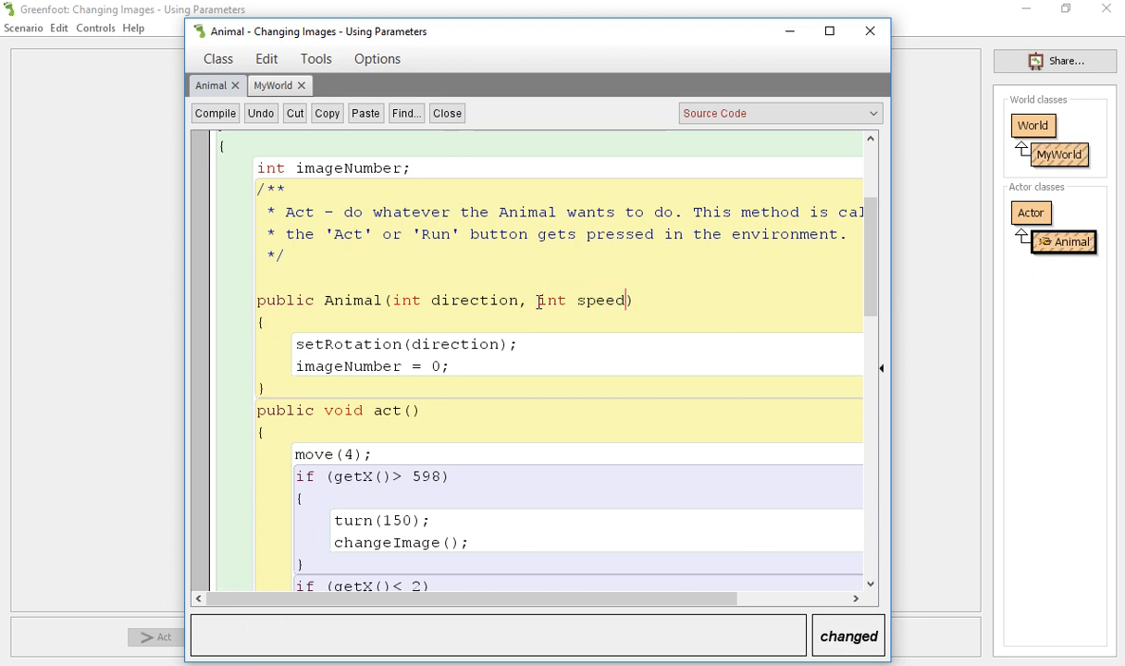
pyautogui.write(',')
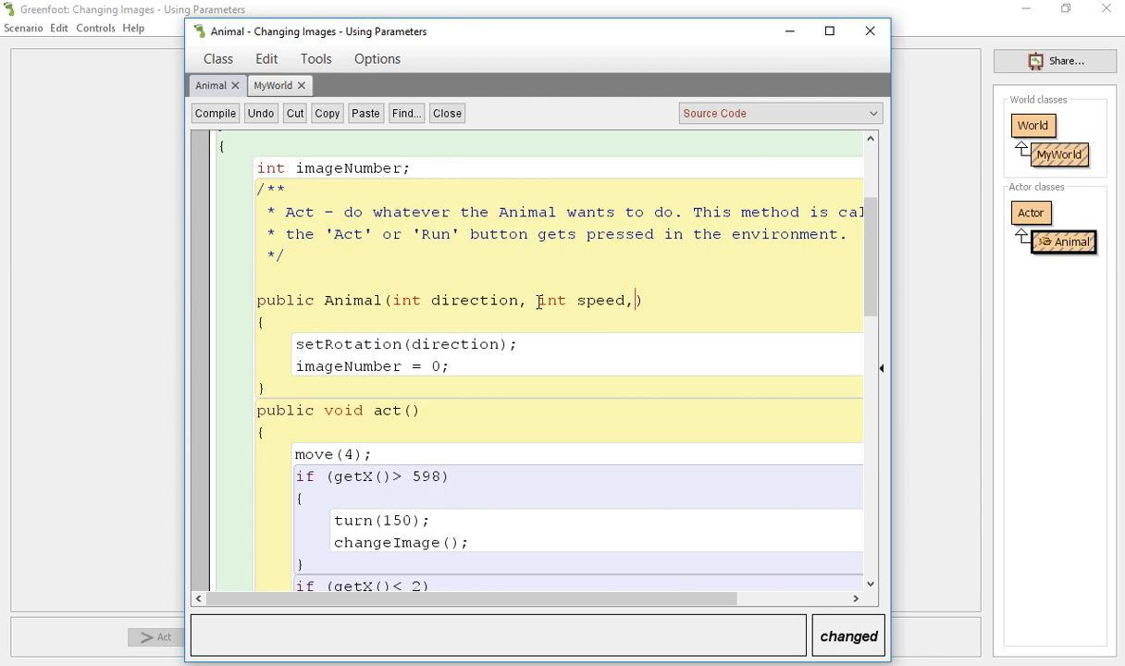
pyautogui.write('int')
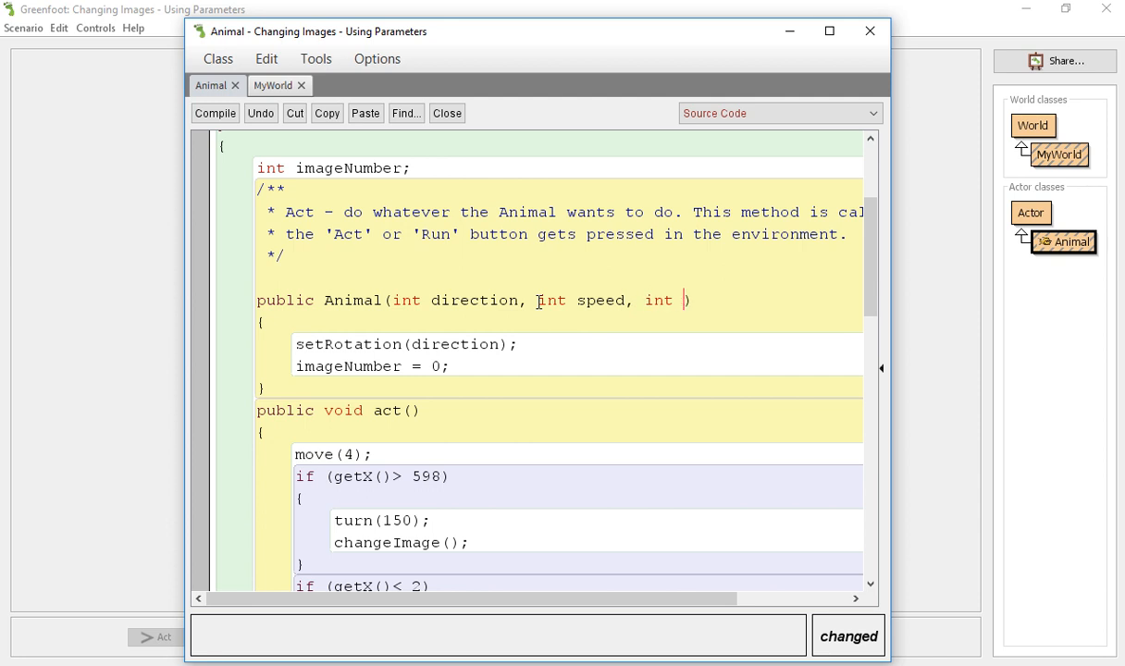
pyautogui.write('weight')
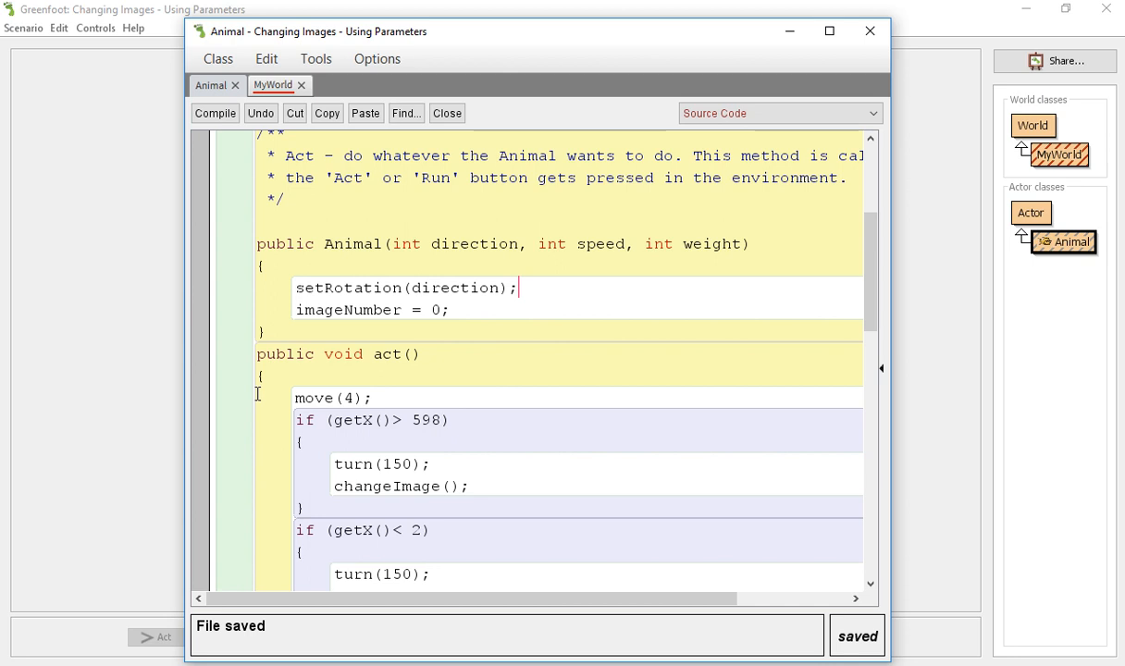
pyautogui.write('speed')
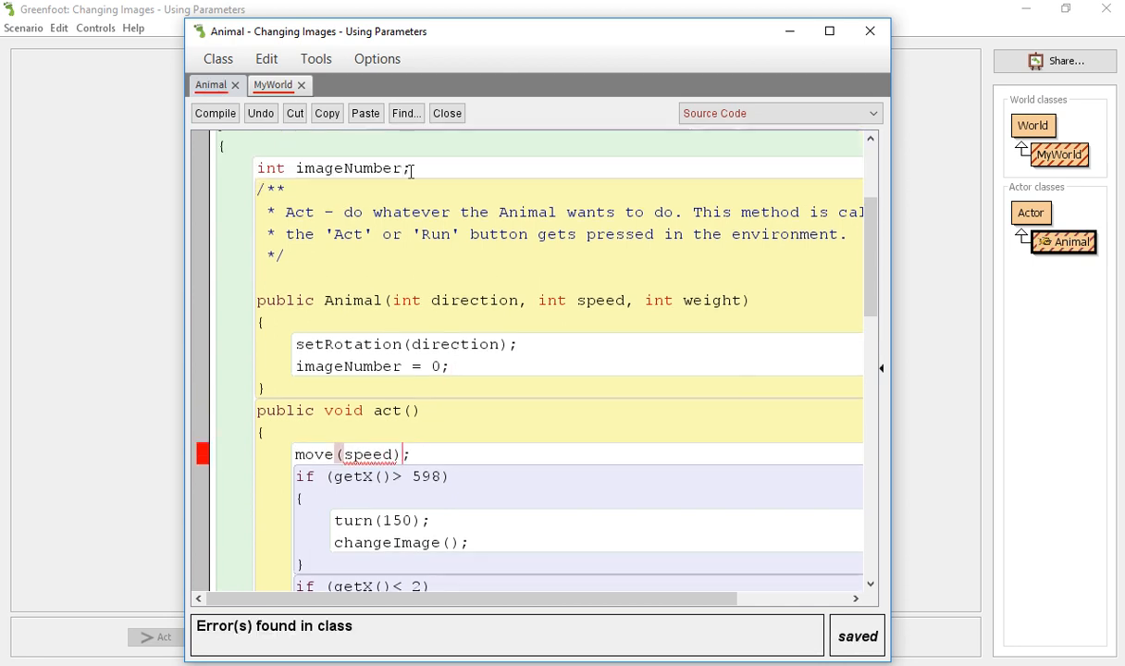
# Use move(speed) in Animal and declare int speed = Greenfoot.getRandomNumber(5) + 1 in MyWorld.
pyautogui.click(271, 84)
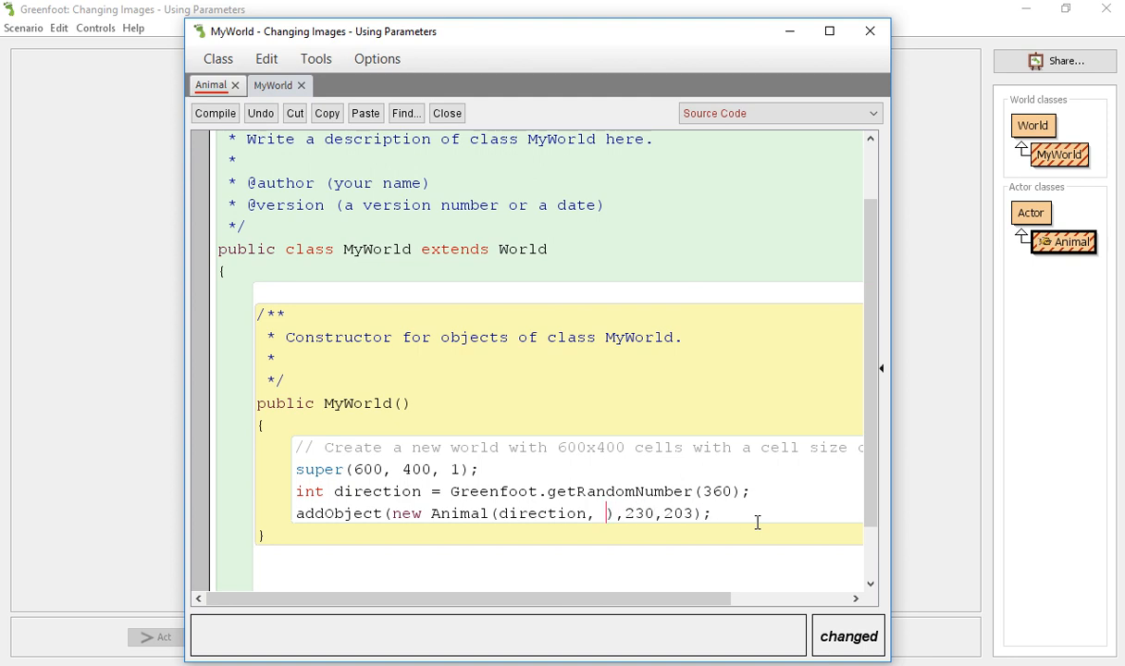
pyautogui.write('speed')
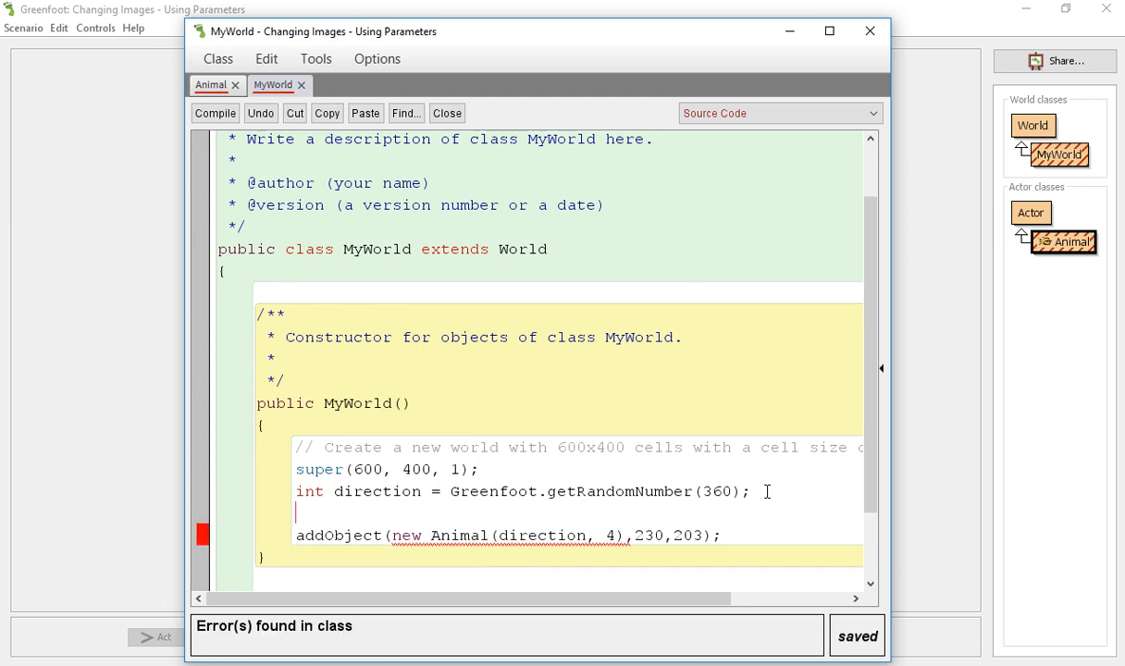
pyautogui.write('int speed')
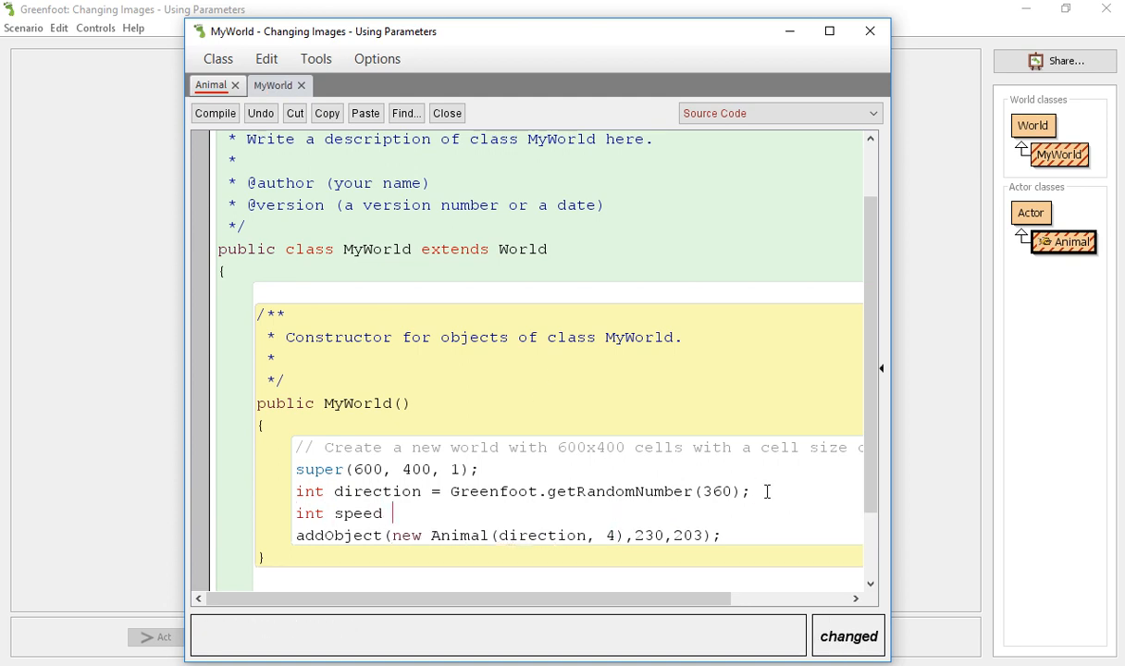
pyautogui.write('= Gree')
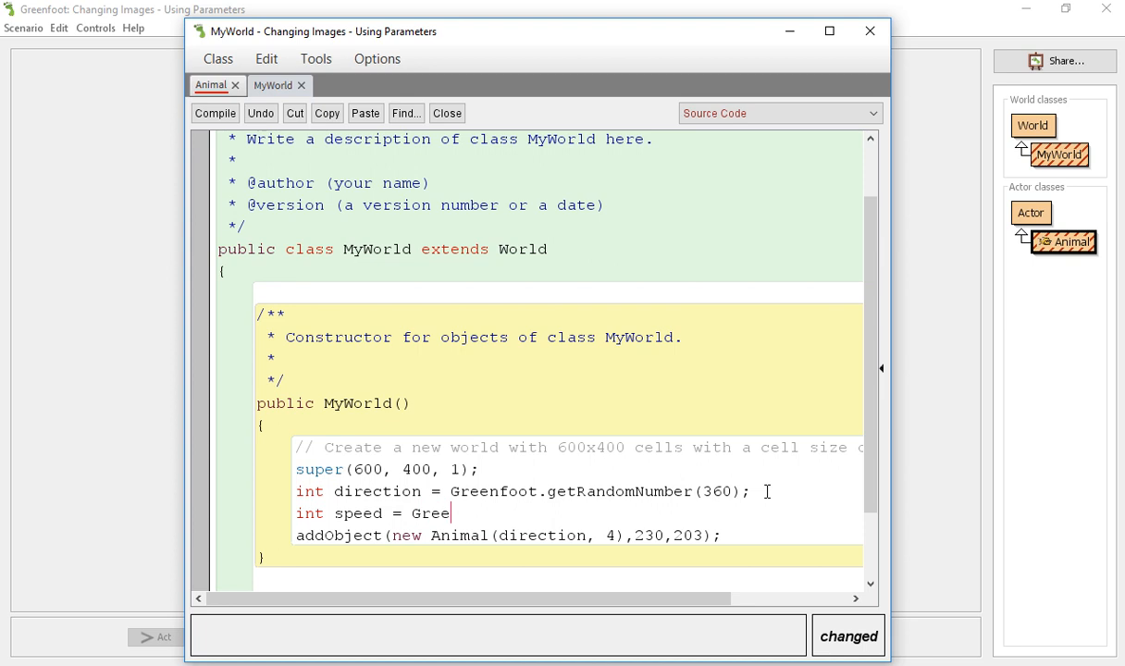
pyautogui.write('nfoot.getRando')
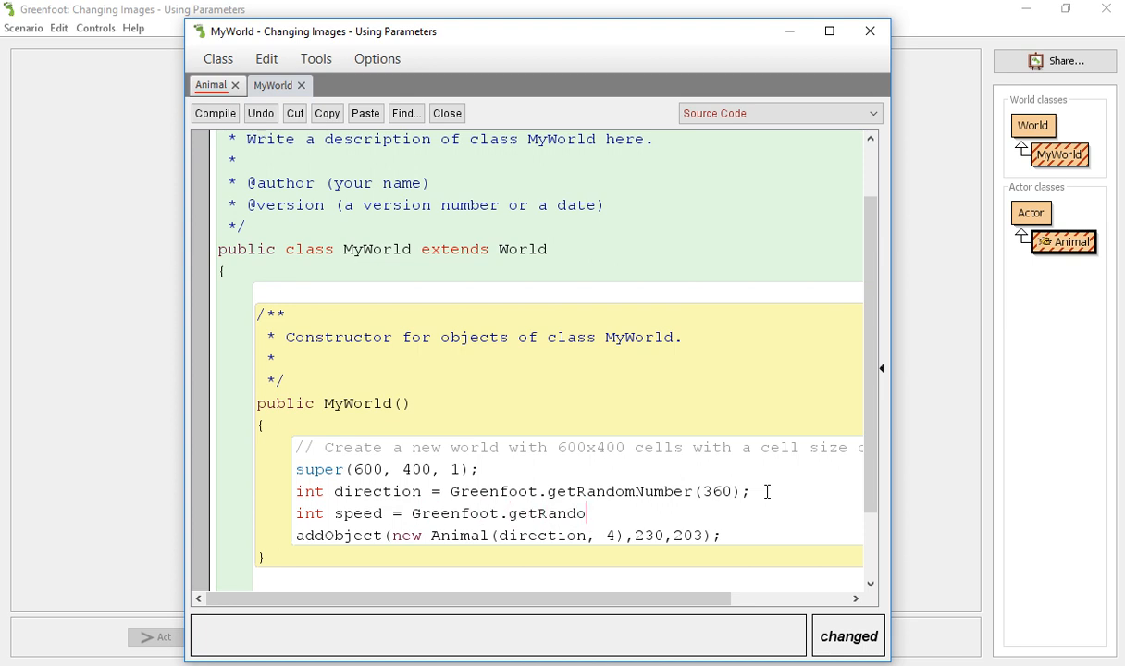
pyautogui.write('mNumber')
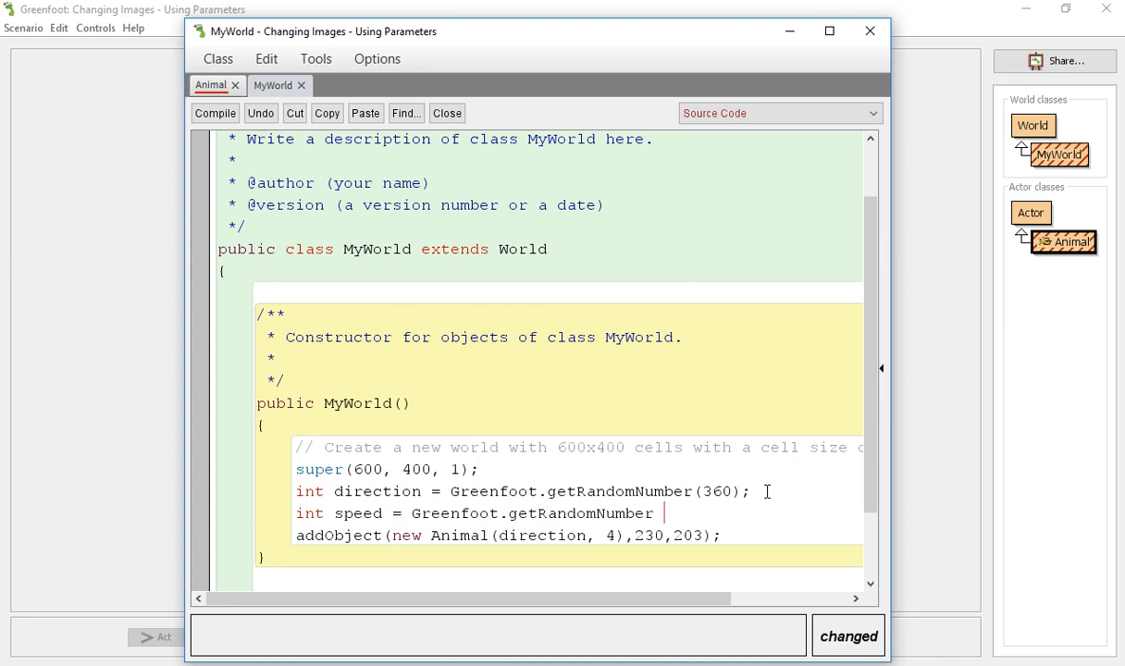
pyautogui.write('(5);')
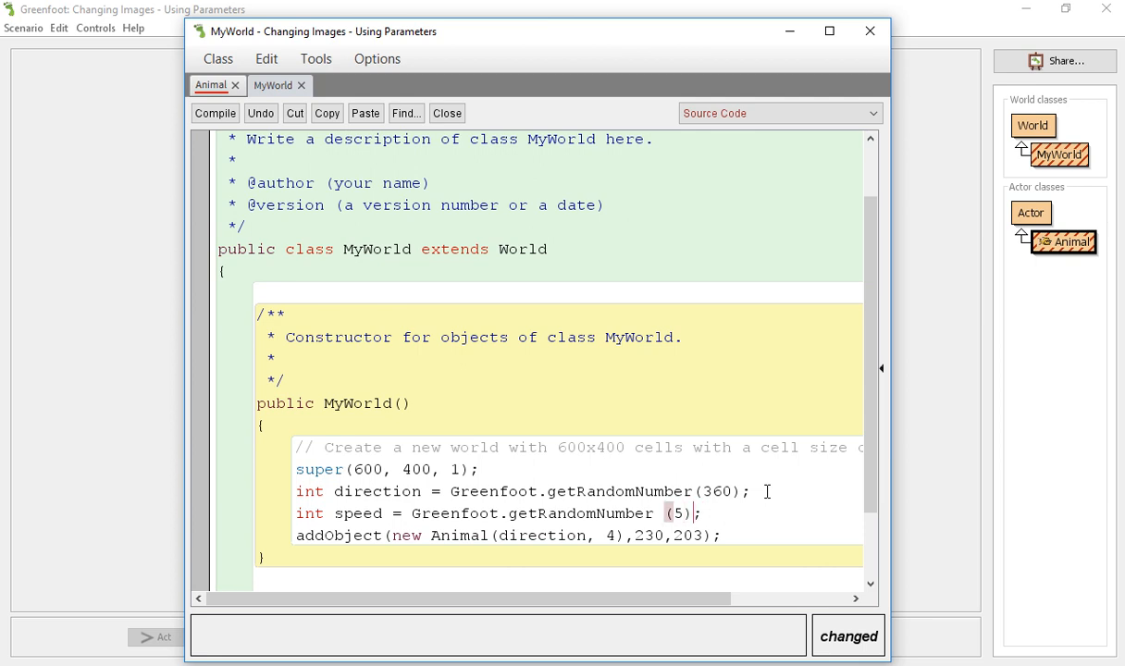
pyautogui.write('+1')
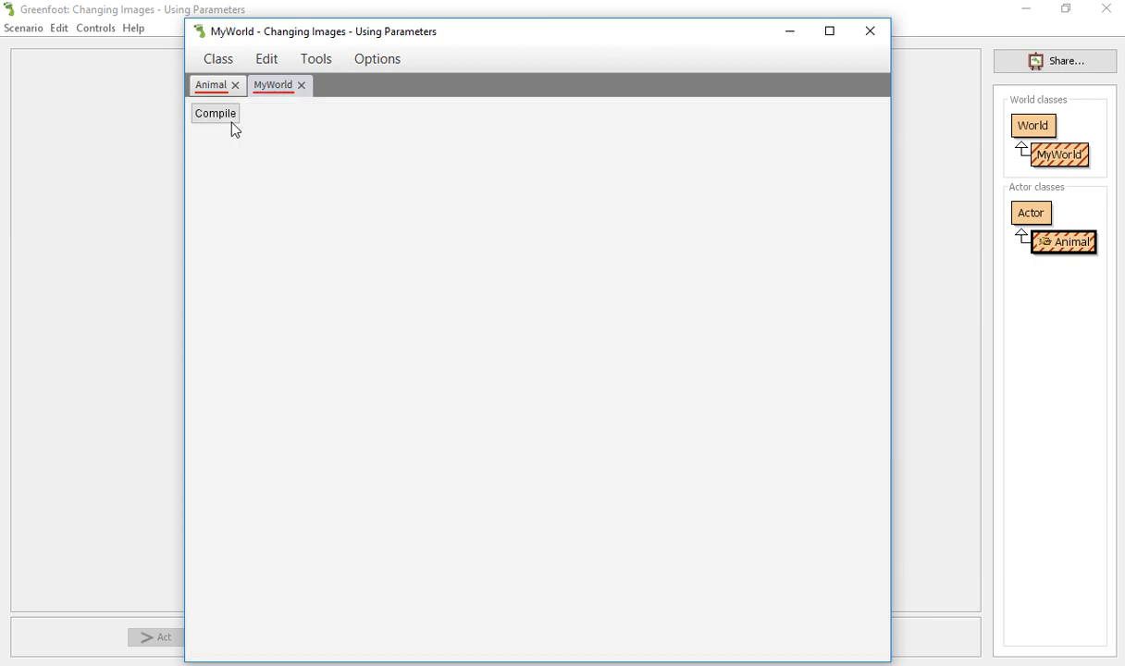
# Return to the Animal class, where move(speed) reports an unknown speed variable.
pyautogui.click(211, 84)
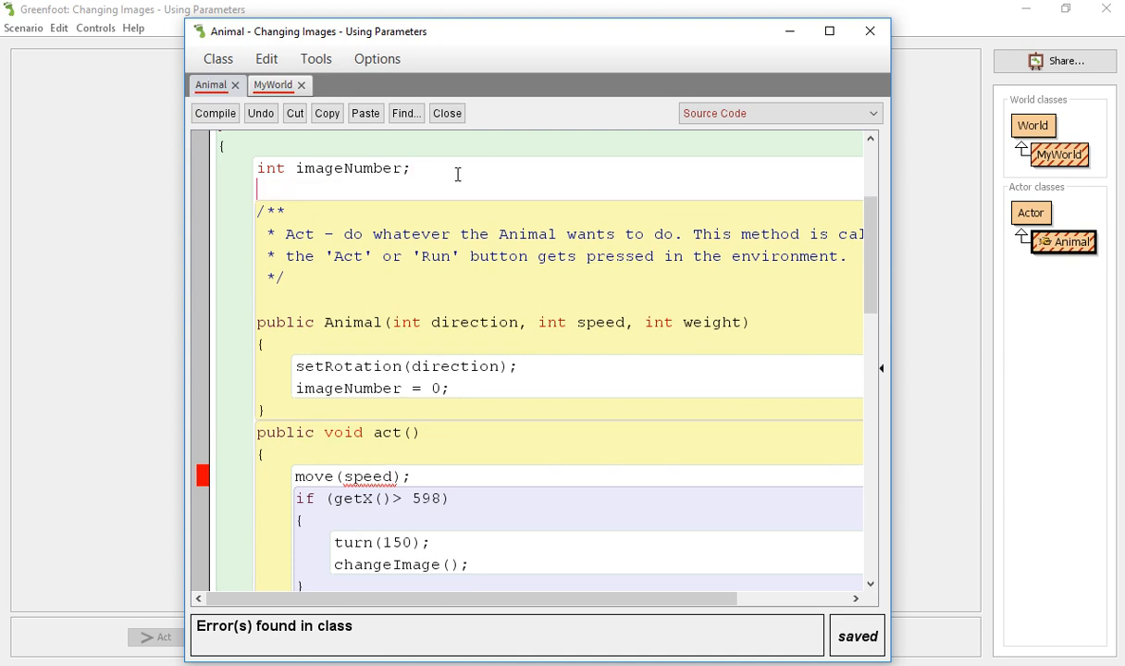
pyautogui.moveTo(338, 476)
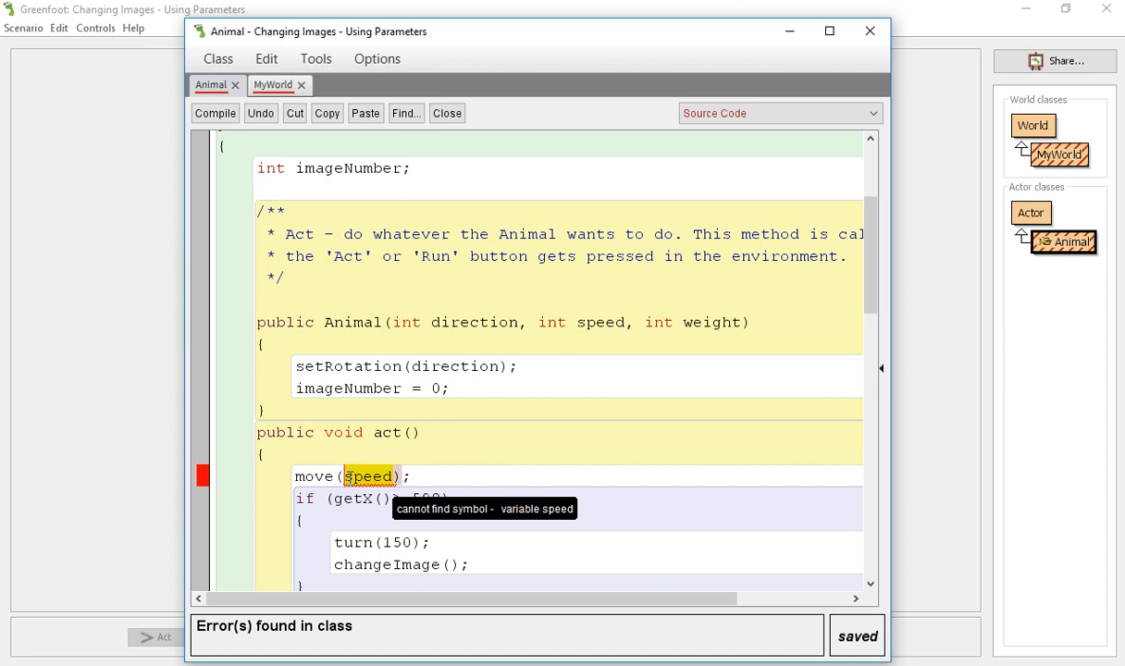
pyautogui.scroll(-3)
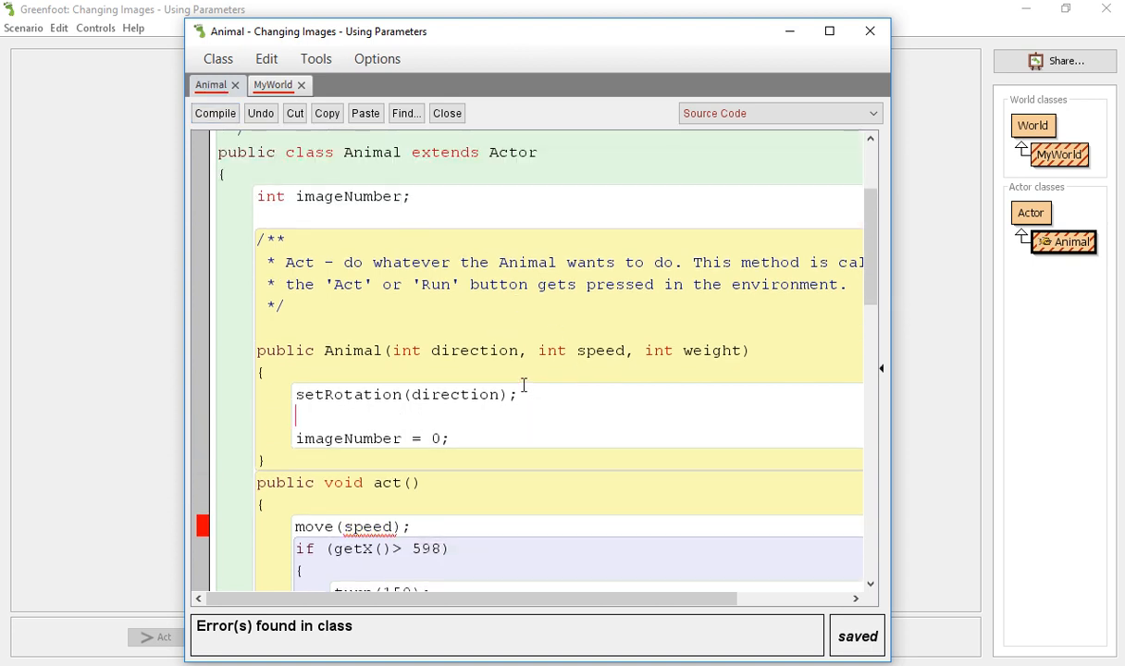
# Declare int speed = Greenfoot.getRandomNumber(5) + 1; before imageNumber = 0 in the constructor.
pyautogui.write('speed = get')
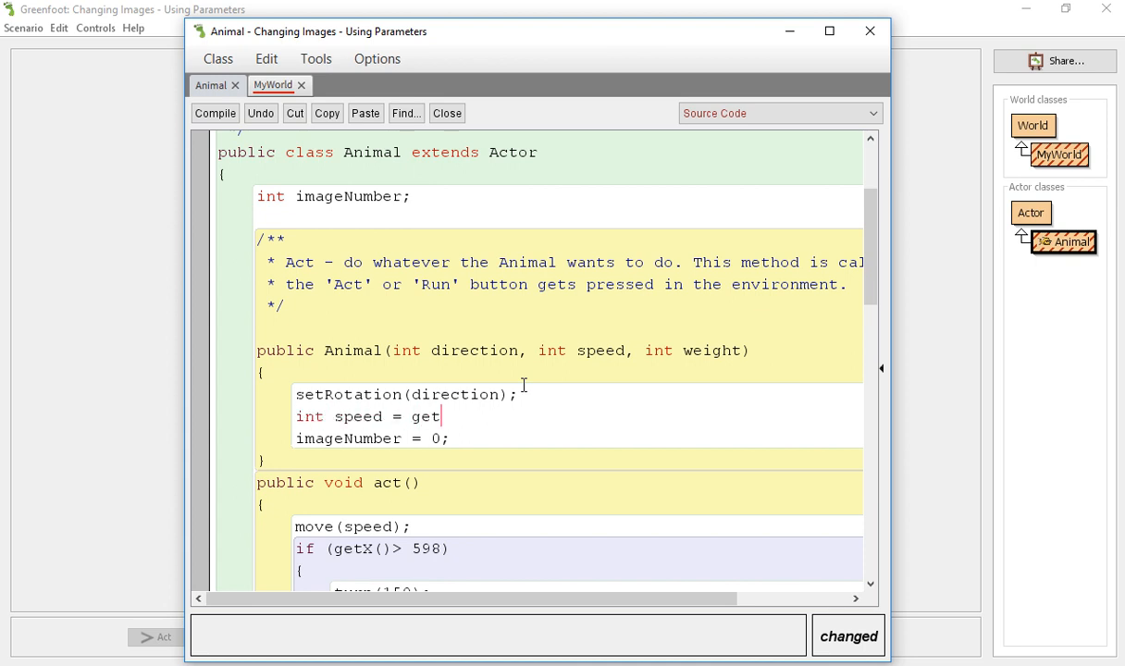
pyautogui.press('BackSpace')
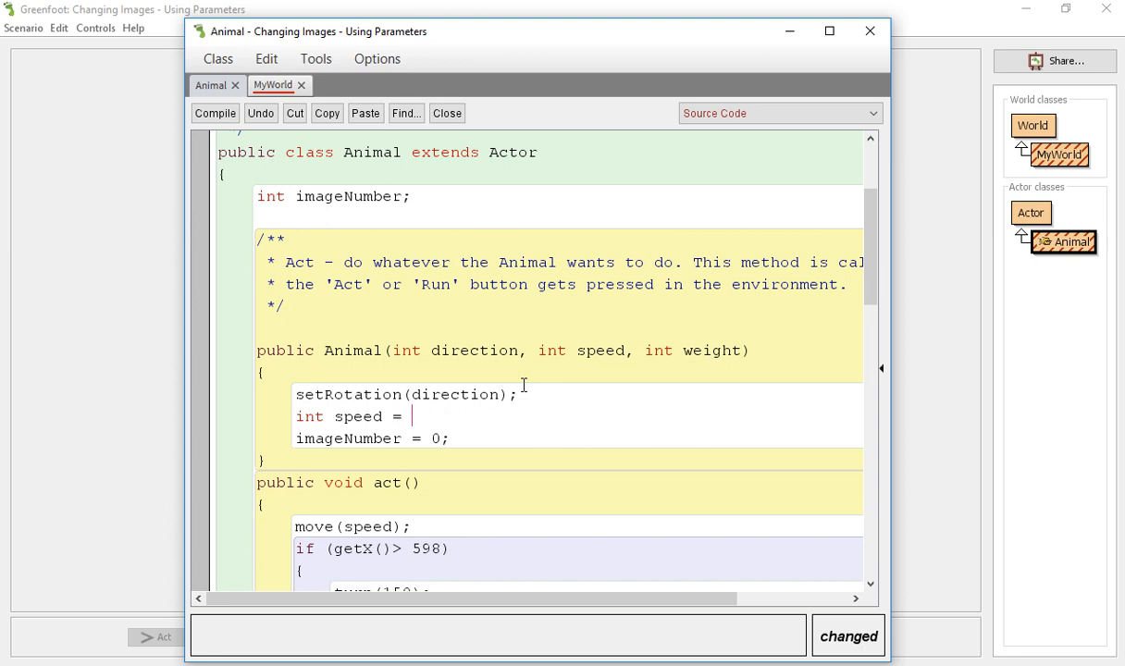
pyautogui.write('Greenfoot.get')
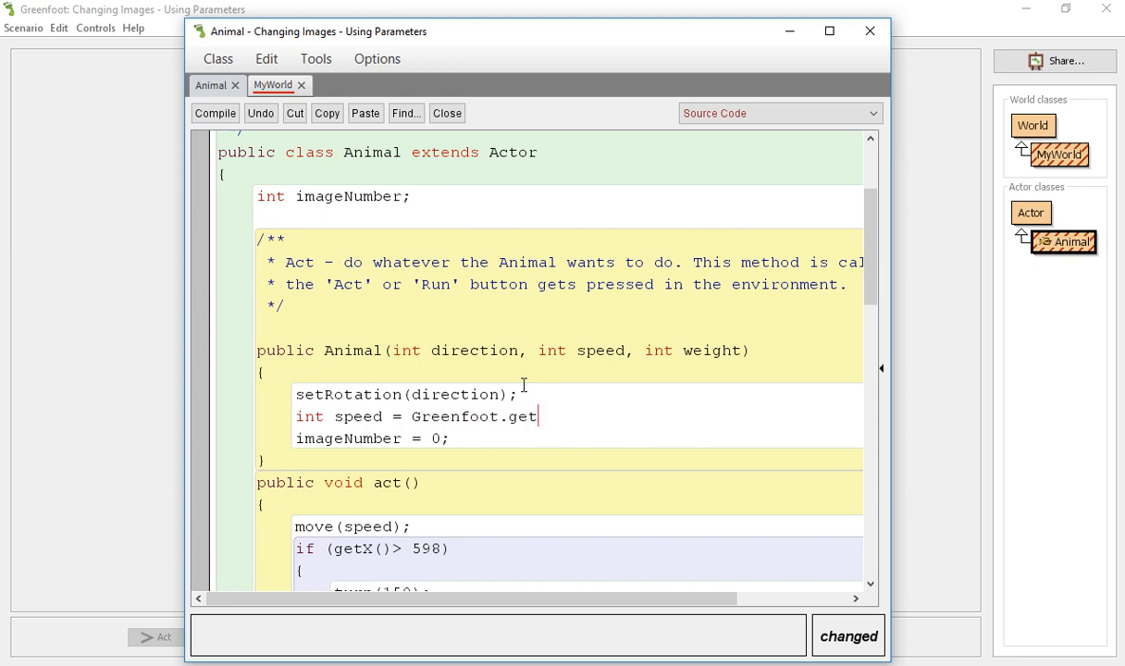
pyautogui.write('RandomNumber')
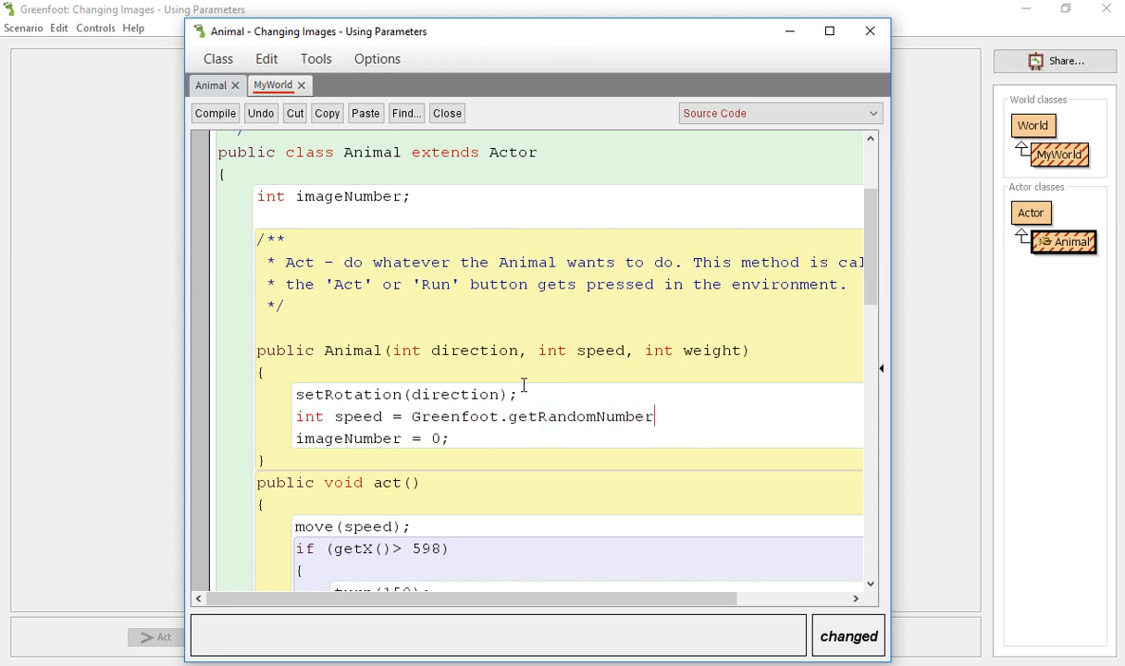
pyautogui.write('(')
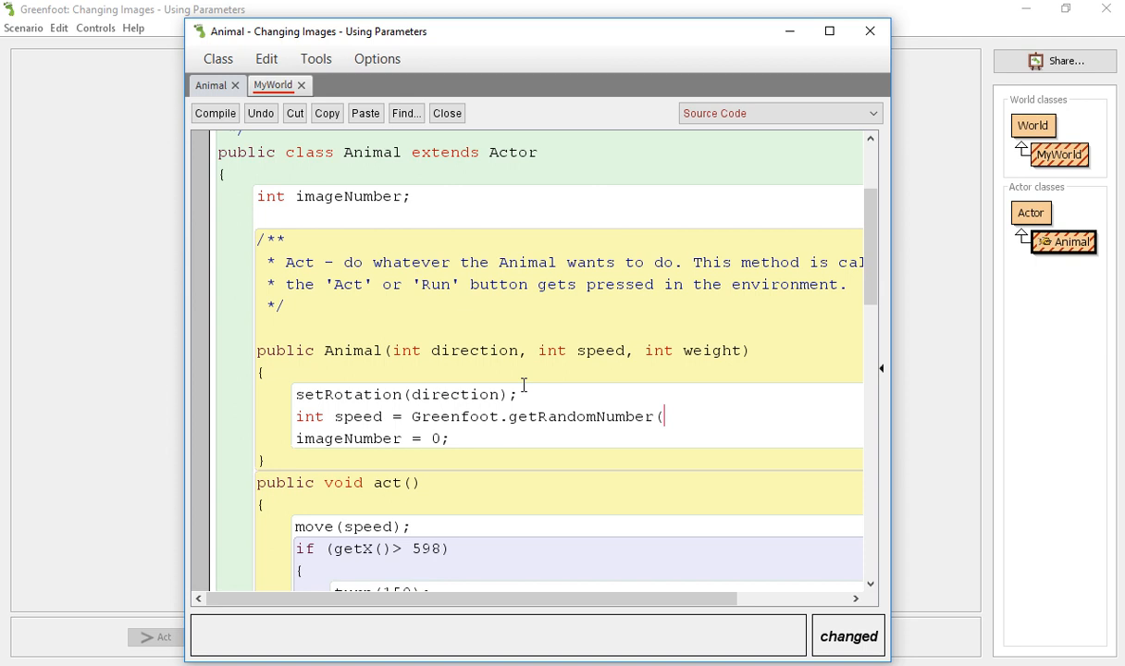
pyautogui.write('5)')
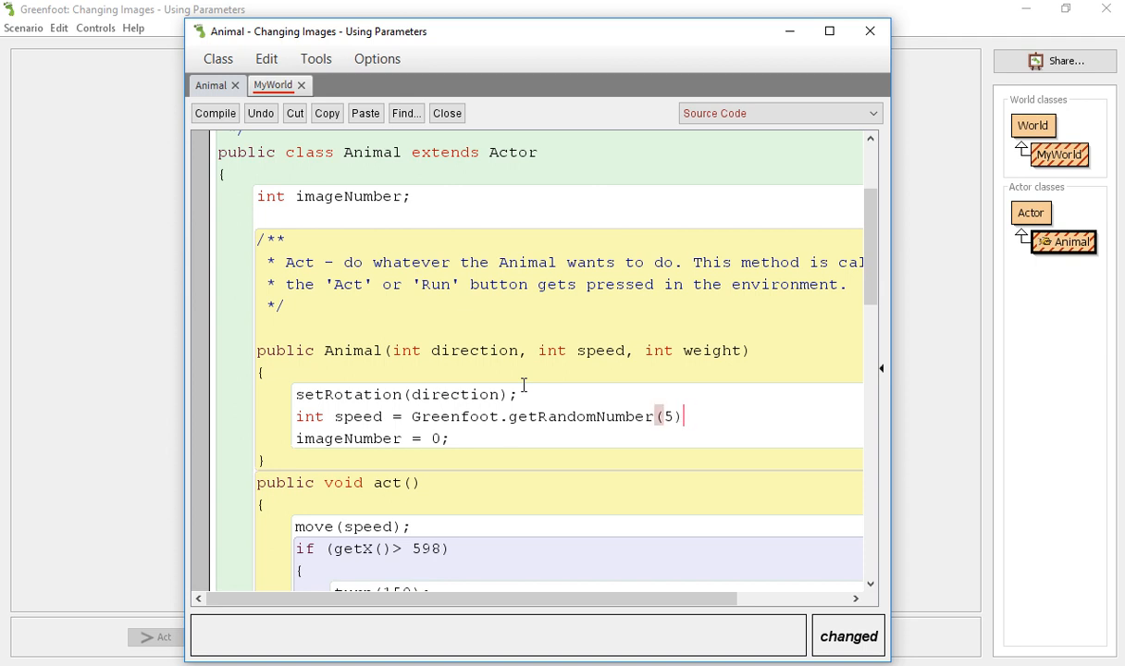
pyautogui.write('+ 1')
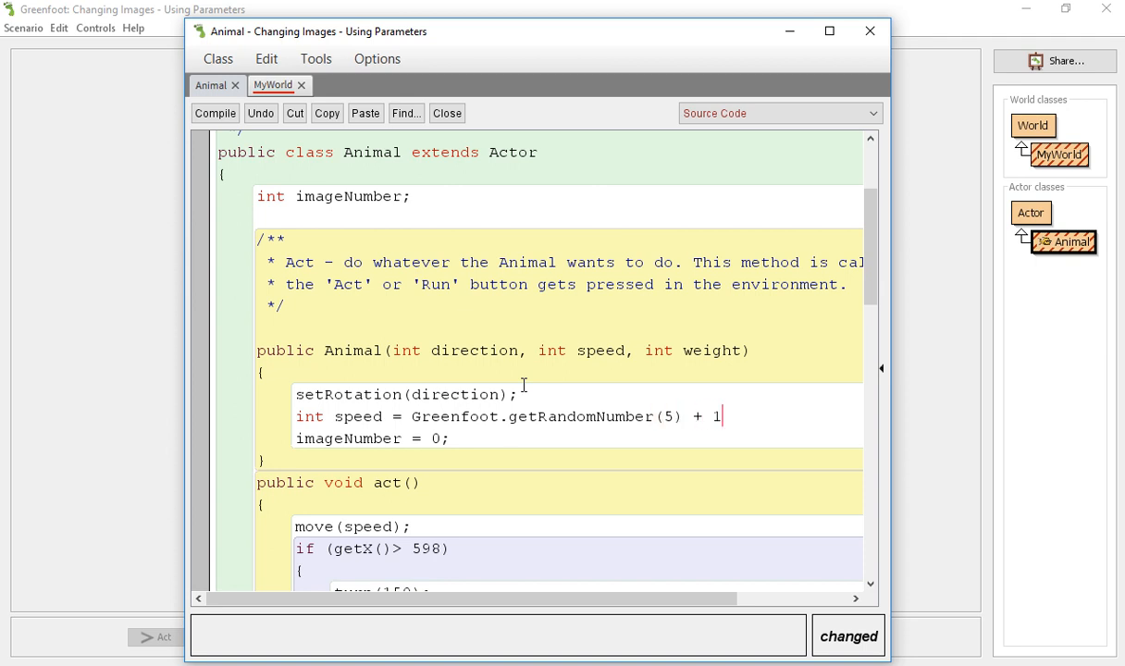
pyautogui.write(';')
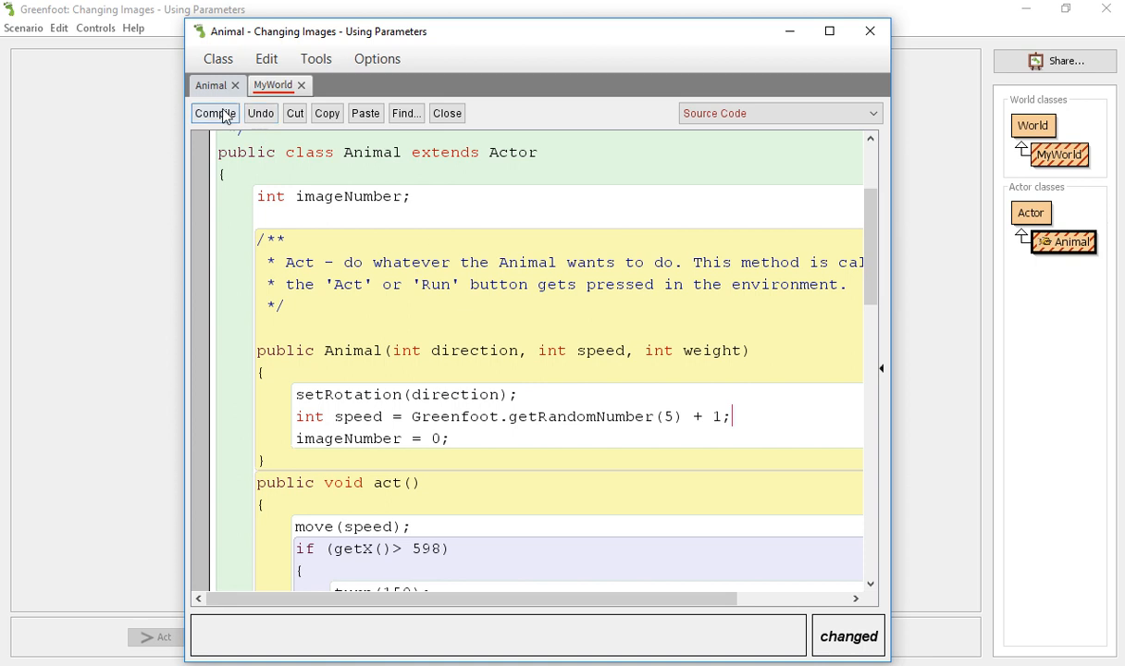
# Compile, pass speed as the second new Animal argument in MyWorld, and recompile.
pyautogui.click(272, 84)
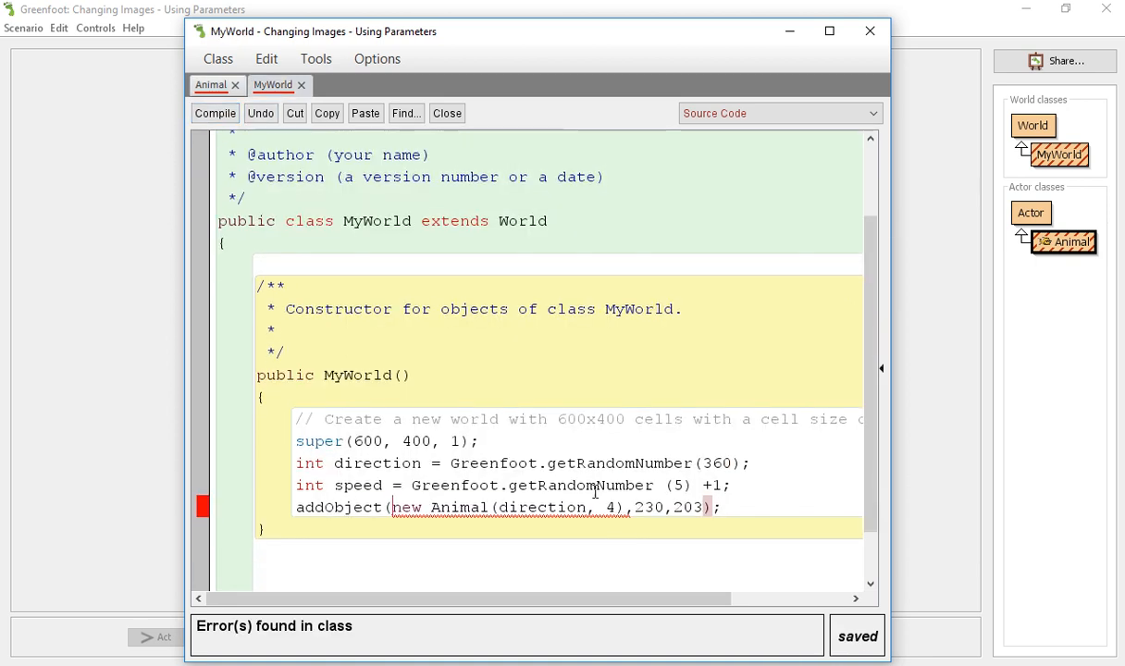
pyautogui.moveTo(611, 507)
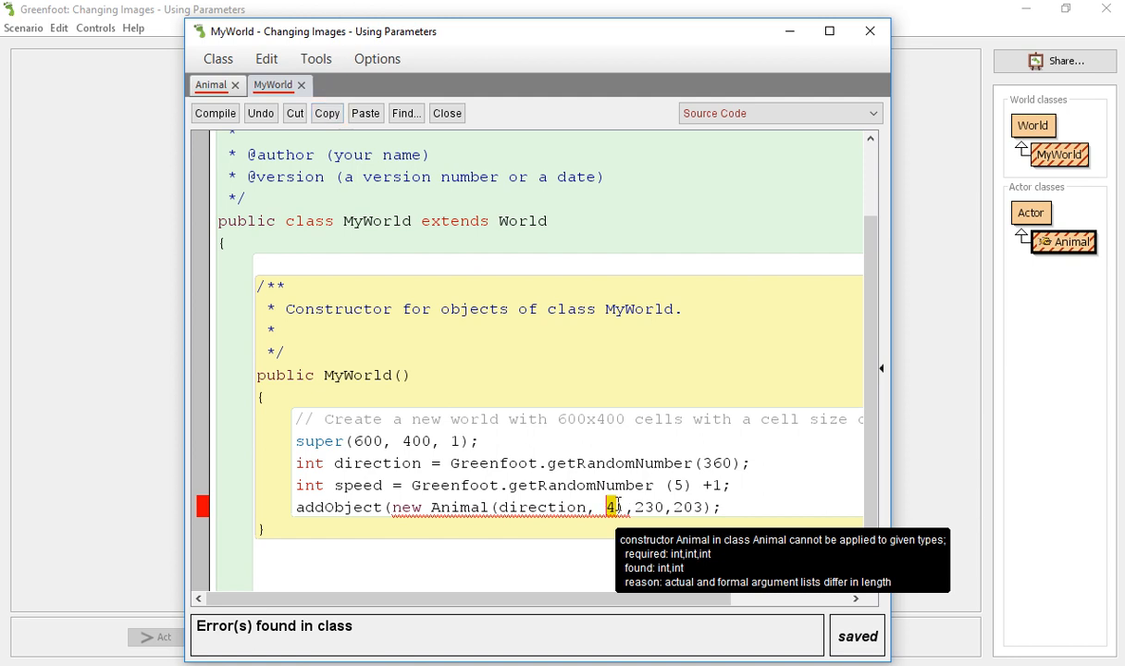
pyautogui.write('speed,')
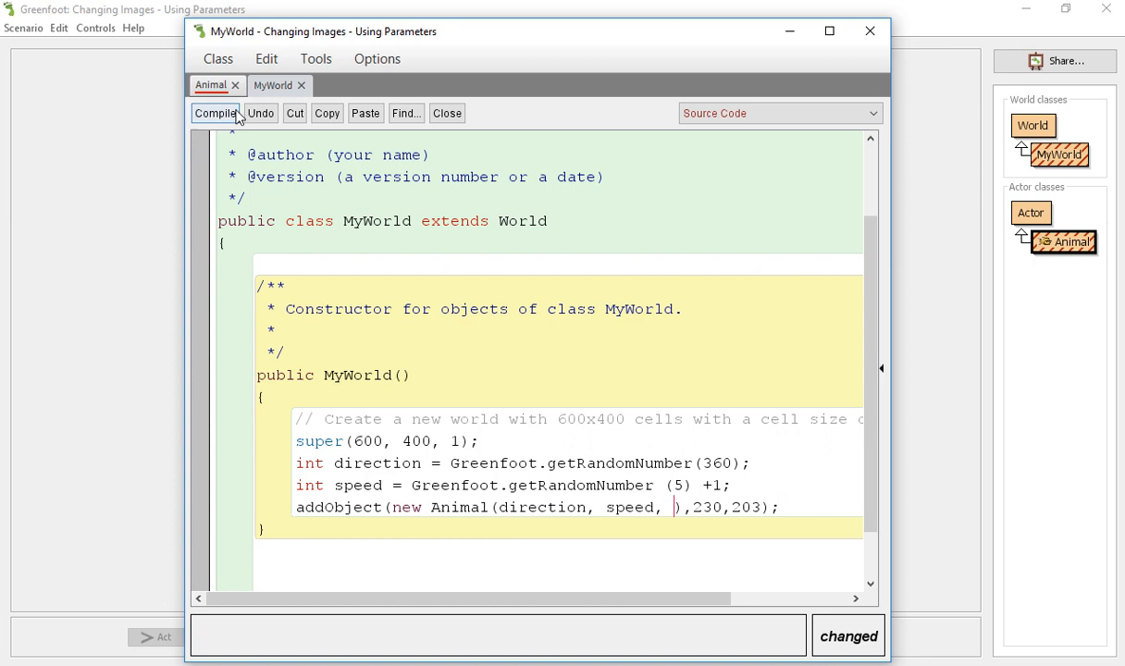
pyautogui.click(214, 113)
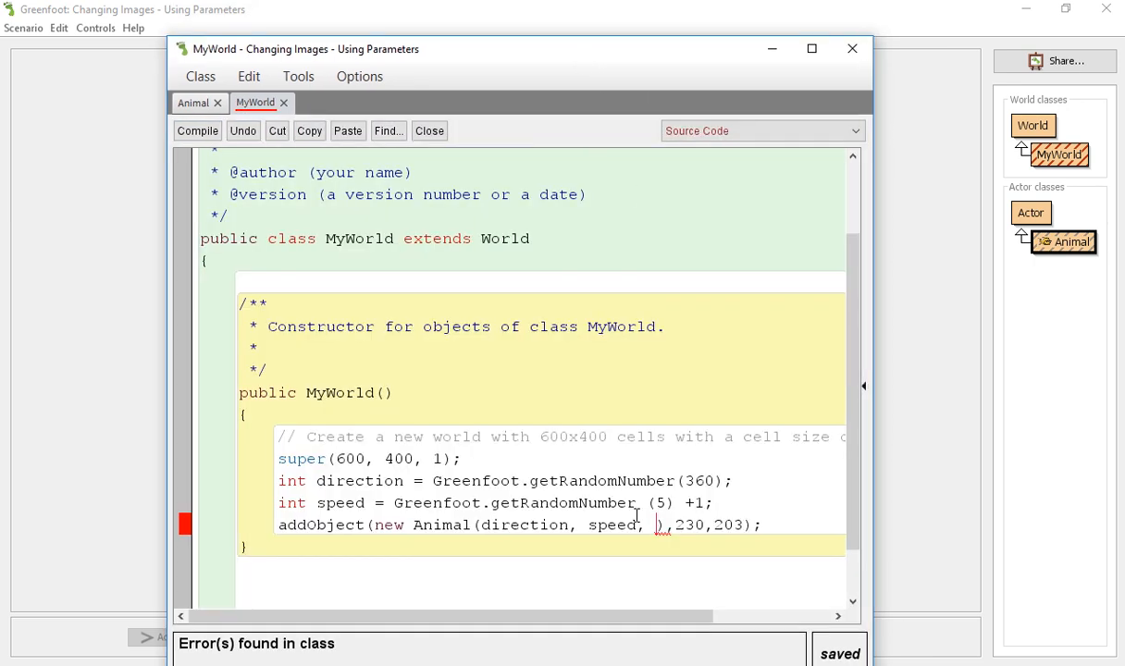
# Fill the empty weight argument of new Animal in MyWorld with 5000.
pyautogui.click(428, 131)
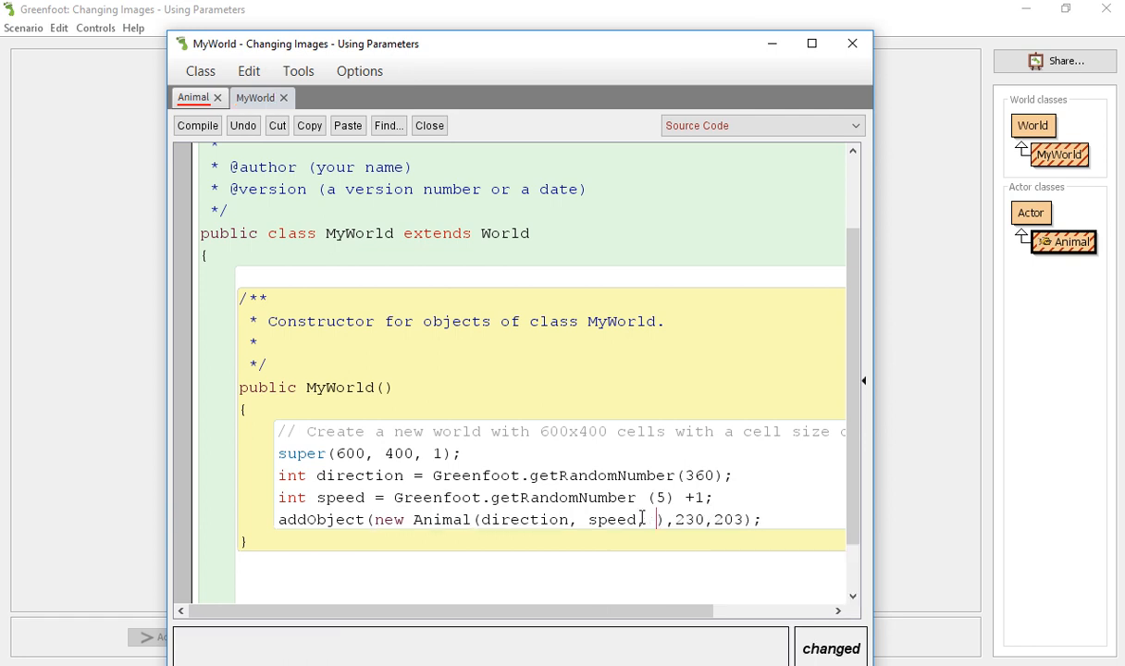
pyautogui.write('5000')
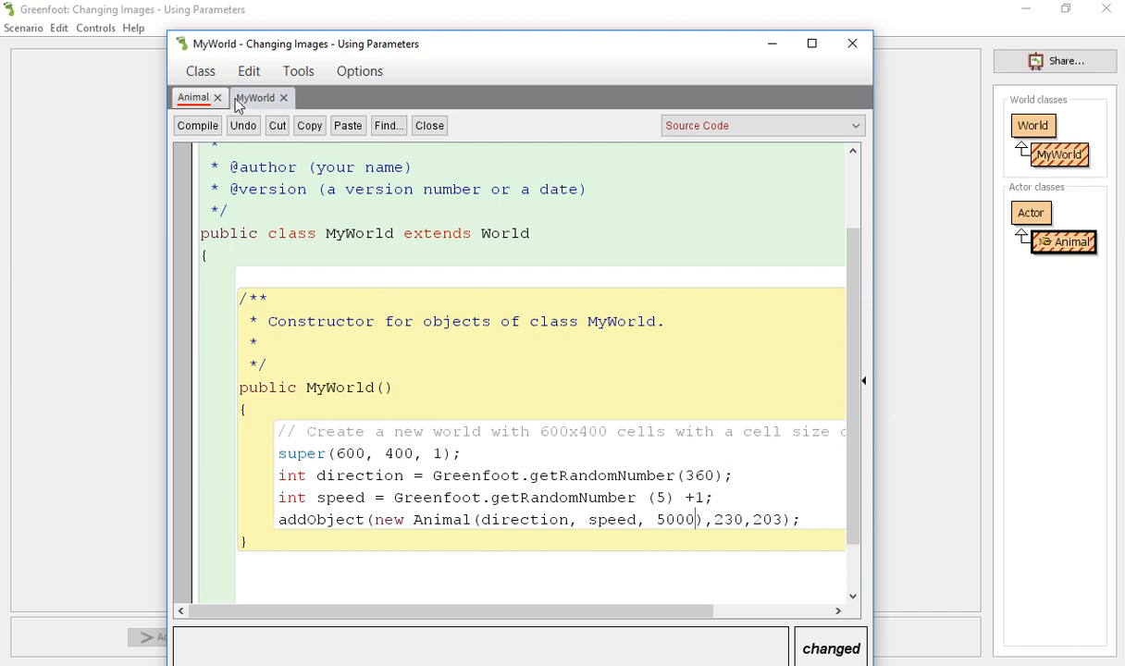
pyautogui.click(193, 97)
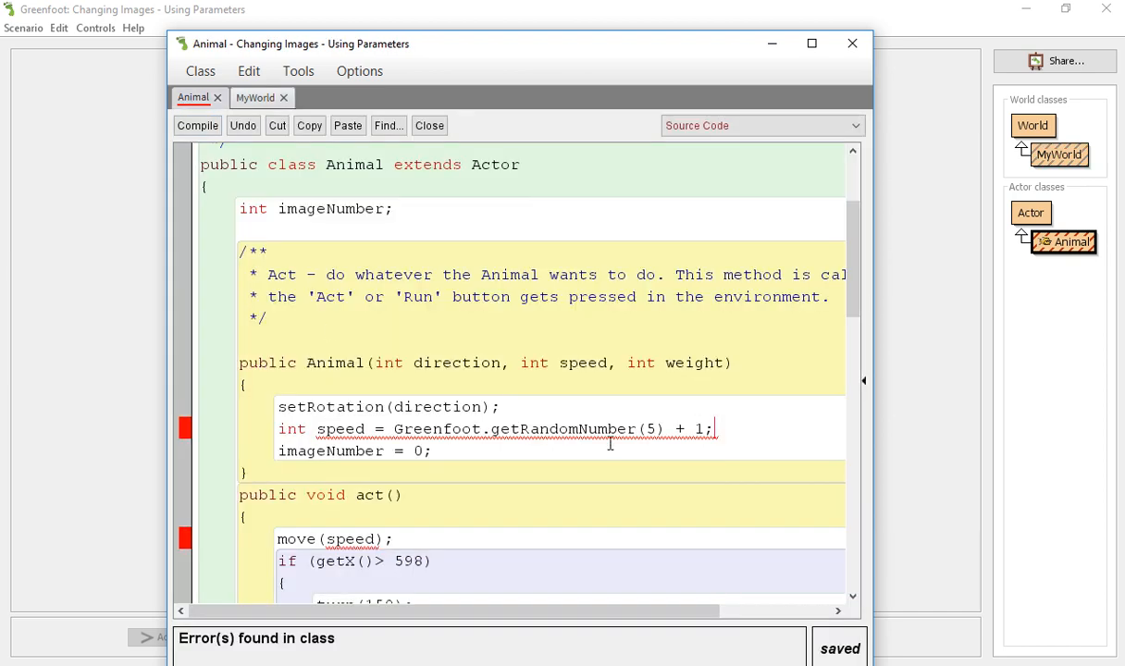
# Make speed an Animal field set to 4, assigned in the constructor, then compile.
pyautogui.click(197, 125)
pyautogui.write('int speed;')
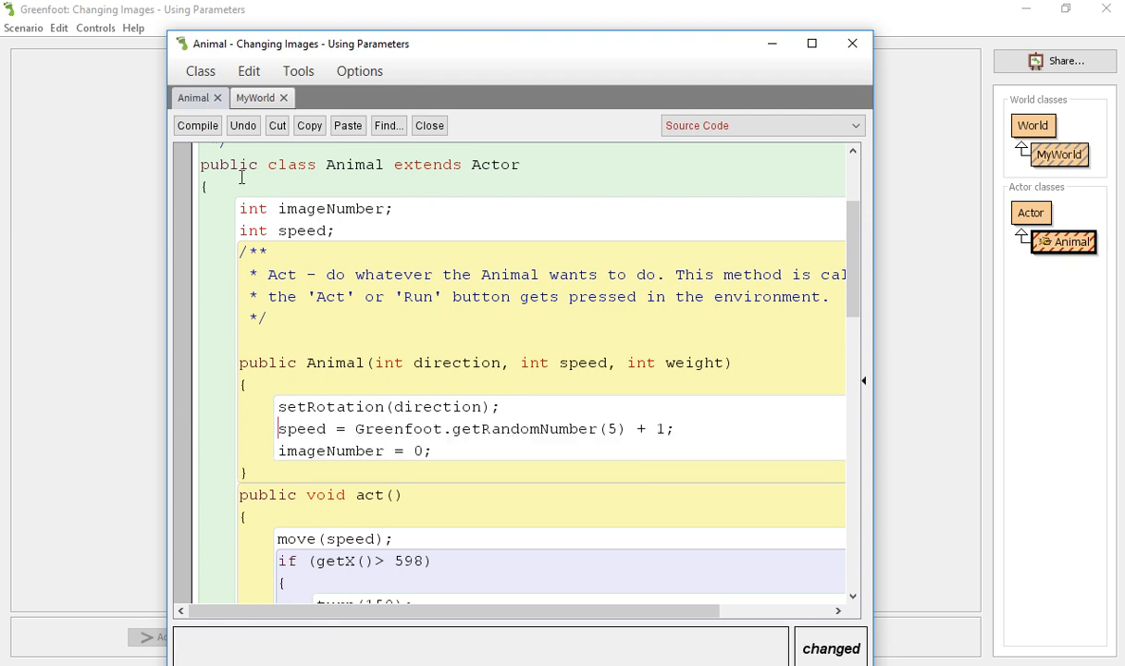
pyautogui.click(197, 125)
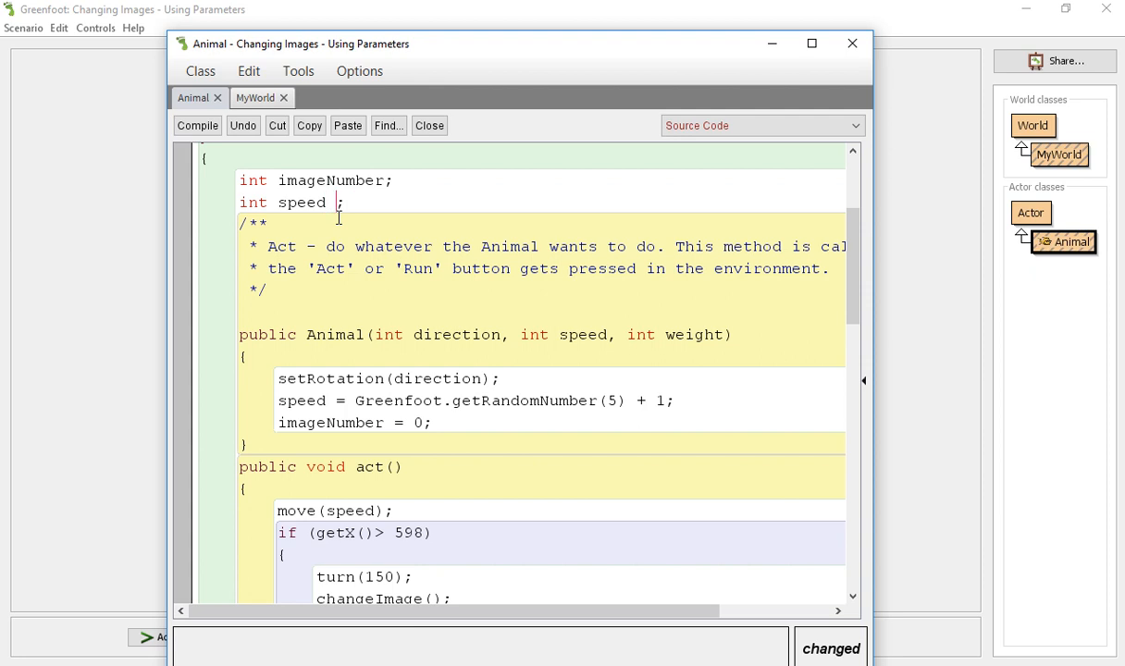
pyautogui.write('= 4')
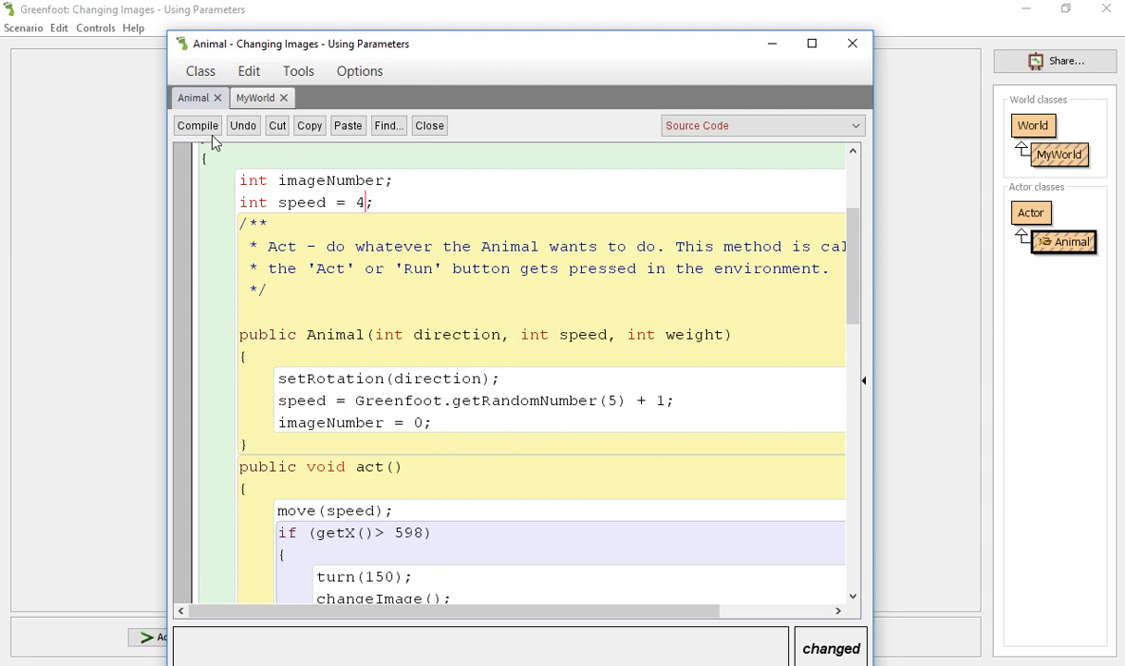
pyautogui.click(197, 125)
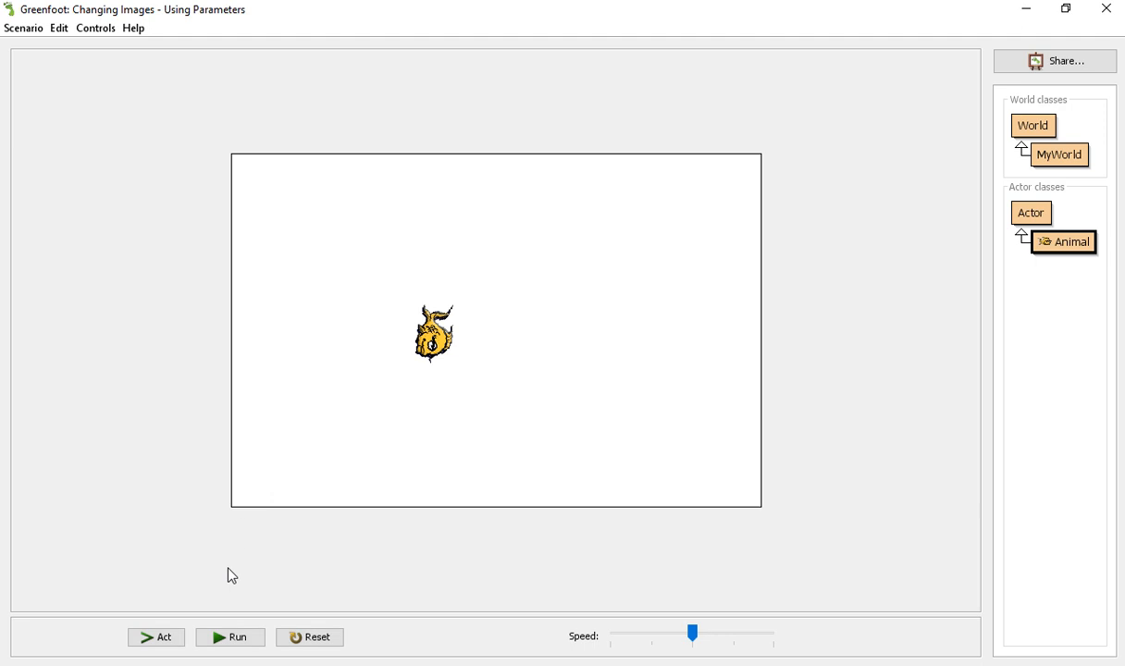
# Run the scenario and watch the fish turn into a dolphin, ant and bee.
pyautogui.click(230, 637)
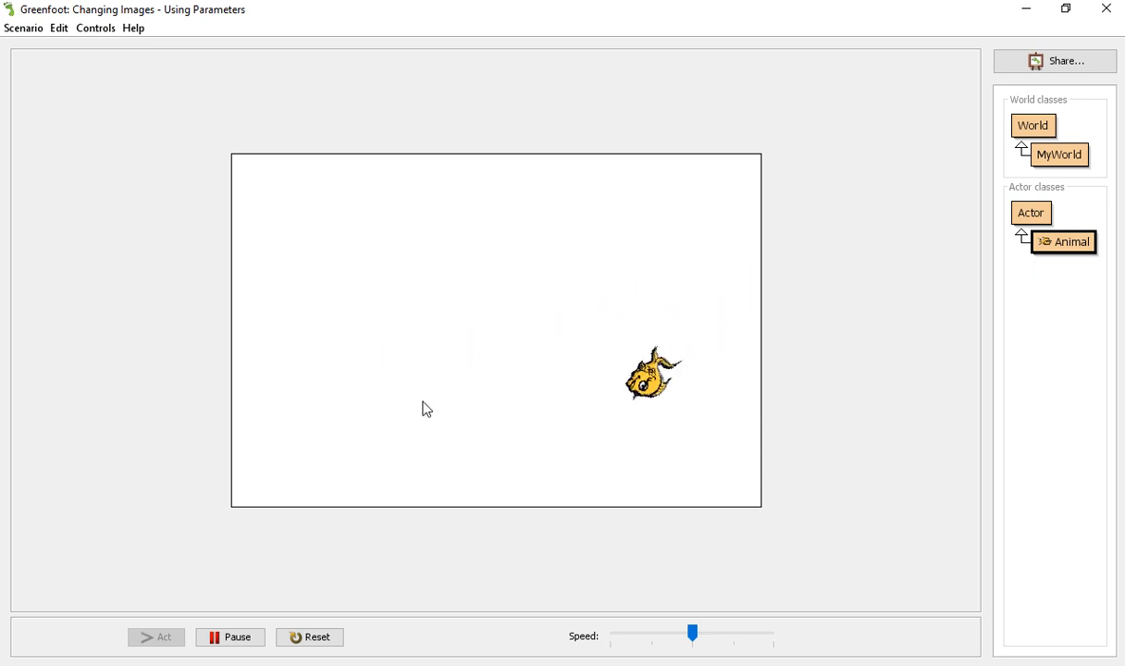
pyautogui.click(310, 636)
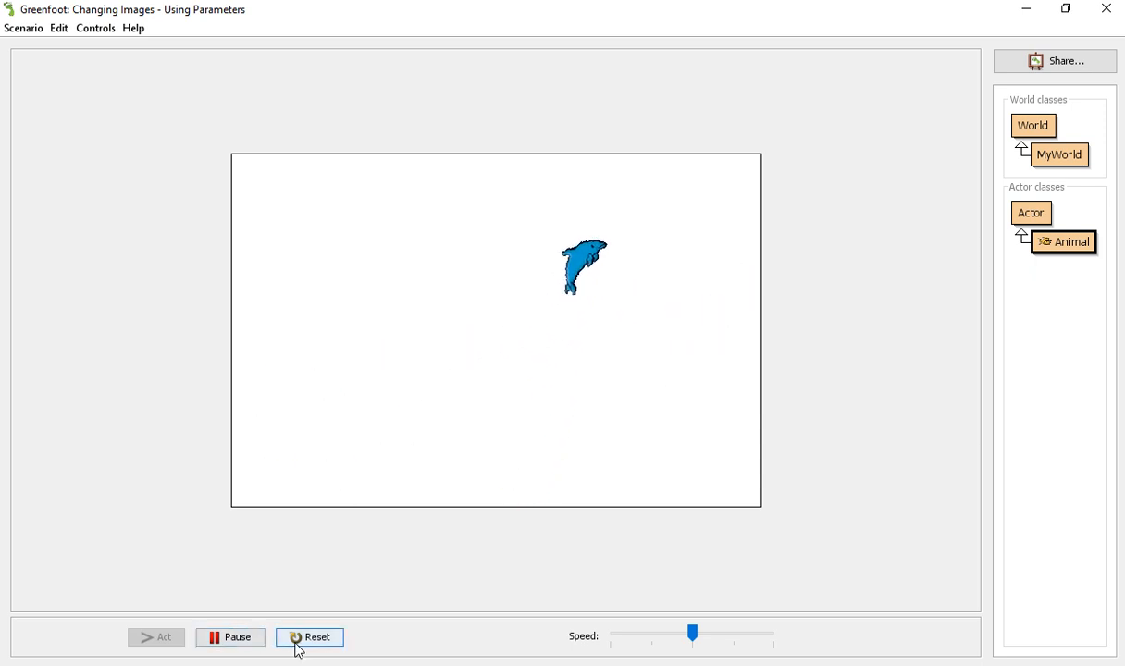
pyautogui.click(308, 636)
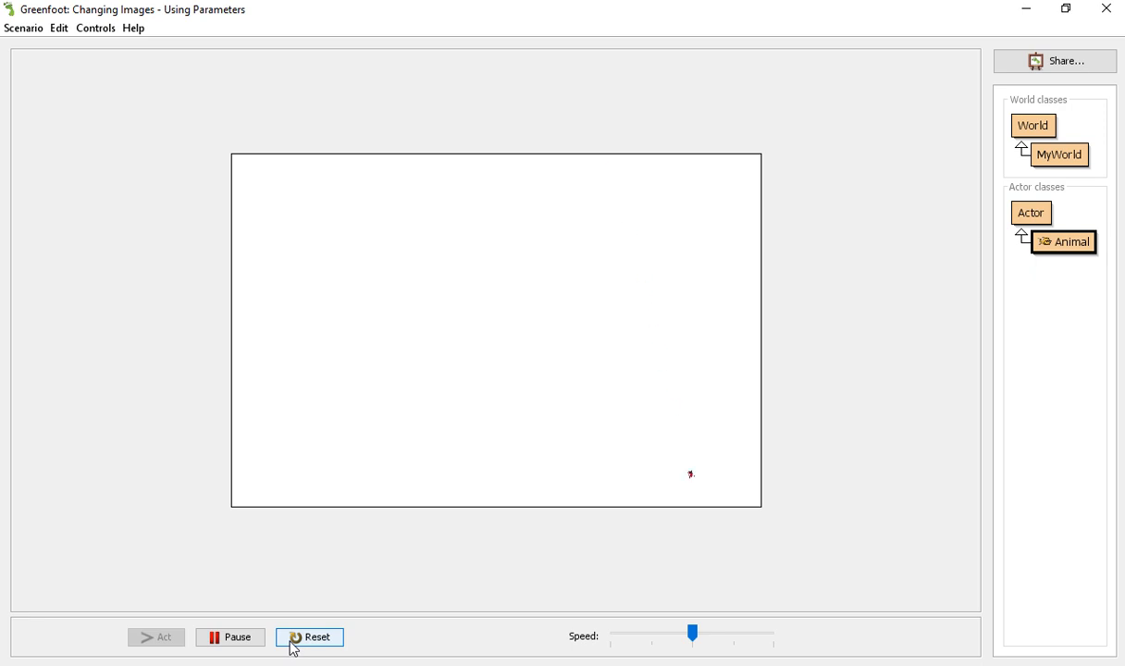
pyautogui.click(310, 636)
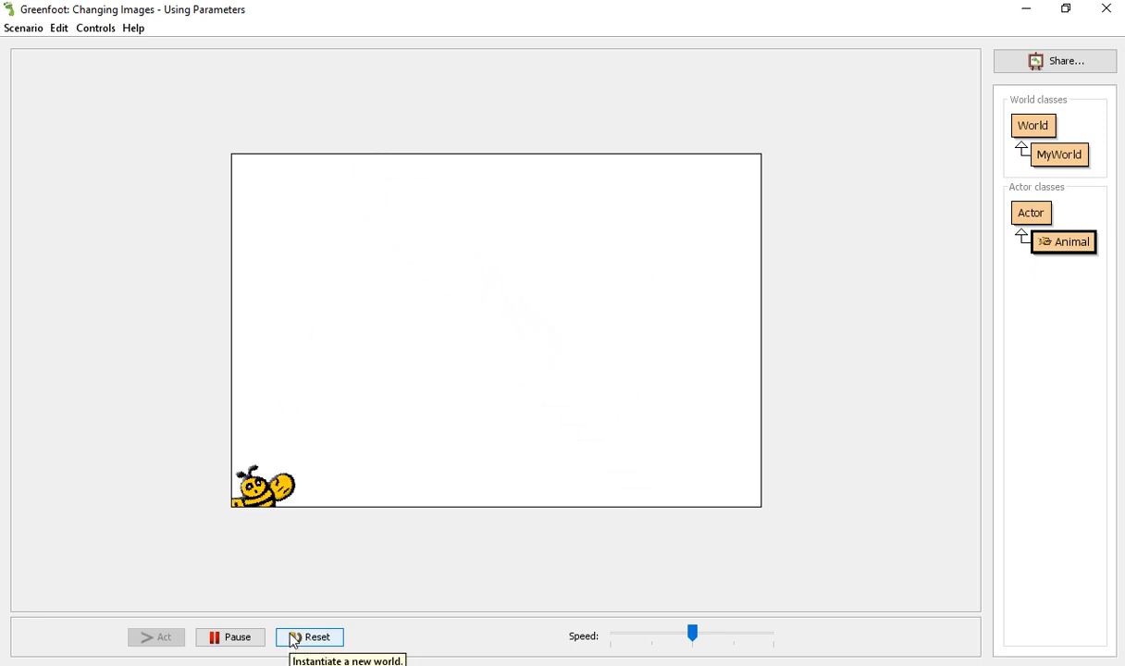
pyautogui.click(309, 636)
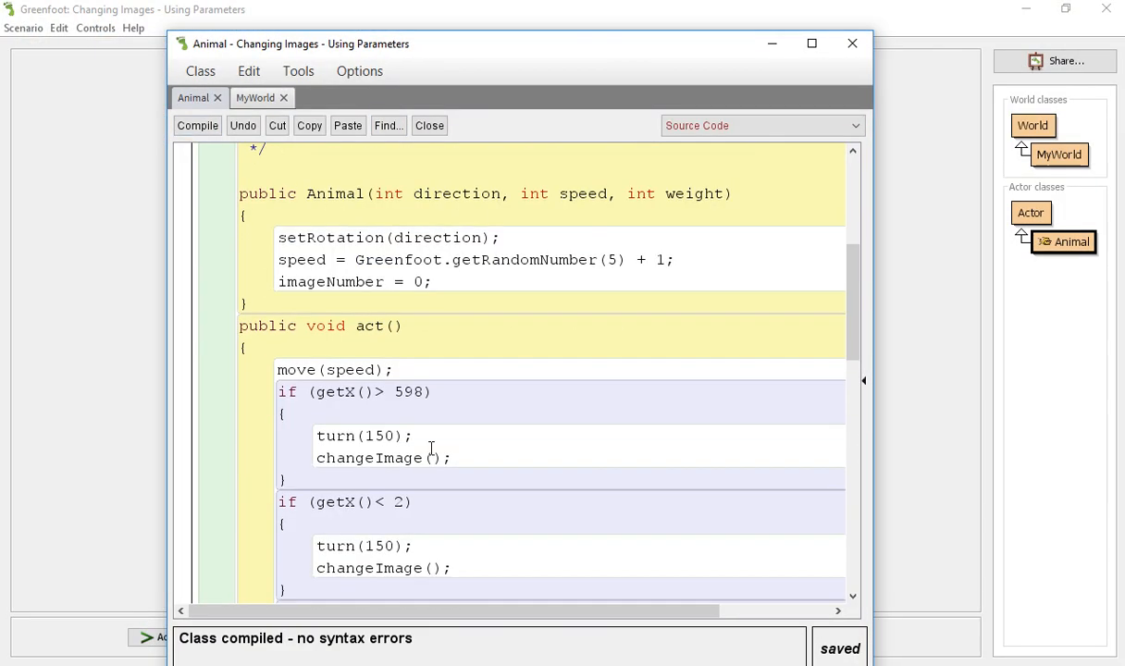
# Delete the setImage("alligator.png") imageNumber == 0 branch from changeImage and compile.
pyautogui.scroll(-3)
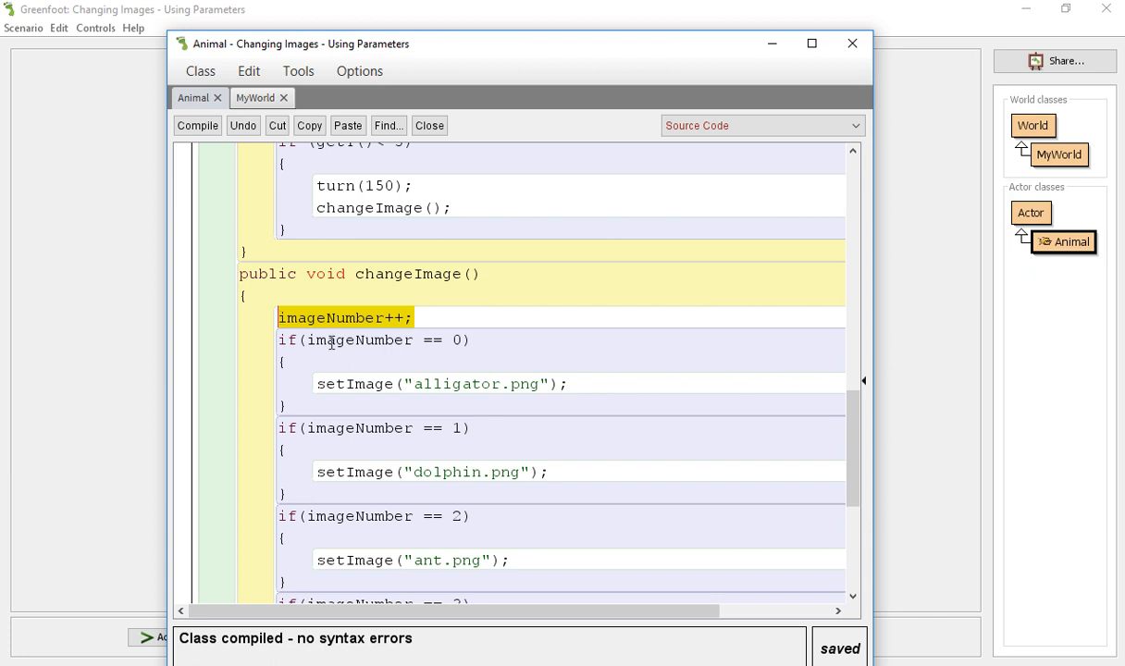
pyautogui.press('Delete')
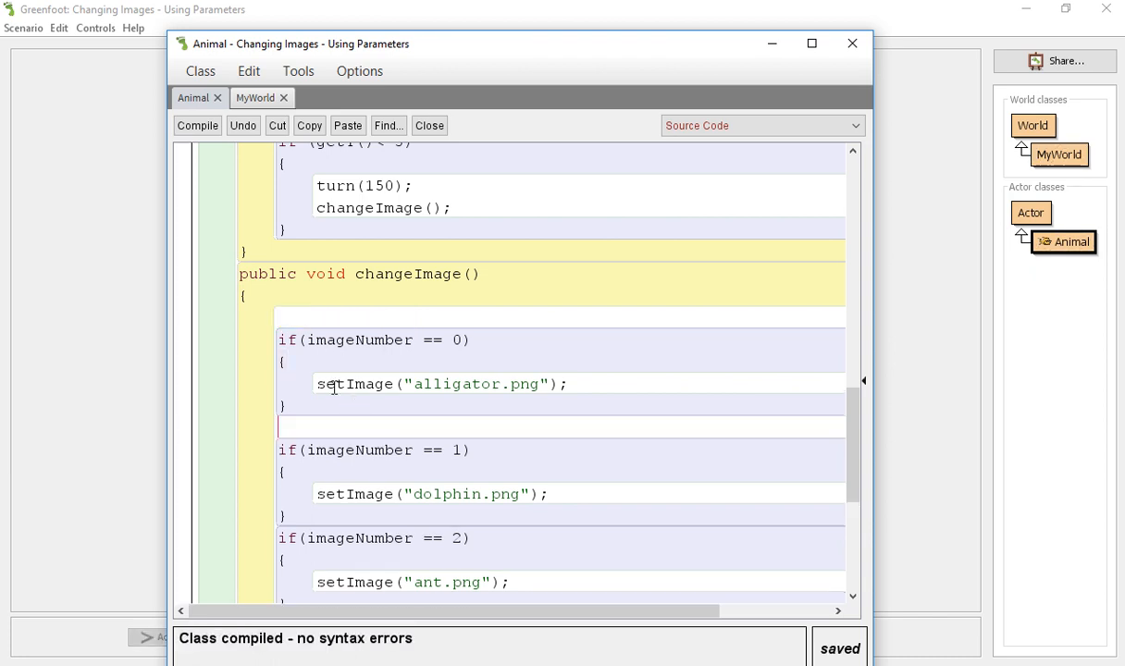
pyautogui.write('imageNumber++;')
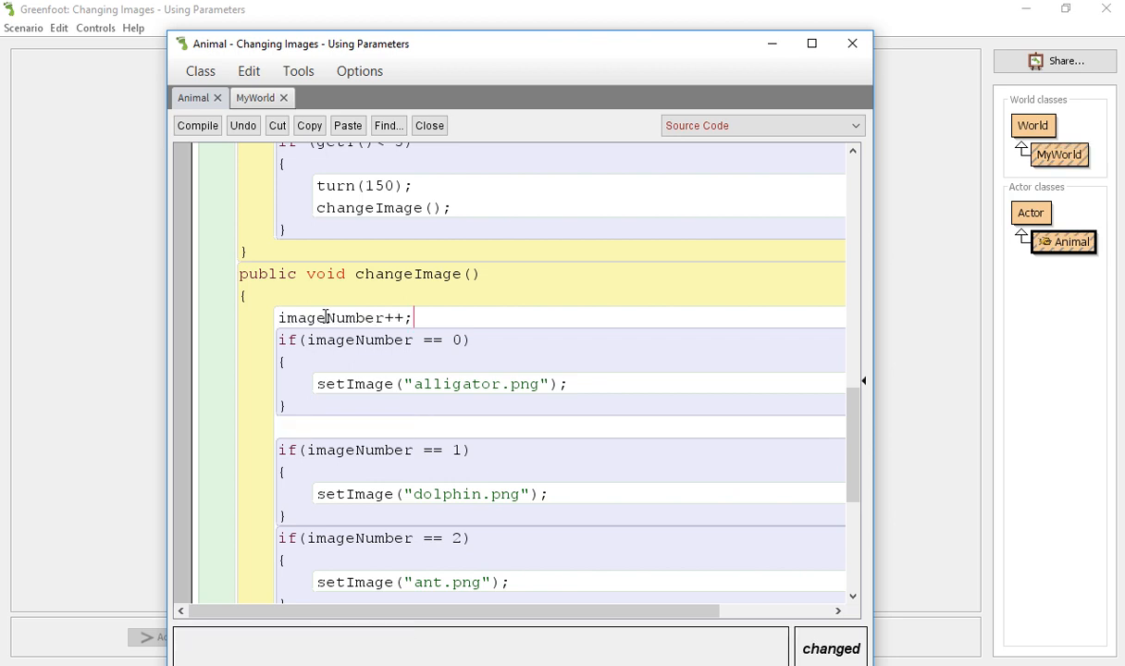
pyautogui.scroll(-3)
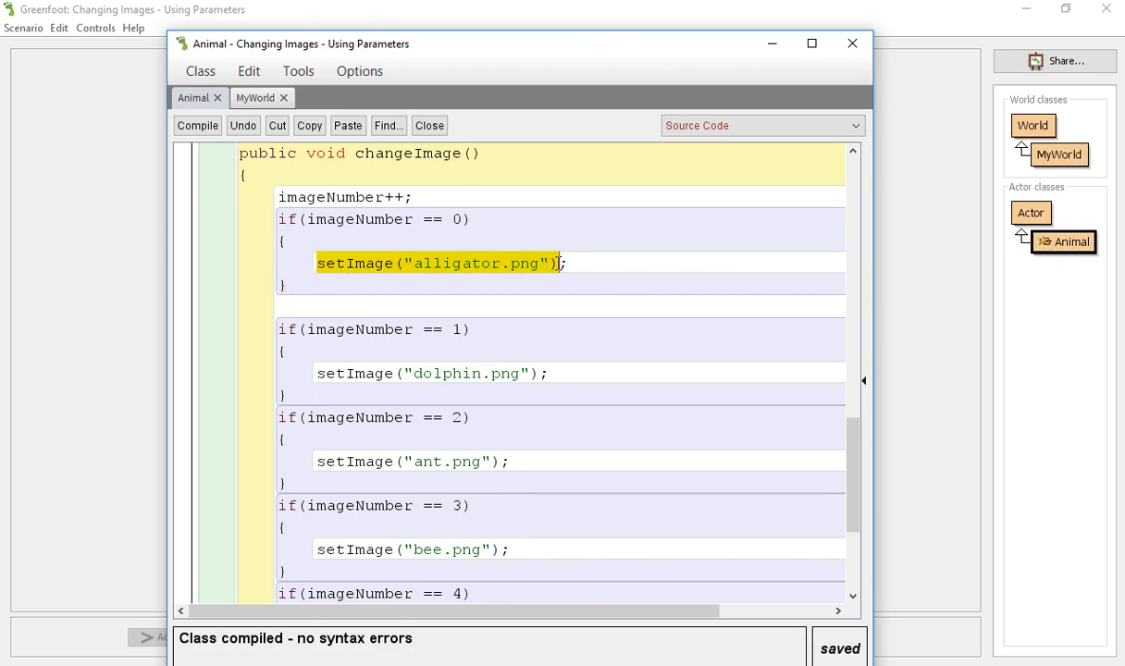
pyautogui.press('Delete')
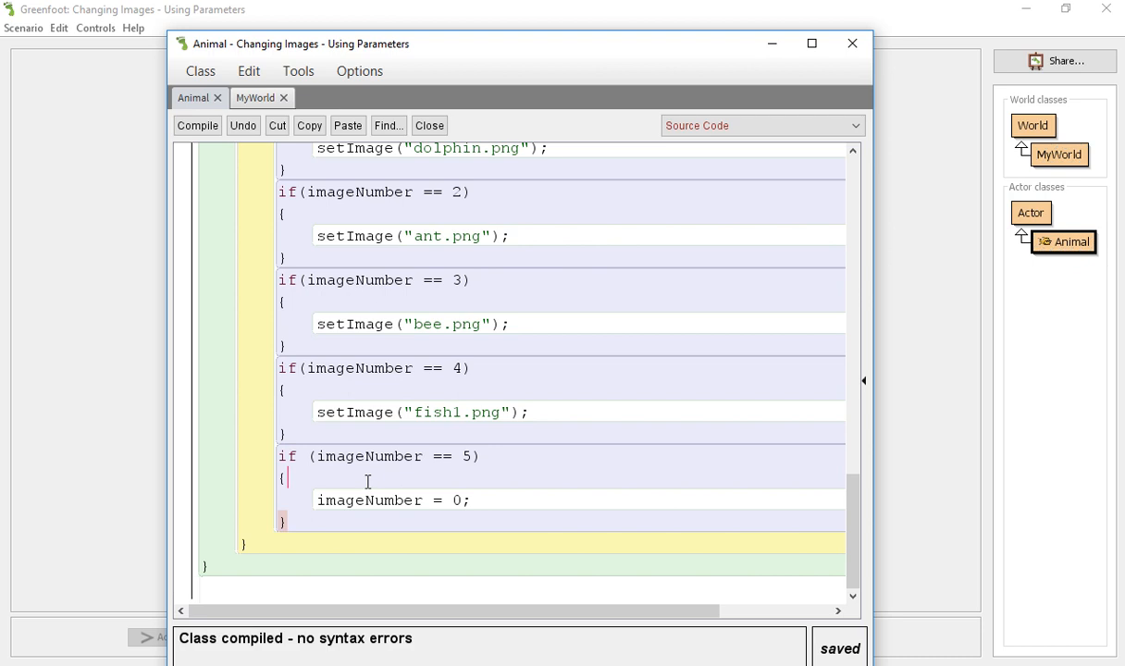
pyautogui.write('setImage("alligator.png")')
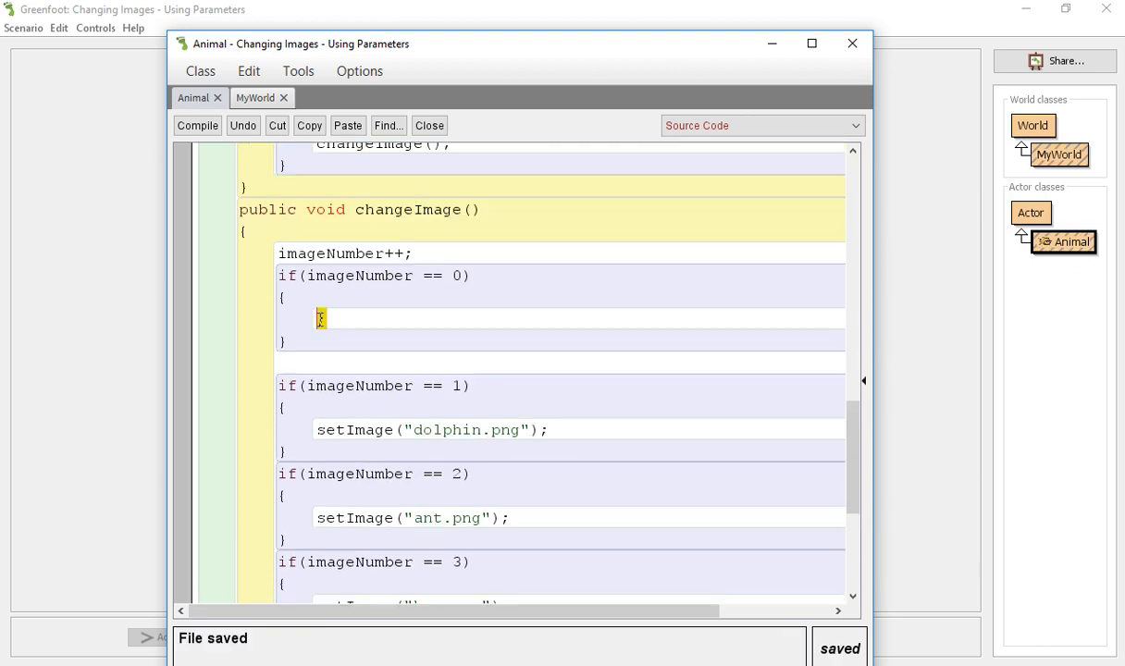
pyautogui.click(197, 124)
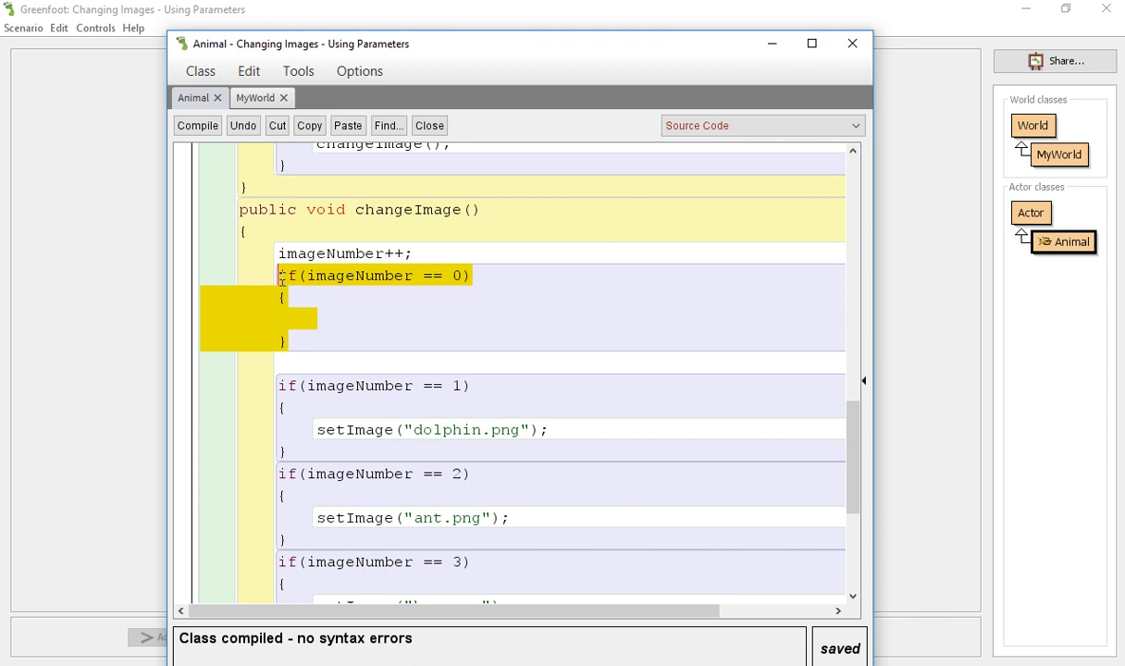
pyautogui.scroll(-3)
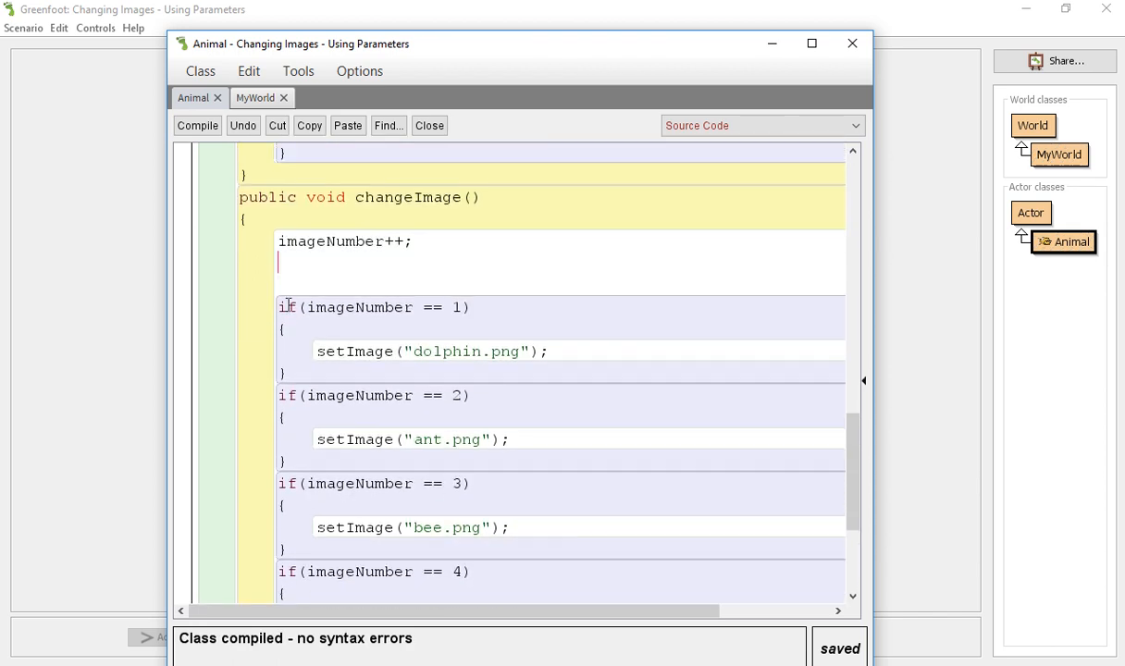
pyautogui.click(429, 125)
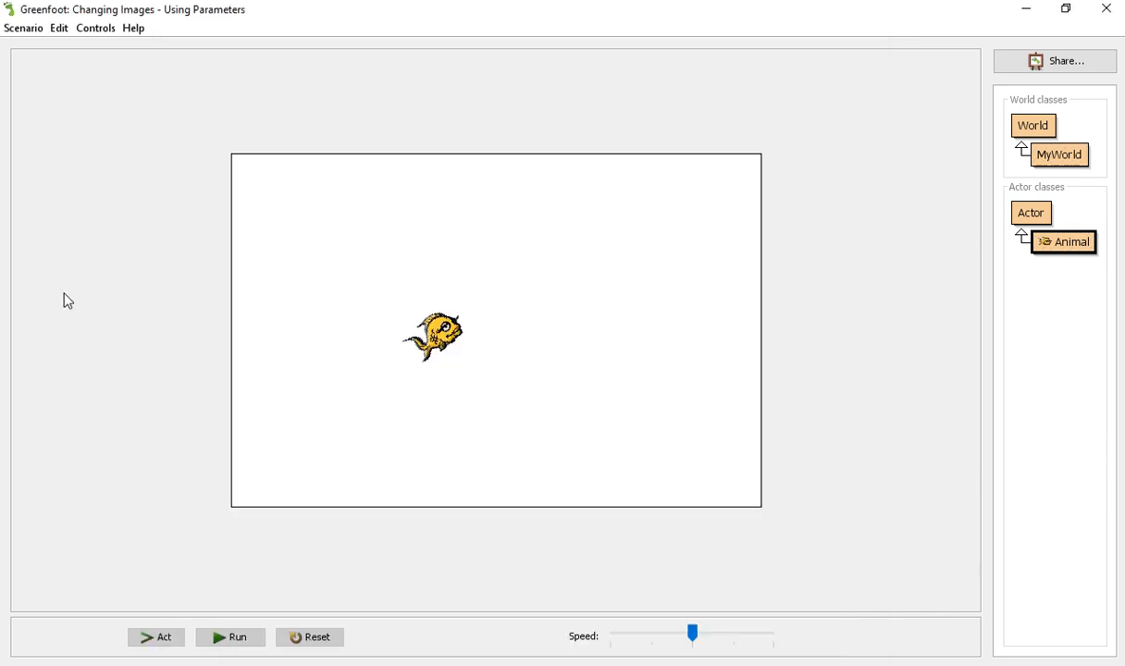
# Run the scenario, lower the Speed slider, and watch images change on each bounce.
pyautogui.click(230, 636)
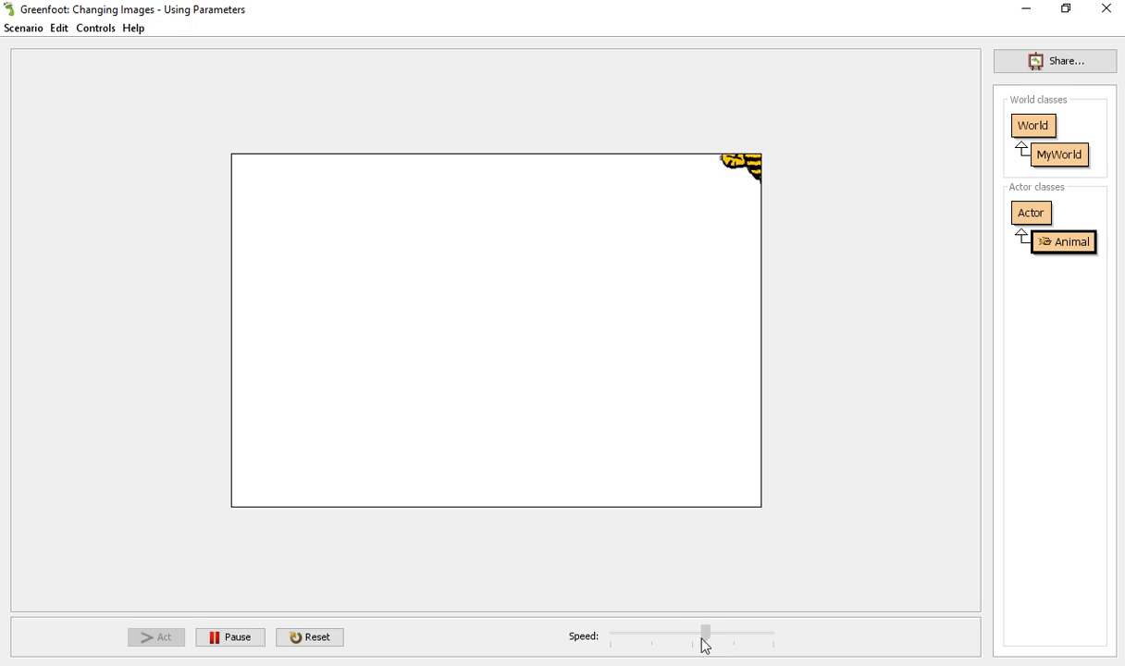
pyautogui.moveTo(707, 632); pyautogui.dragTo(694, 632)
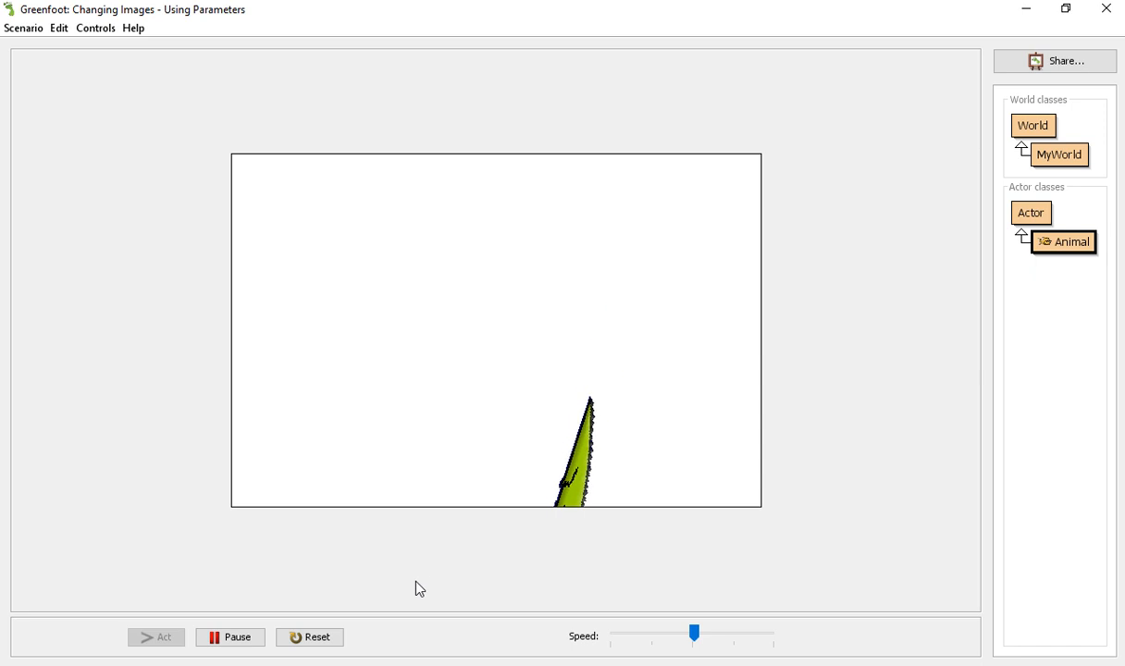
pyautogui.click(308, 638)
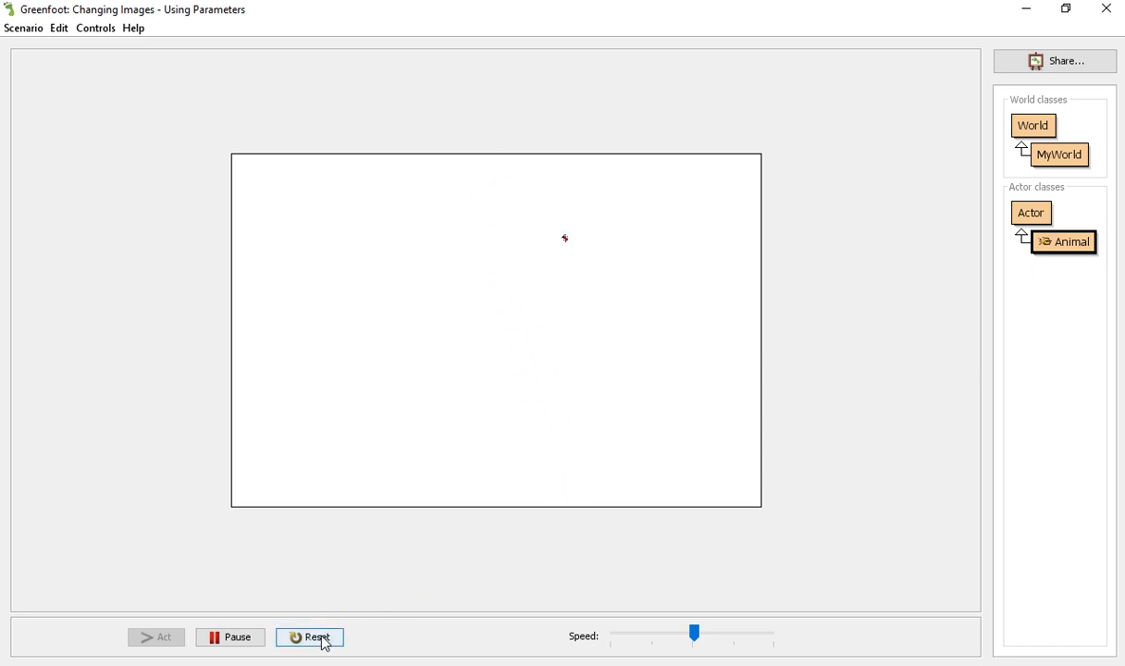
pyautogui.click(310, 636)
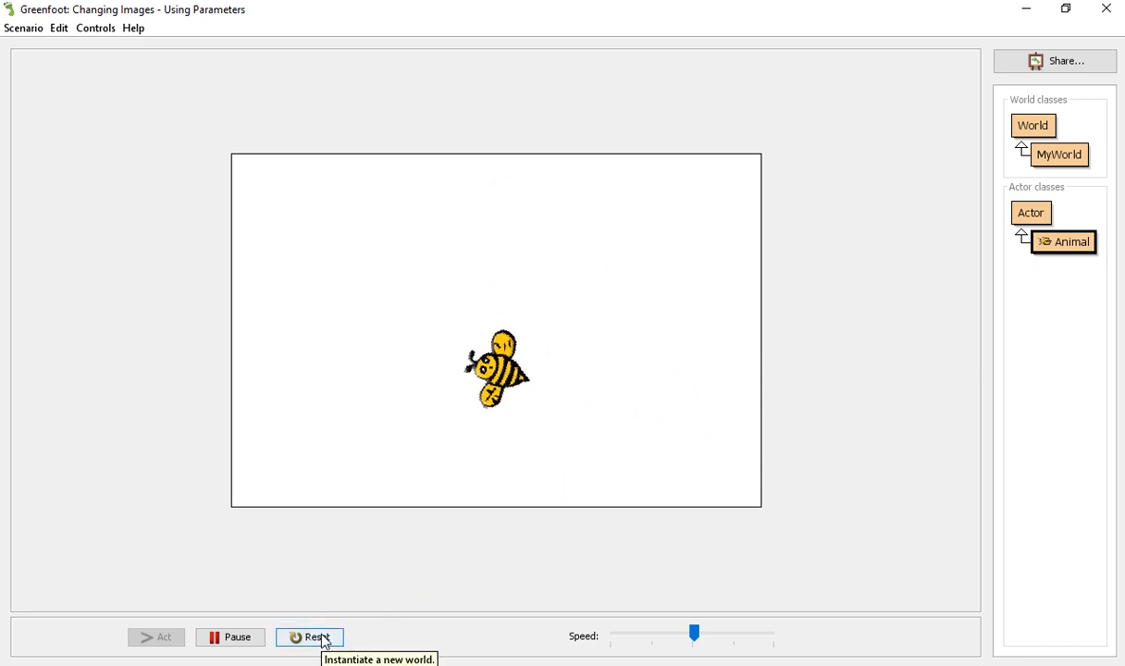
pyautogui.click(309, 636)
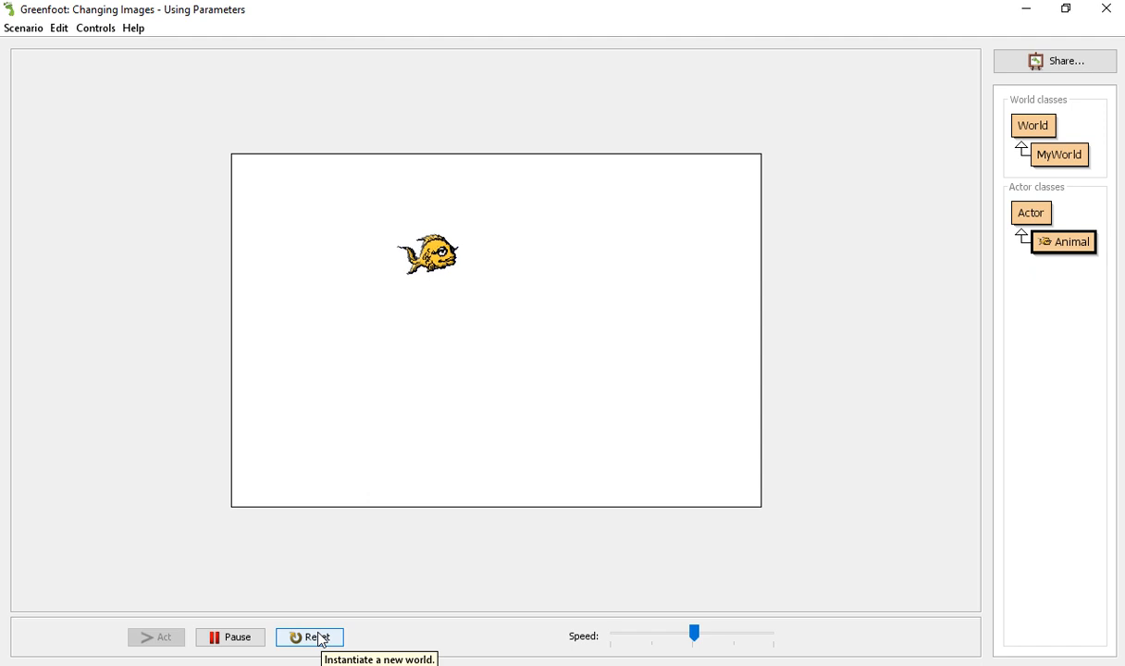
pyautogui.click(309, 637)
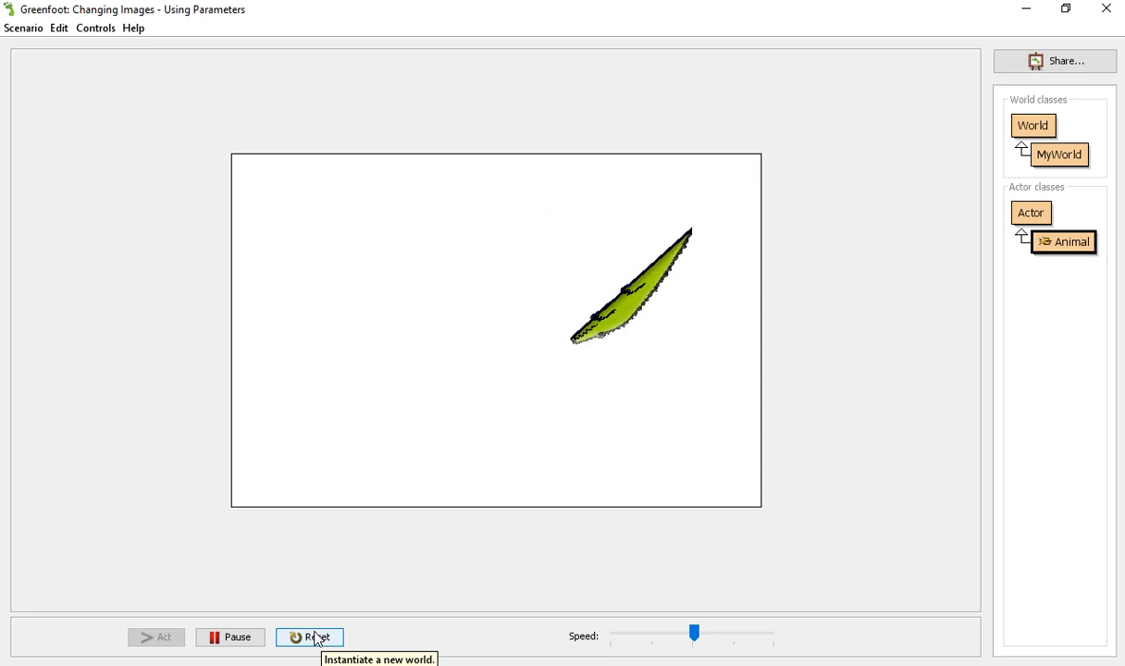
pyautogui.click(309, 637)
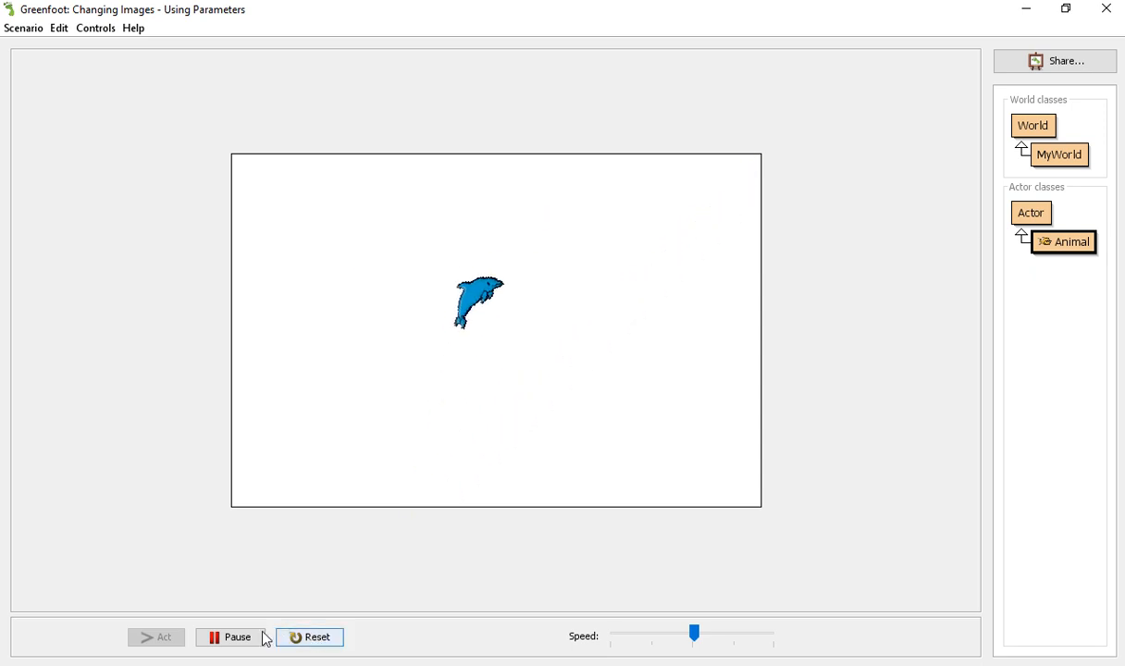